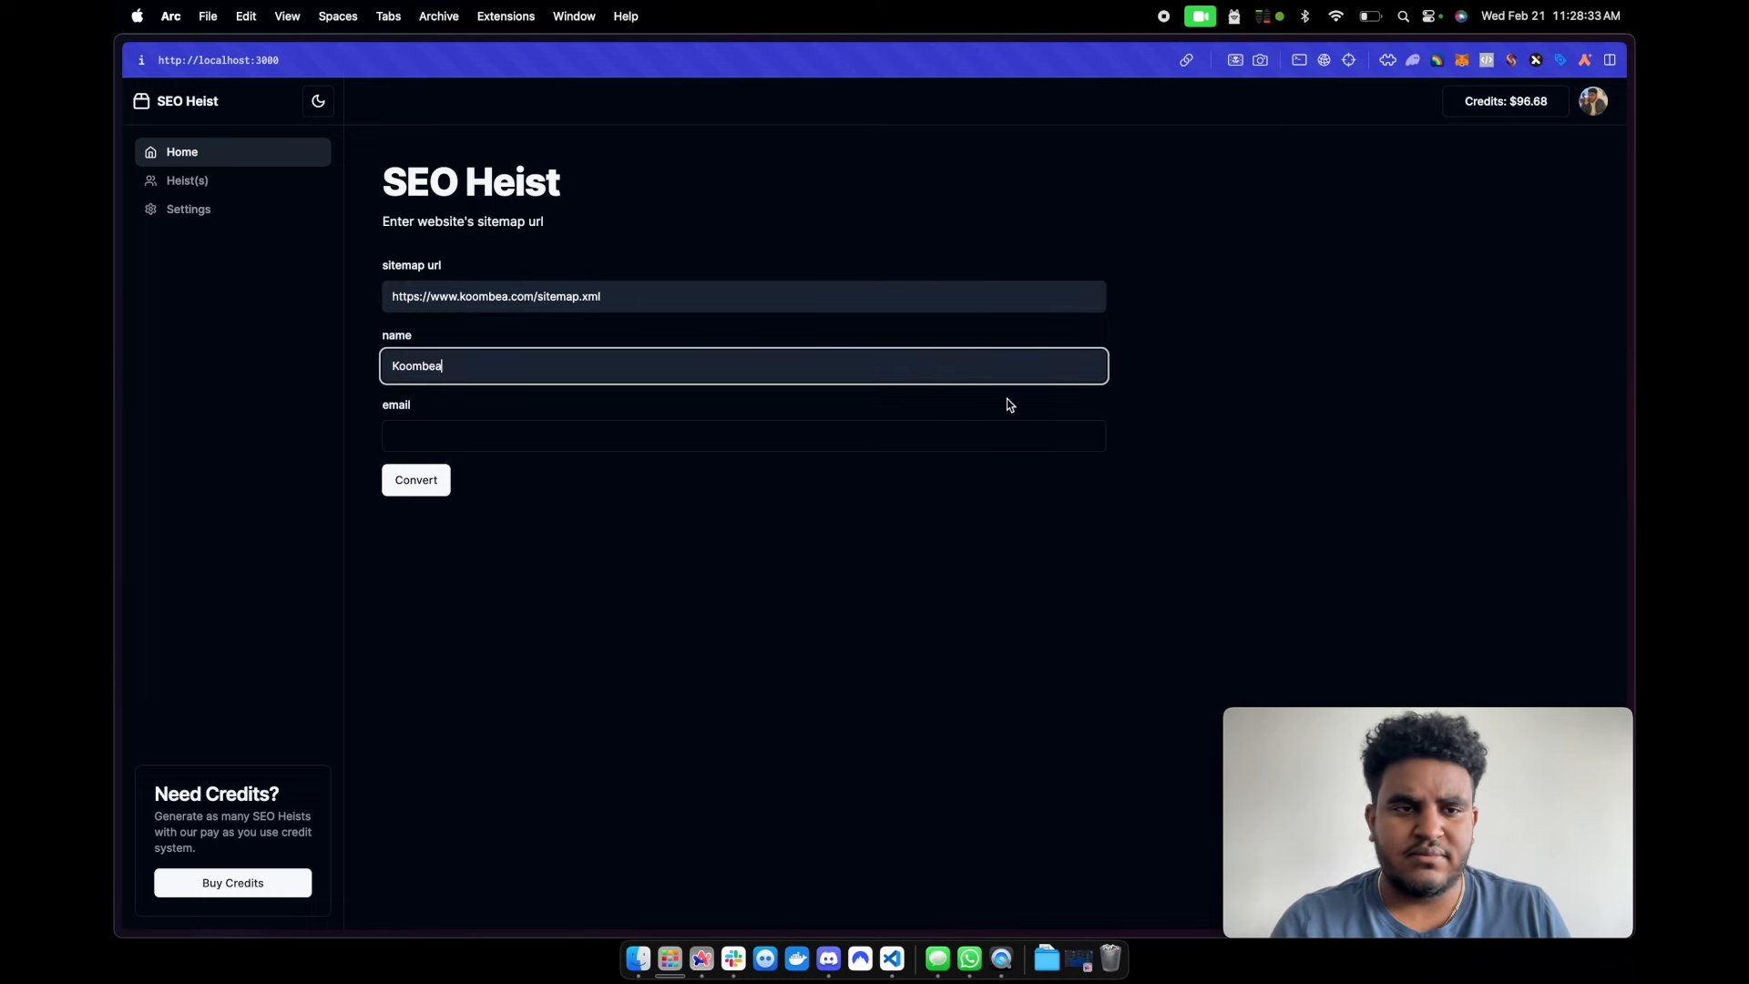
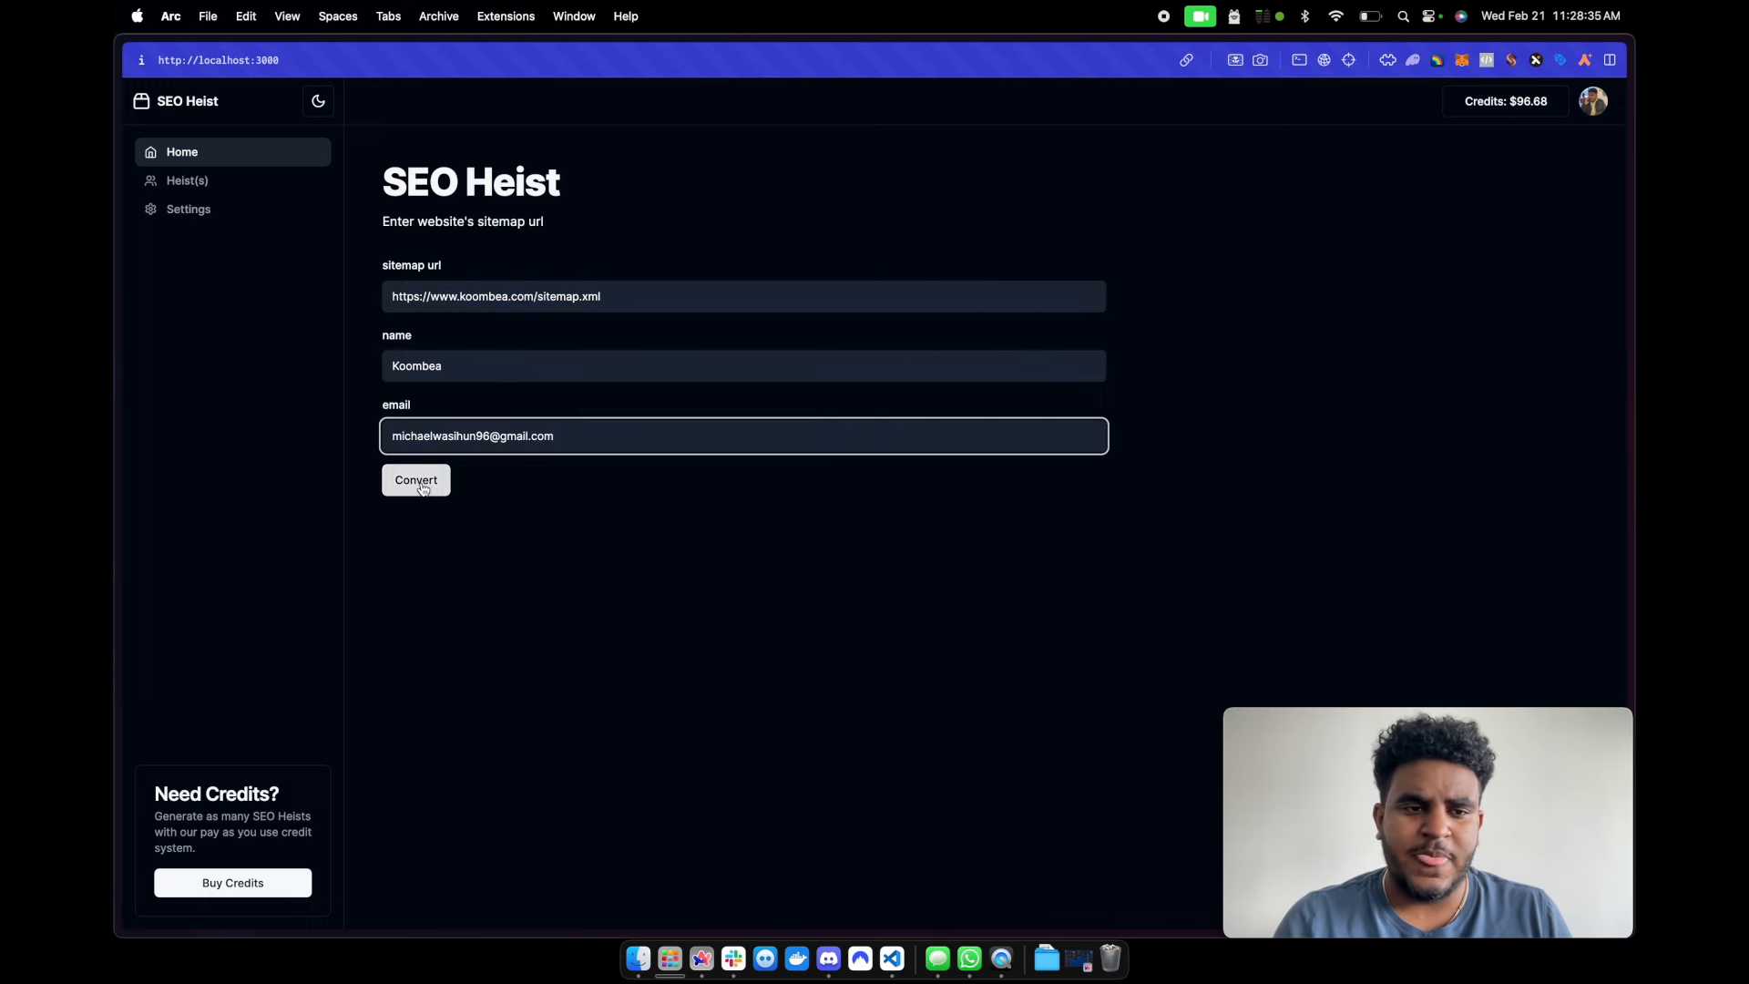
pyautogui.click(415, 480)
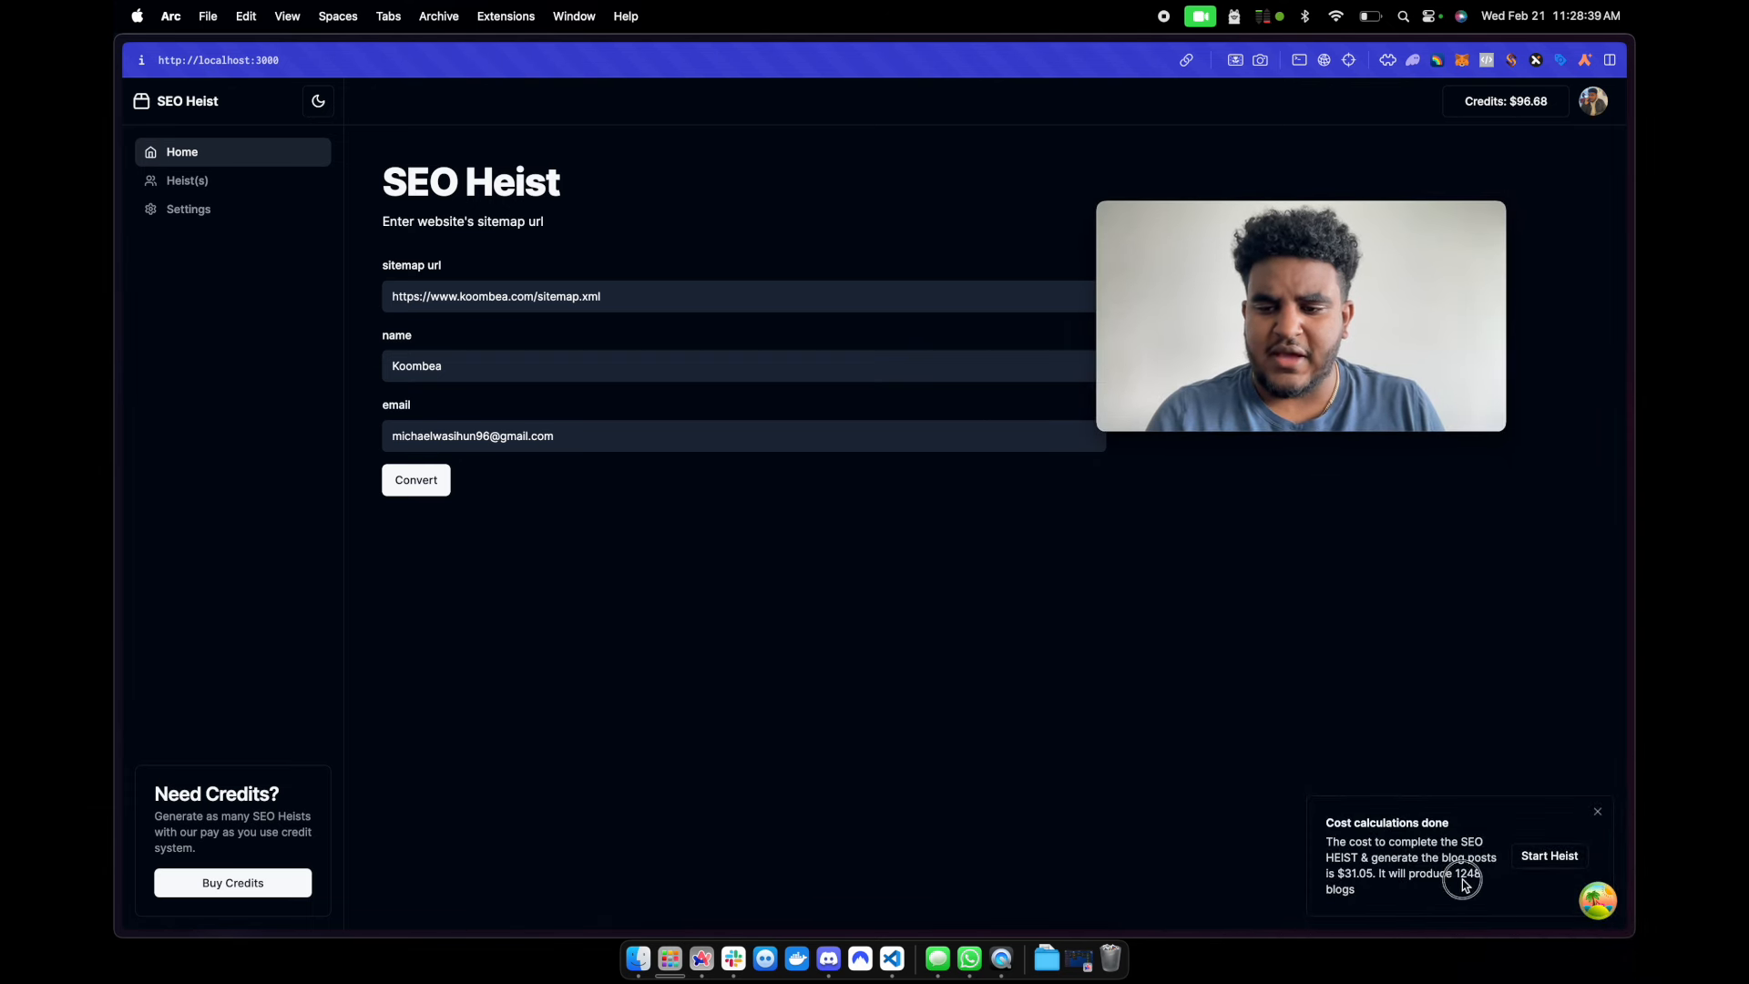
pyautogui.moveTo(1431, 836)
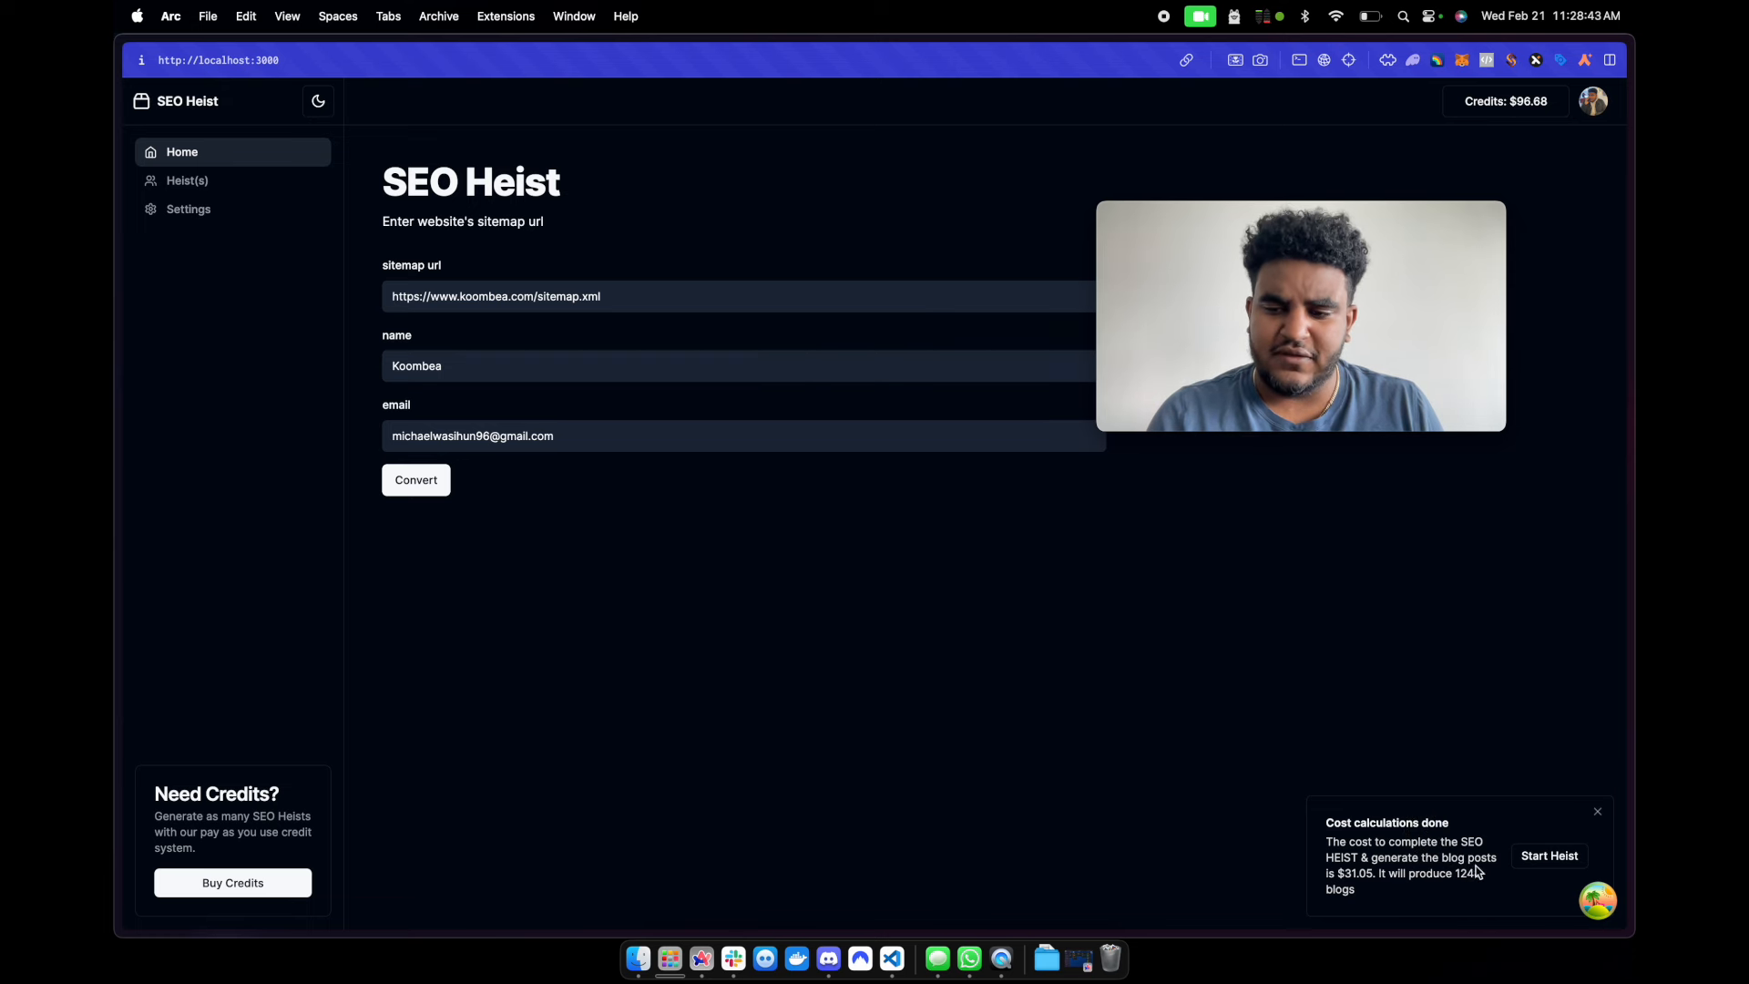
pyautogui.click(1548, 856)
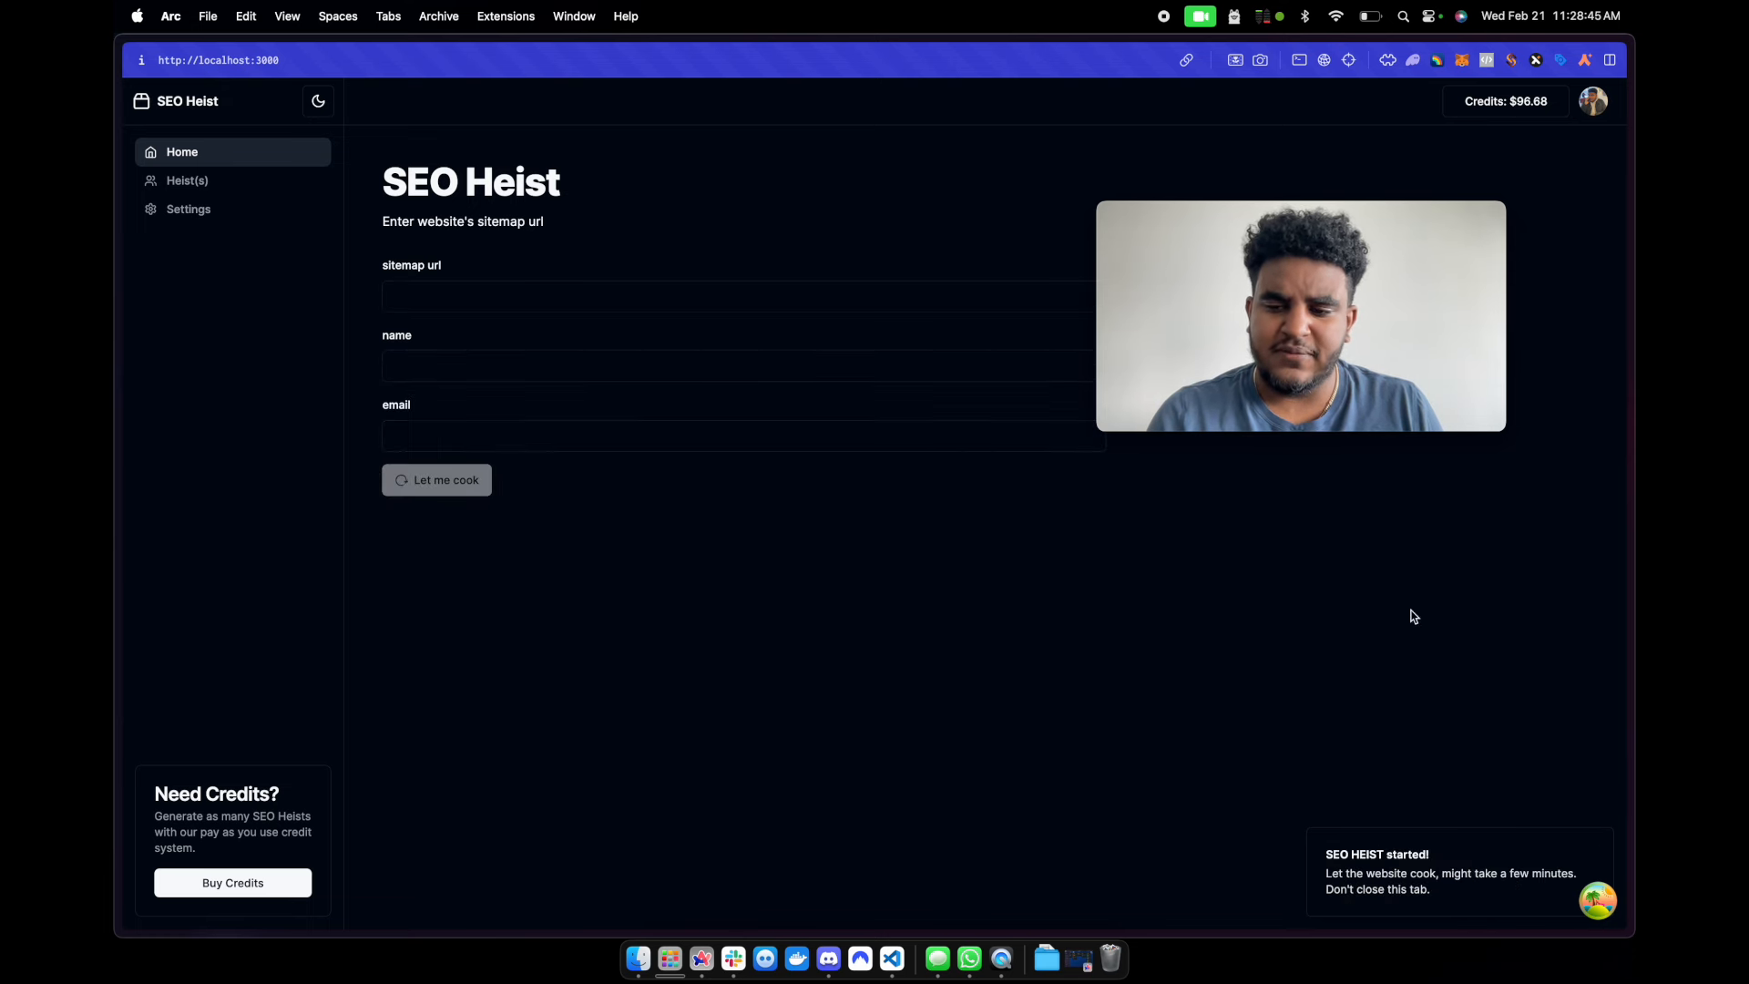
pyautogui.moveTo(1104, 748)
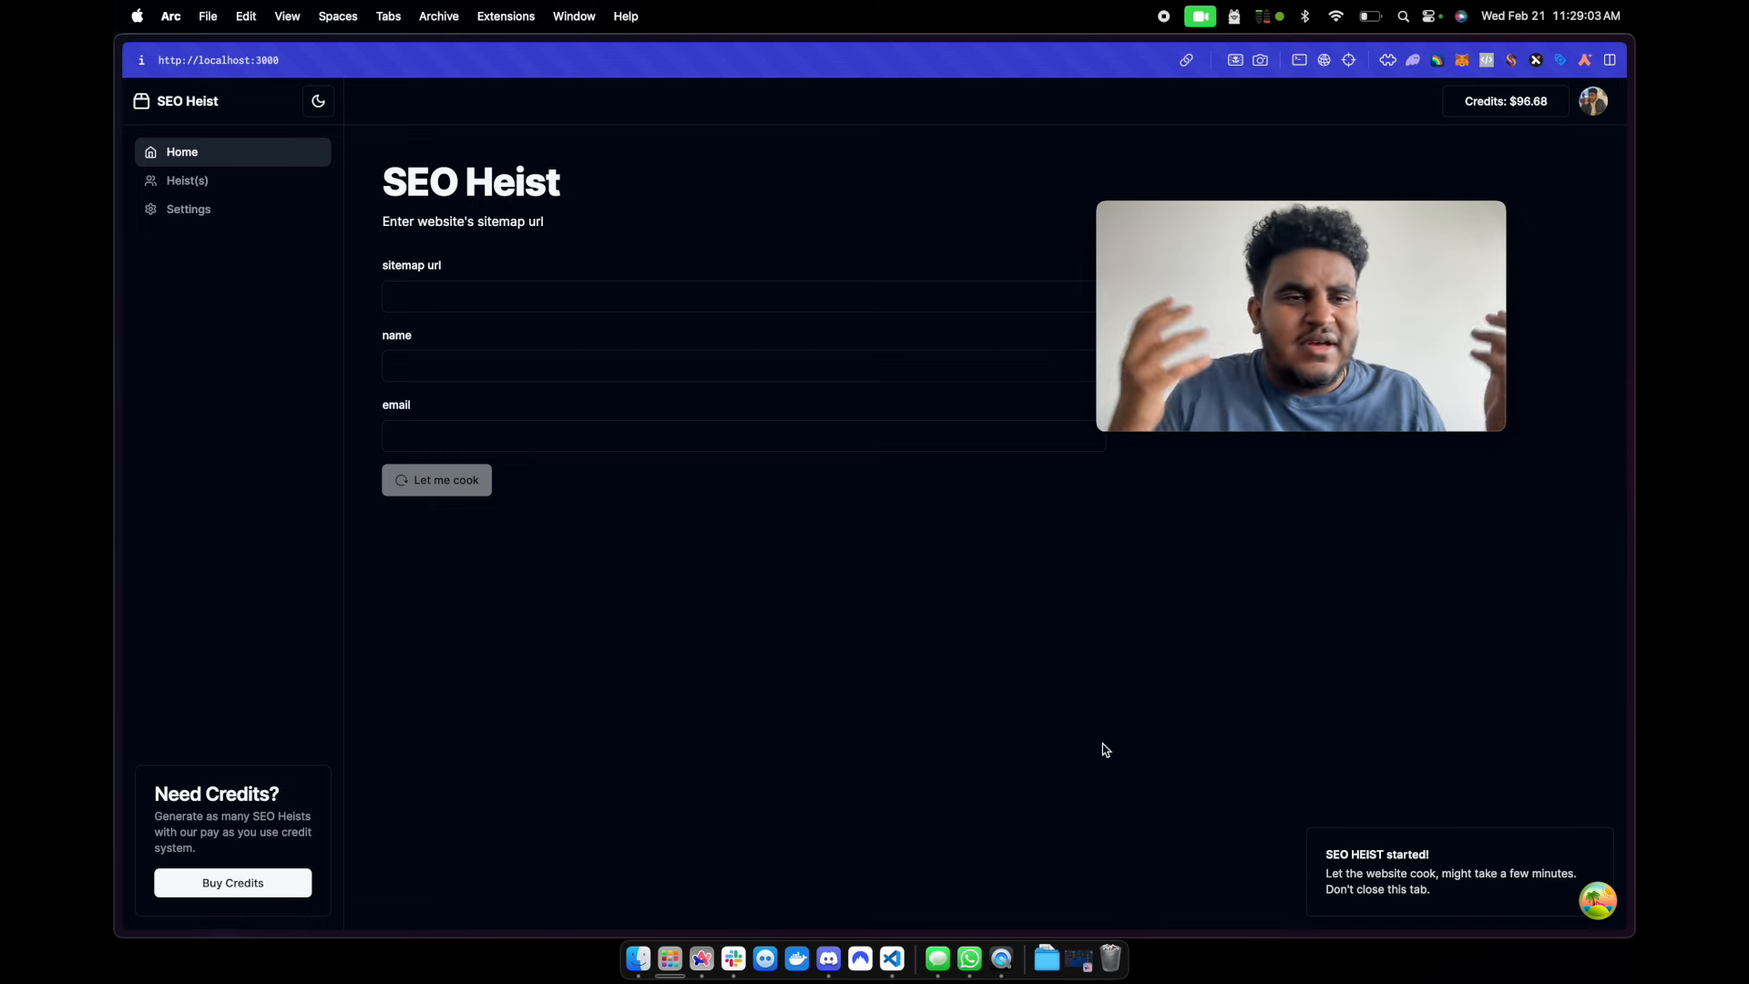
pyautogui.moveTo(1032, 775)
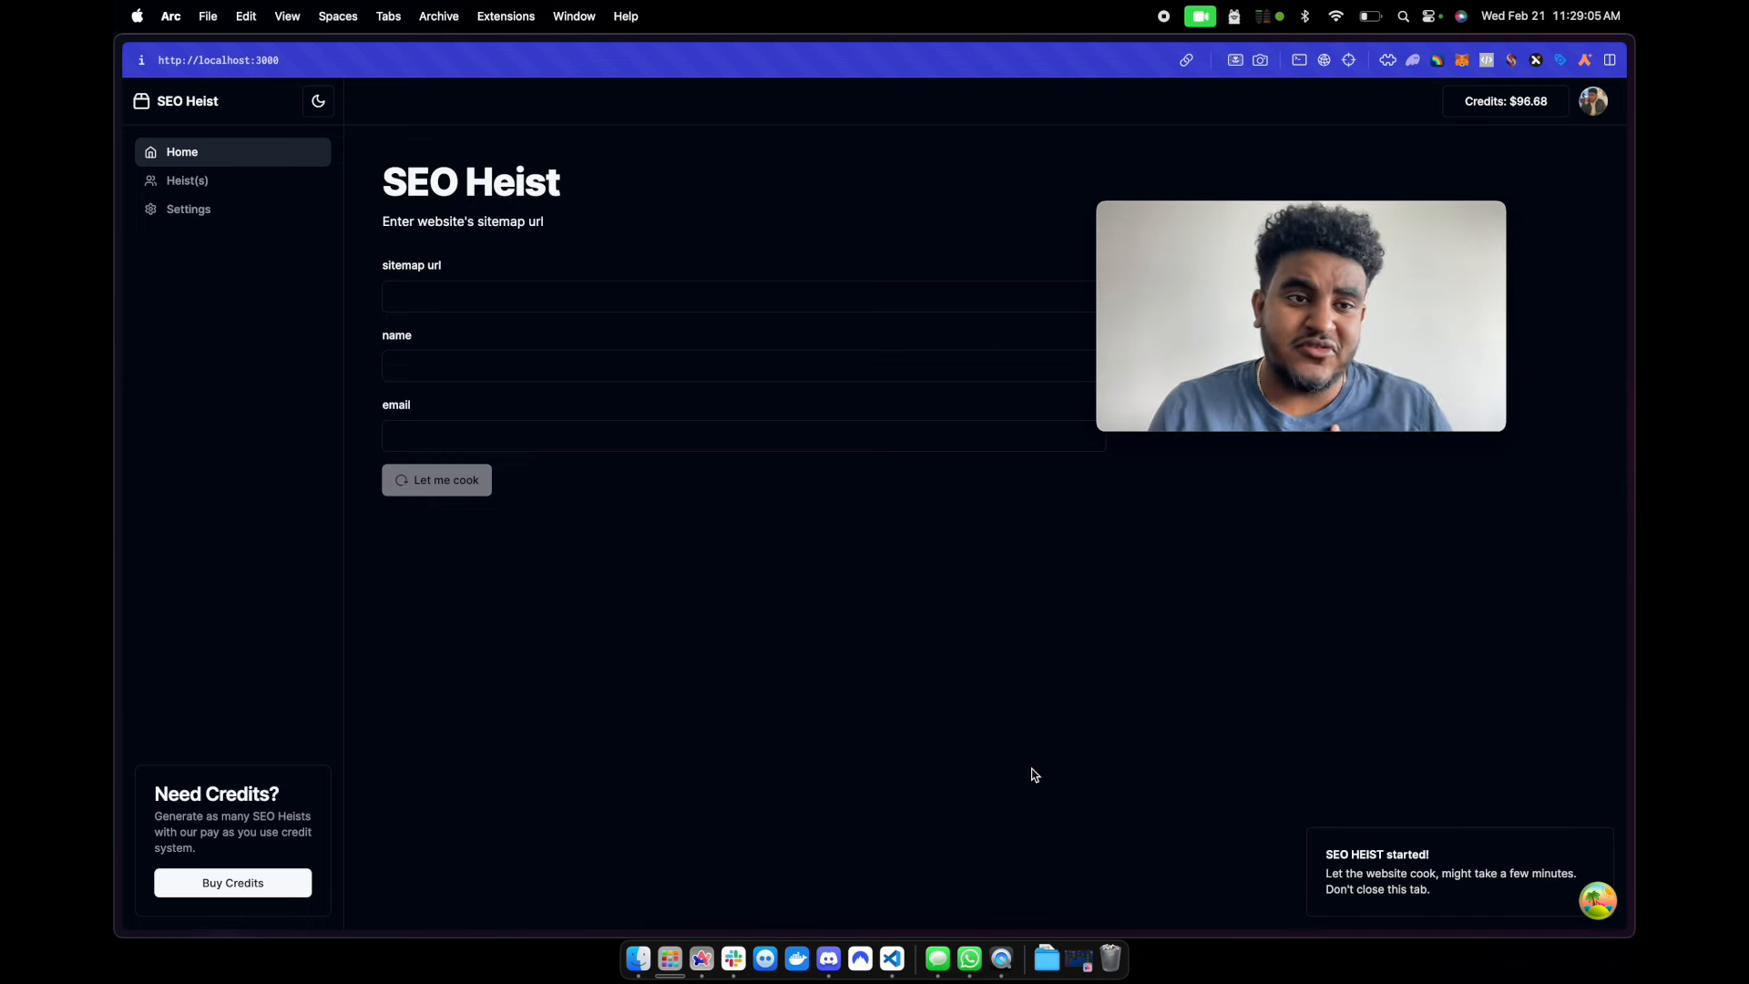
pyautogui.click(890, 958)
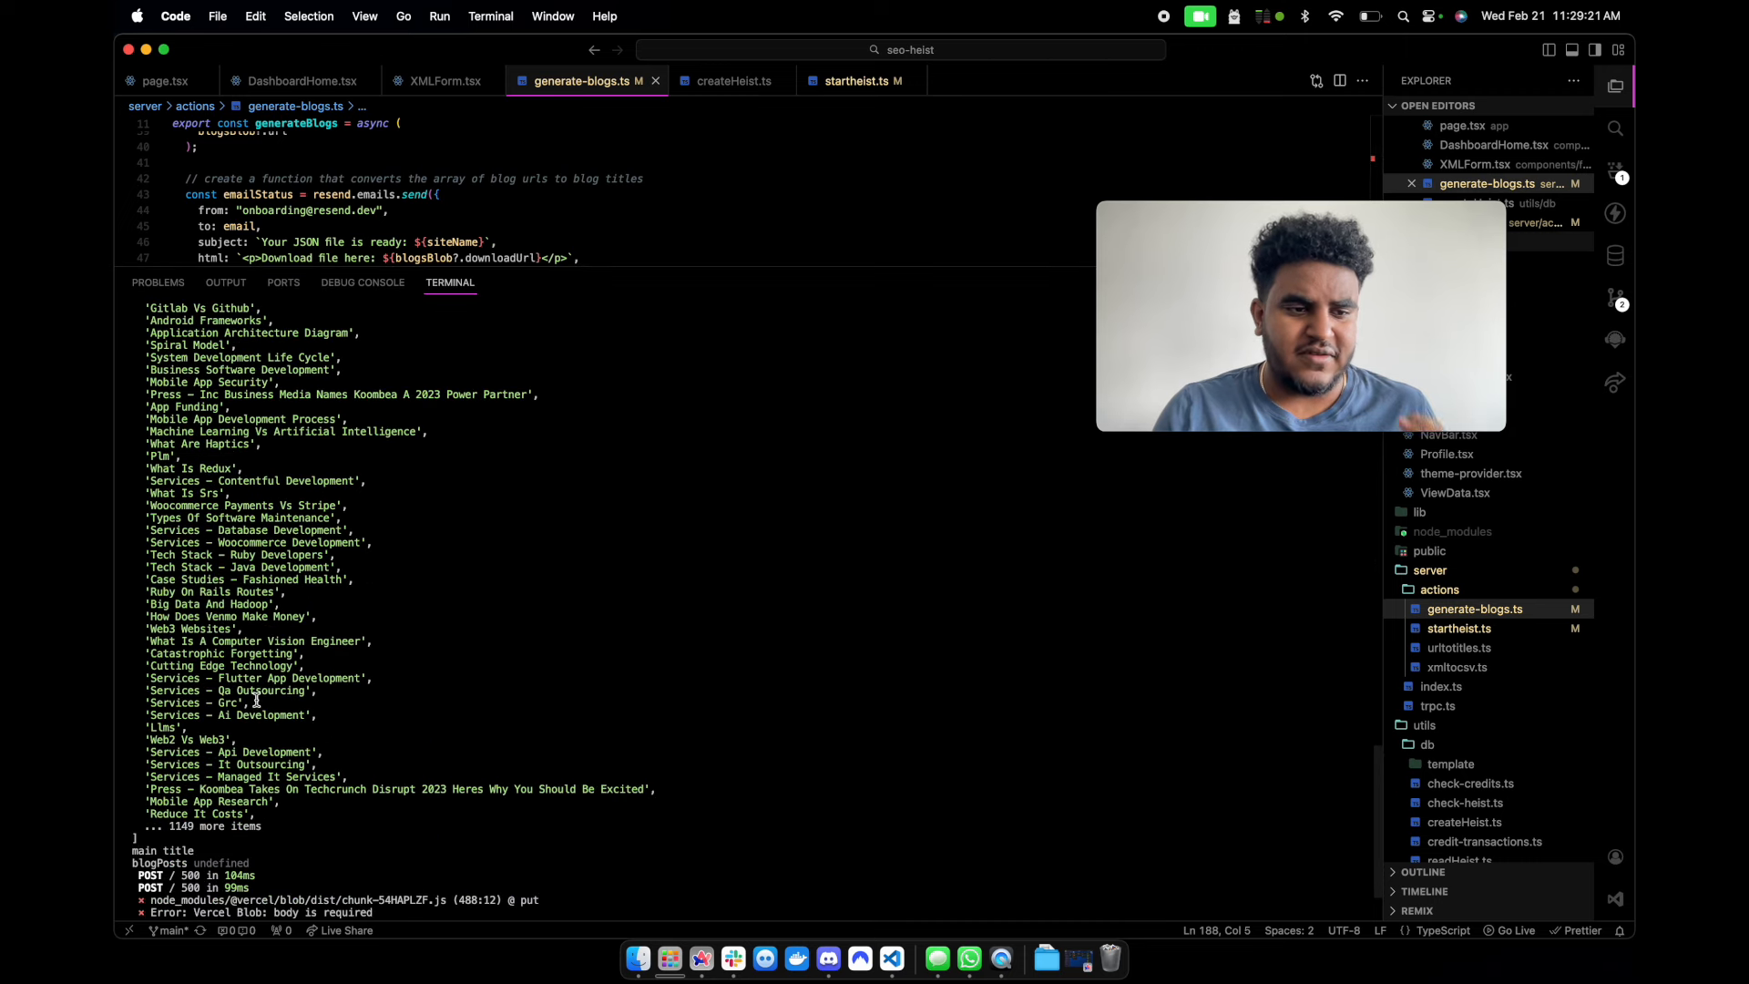
# Scroll through the VS Code terminal log past the Blob error, then return to the browser.
pyautogui.scroll(-3)
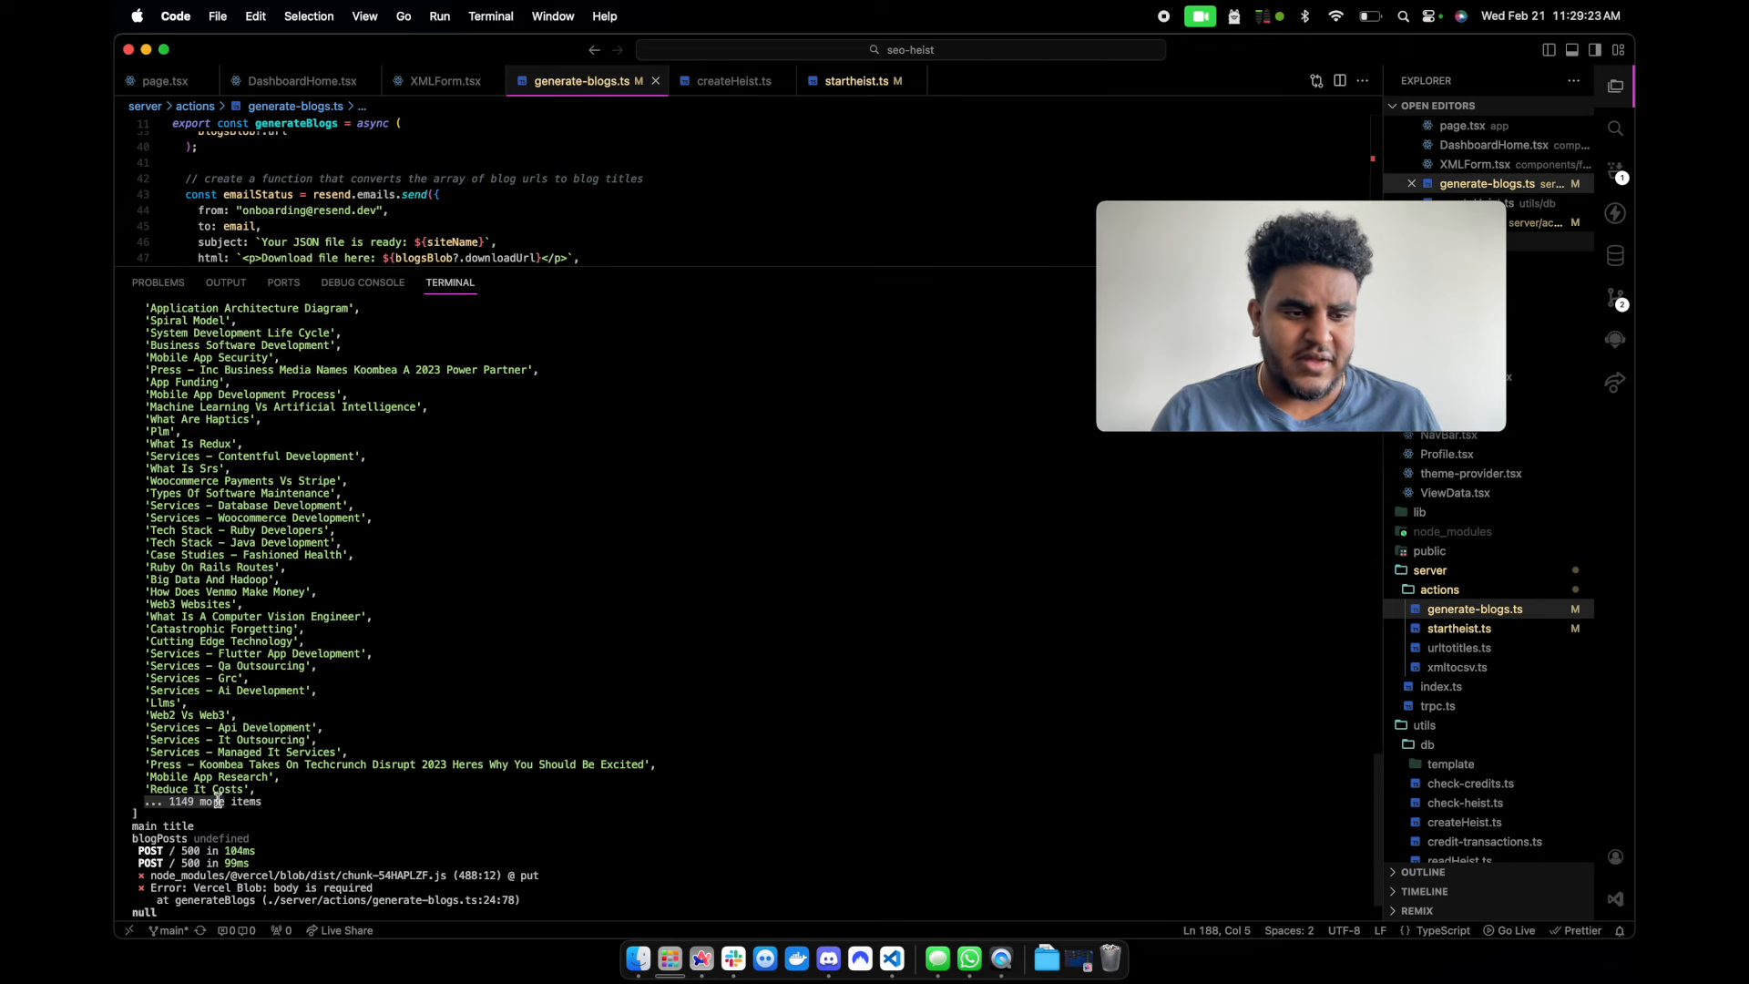
pyautogui.scroll(-3)
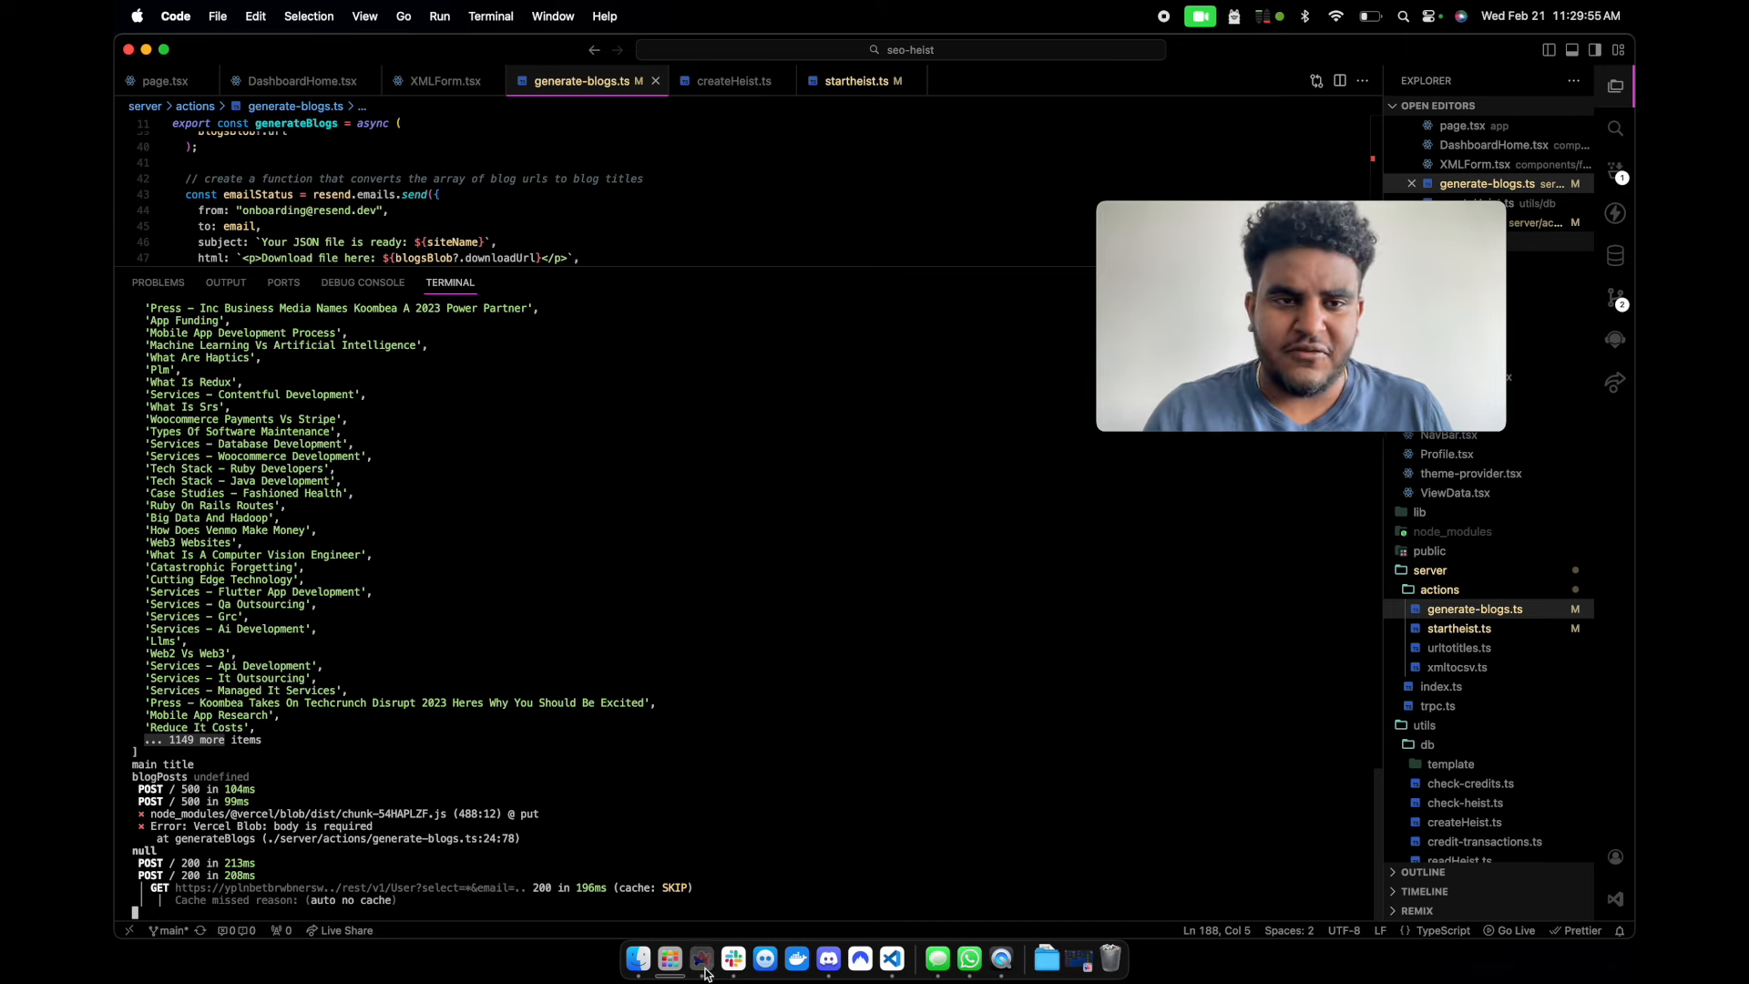
pyautogui.click(701, 958)
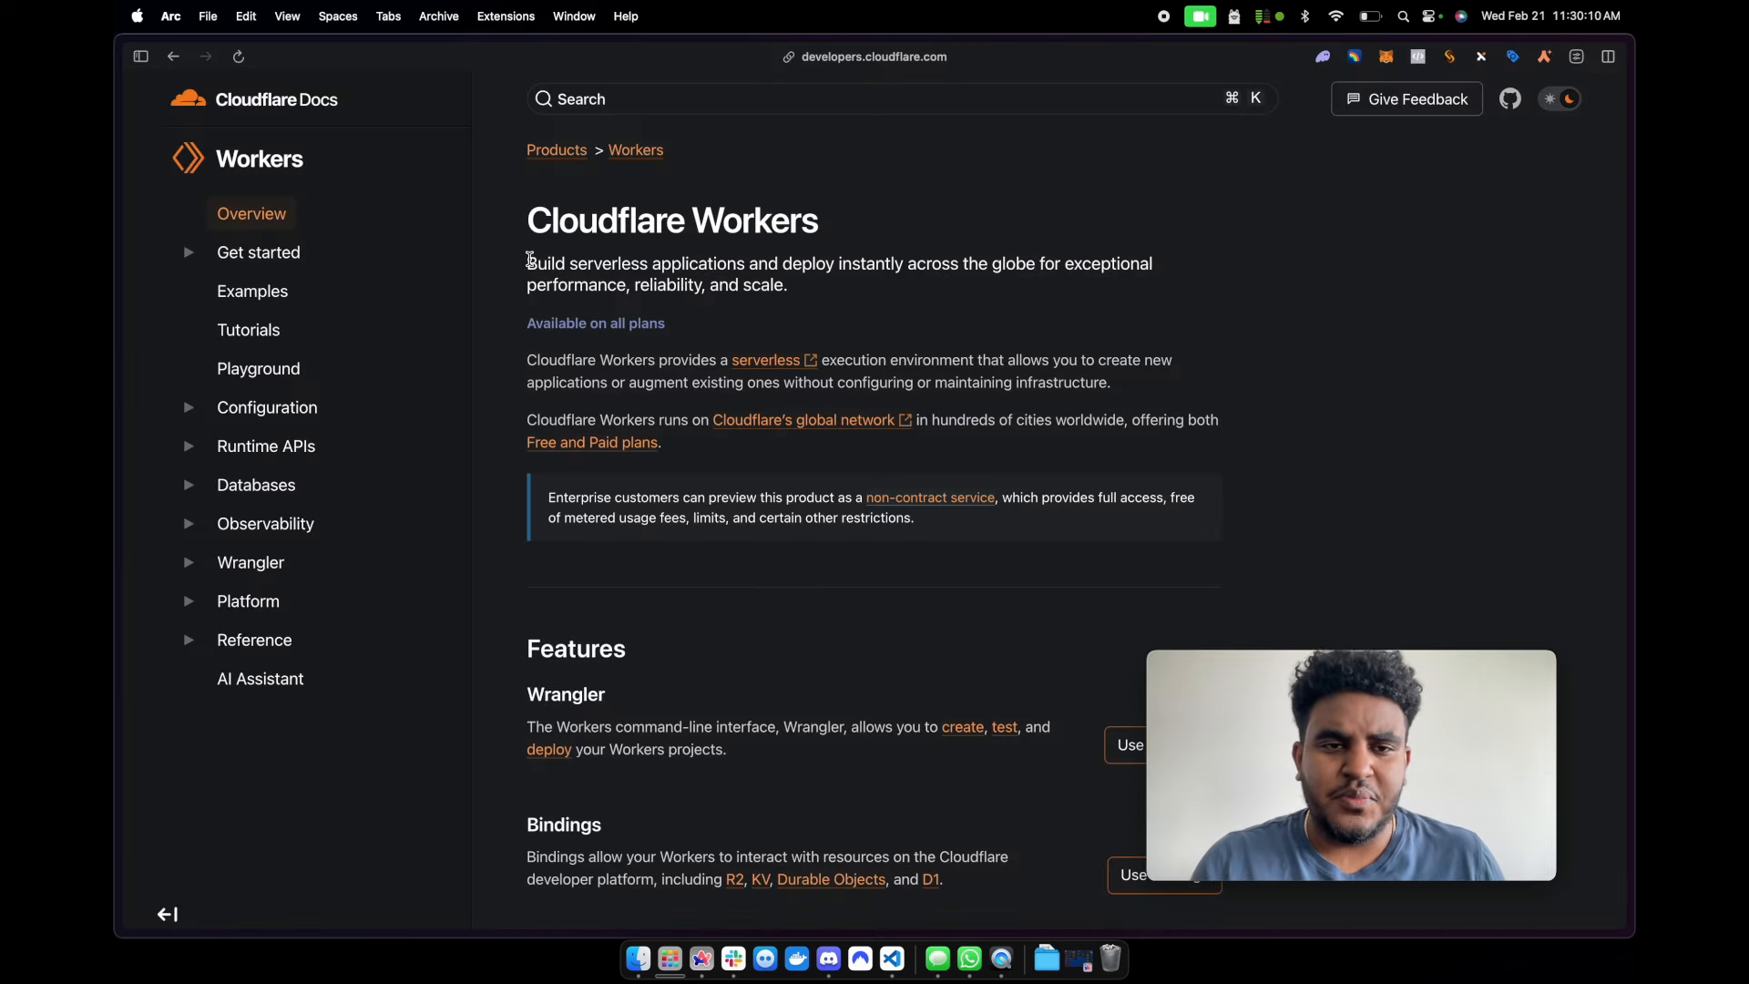
pyautogui.moveTo(915, 265)
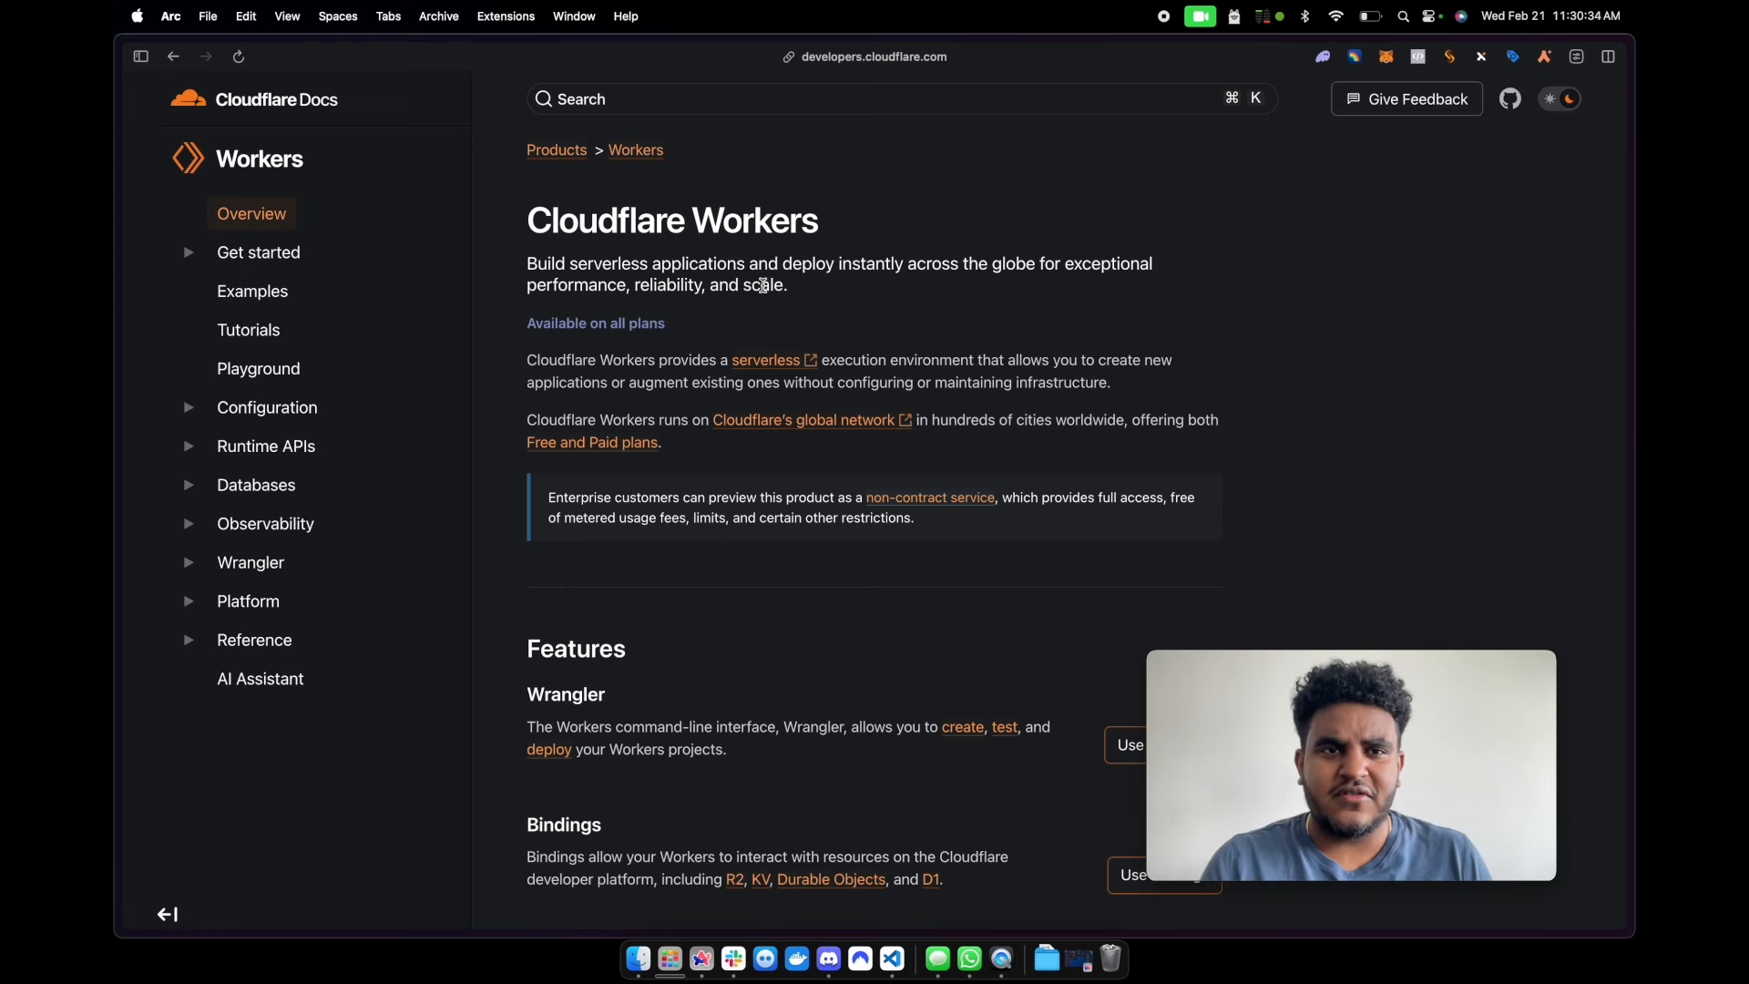
pyautogui.moveTo(677, 108)
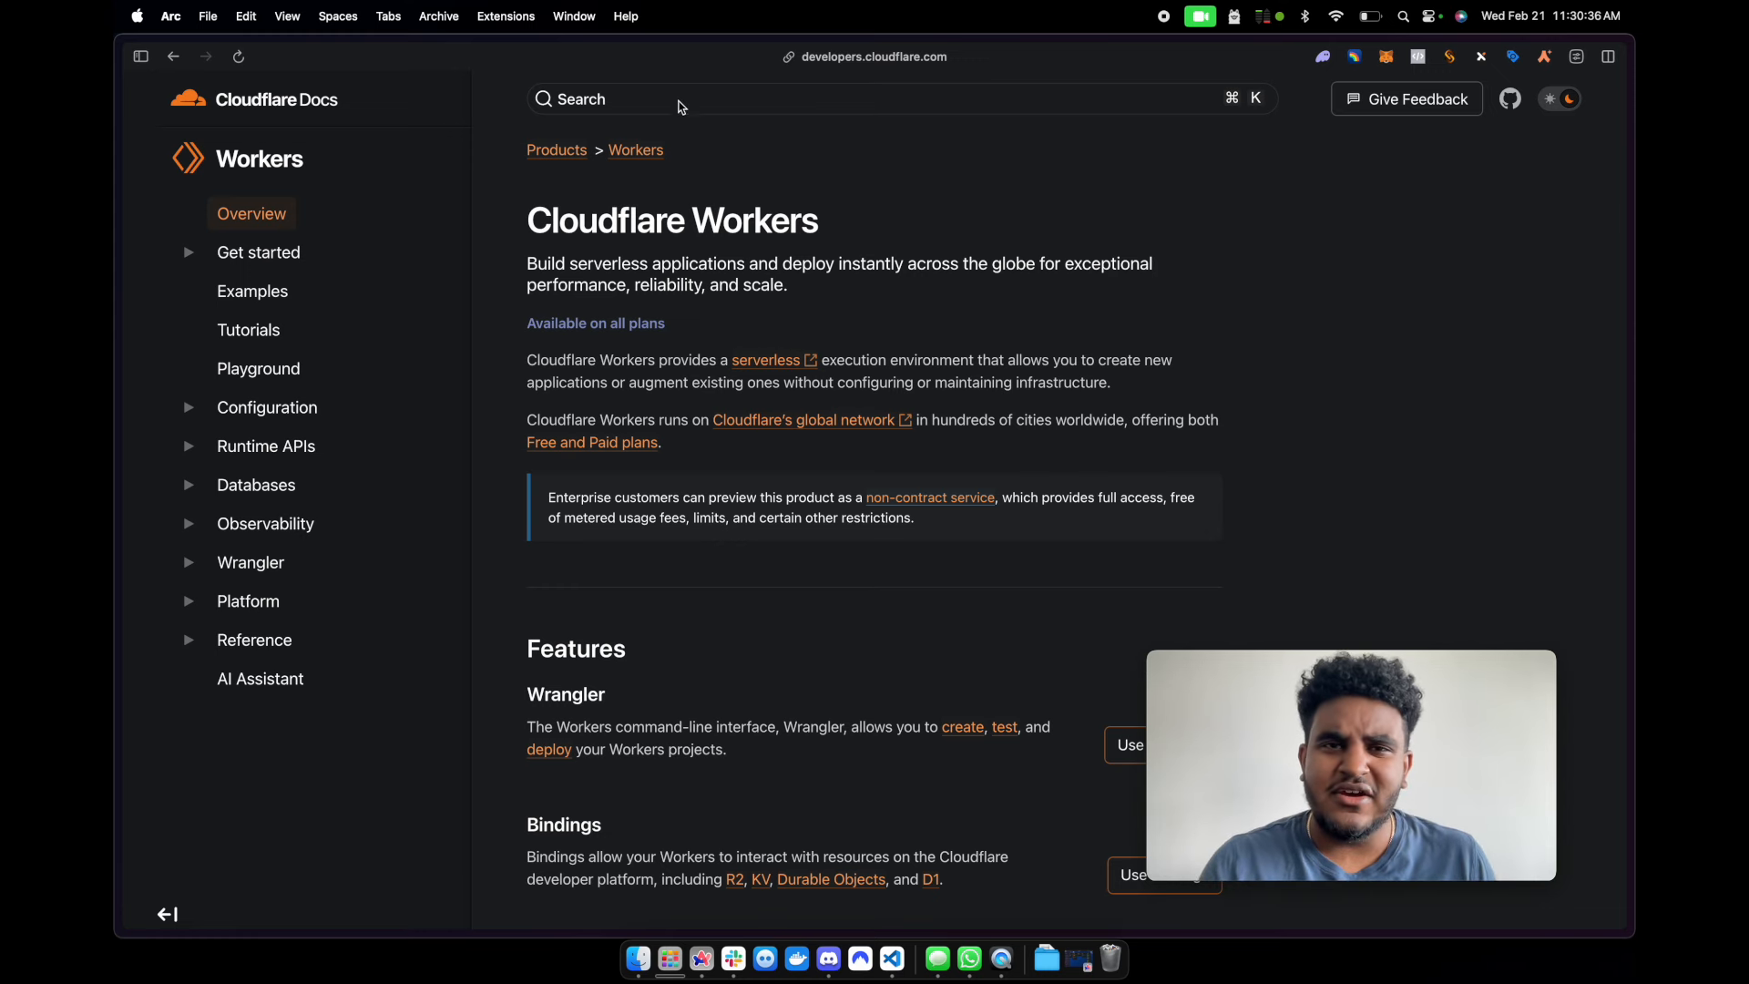
pyautogui.moveTo(603, 224)
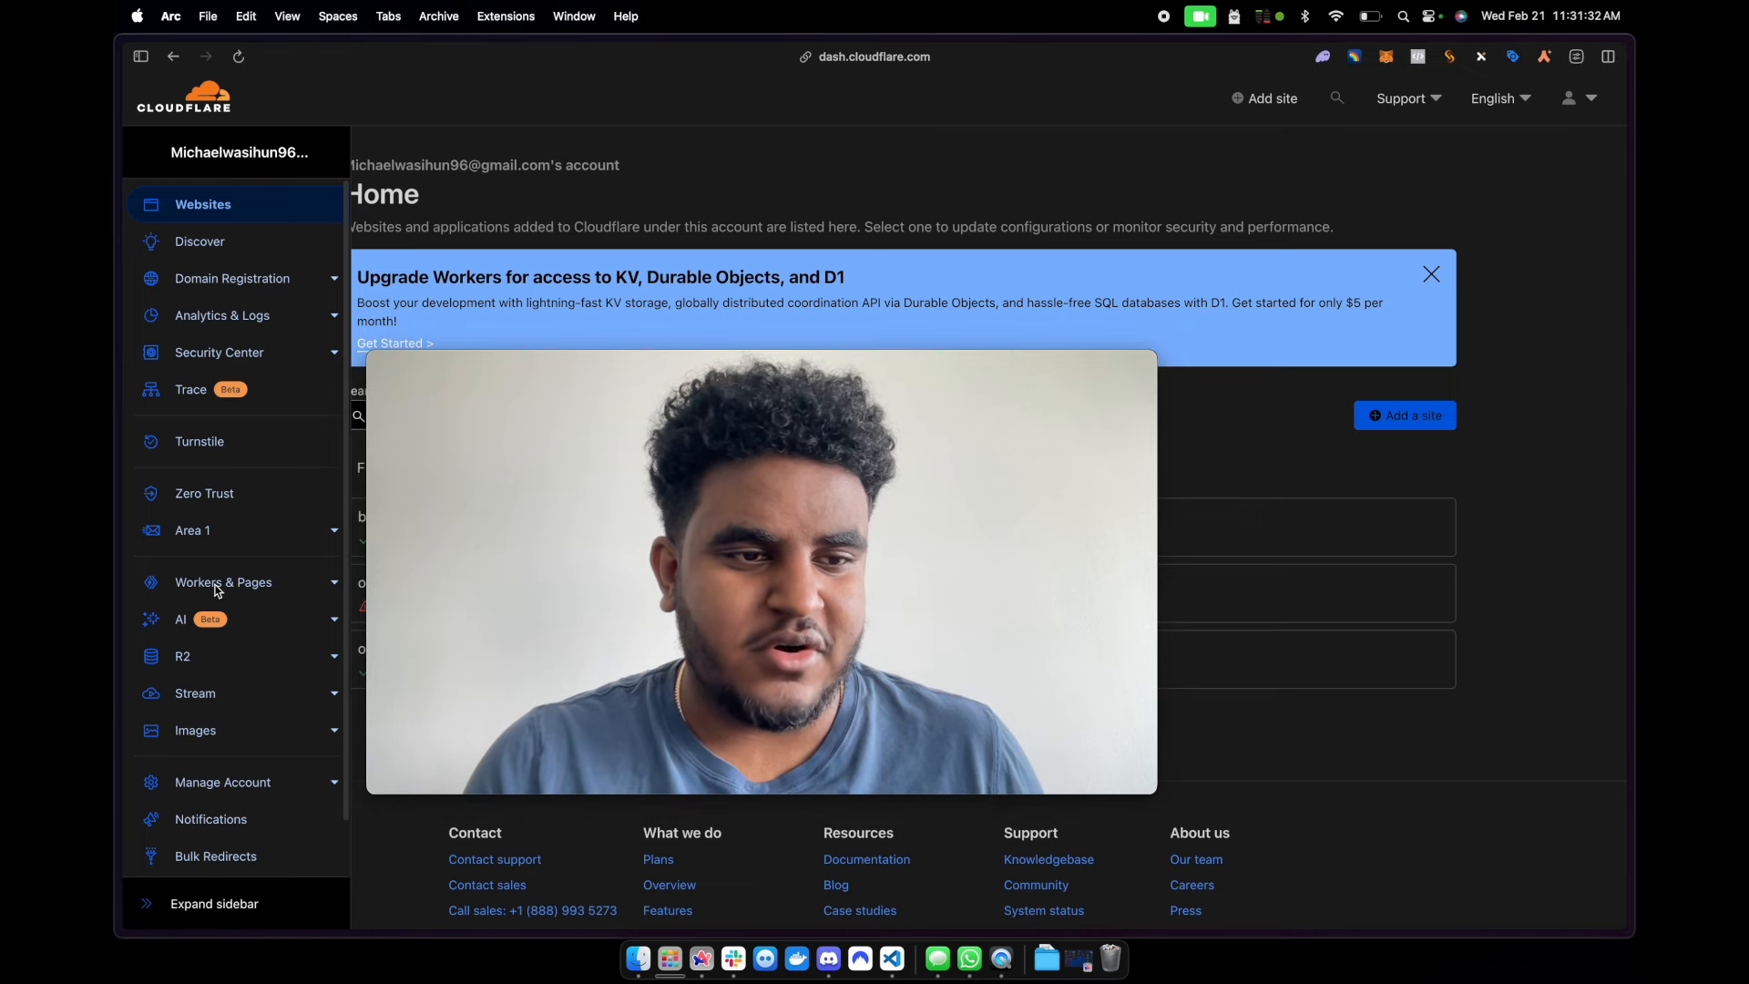
# Create a Hello World worker named yt-tutorial from Workers & Pages and deploy it.
pyautogui.click(223, 582)
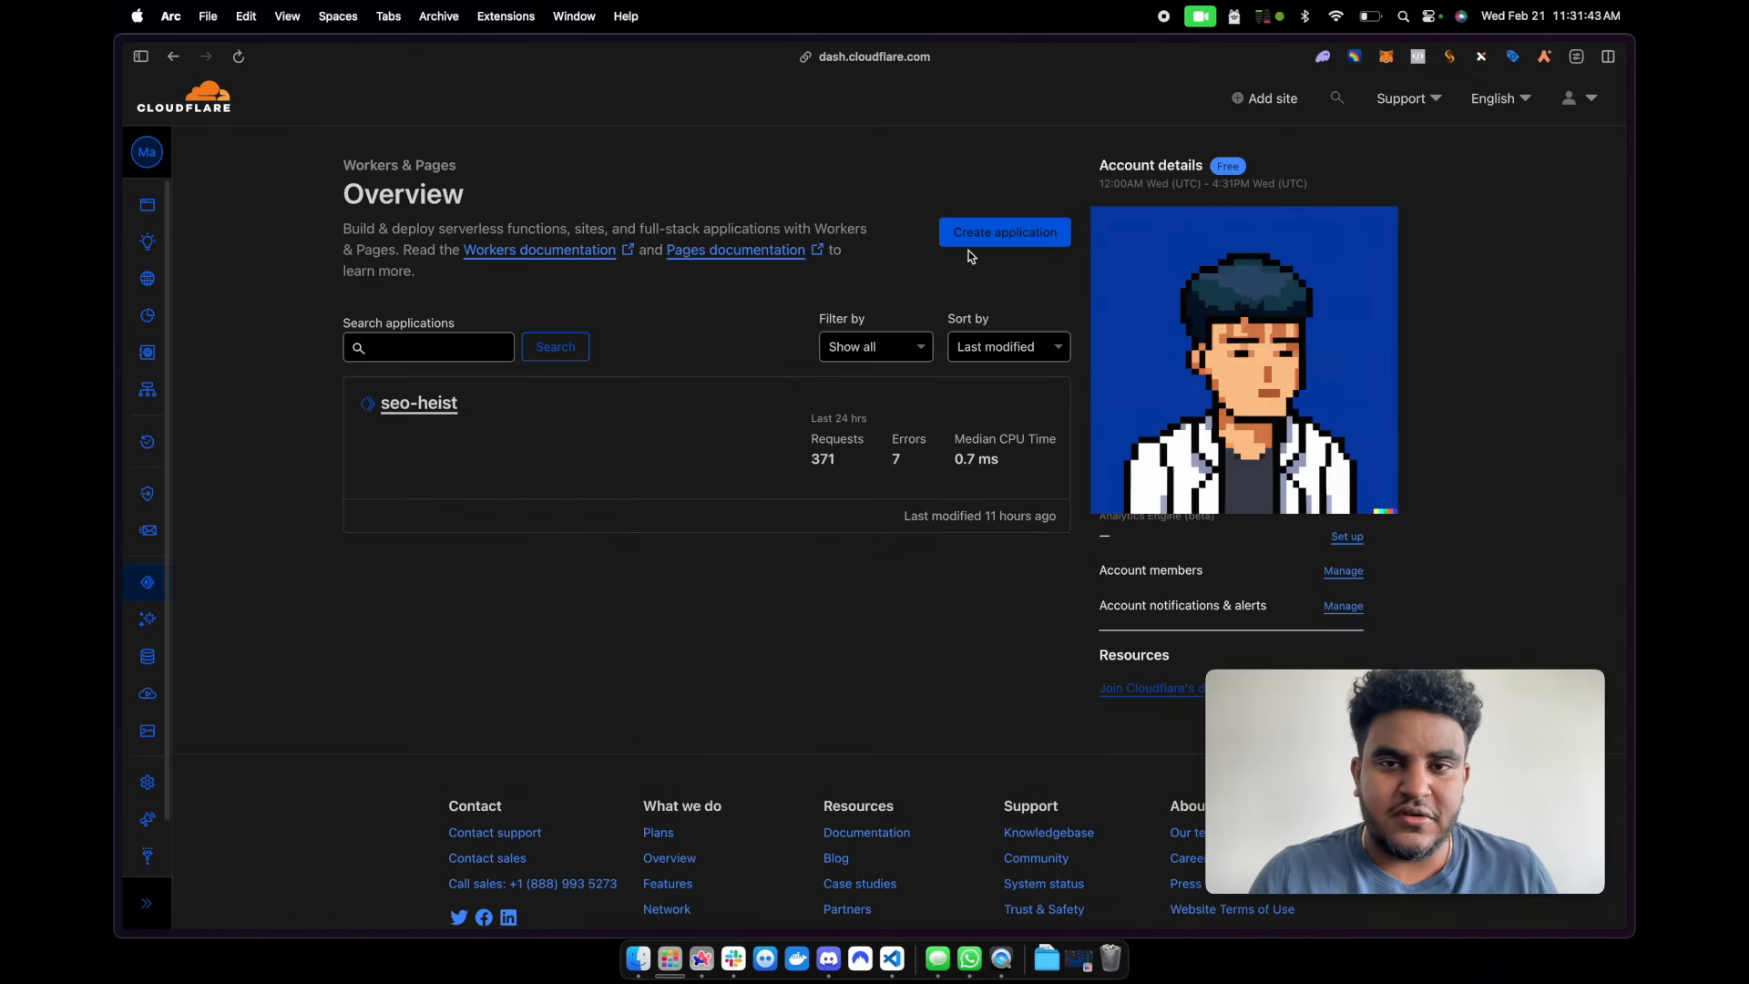
pyautogui.click(1002, 232)
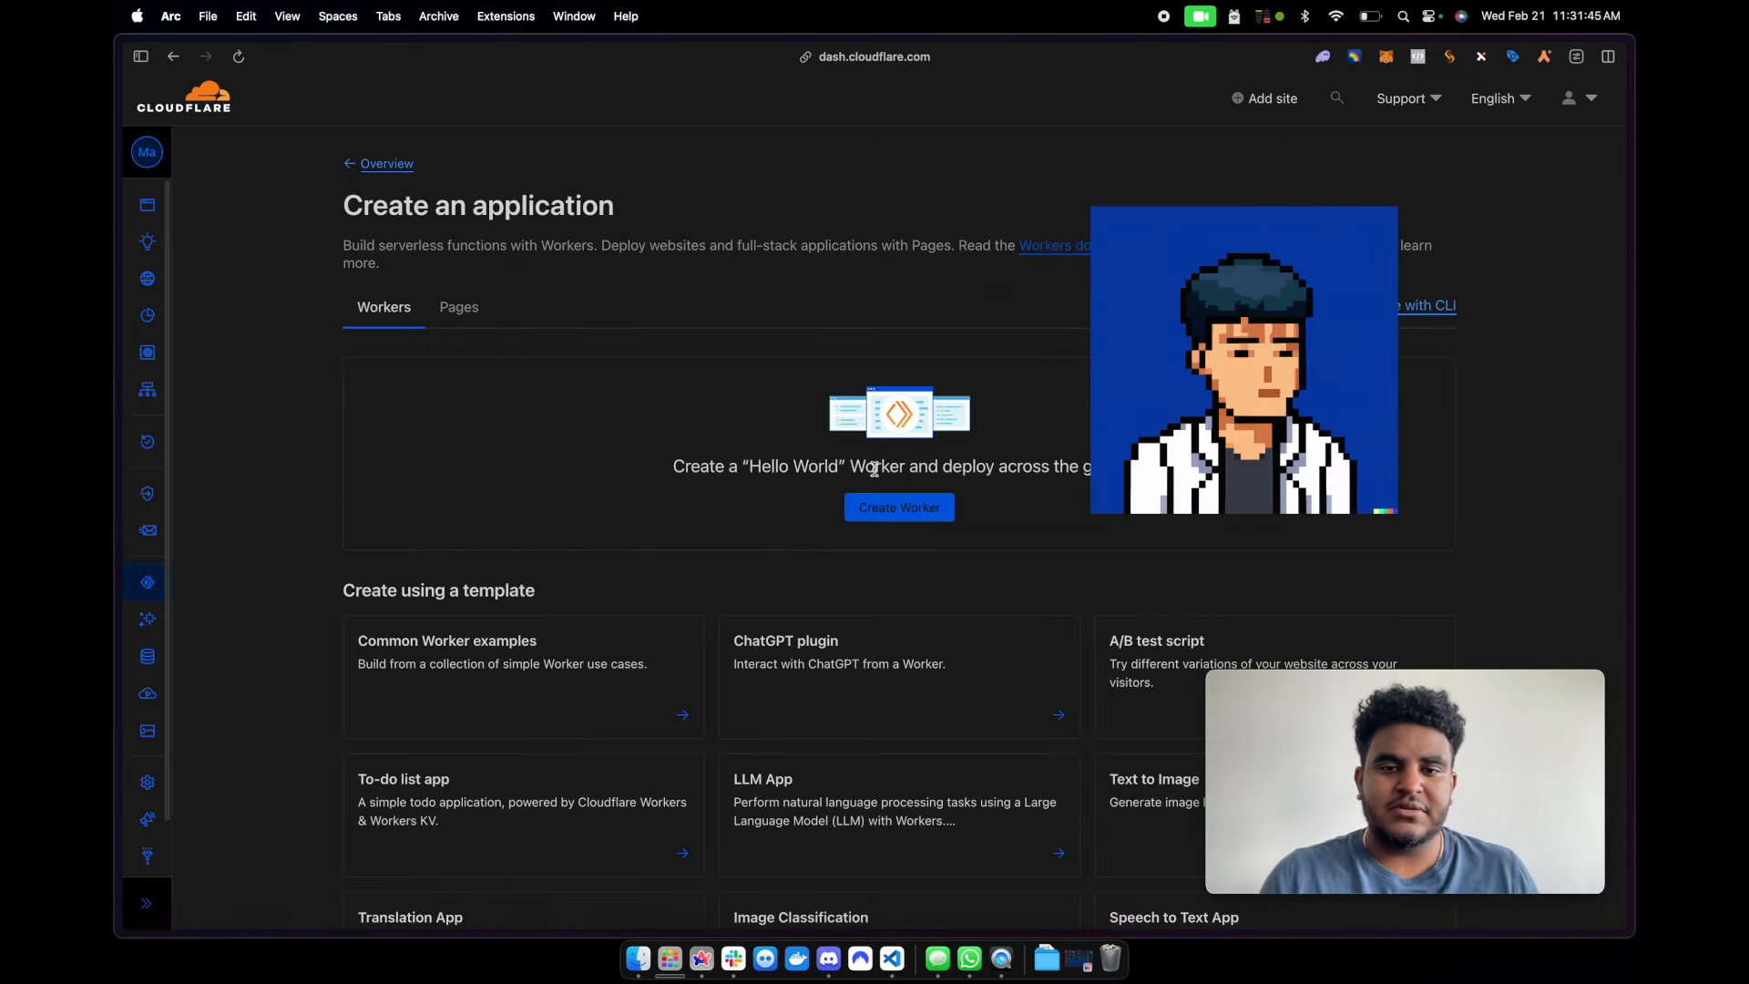
pyautogui.click(898, 506)
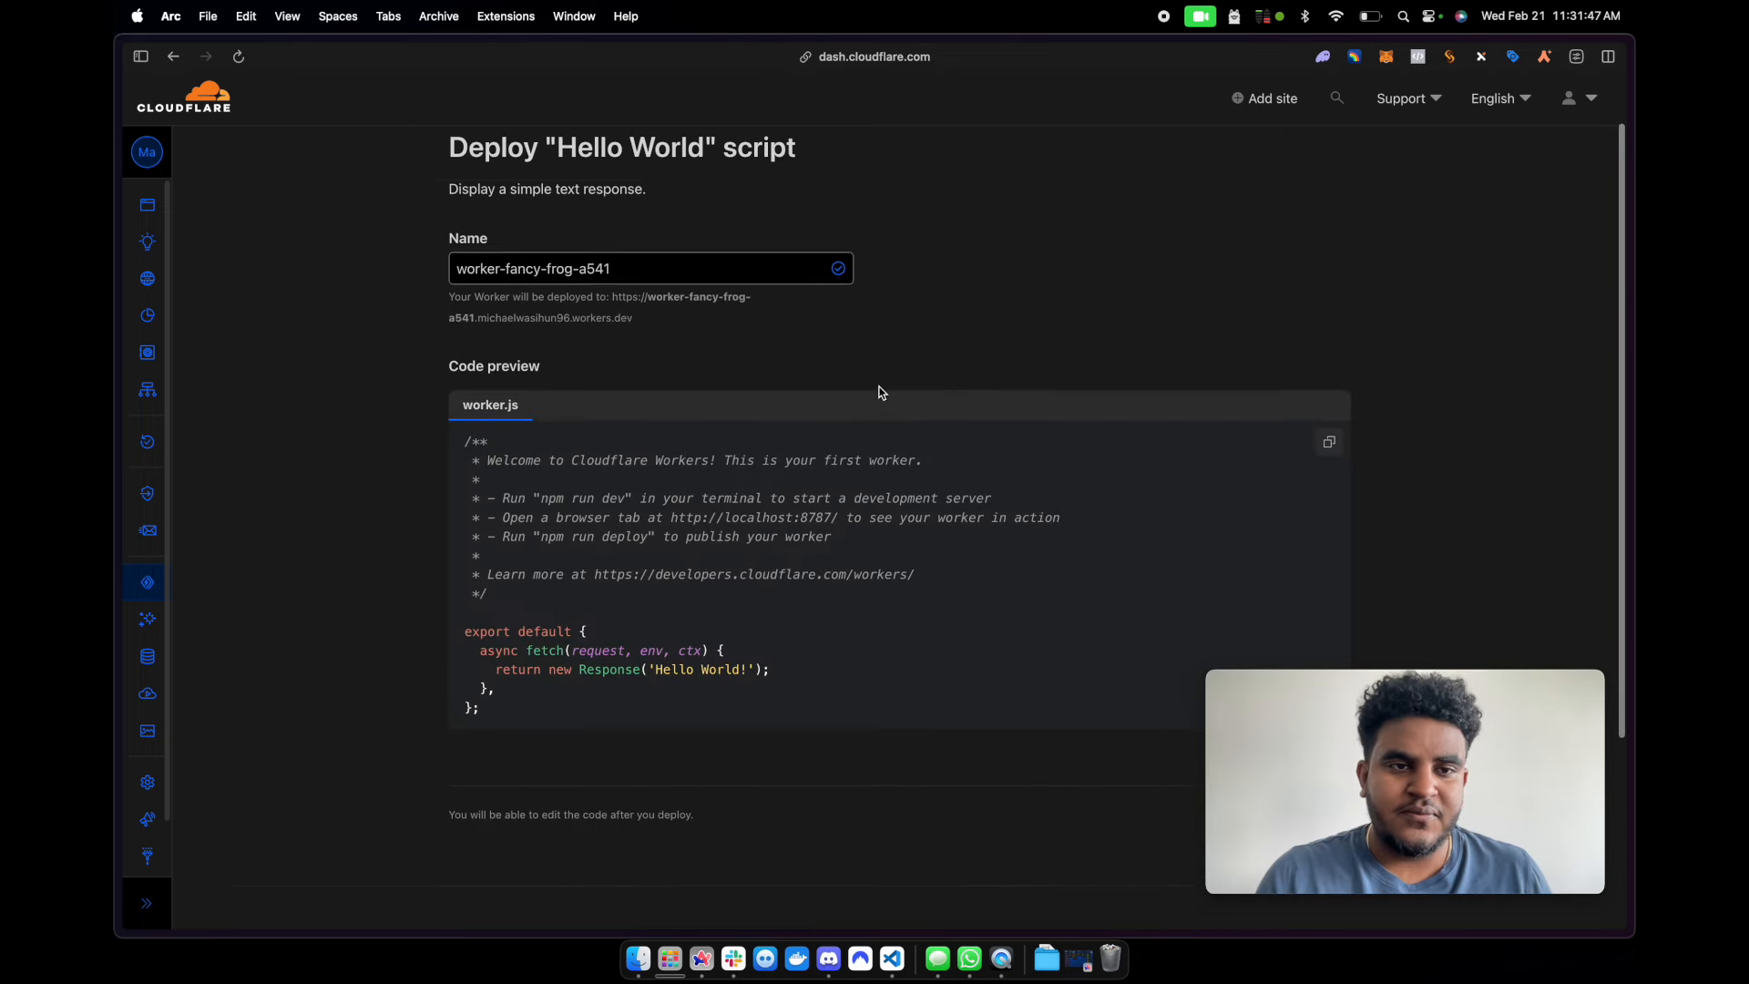
pyautogui.scroll(-3)
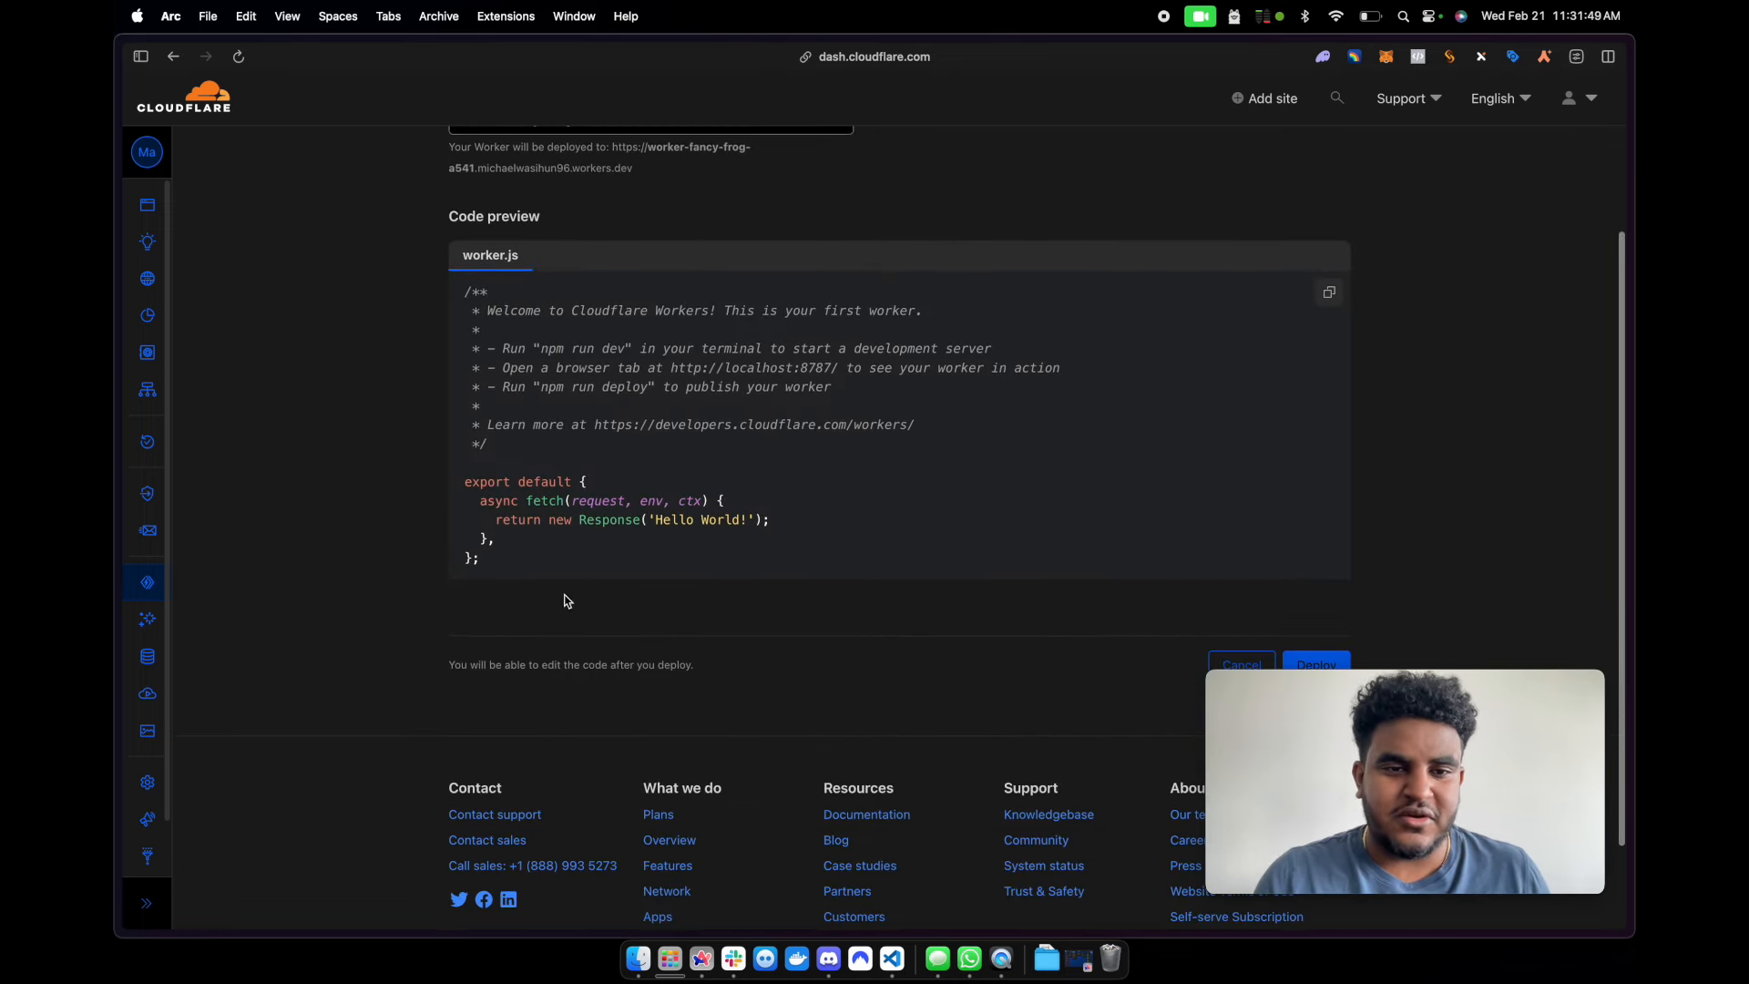
pyautogui.scroll(3)
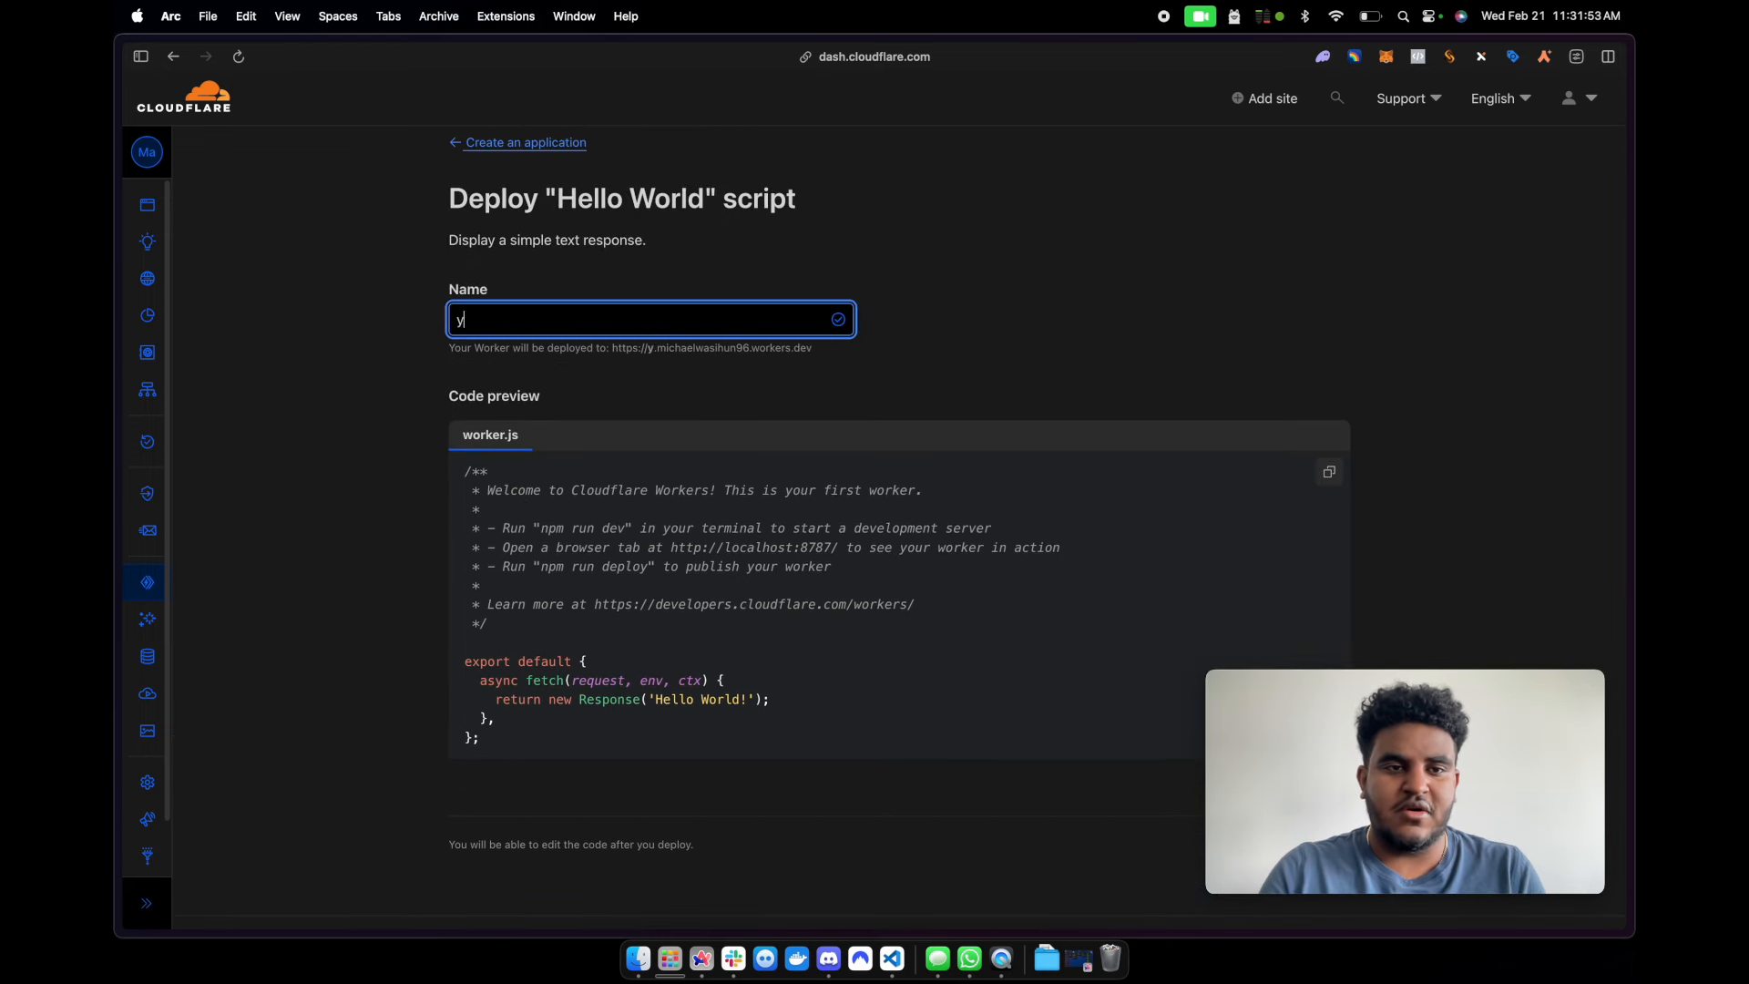
pyautogui.write('t-tut')
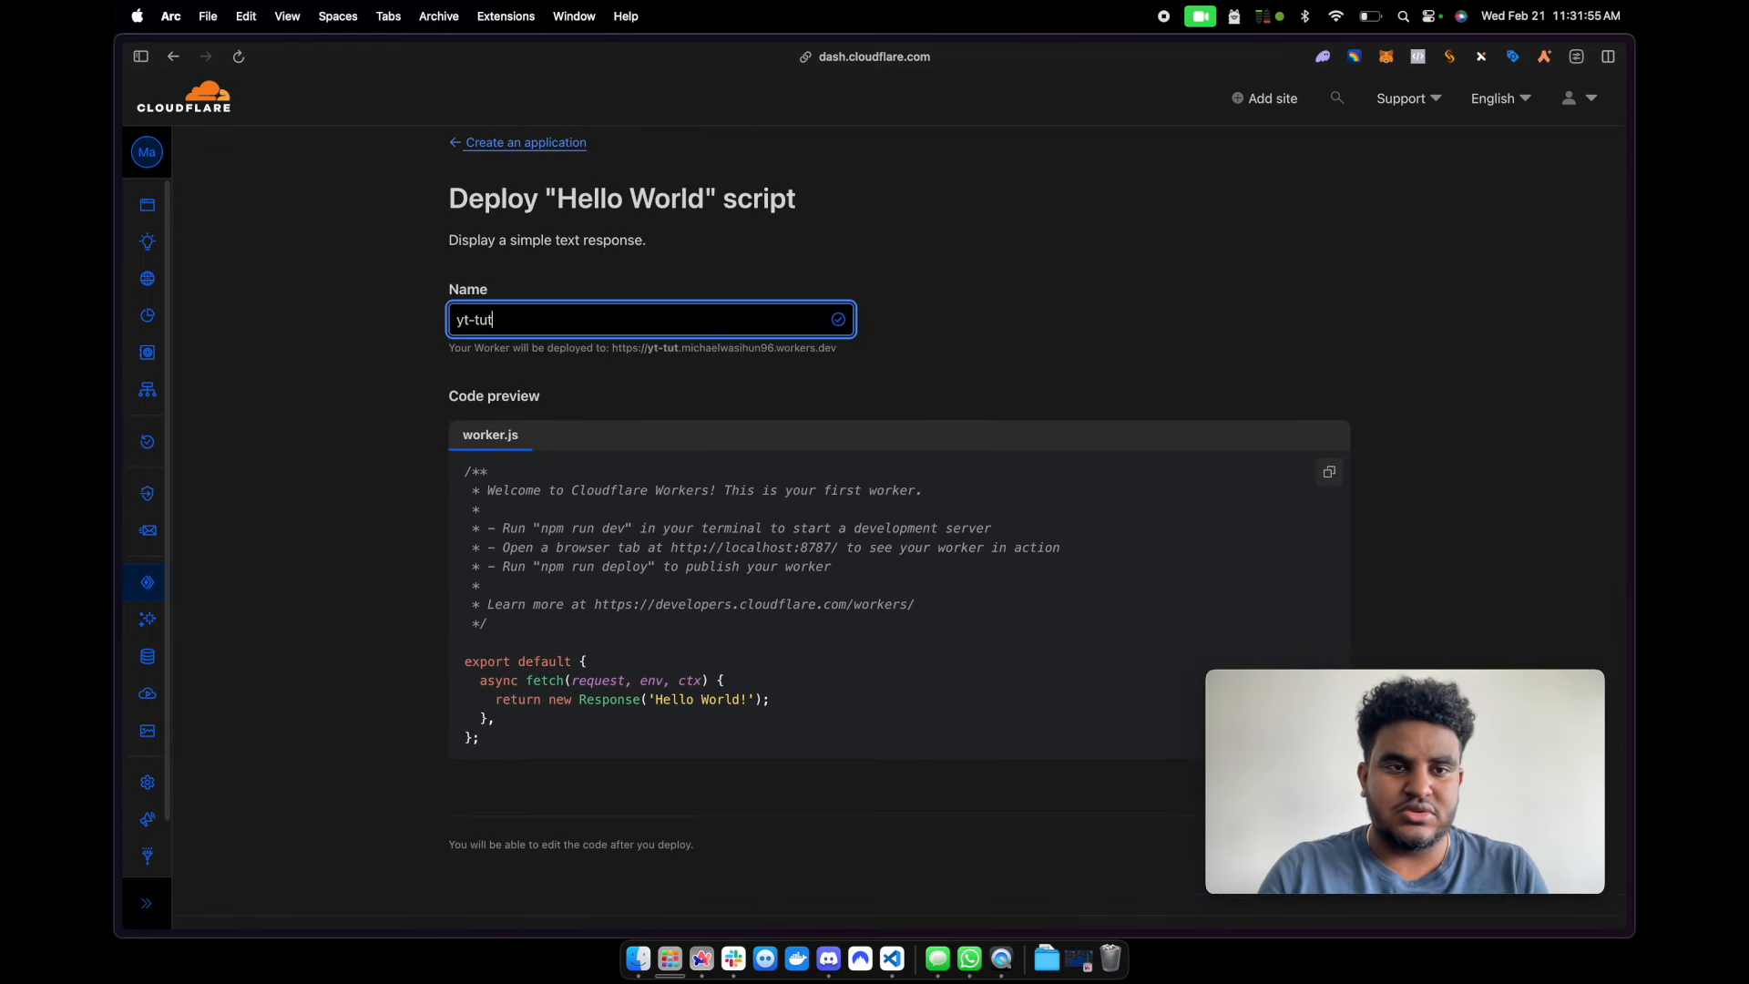
pyautogui.write('orial')
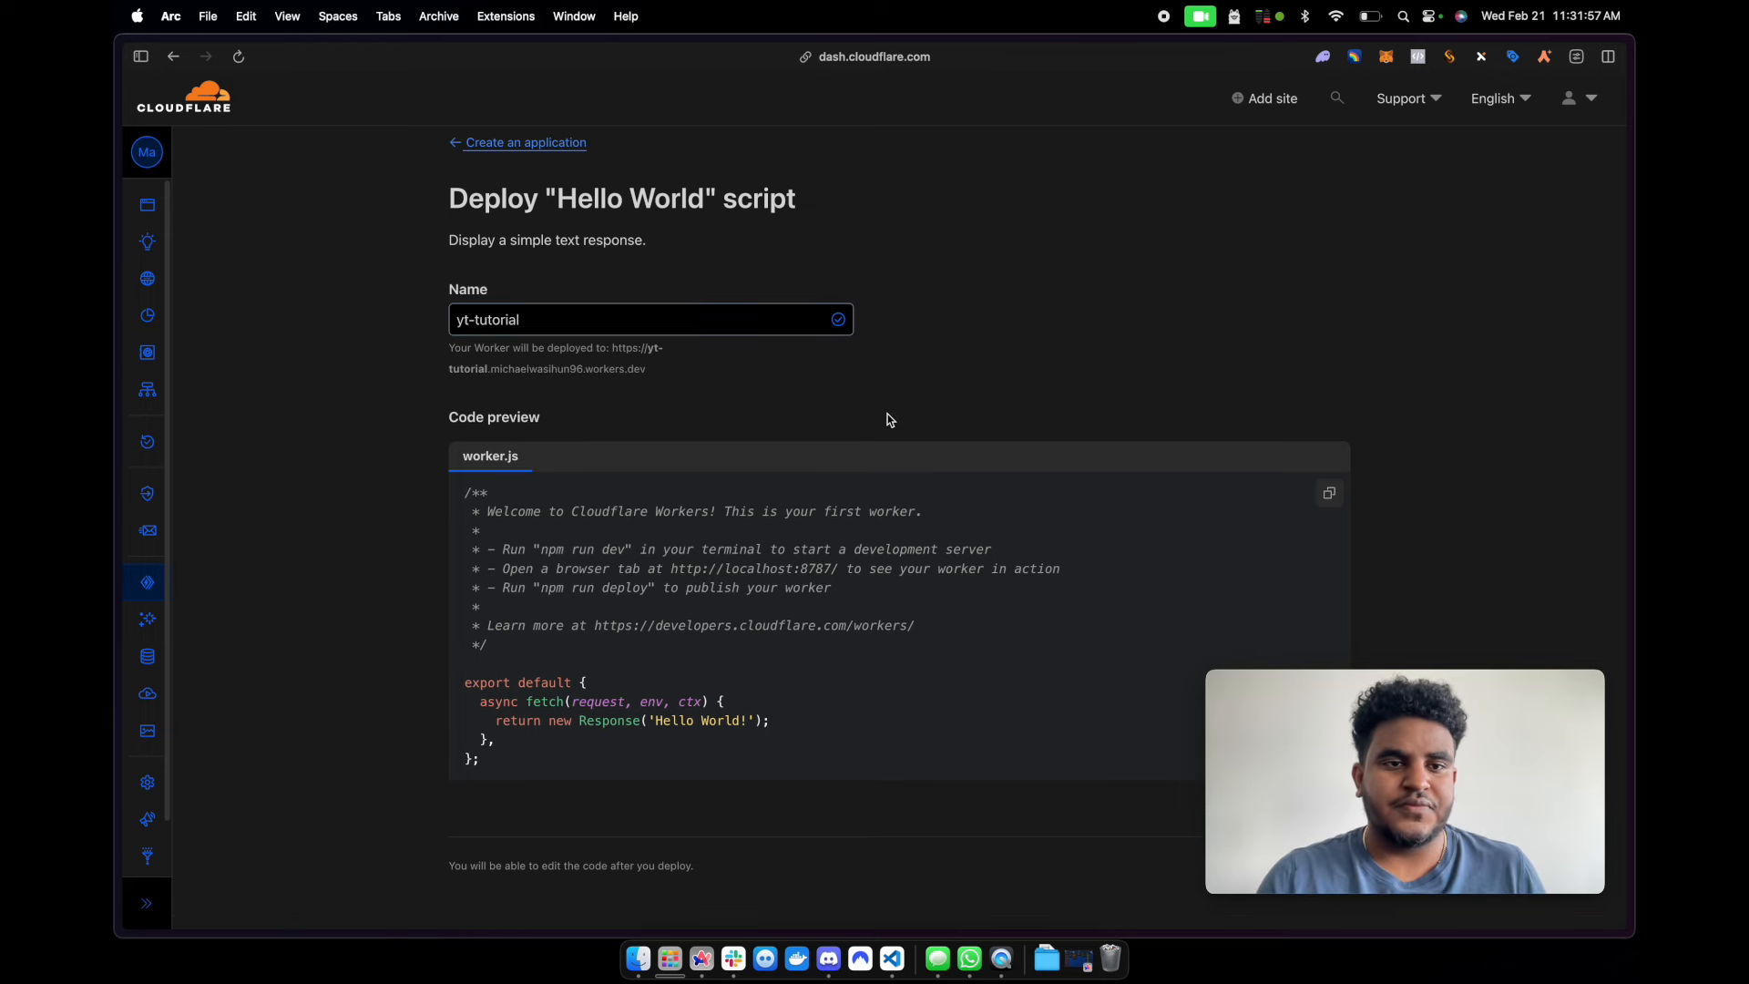
pyautogui.scroll(-3)
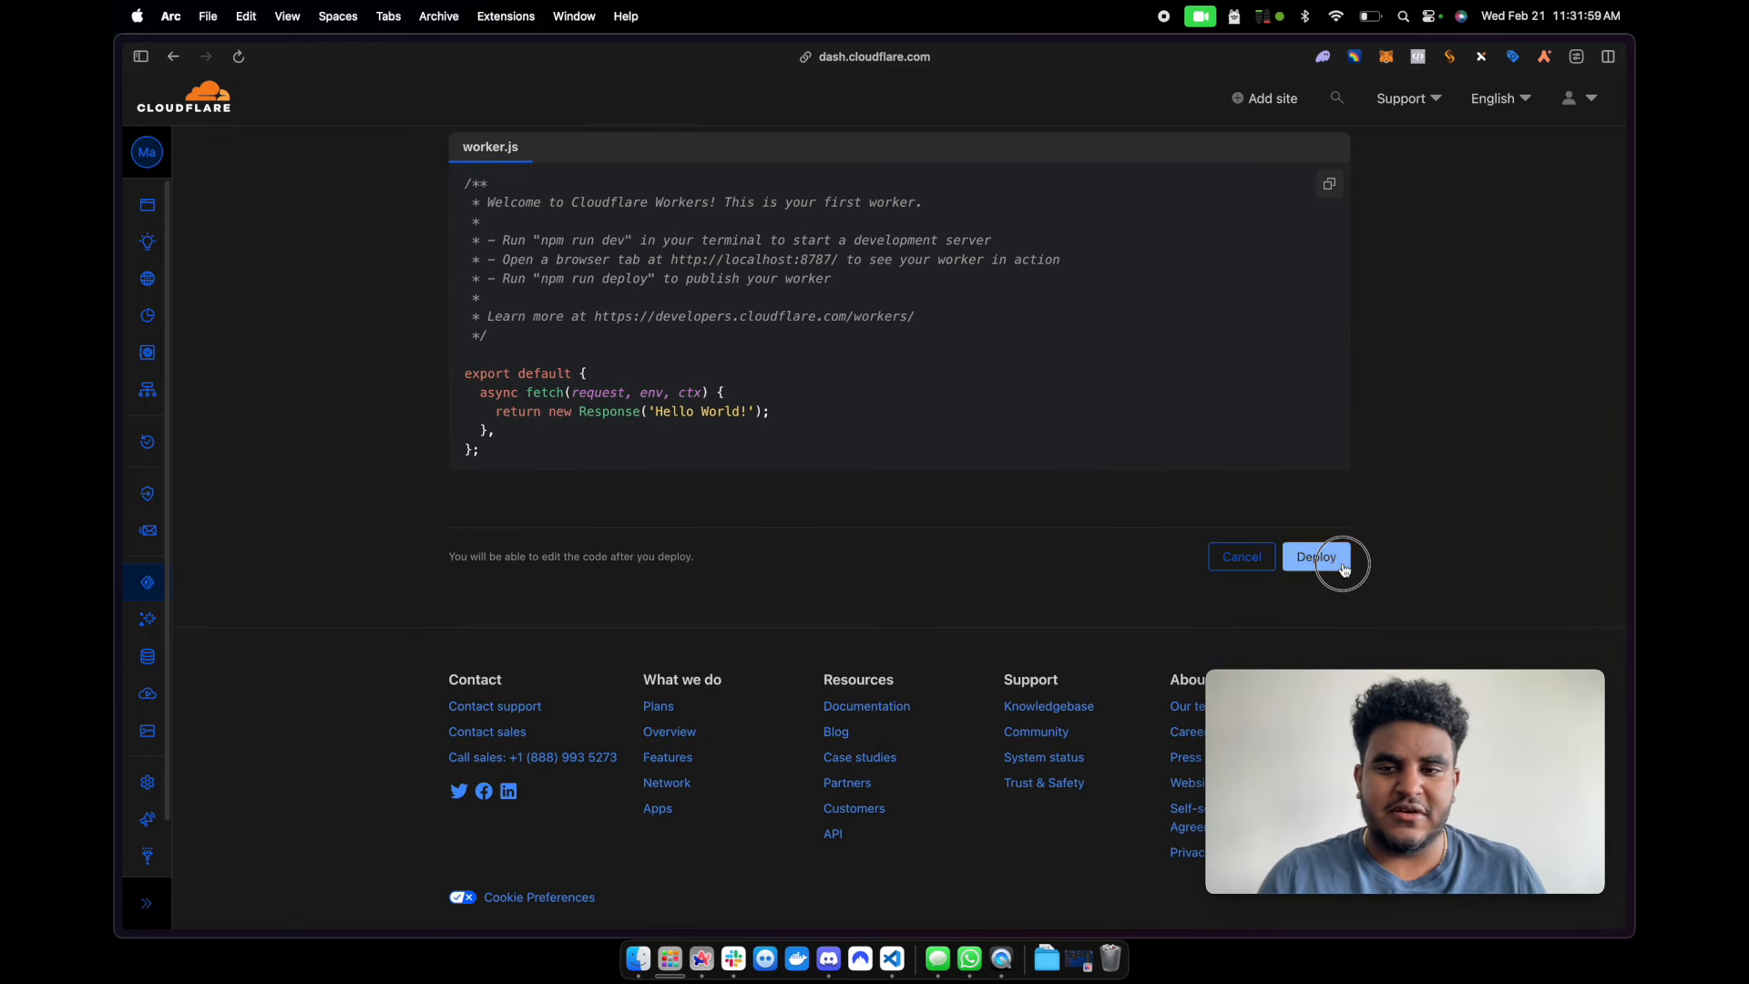
pyautogui.click(1316, 557)
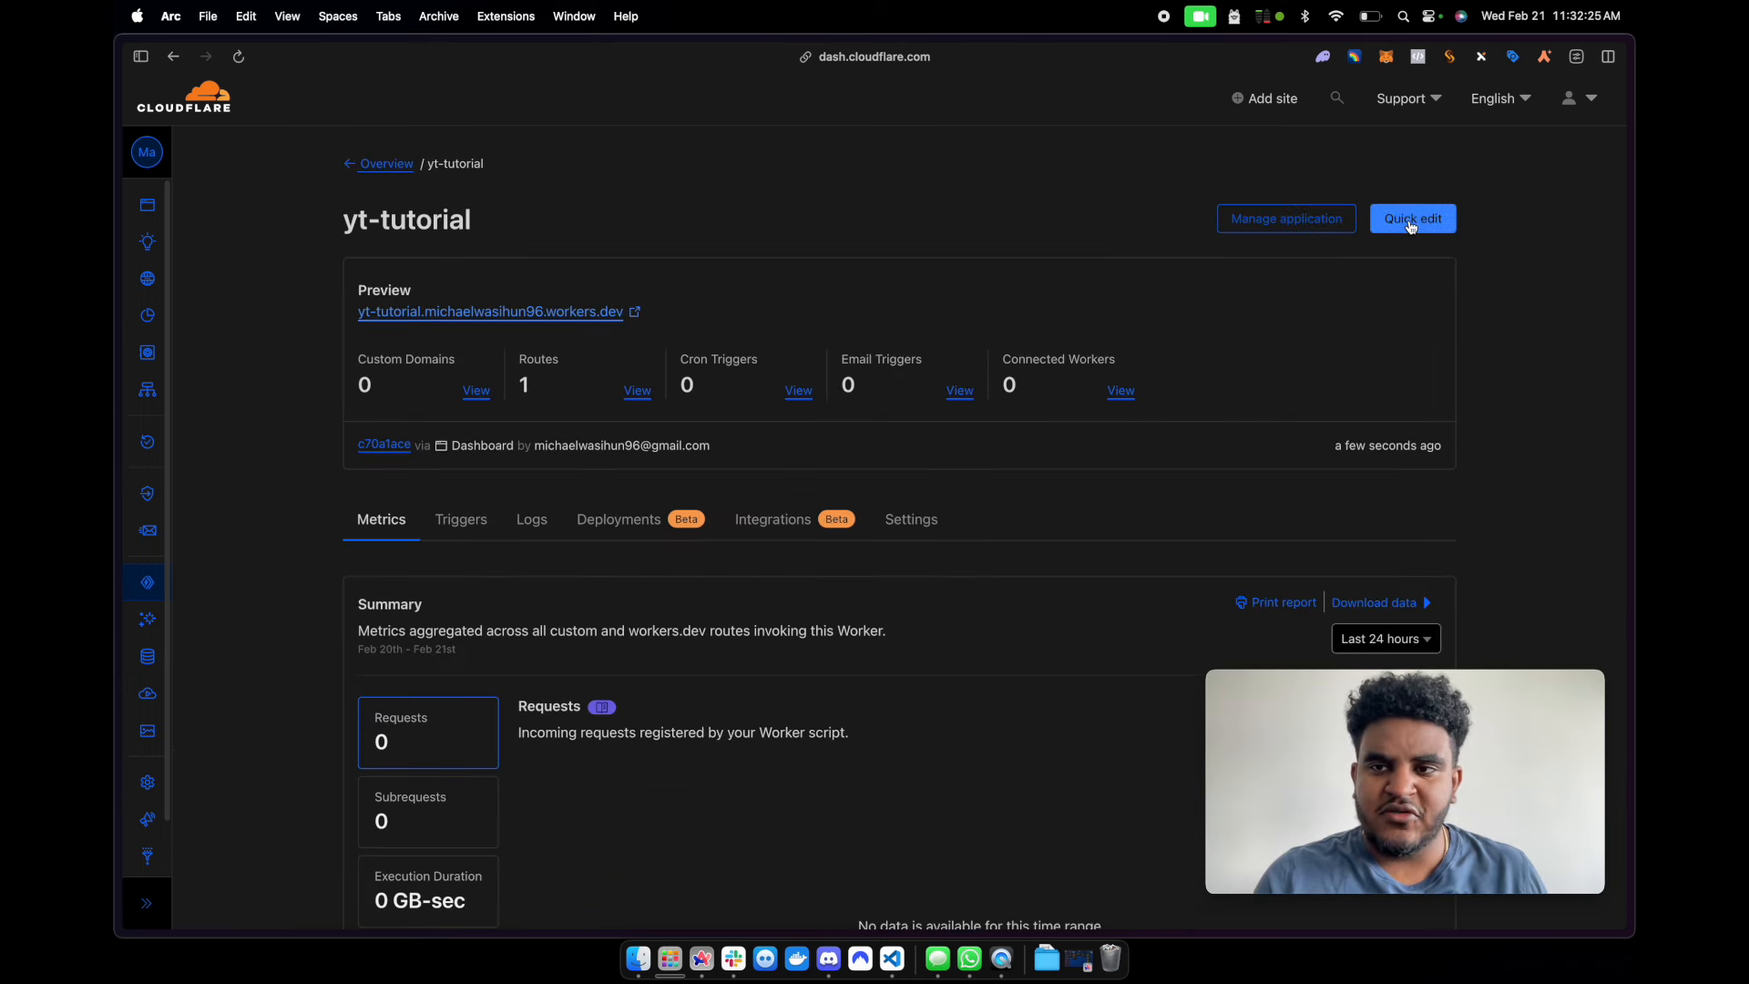
# Test the Hello World worker, change its response to 'Subscribe to Ras Mic YT channel!', and redeploy.
pyautogui.click(1411, 218)
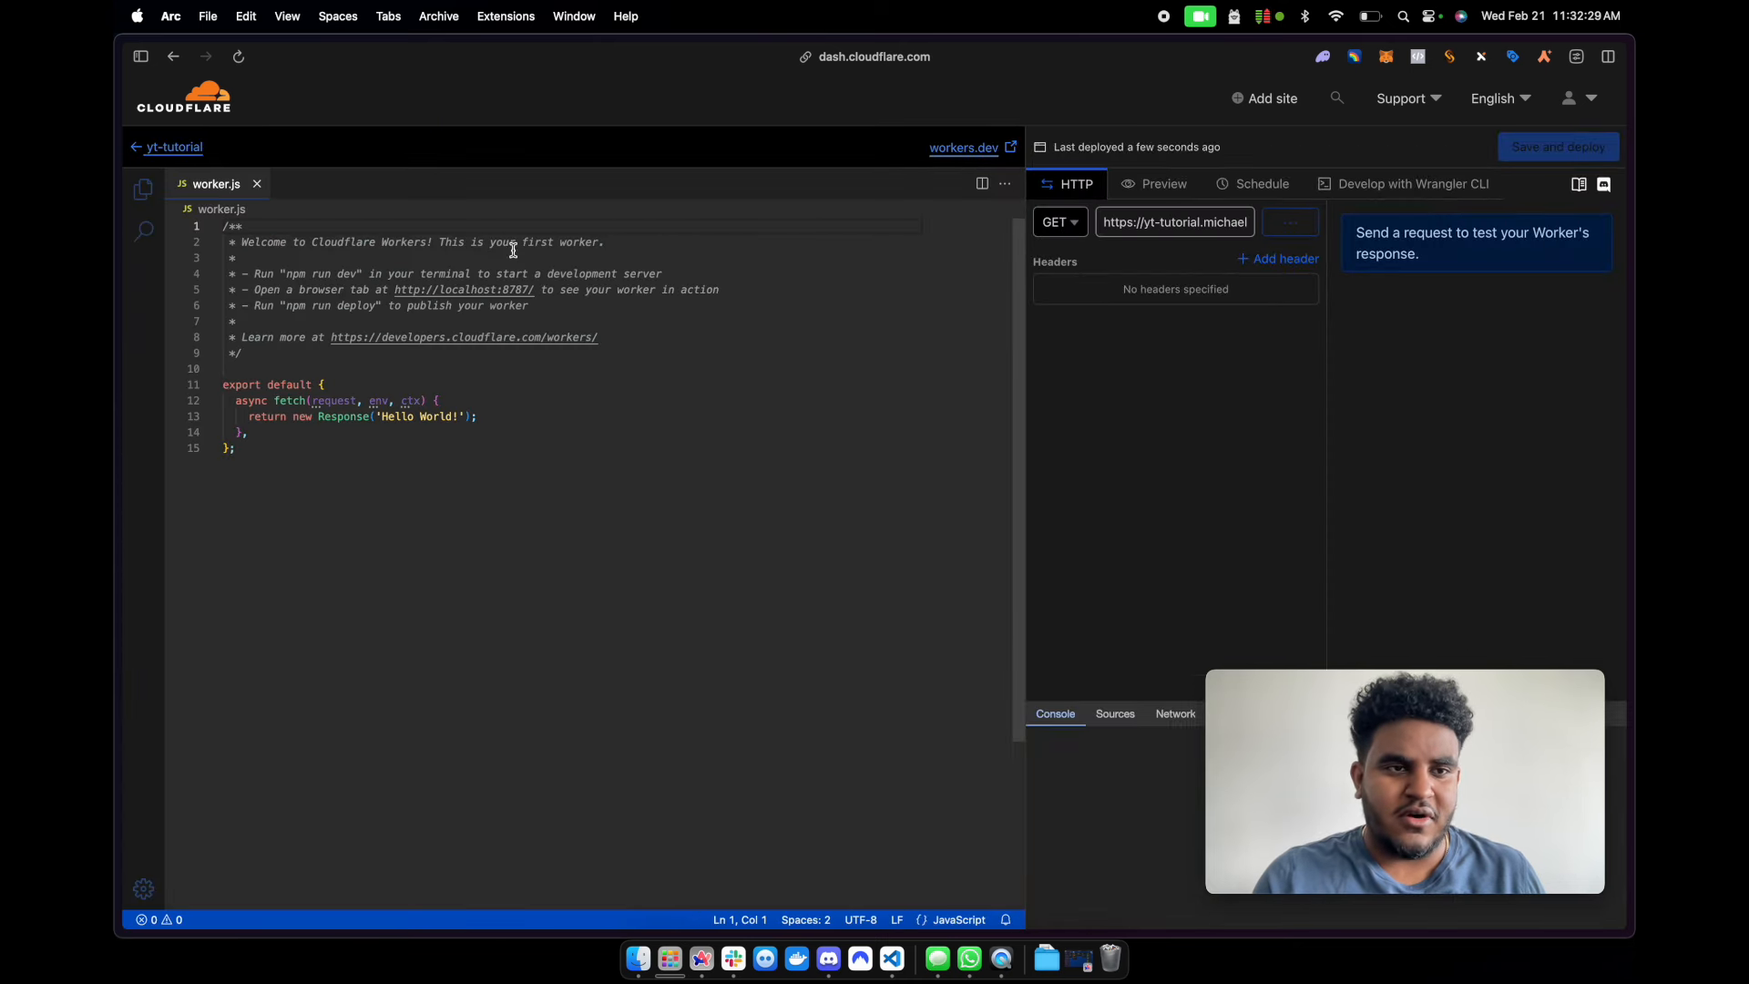
pyautogui.click(1290, 221)
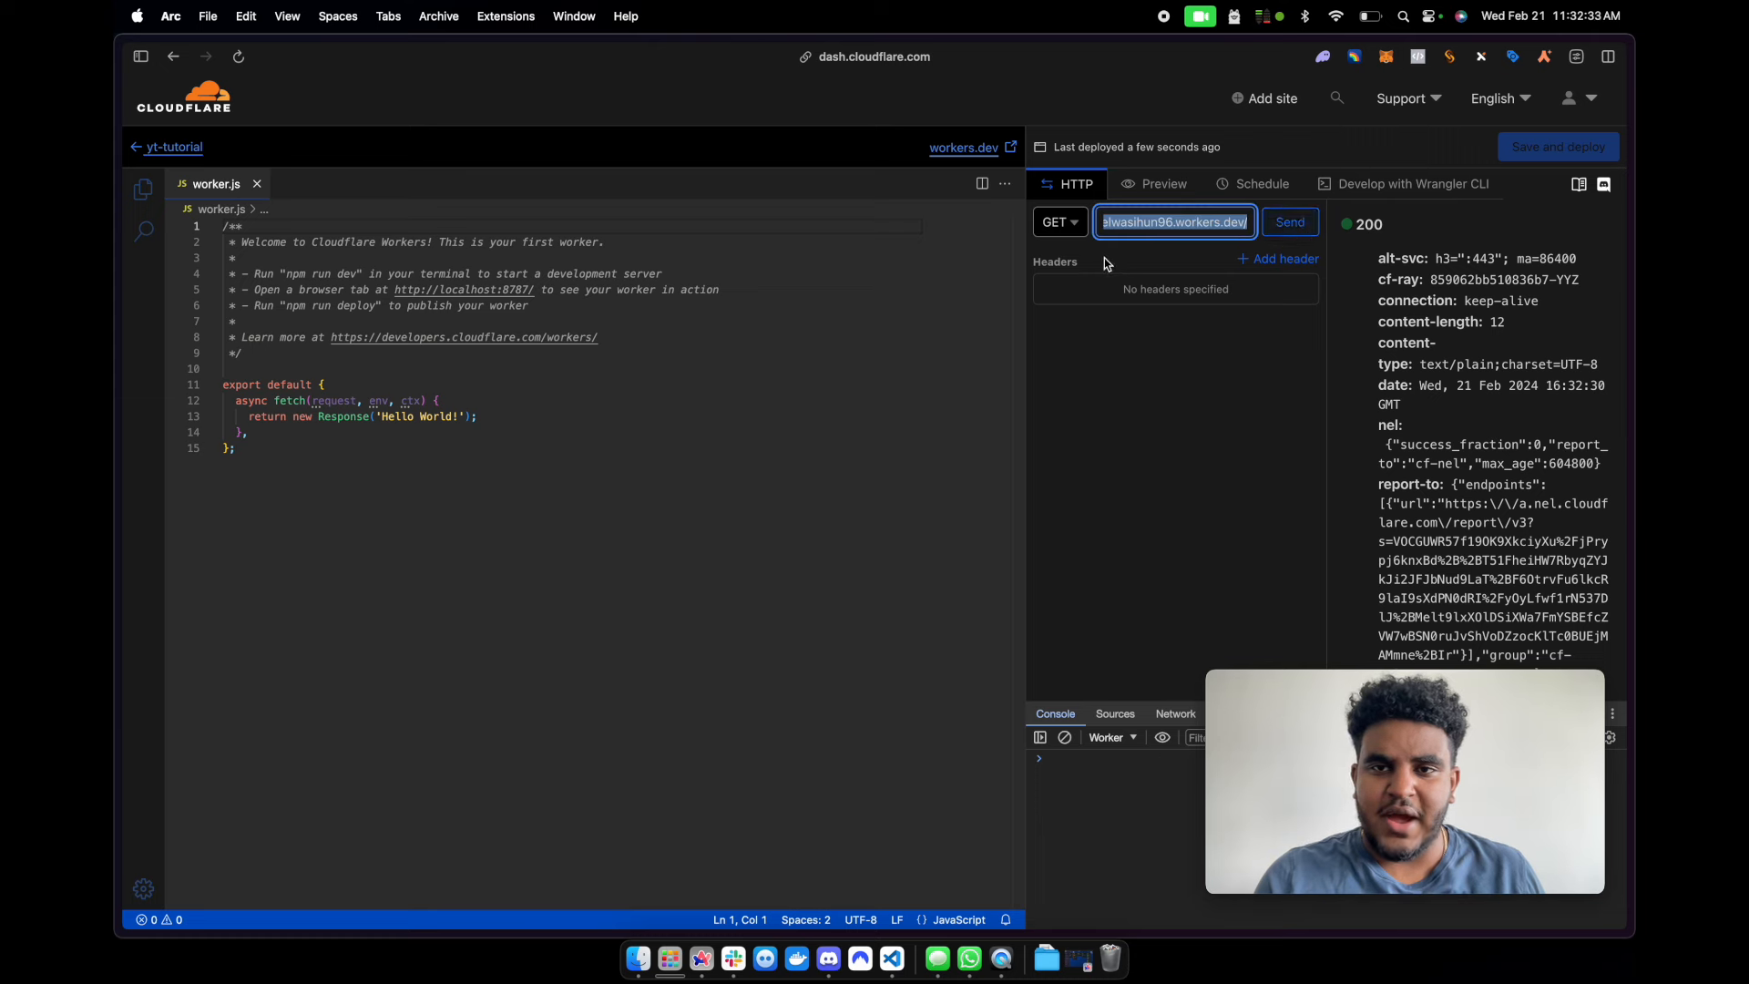
pyautogui.click(1290, 223)
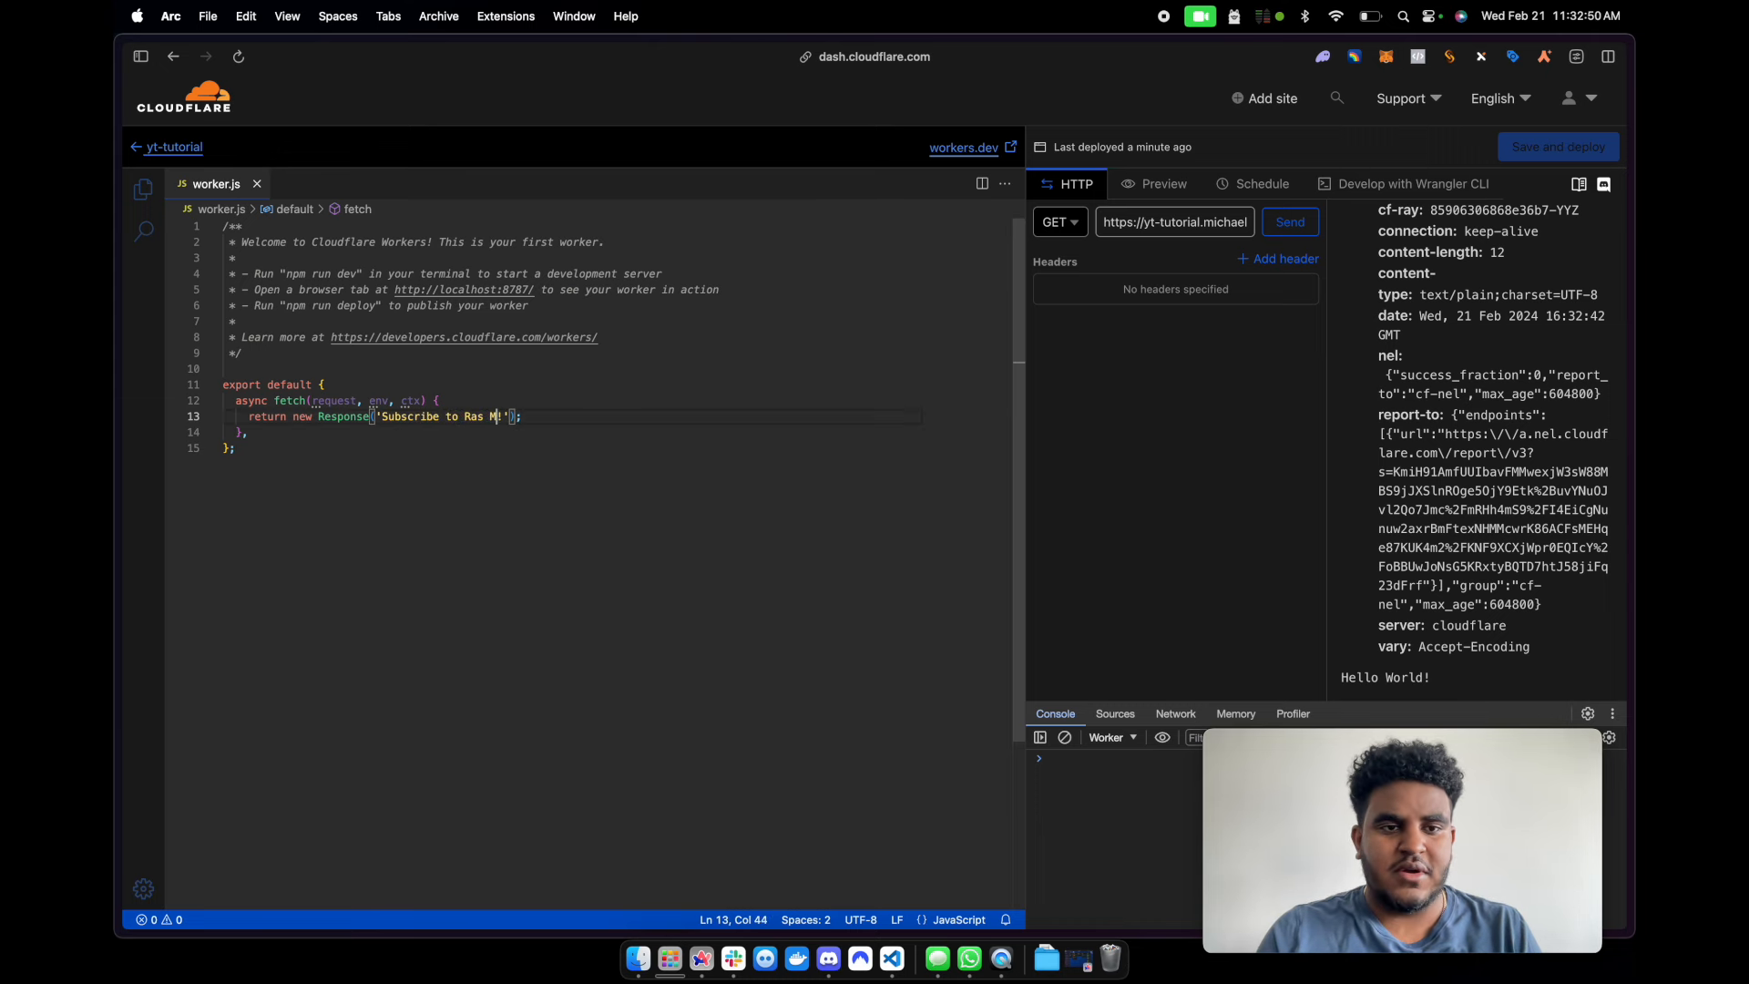
pyautogui.write('ic YT channel!')
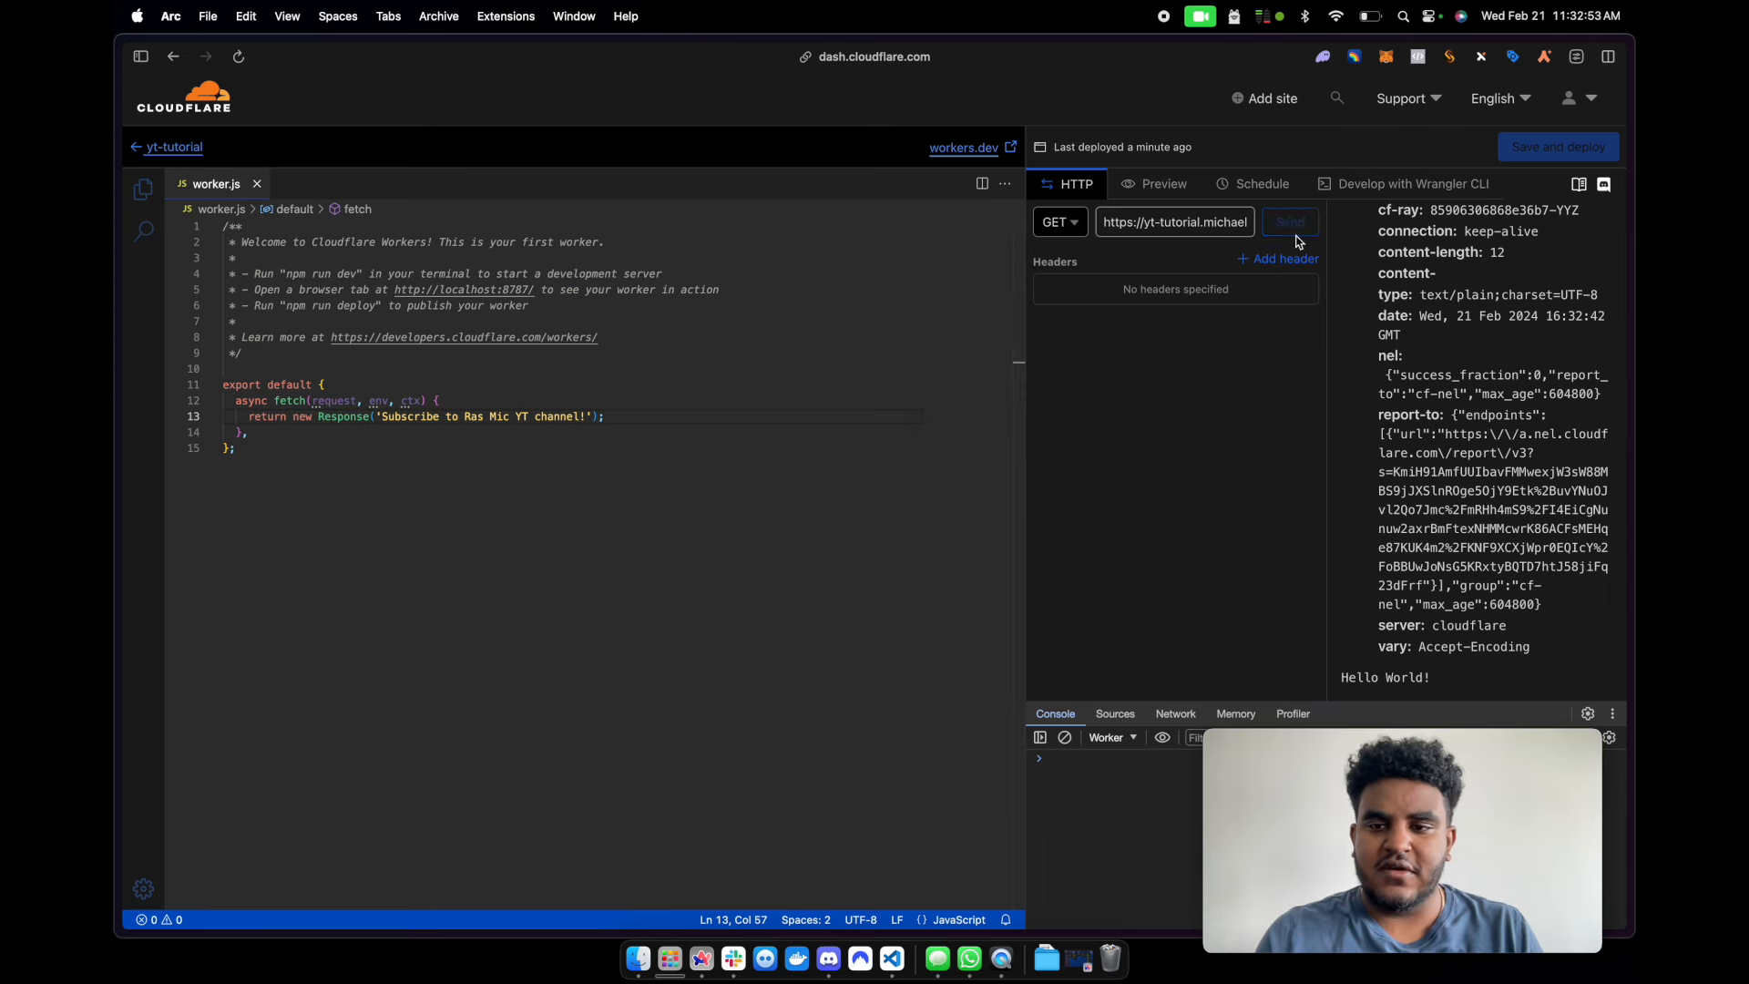
pyautogui.click(1290, 222)
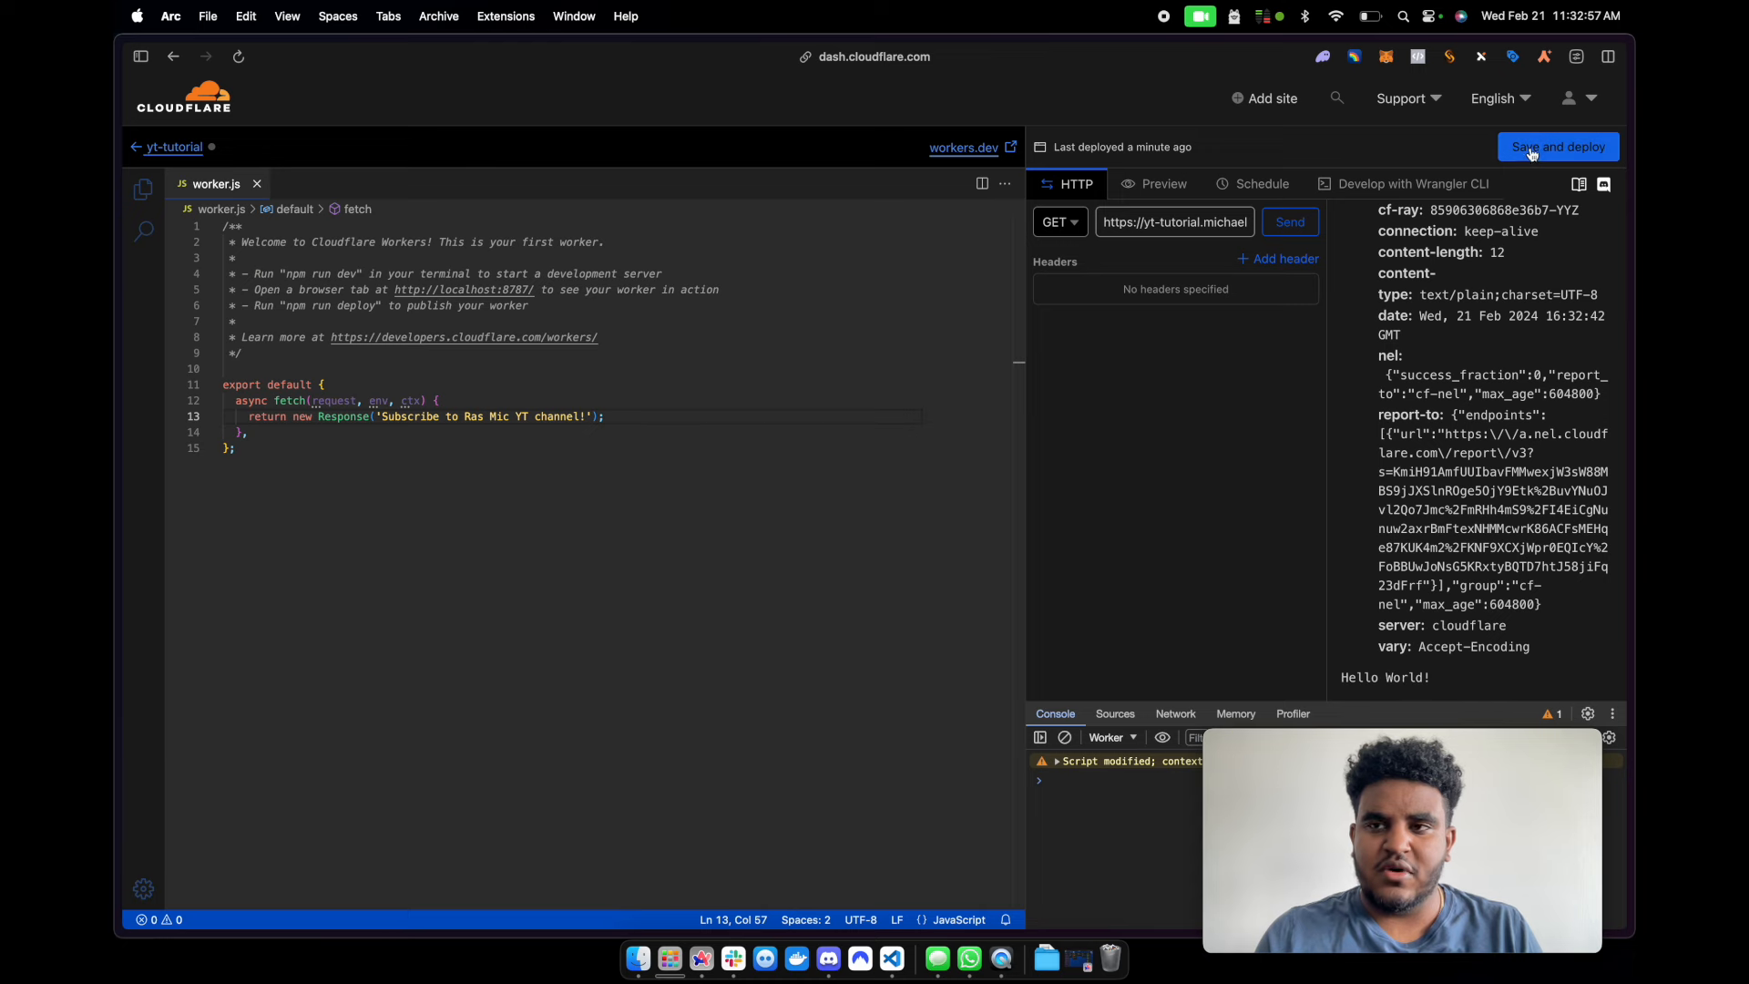
pyautogui.click(1556, 146)
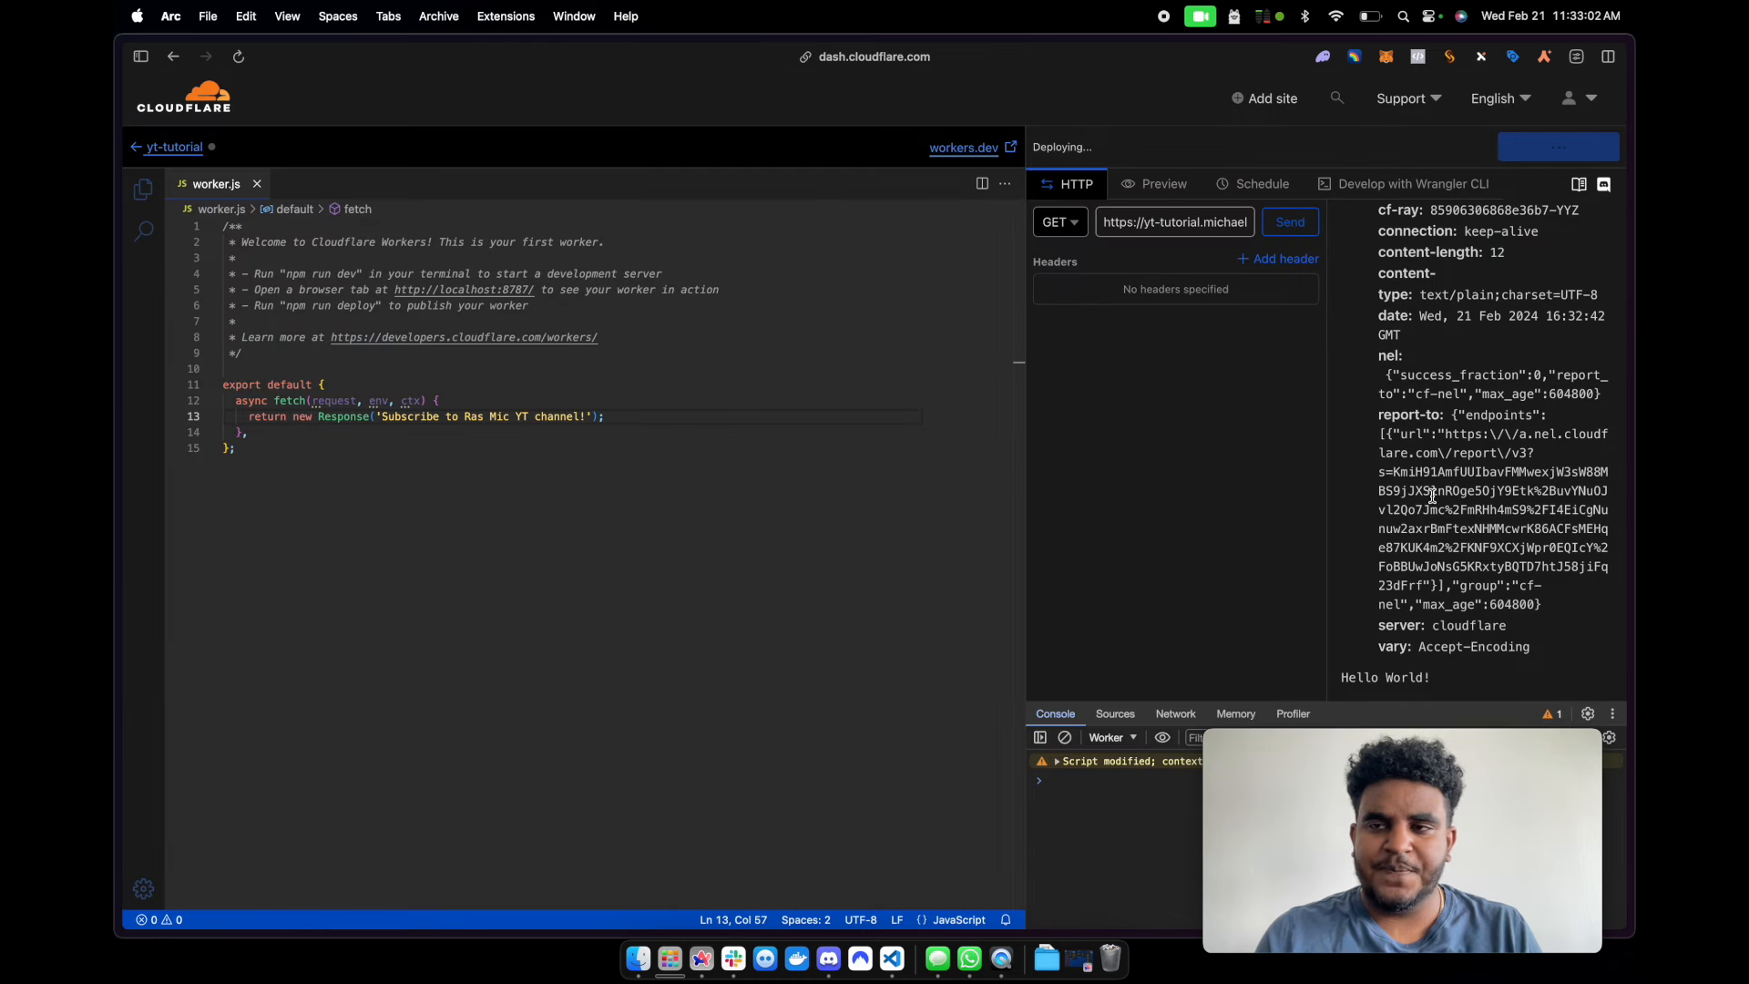
pyautogui.click(1290, 220)
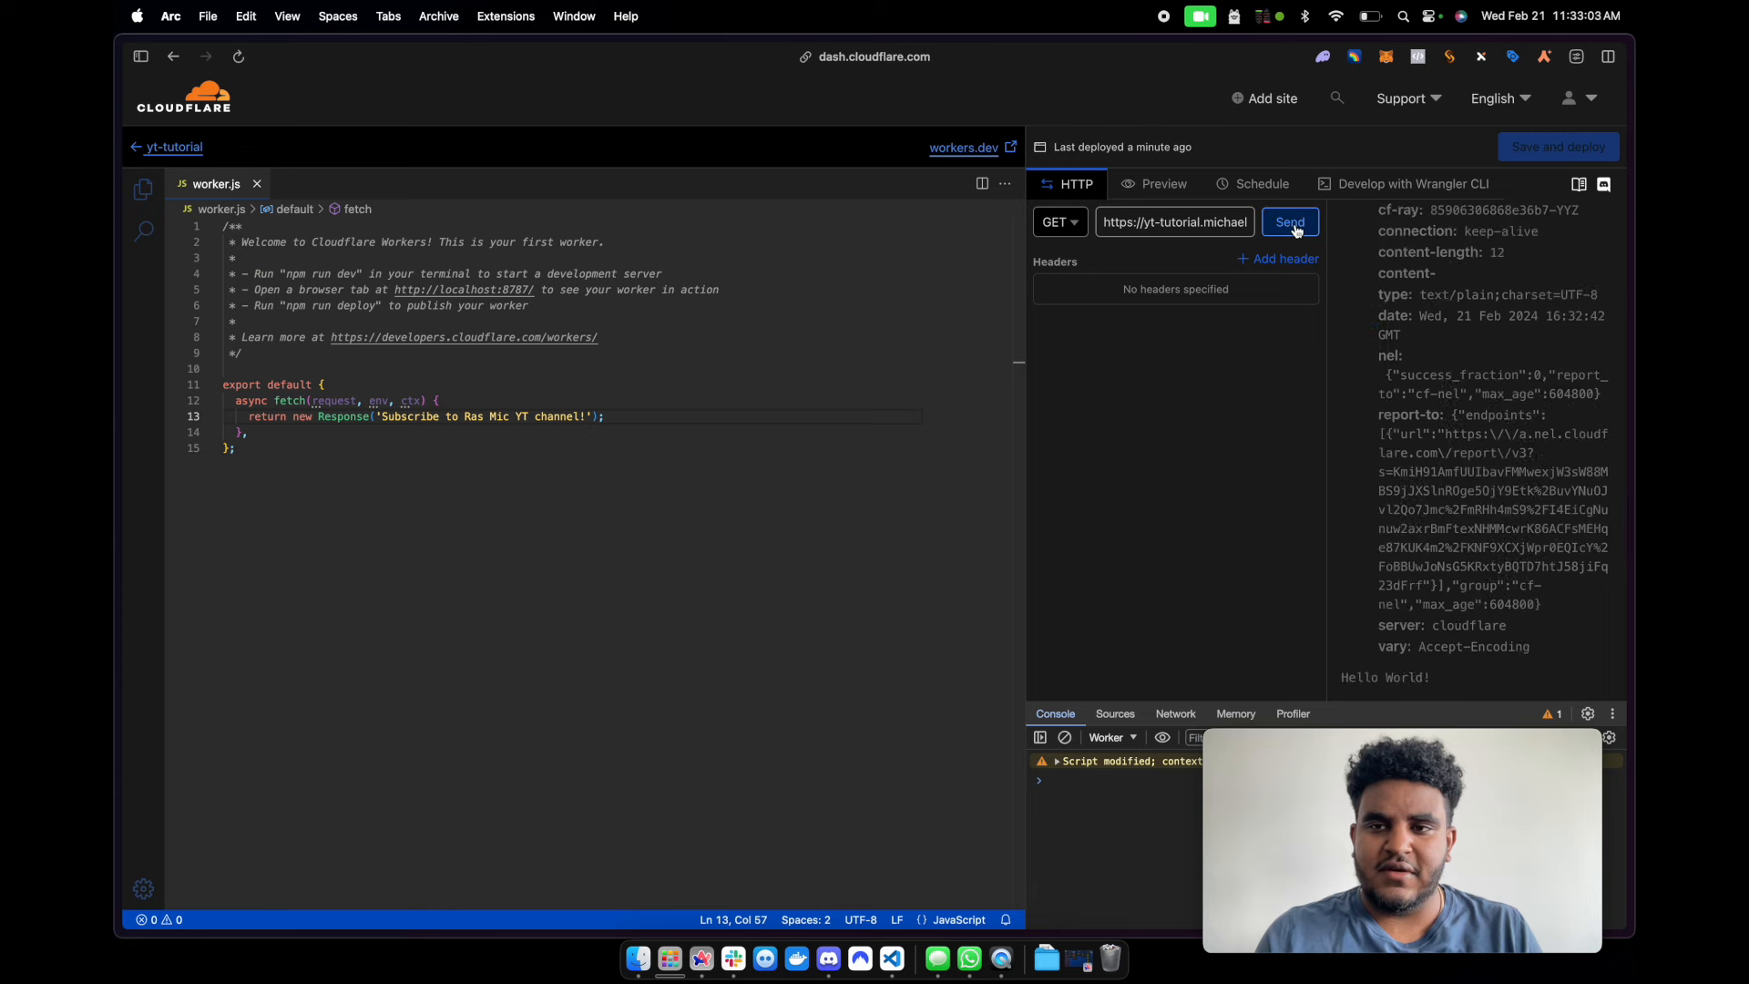
# Confirm yt-tutorial returns the subscribe message, then read the Wrangler CLI setup steps.
pyautogui.click(1290, 223)
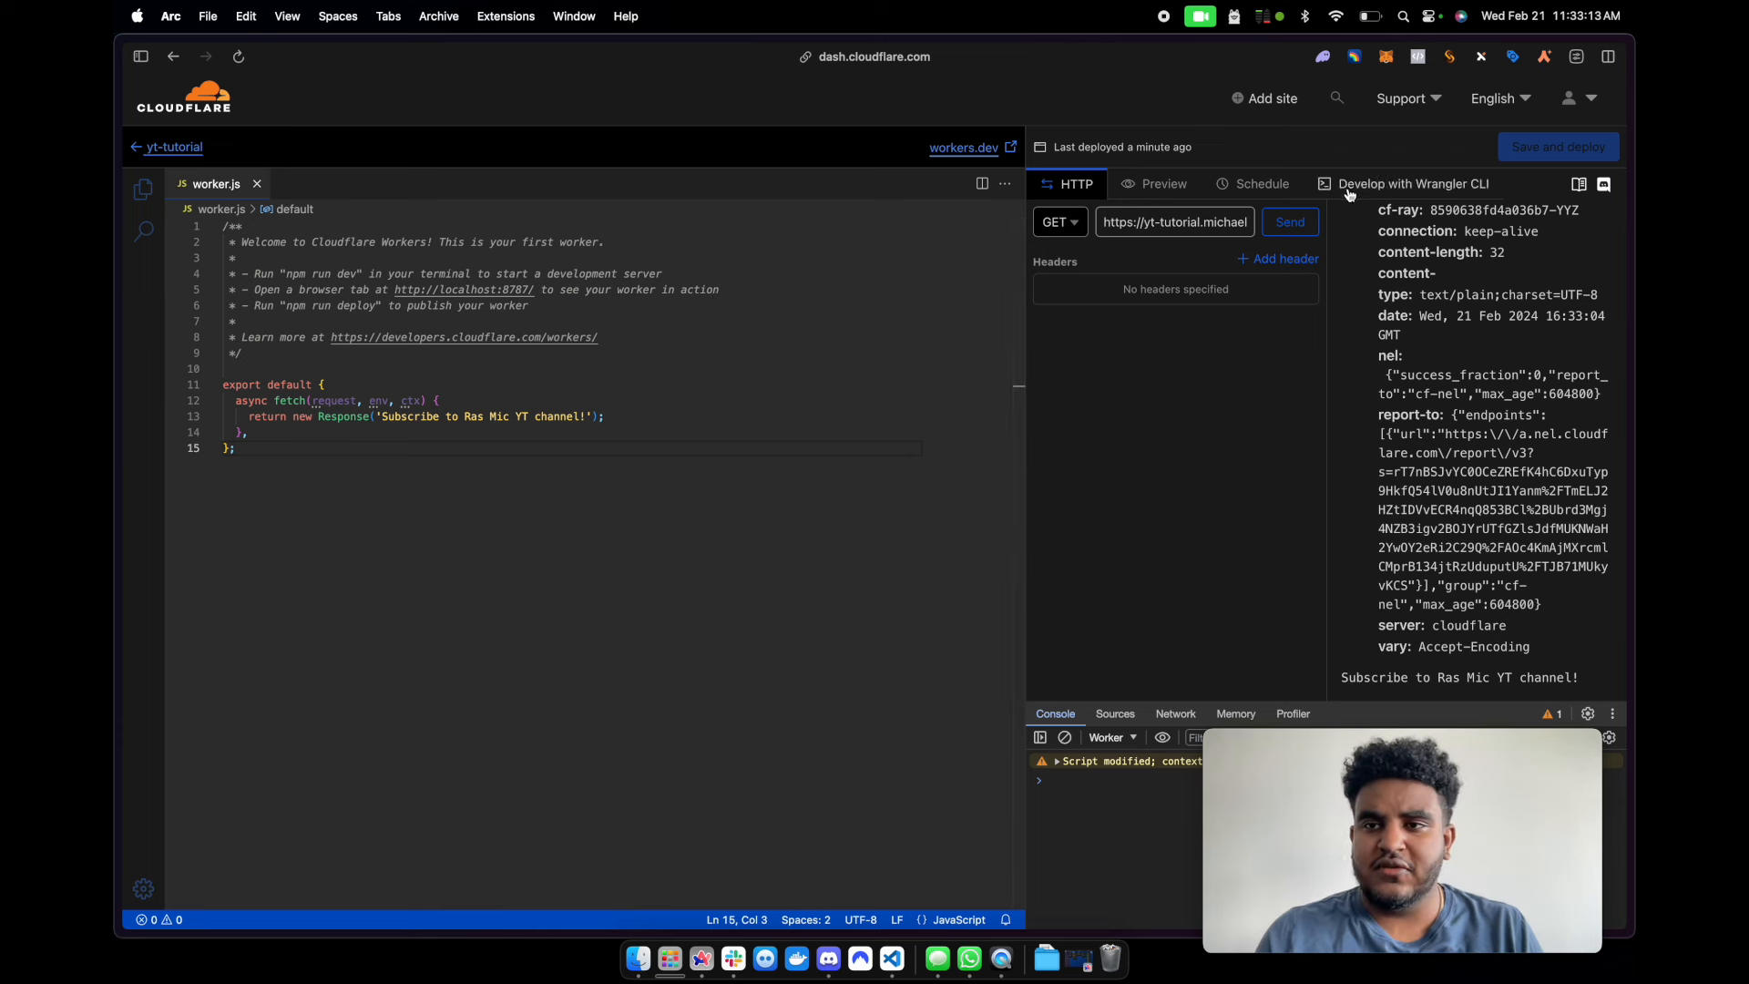
pyautogui.click(1411, 184)
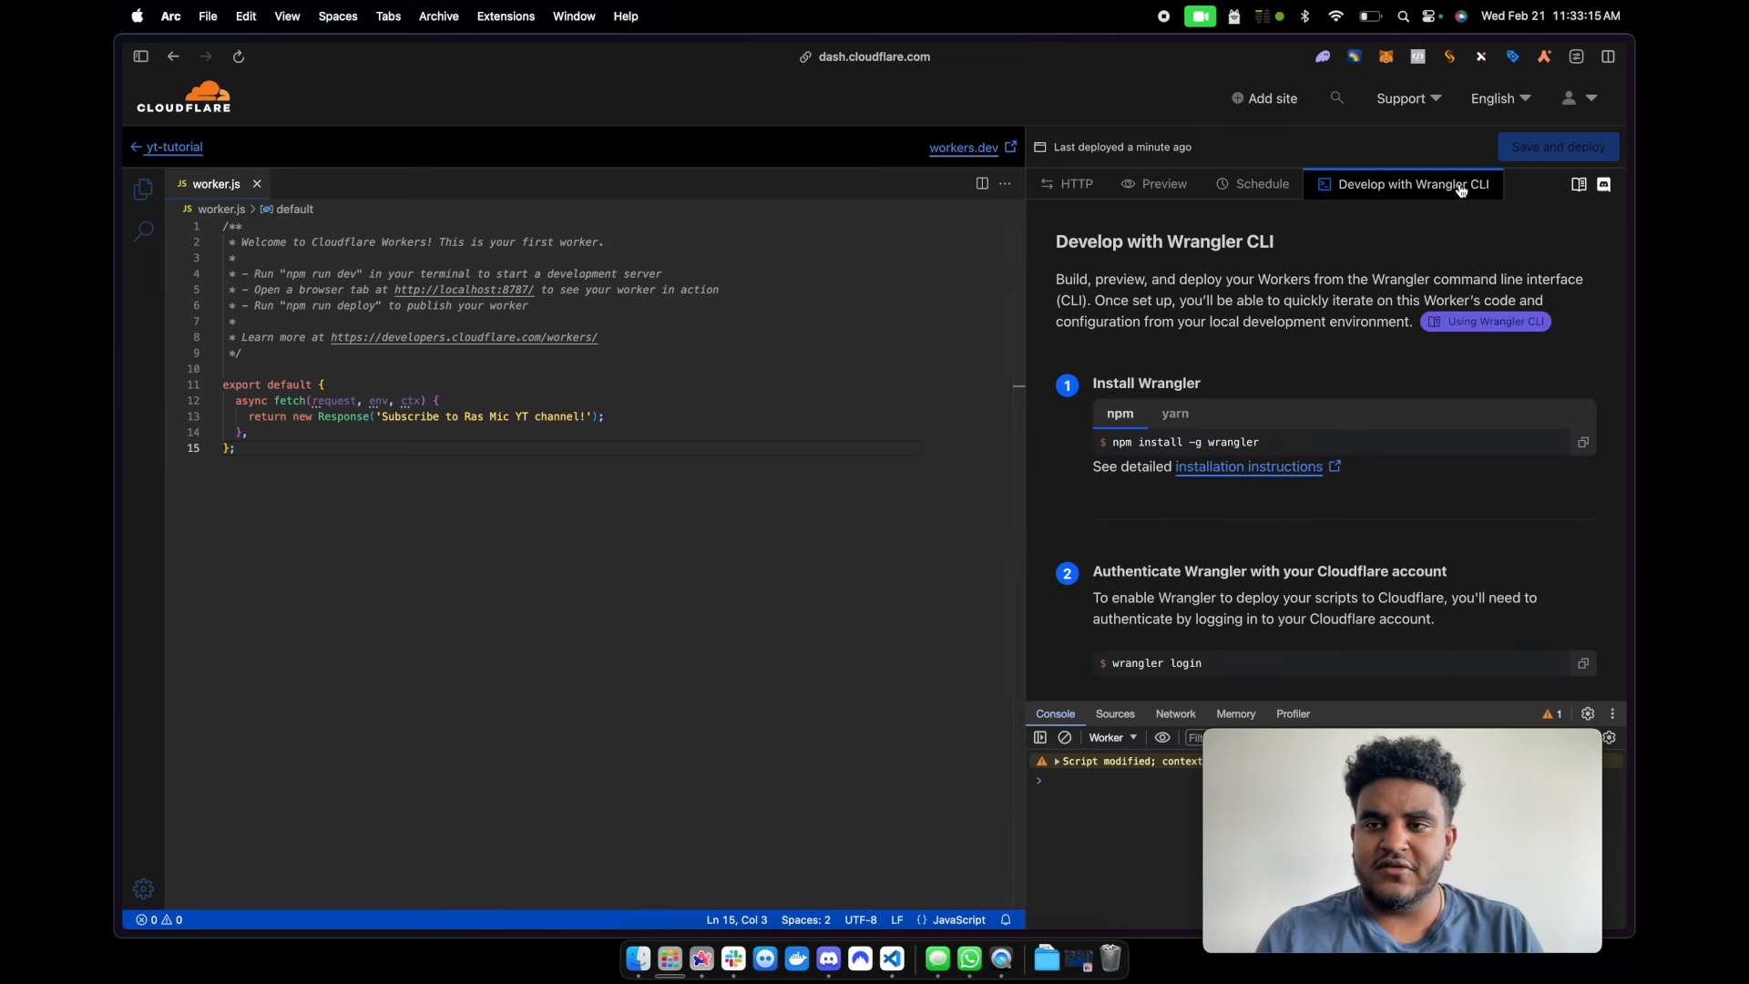
pyautogui.moveTo(1183, 332)
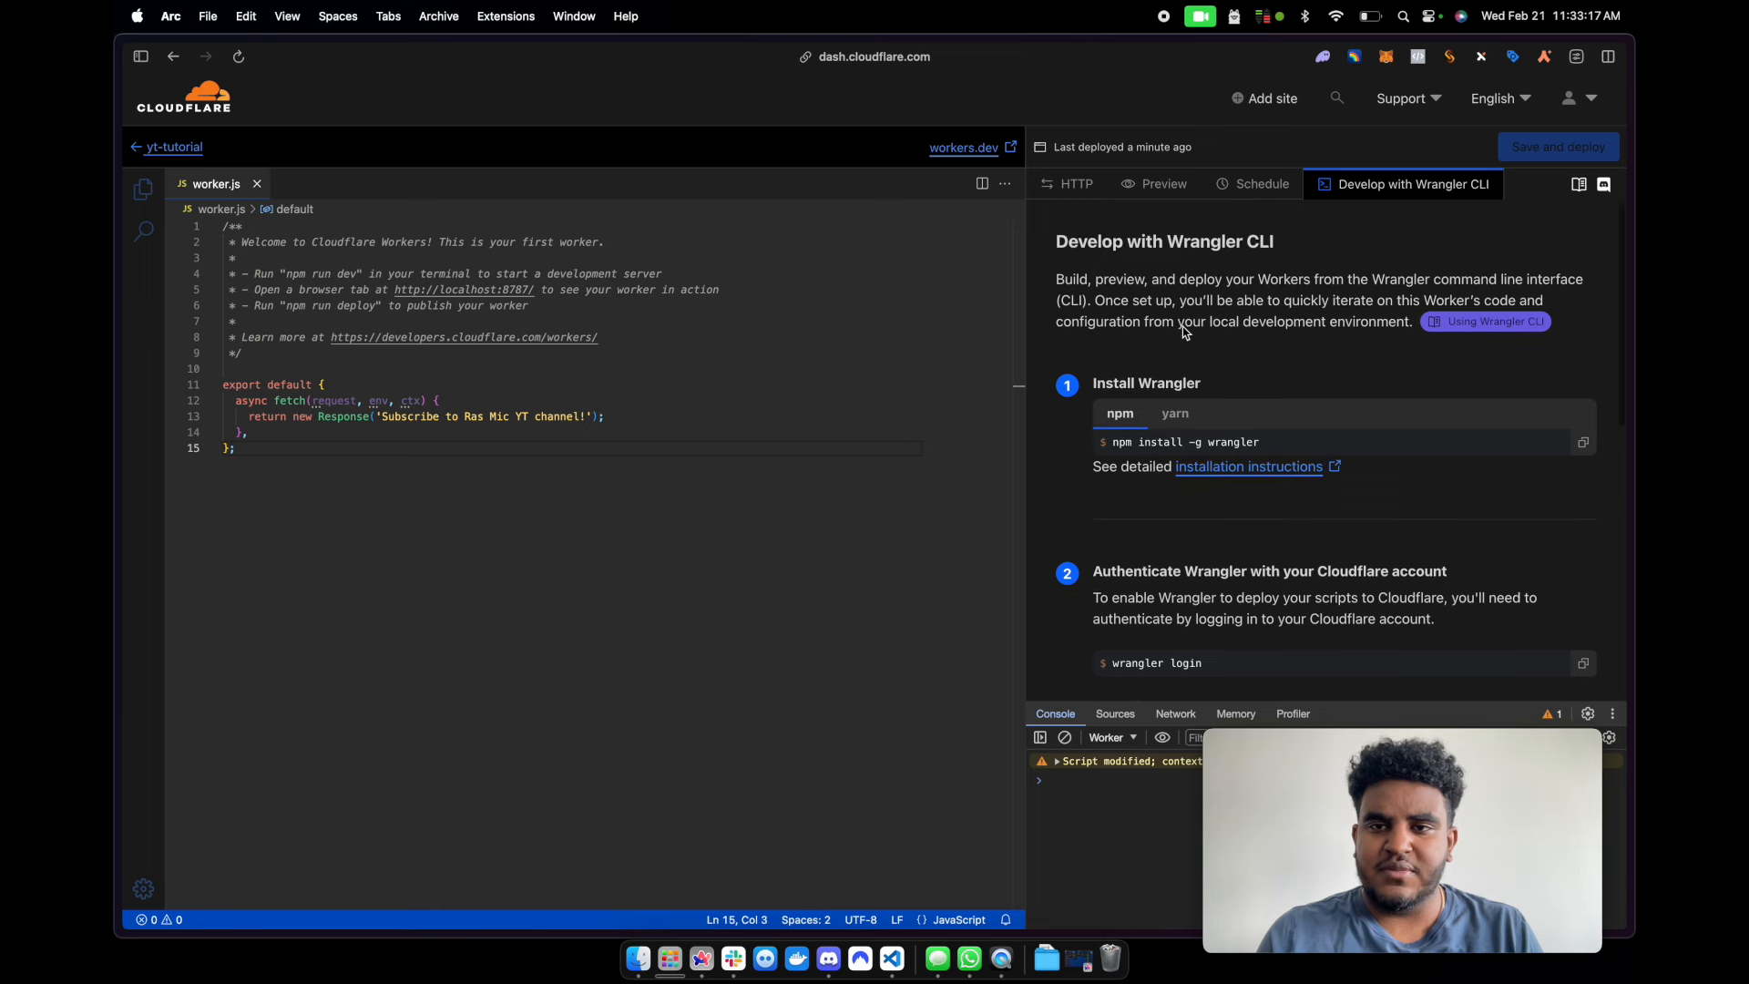
pyautogui.moveTo(1253, 275)
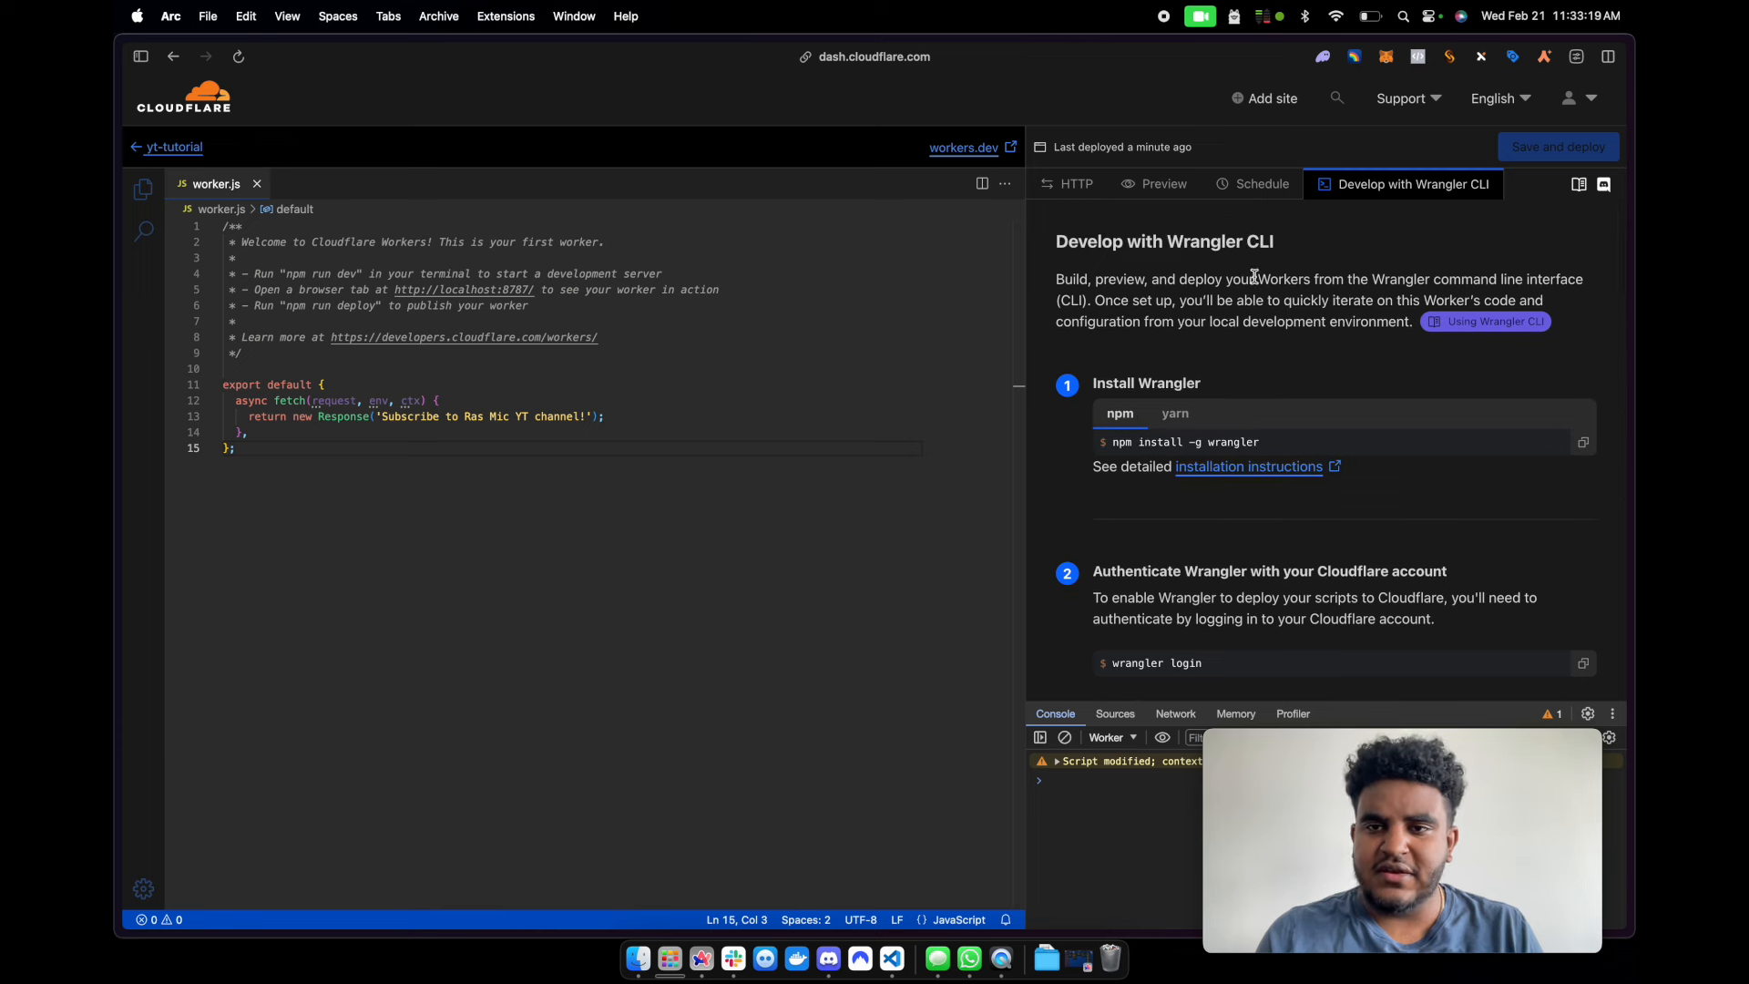
pyautogui.moveTo(1567, 275)
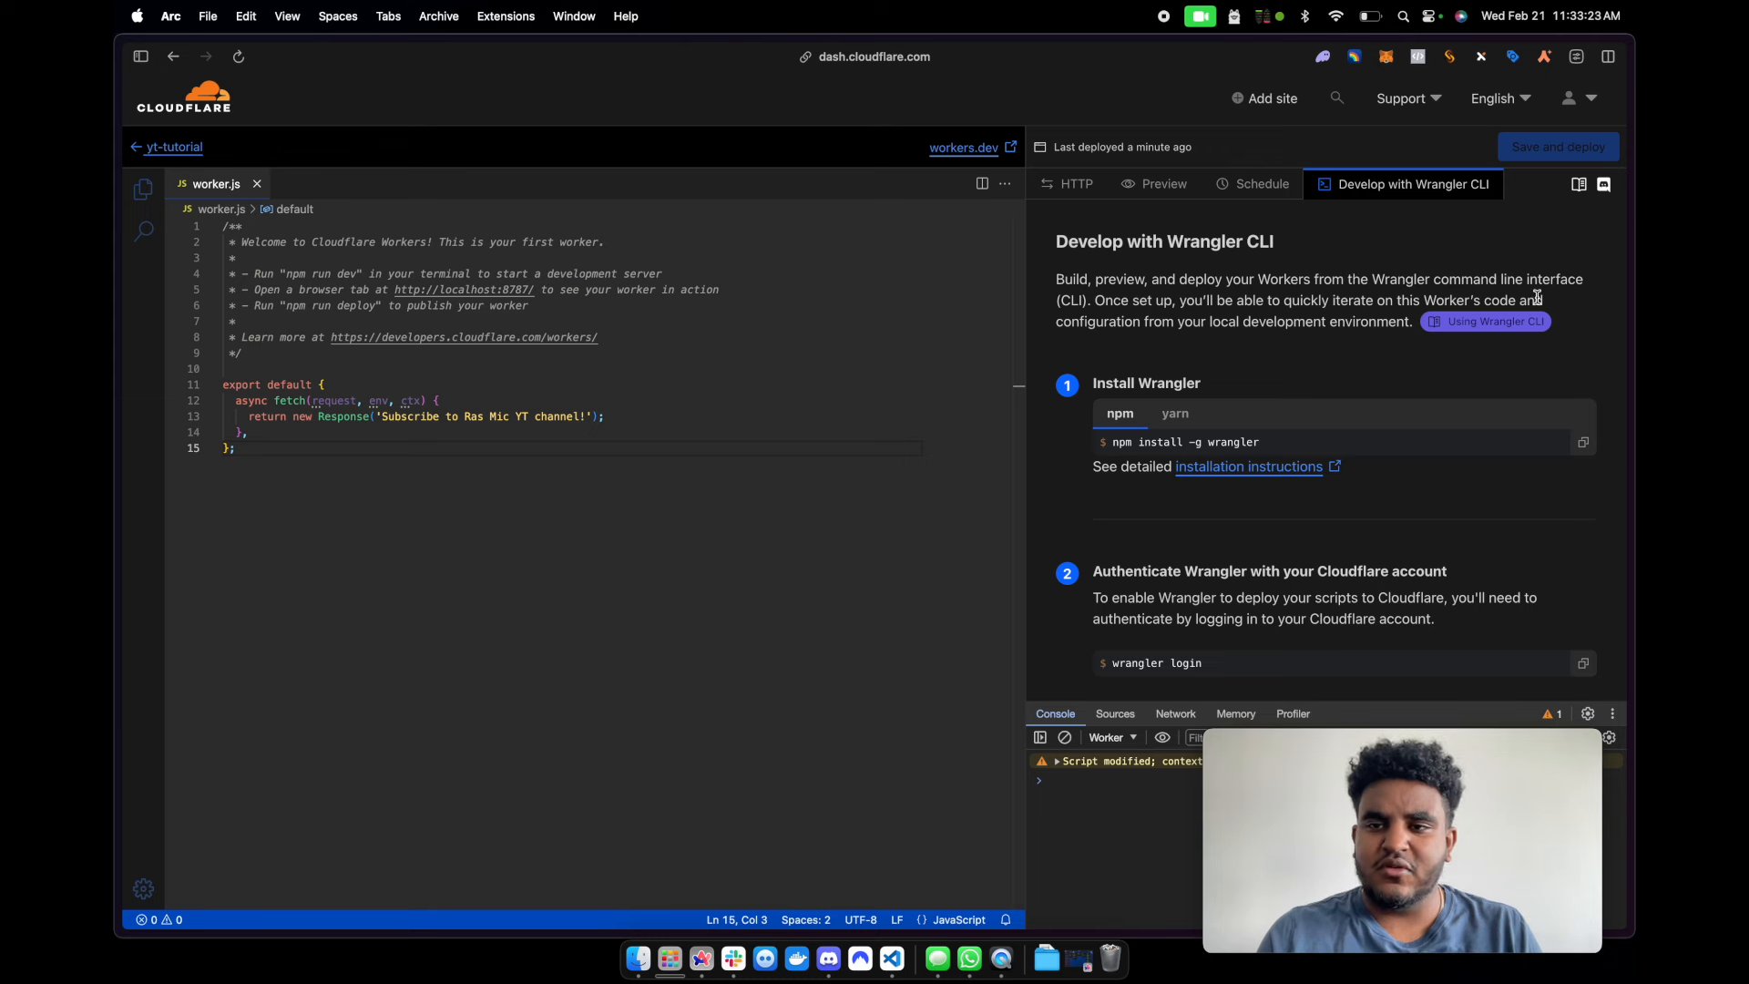
pyautogui.scroll(-3)
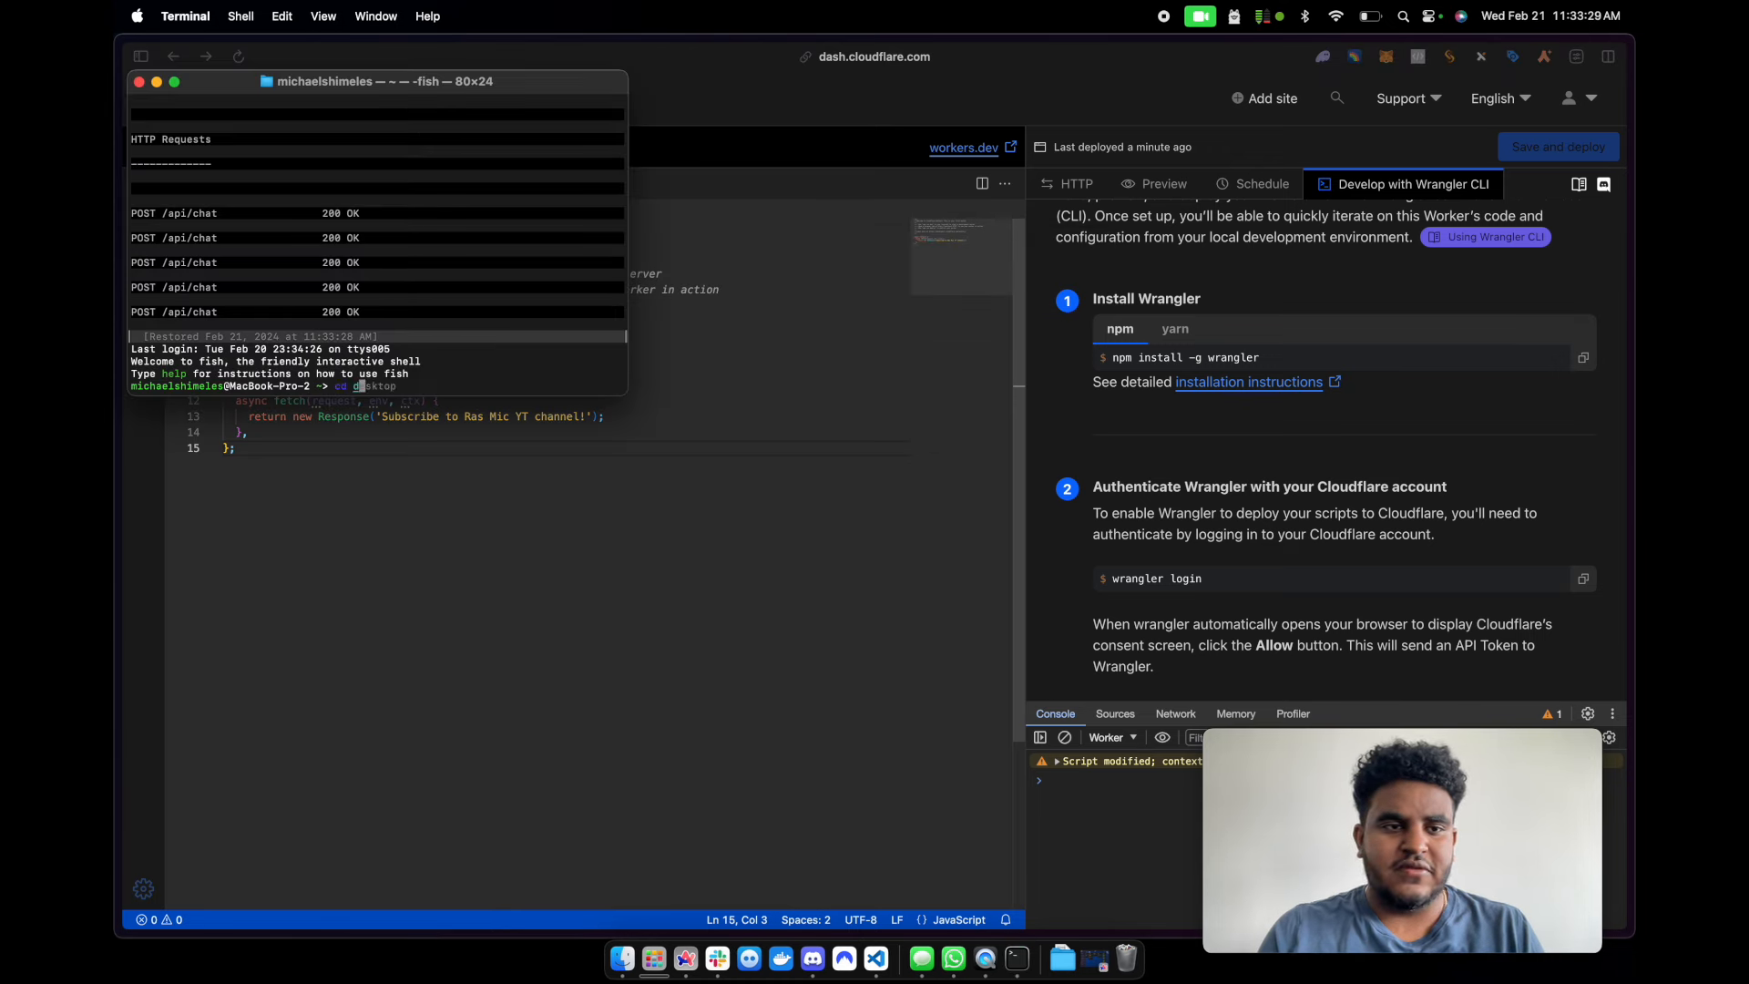
# Make a Desktop/worker-tutorial folder, open it with code ., and hide Terminal.
pyautogui.press('Return')
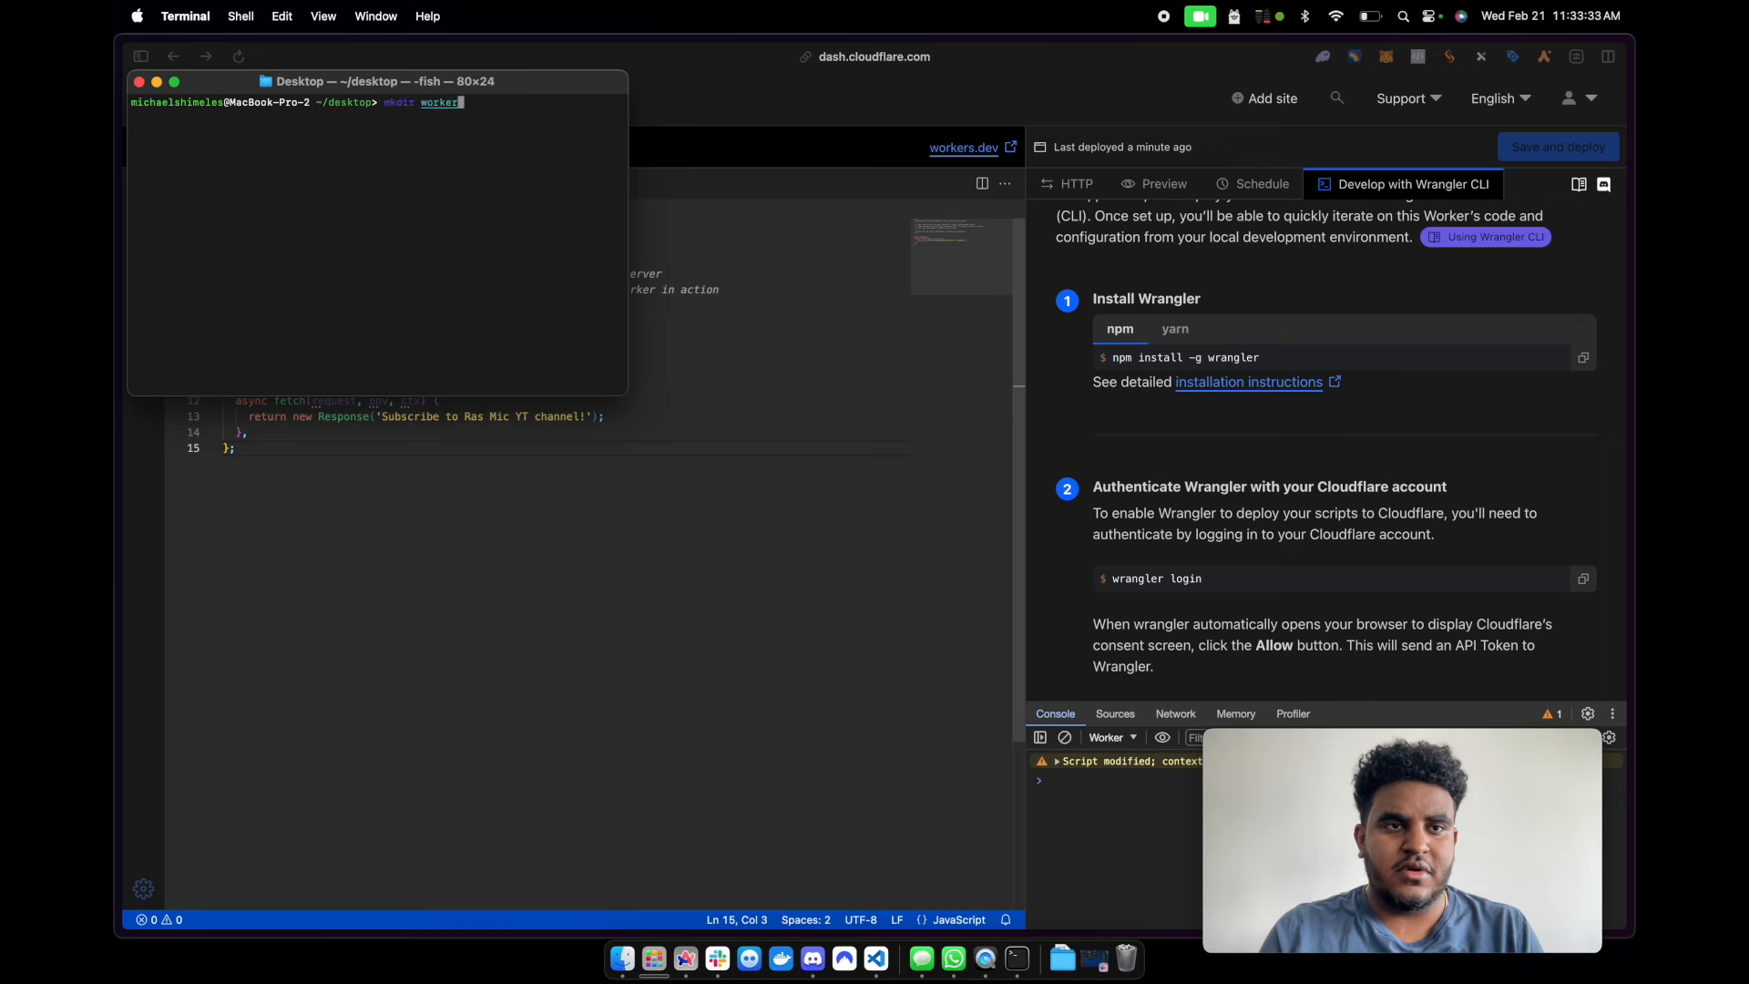
pyautogui.press('Return')
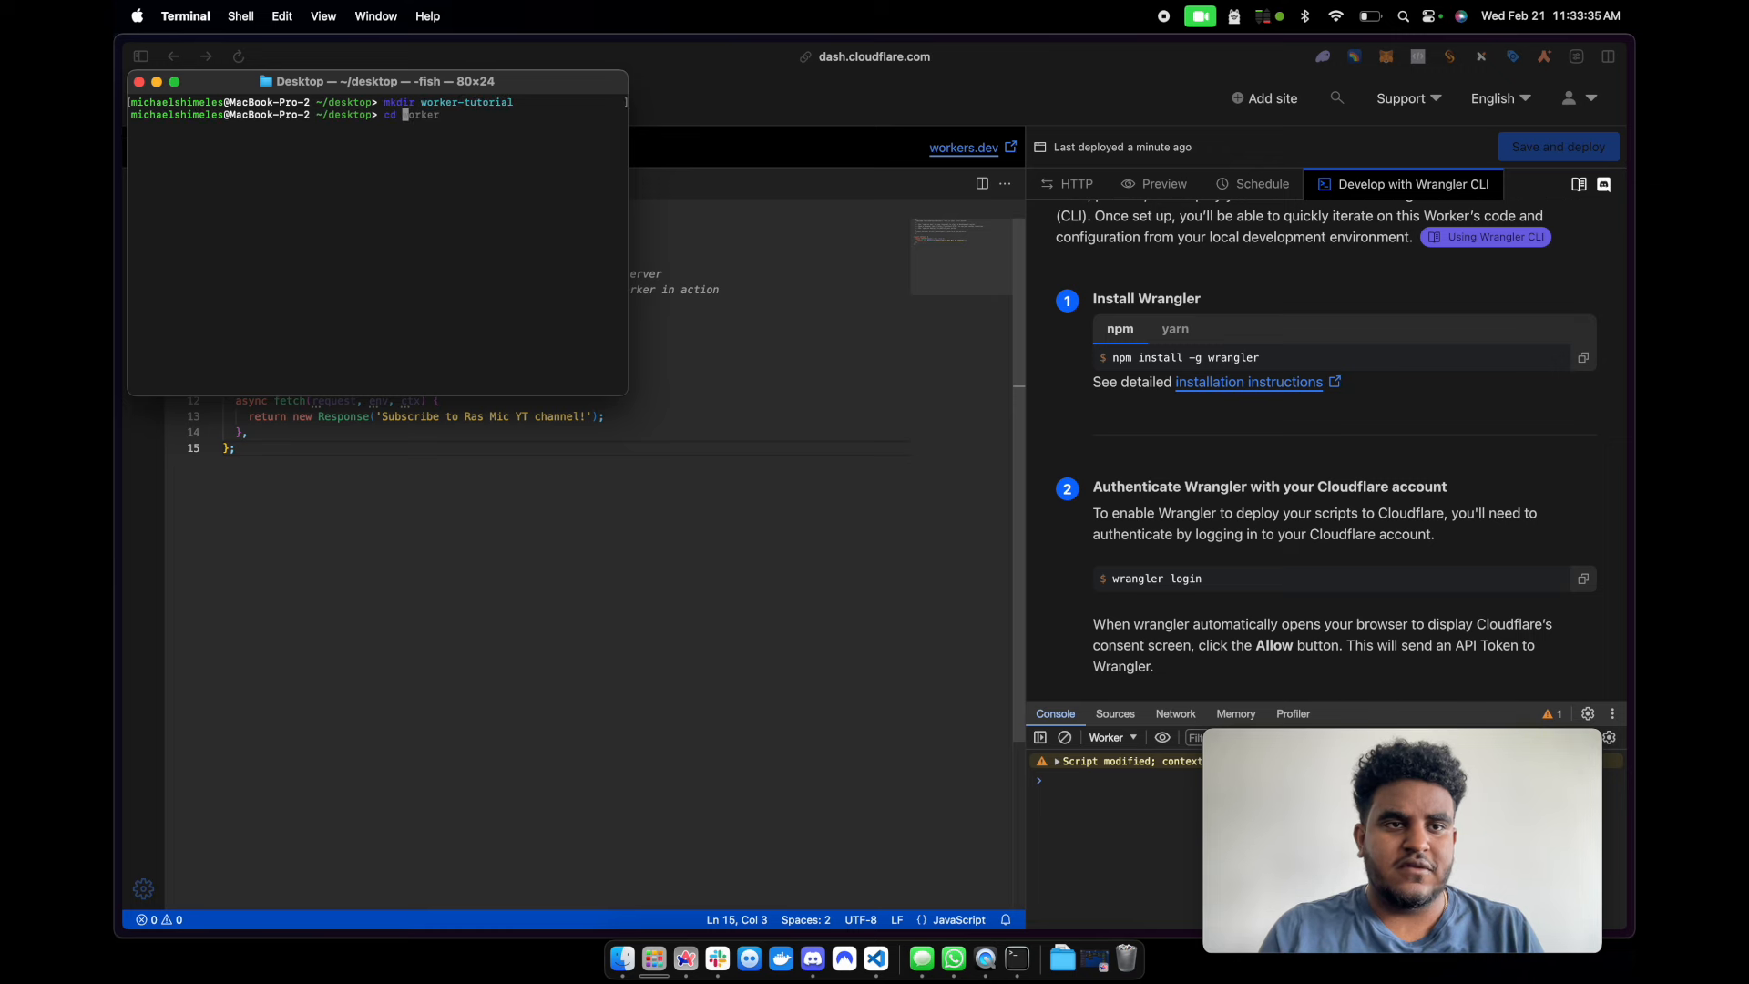
pyautogui.write('worker')
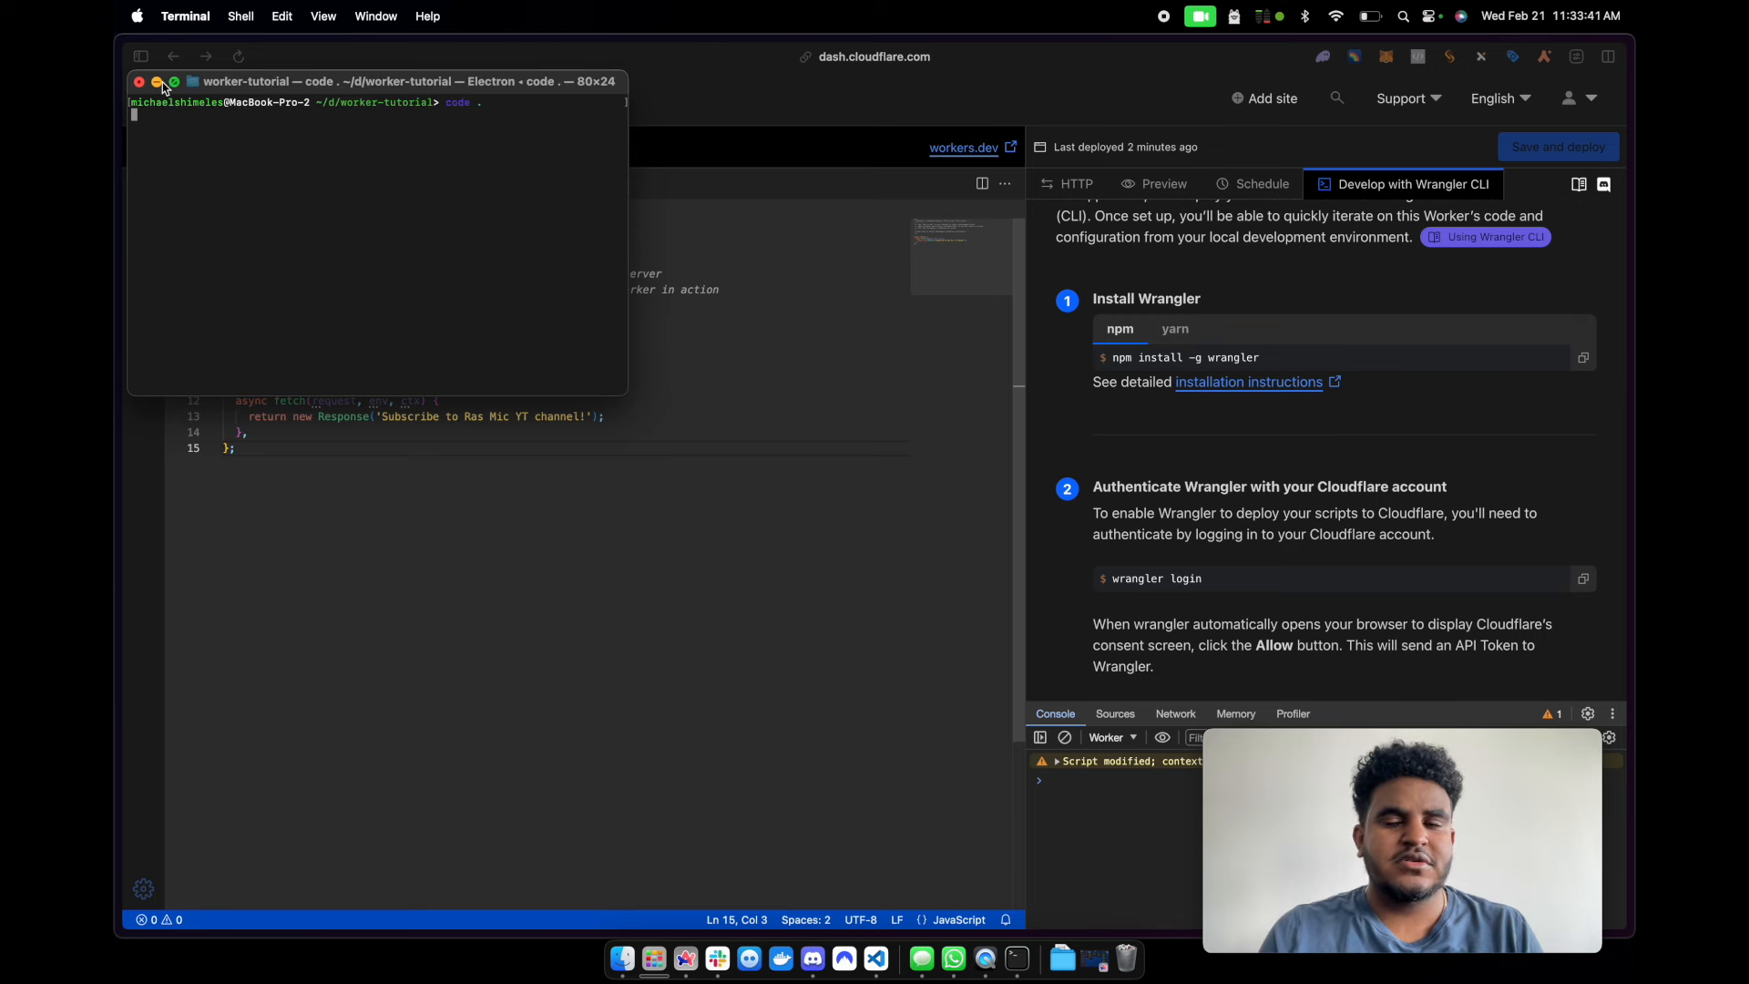
pyautogui.click(1174, 327)
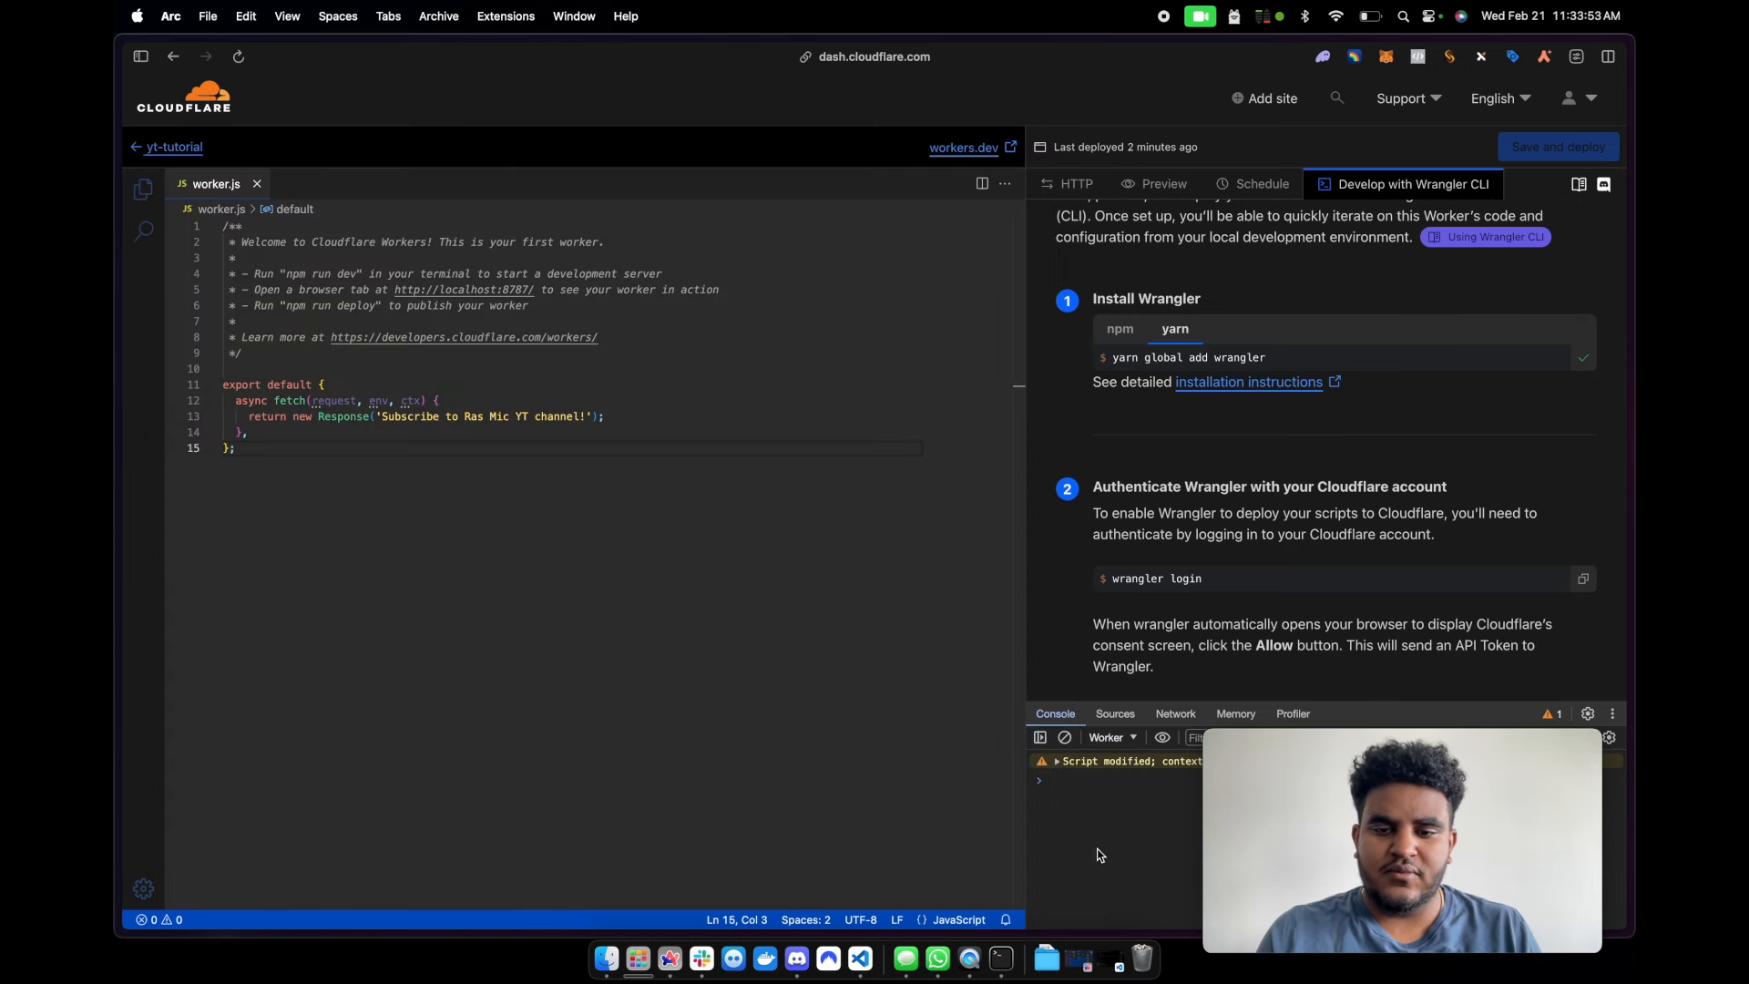
# Run npm init -y in worker-tutorial and run yarn global add wrangler.
pyautogui.click(859, 957)
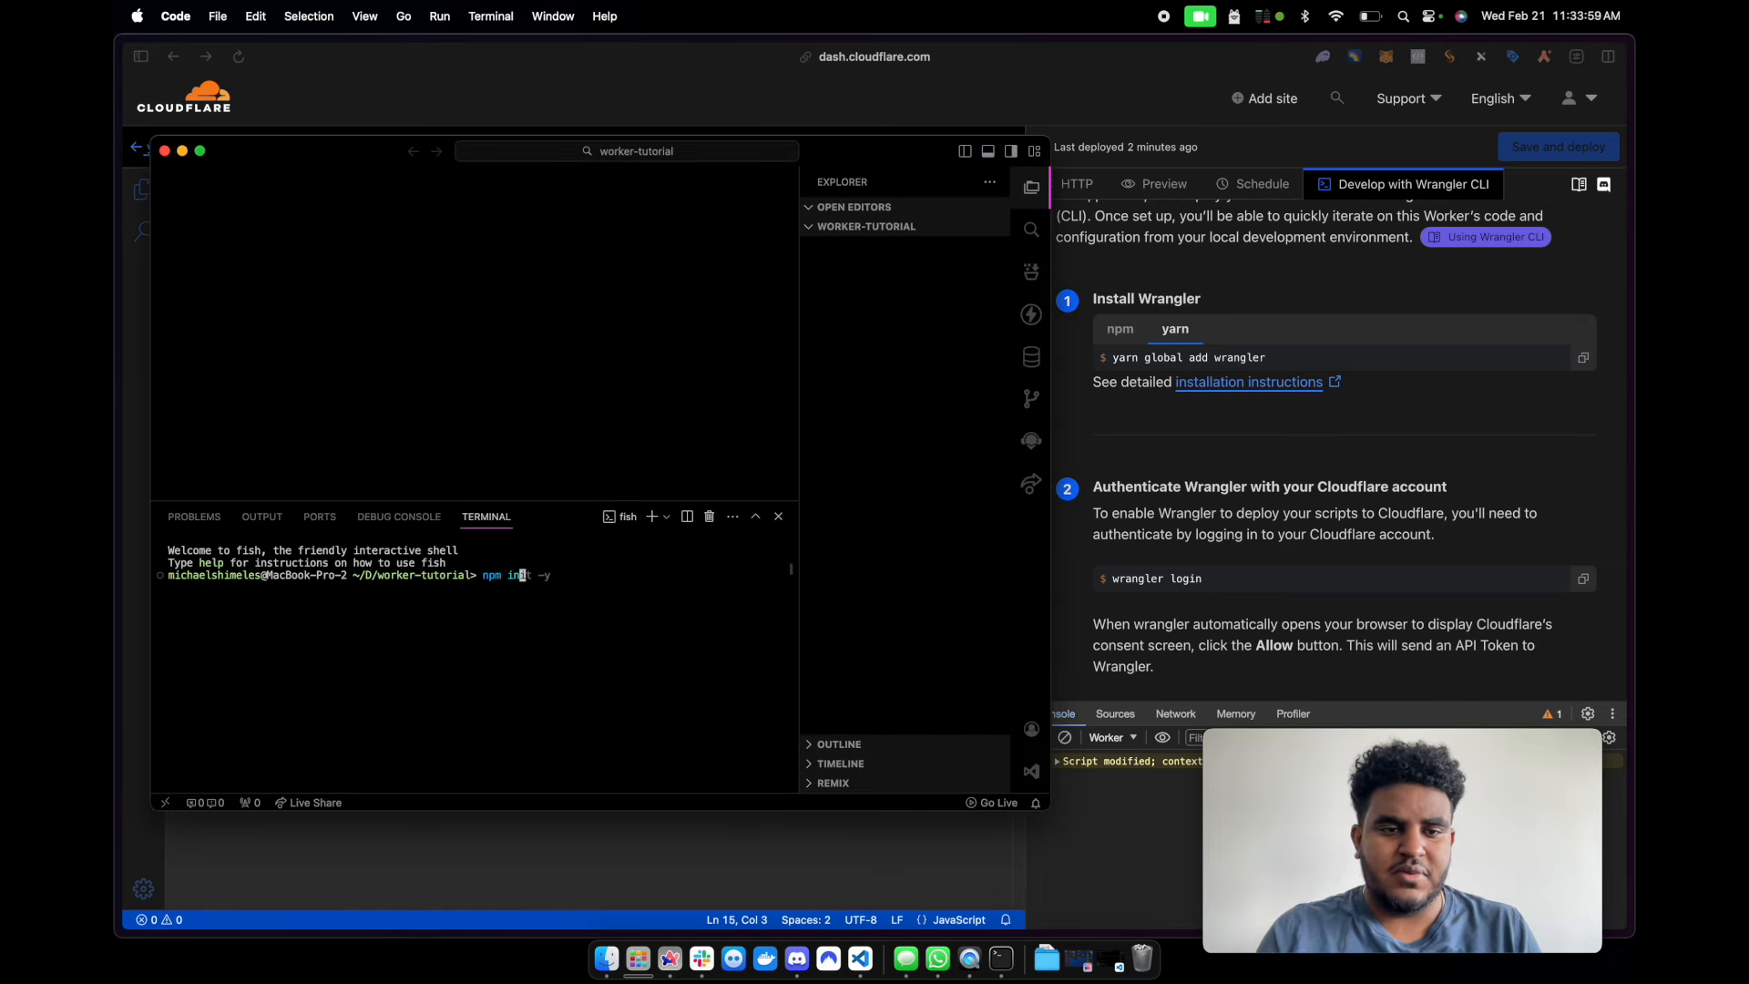
pyautogui.press('Return')
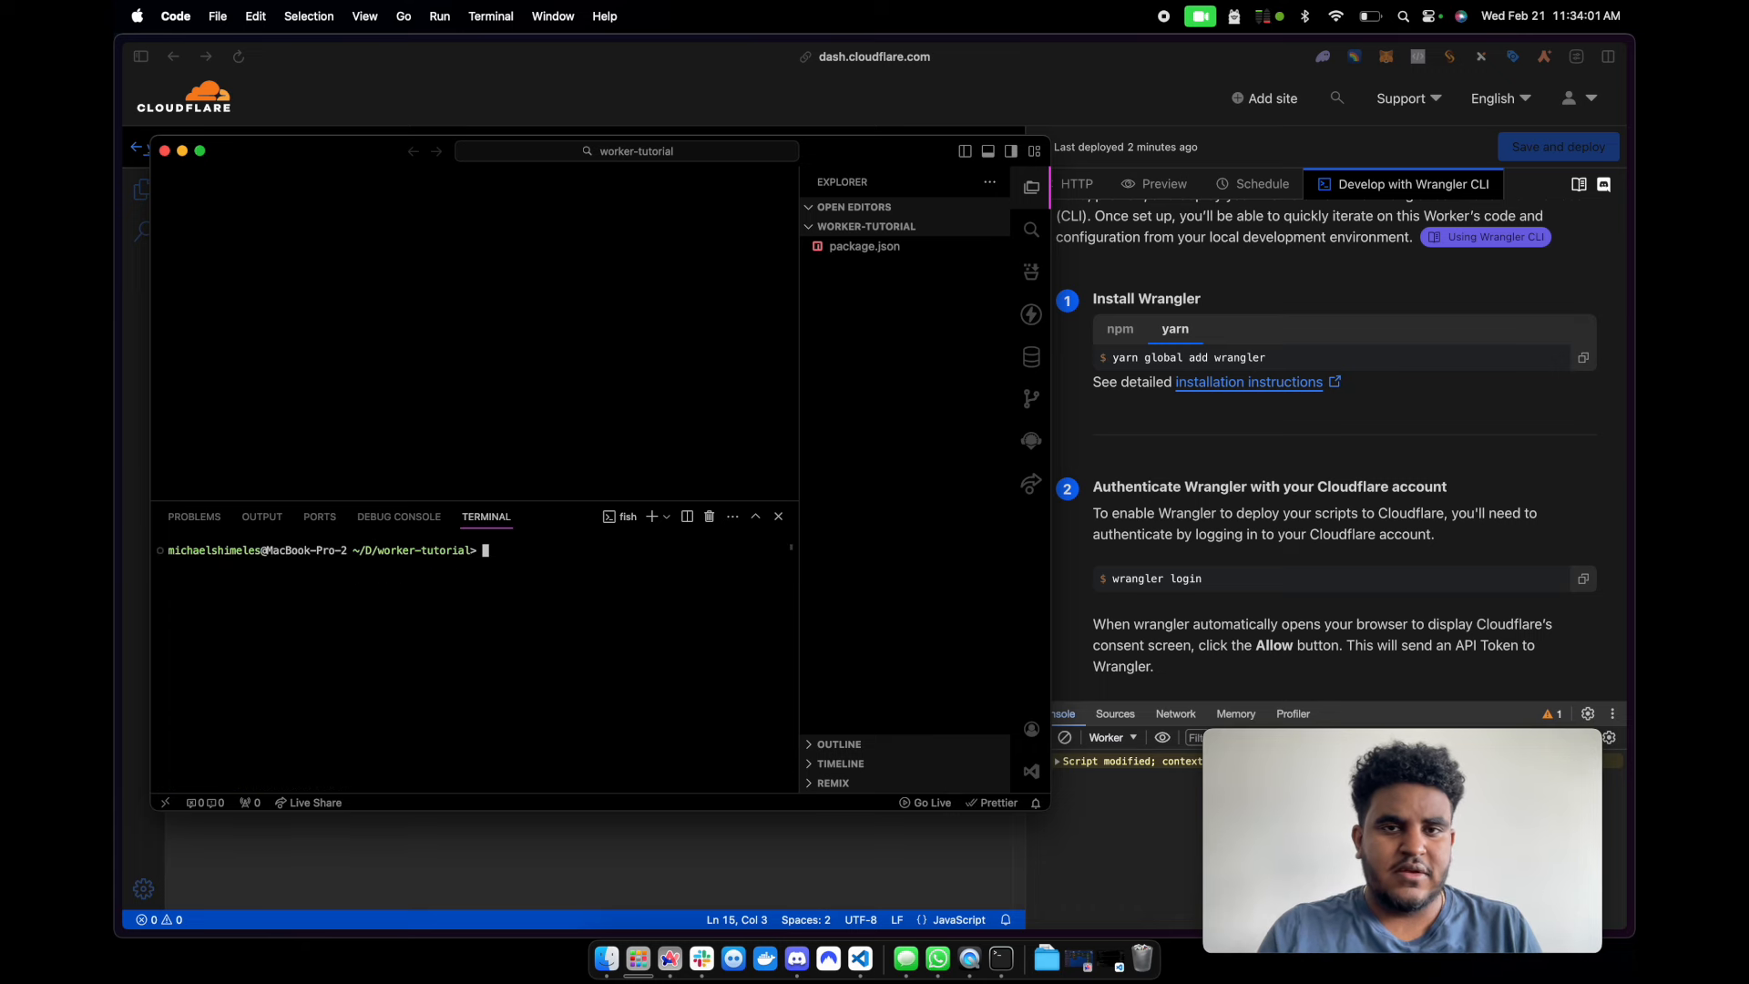
pyautogui.write('yarn global add wrangler')
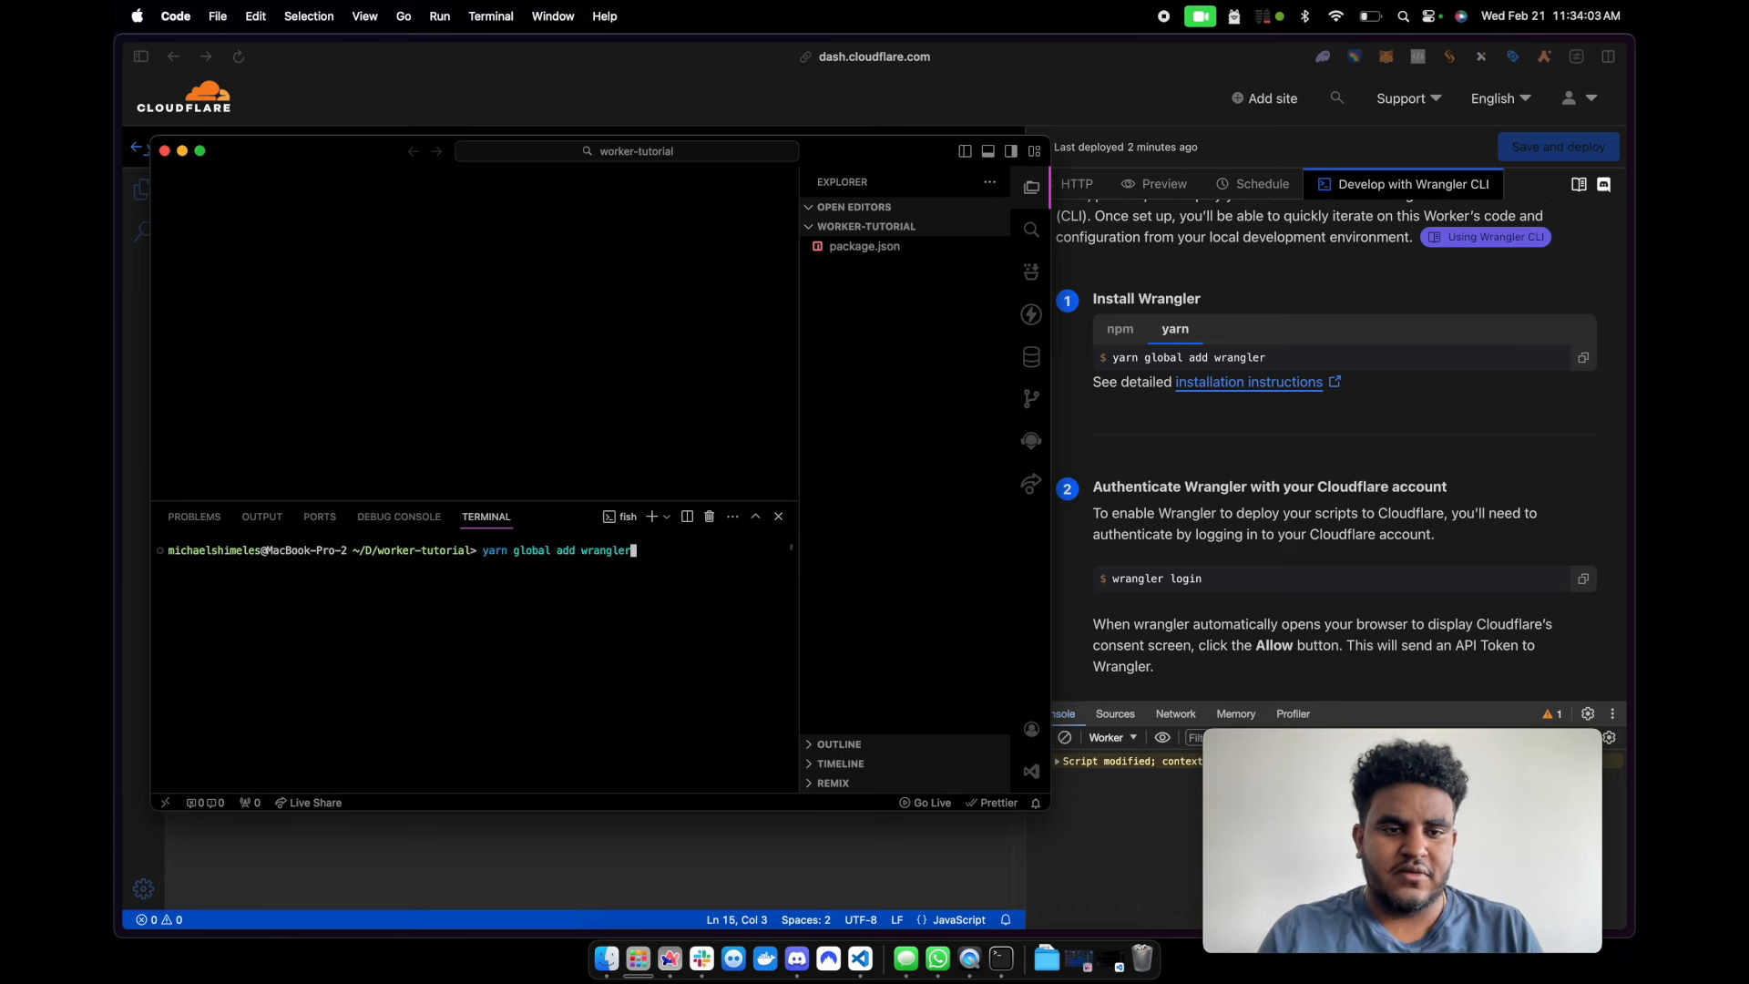
pyautogui.press('Return')
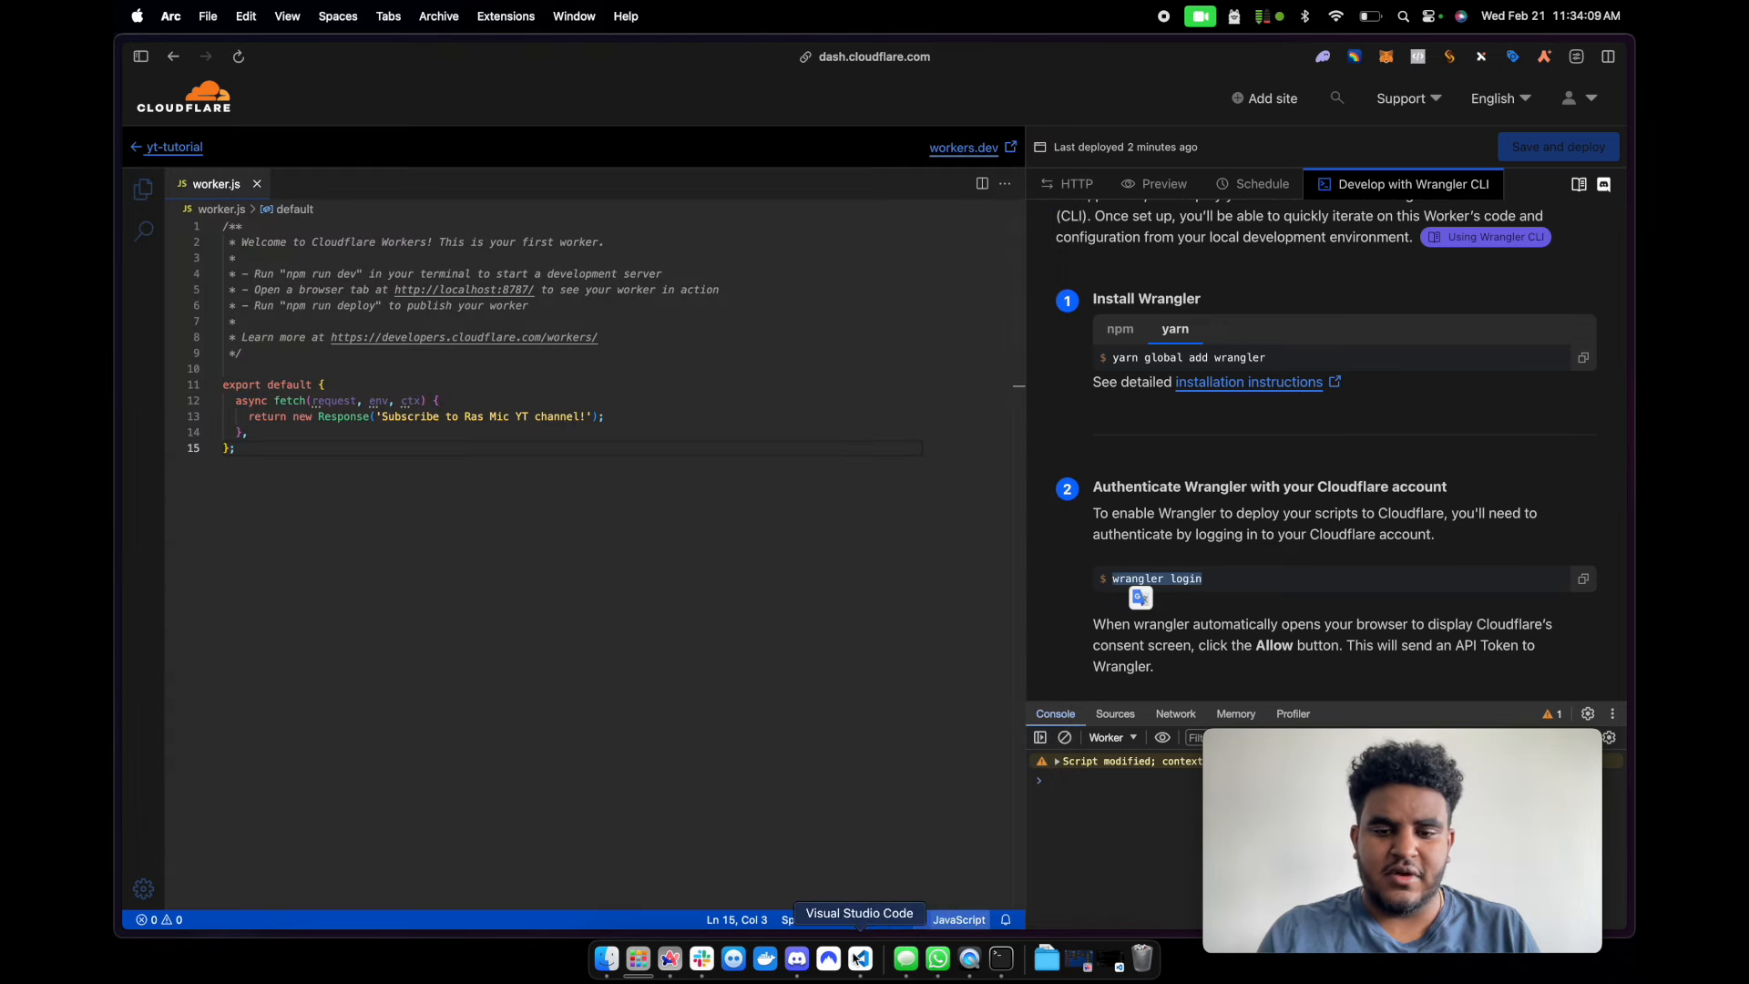
# Allow Wrangler access to the Cloudflare account on the consent page.
pyautogui.click(859, 957)
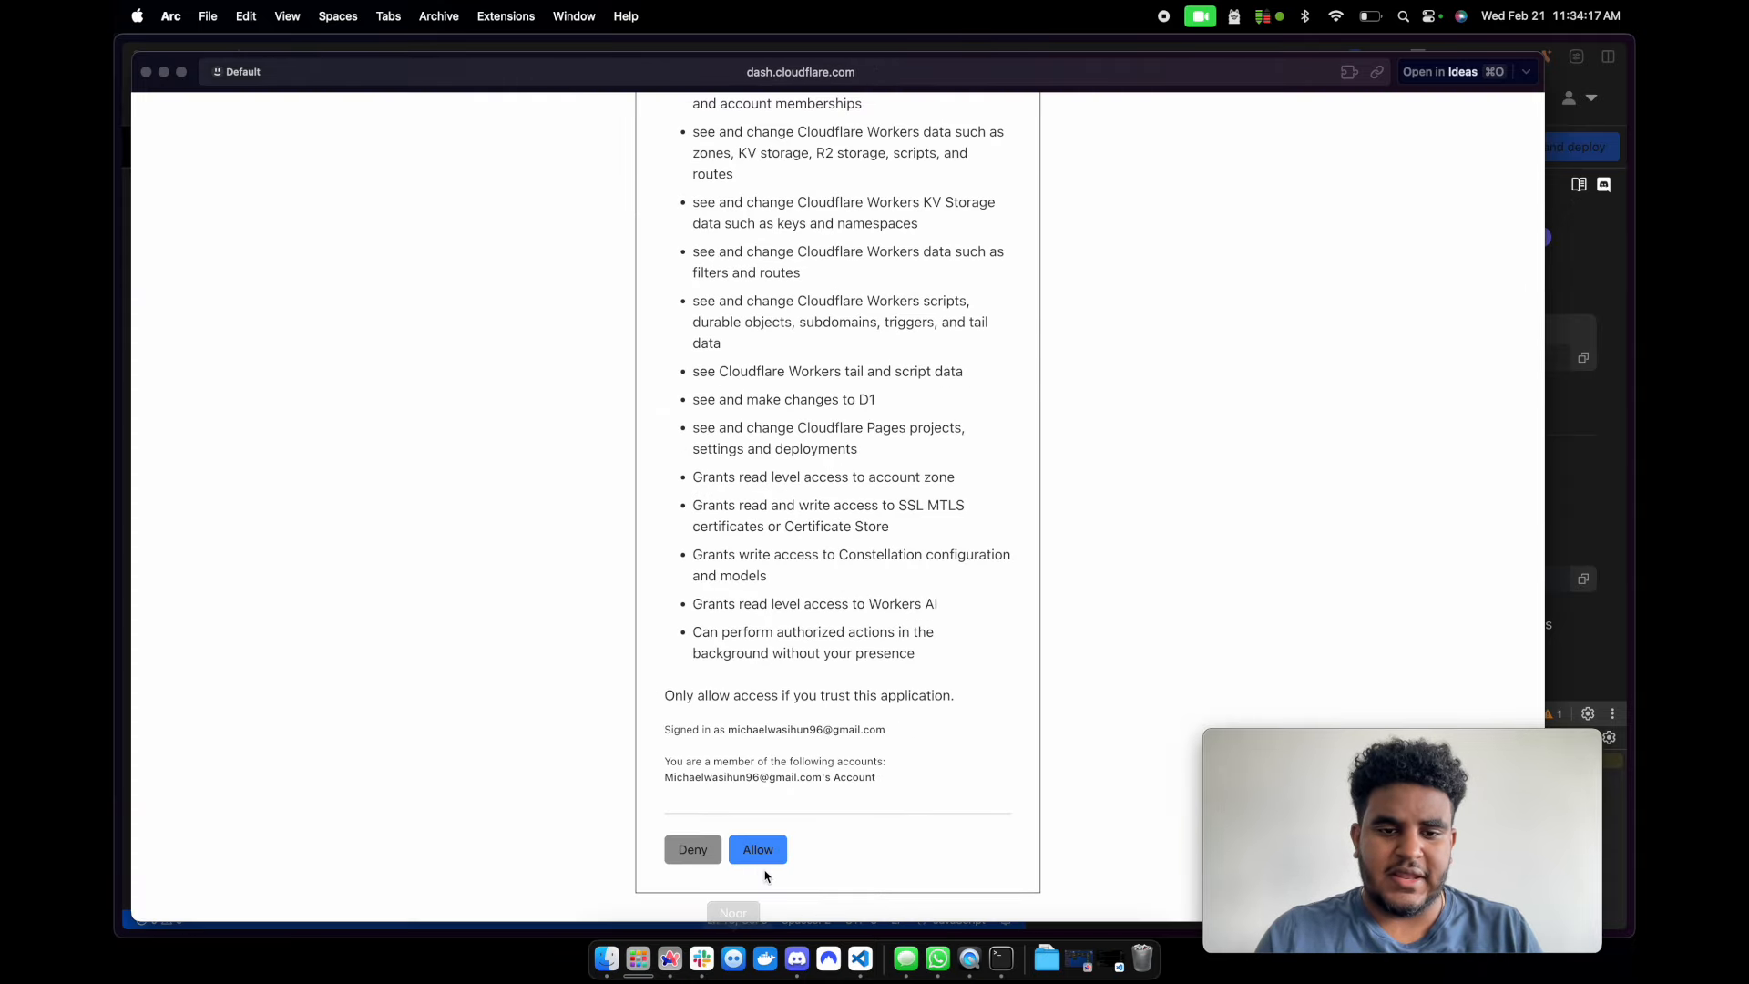
pyautogui.click(757, 849)
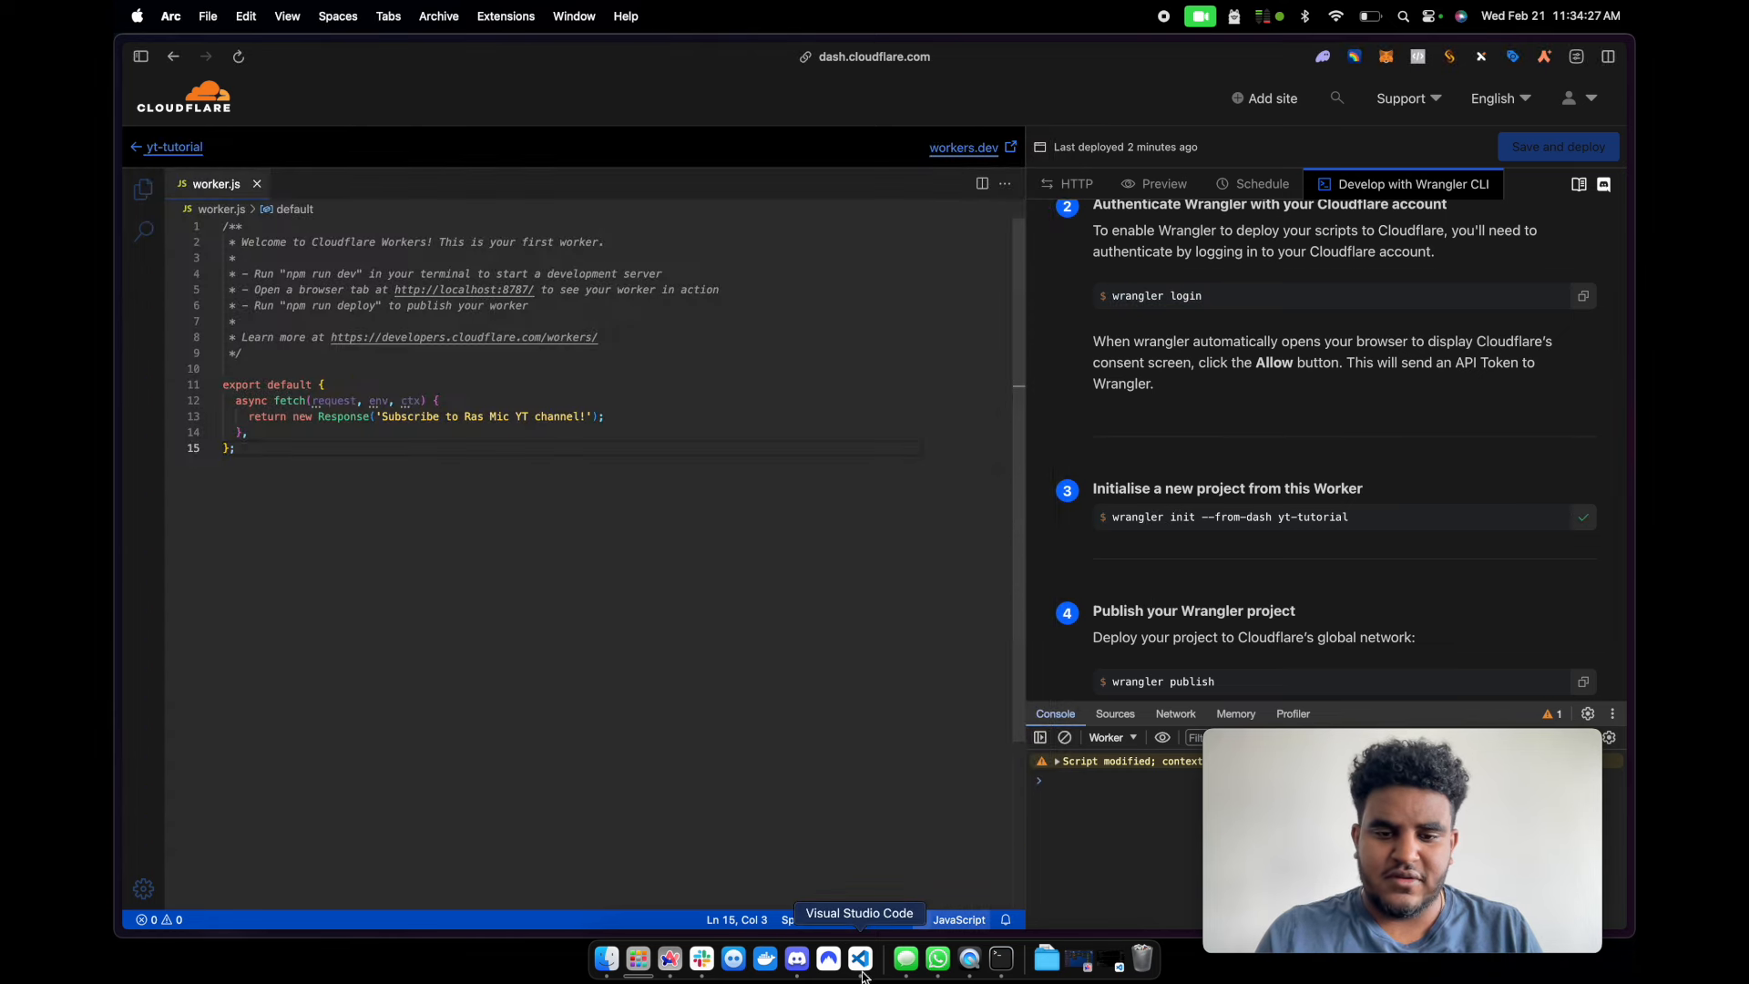
# Change worker.js to respond 'Subscribe RIGHT NOW!' and run wrangler init --from-dash yt-tutorial.
pyautogui.click(859, 958)
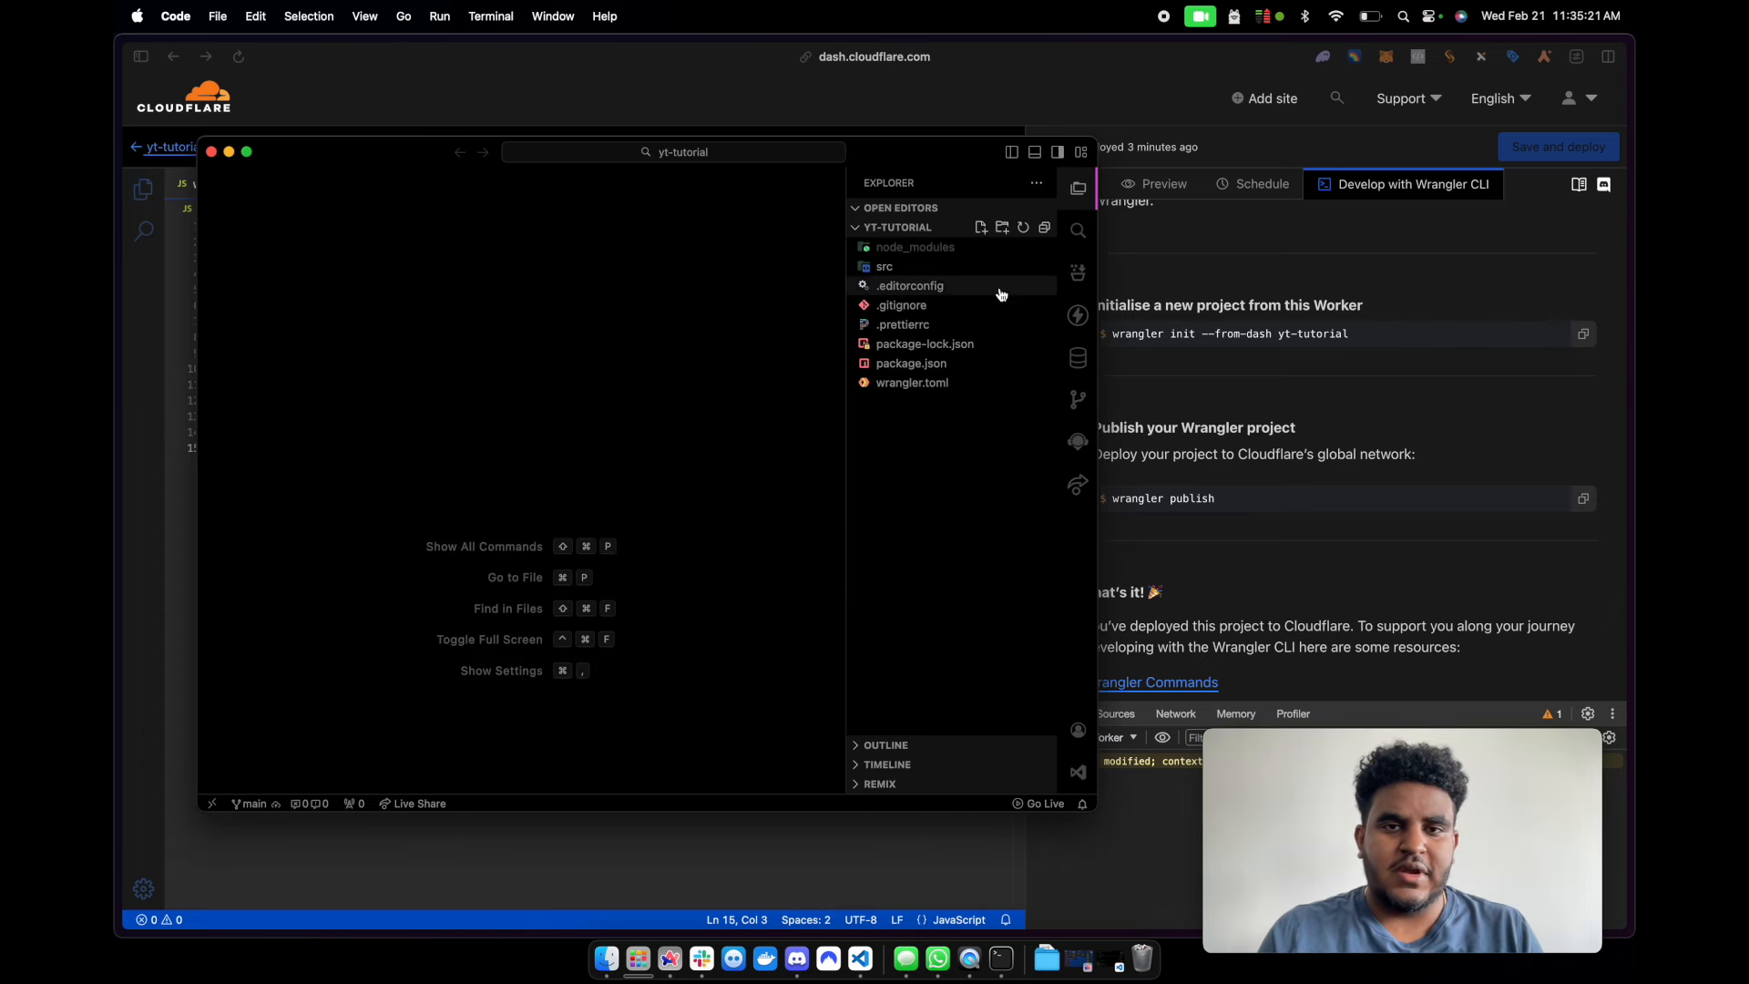
pyautogui.click(884, 286)
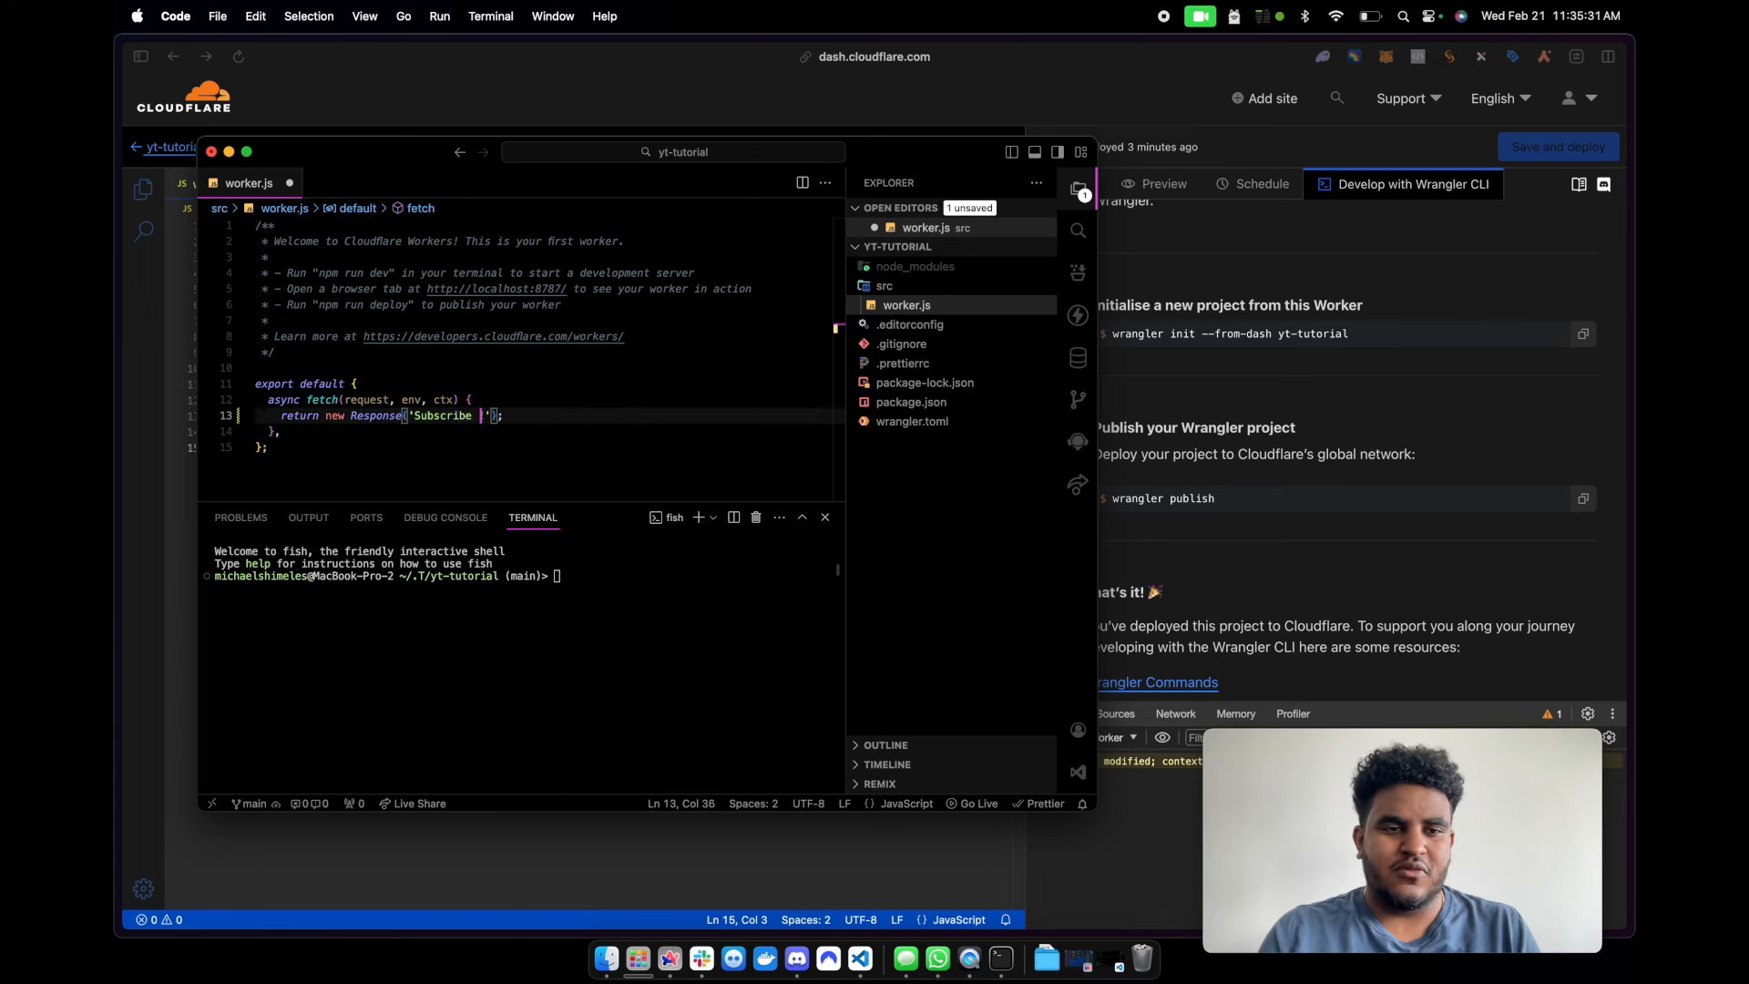
pyautogui.write('RIGHT NOW!')
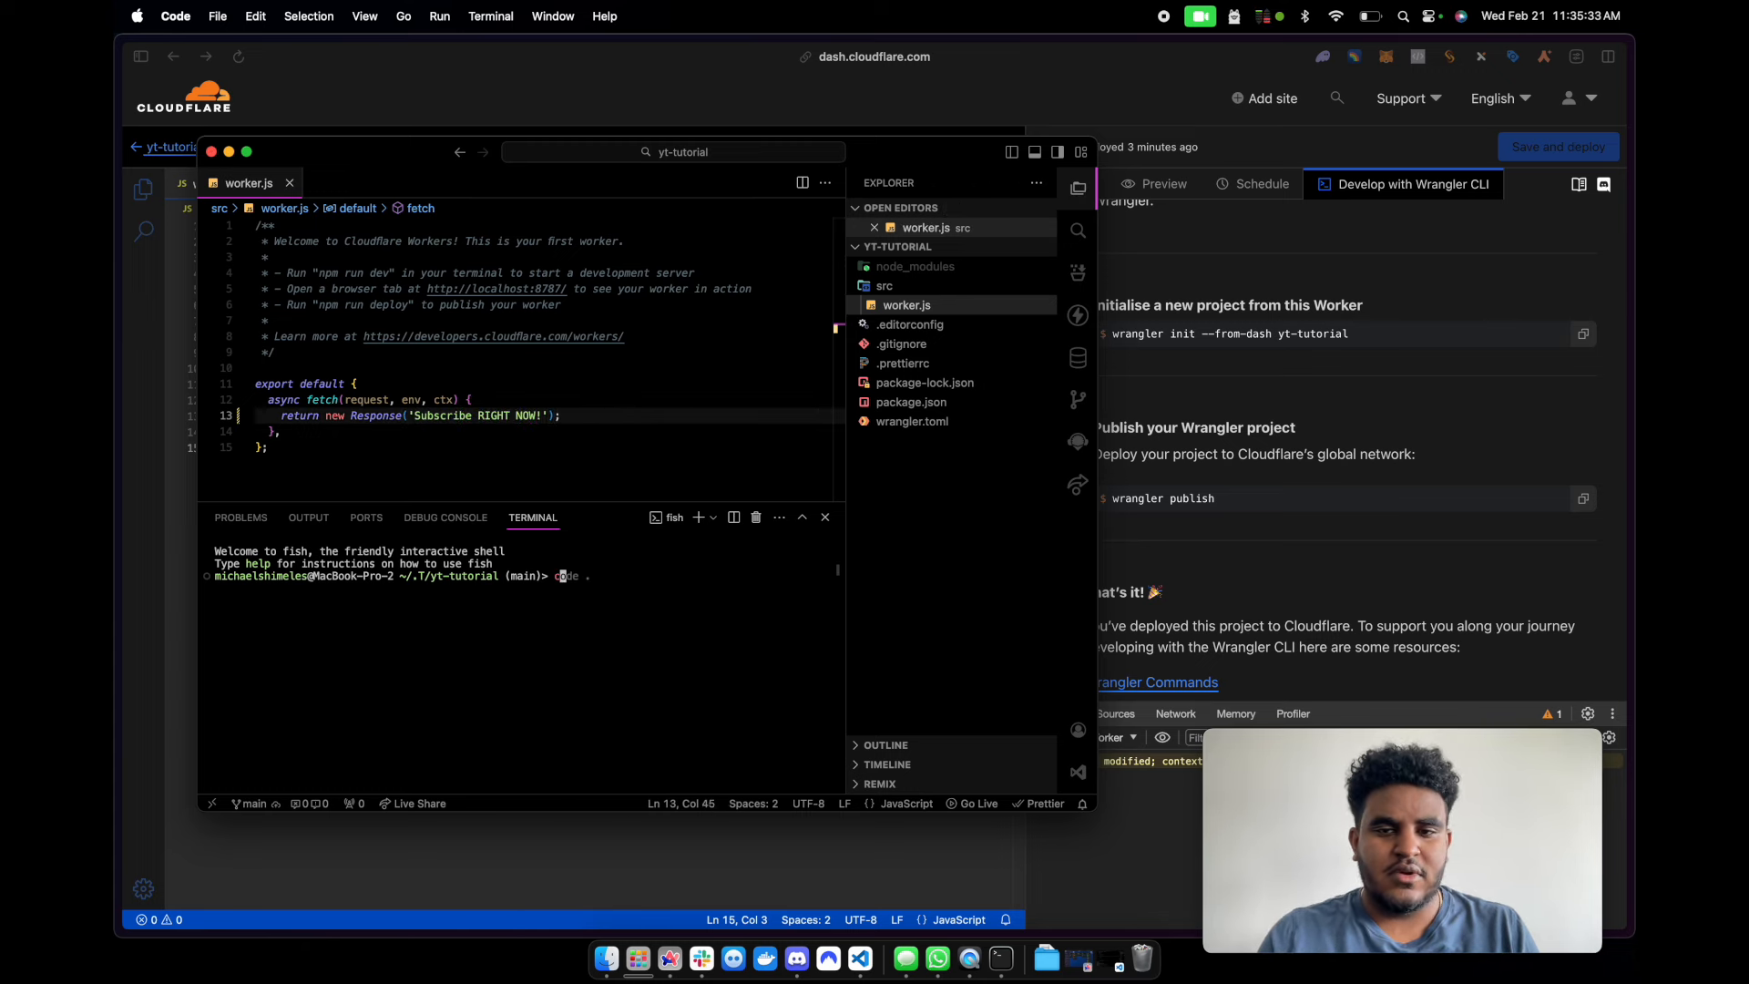
pyautogui.write('wrangler init --from-dash yt-tutorial')
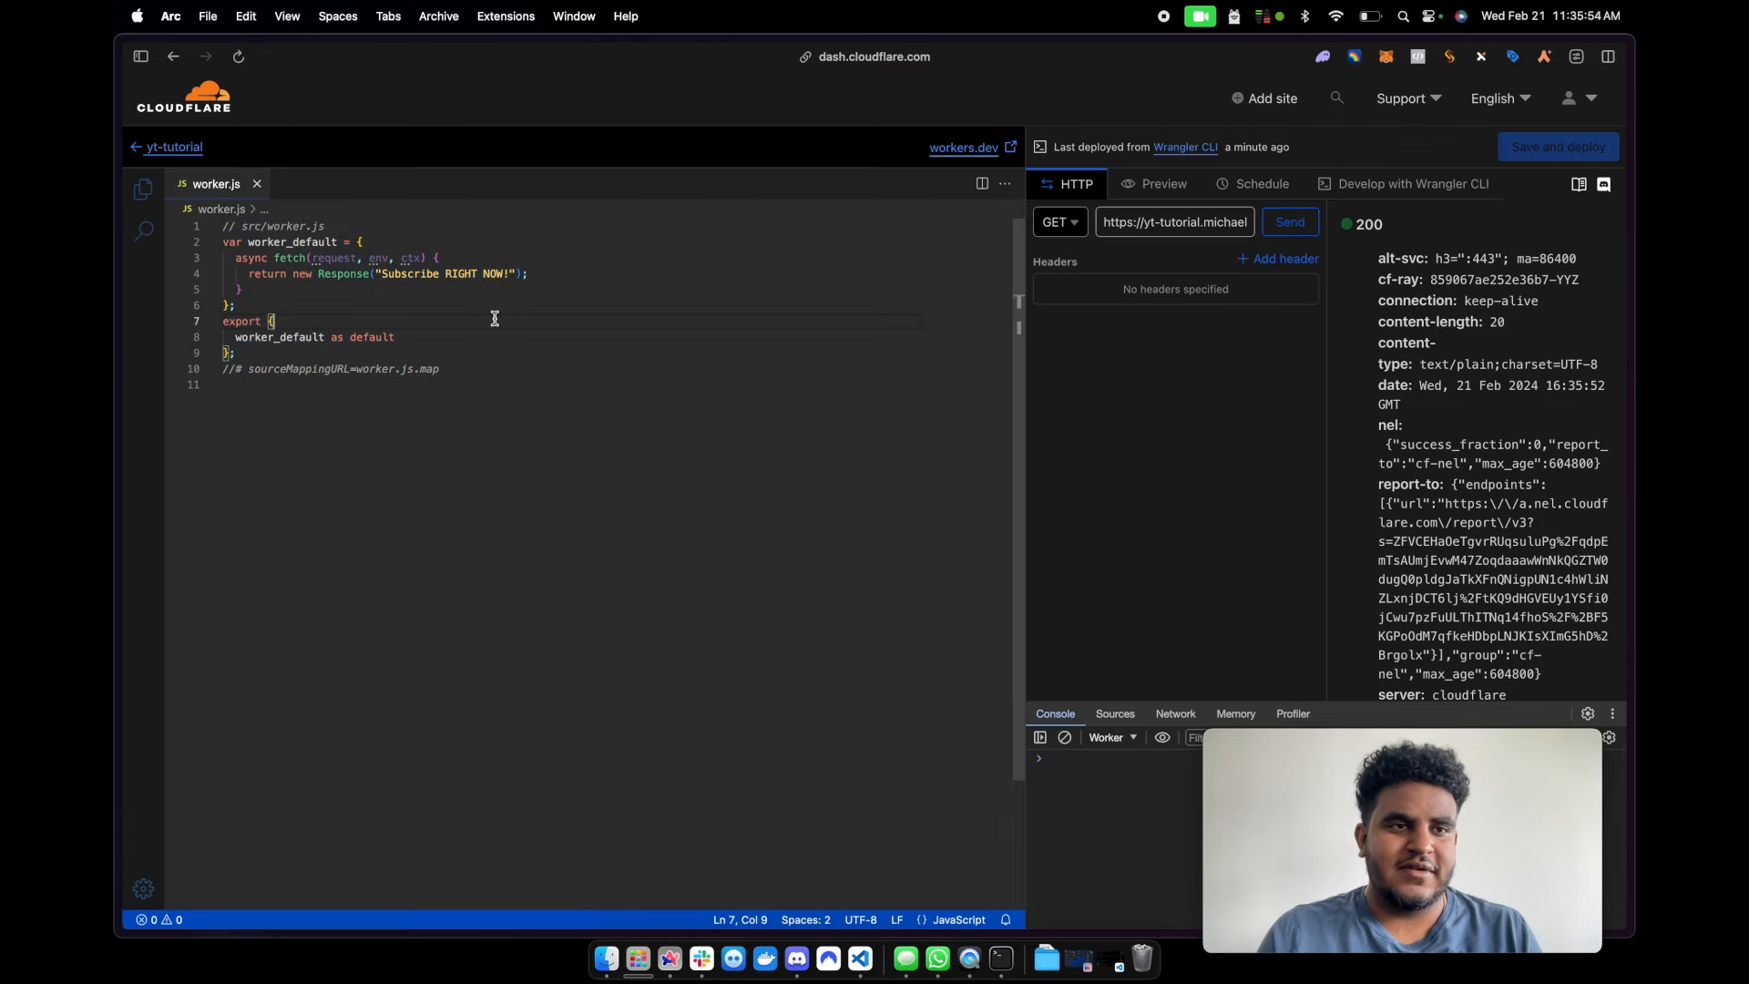
pyautogui.click(859, 958)
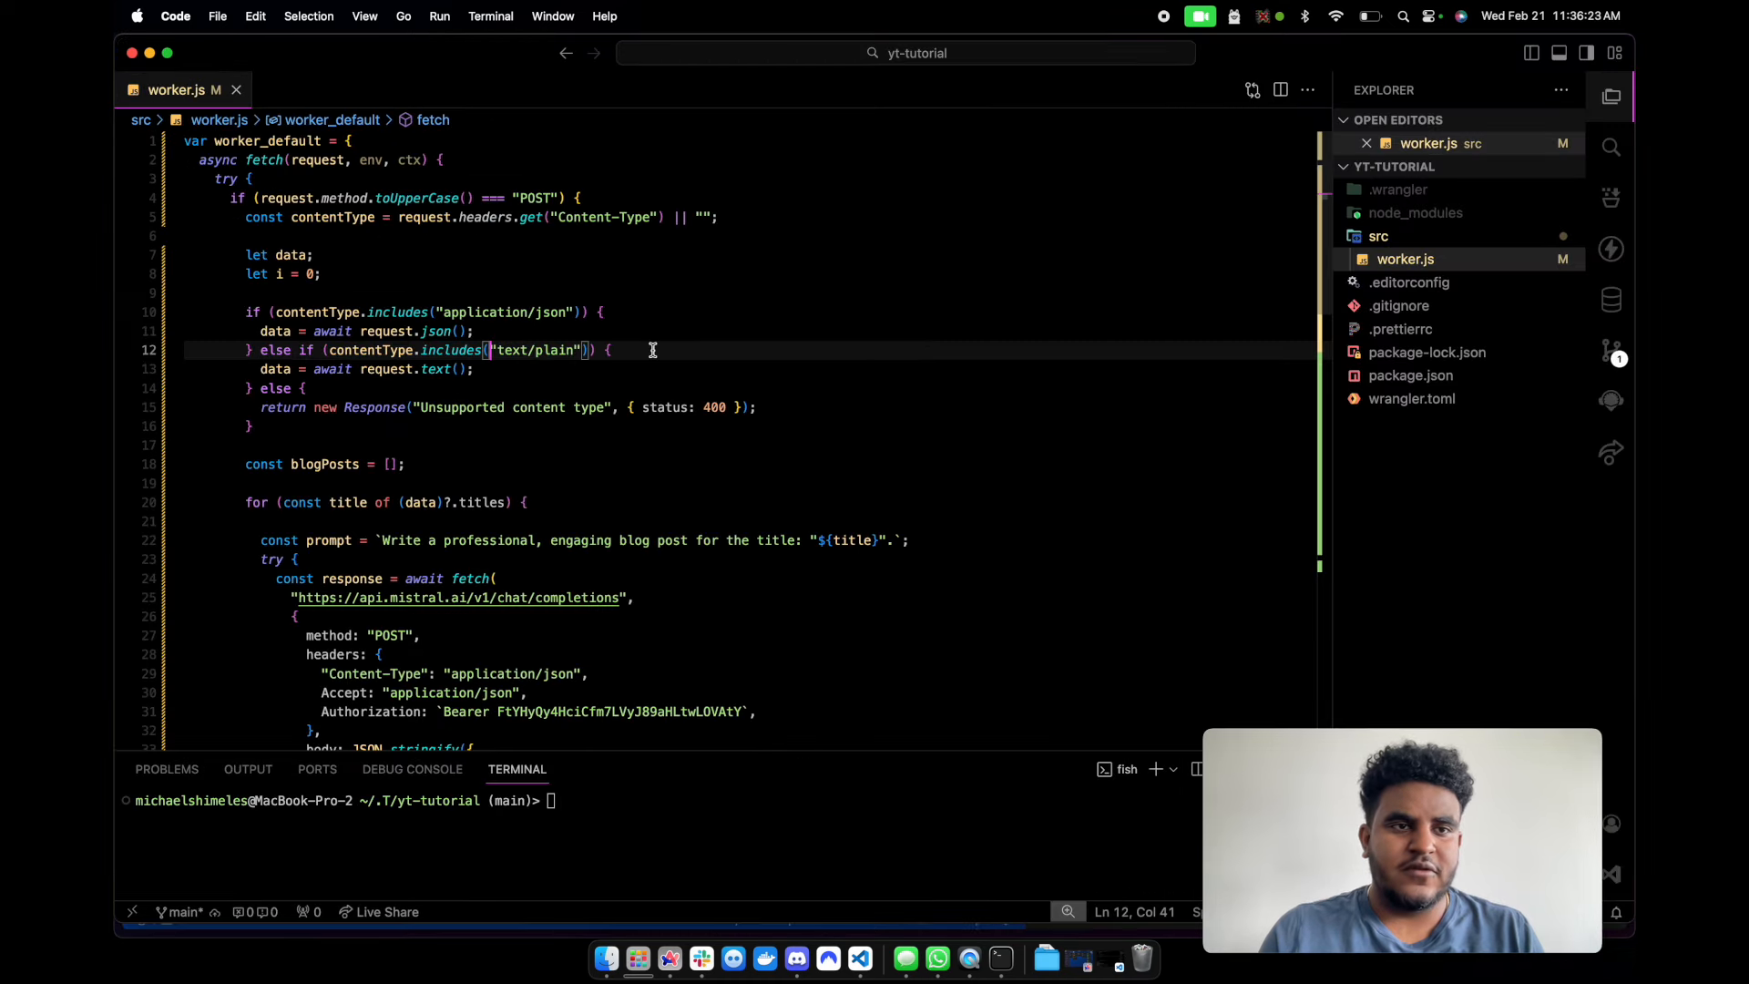
pyautogui.moveTo(765, 278)
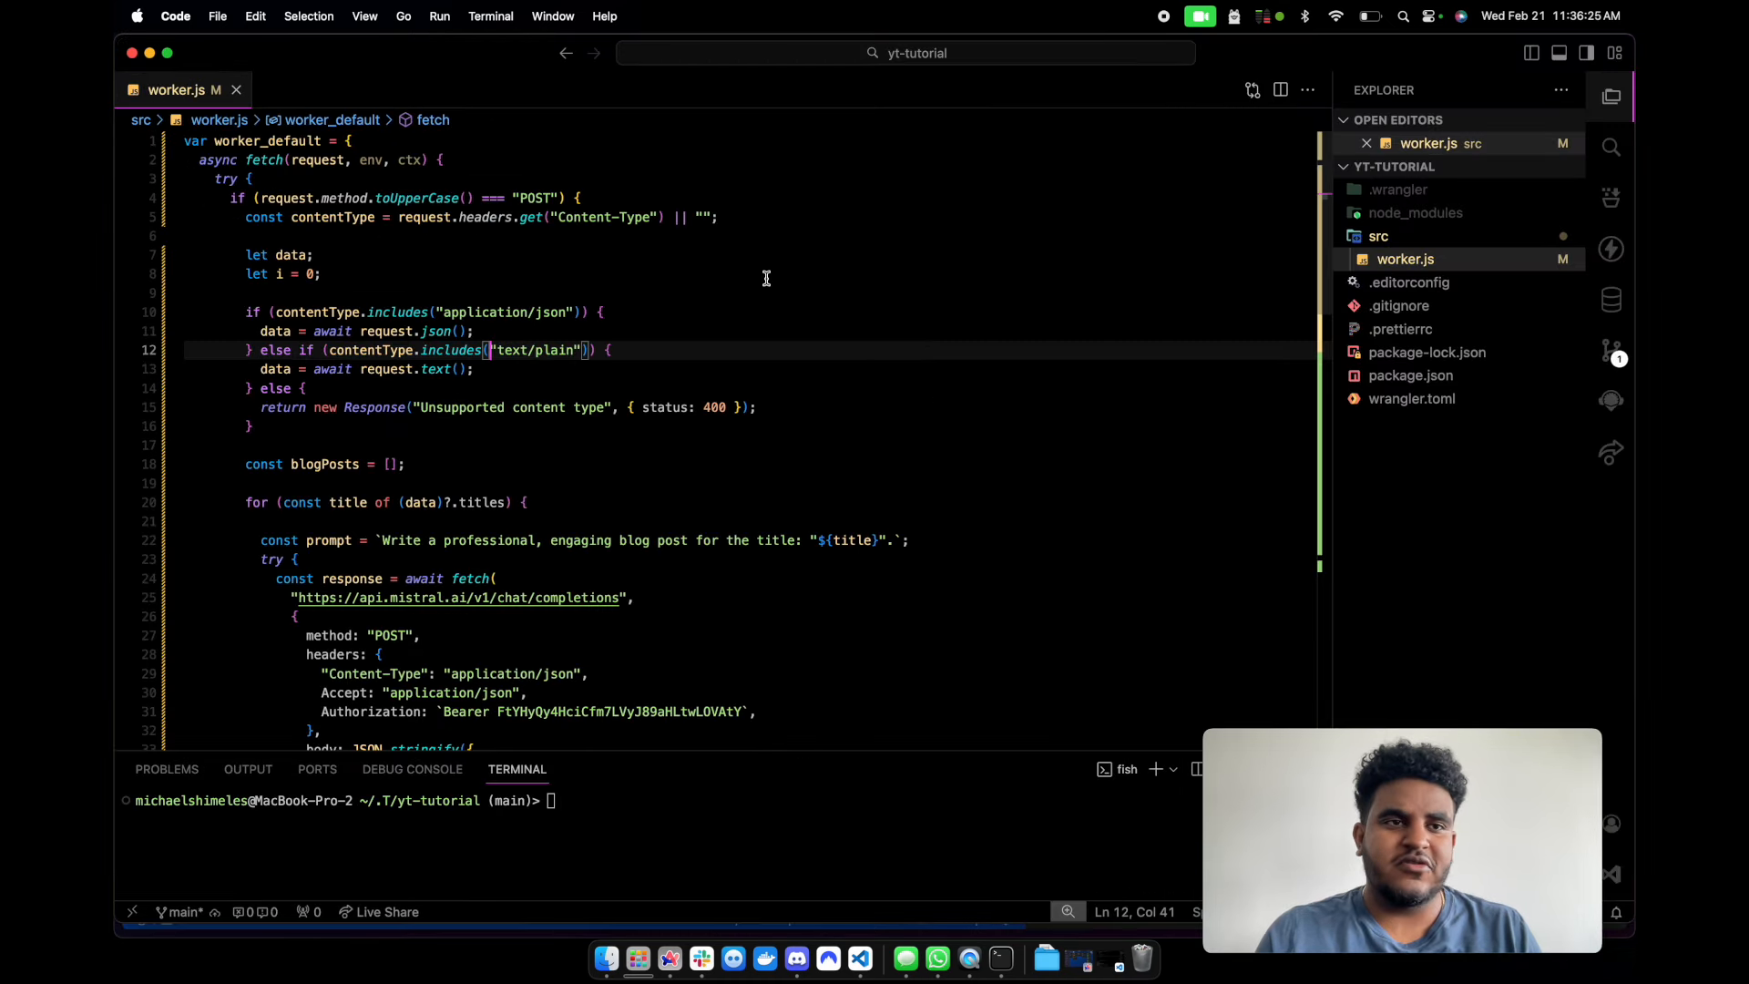
pyautogui.click(432, 217)
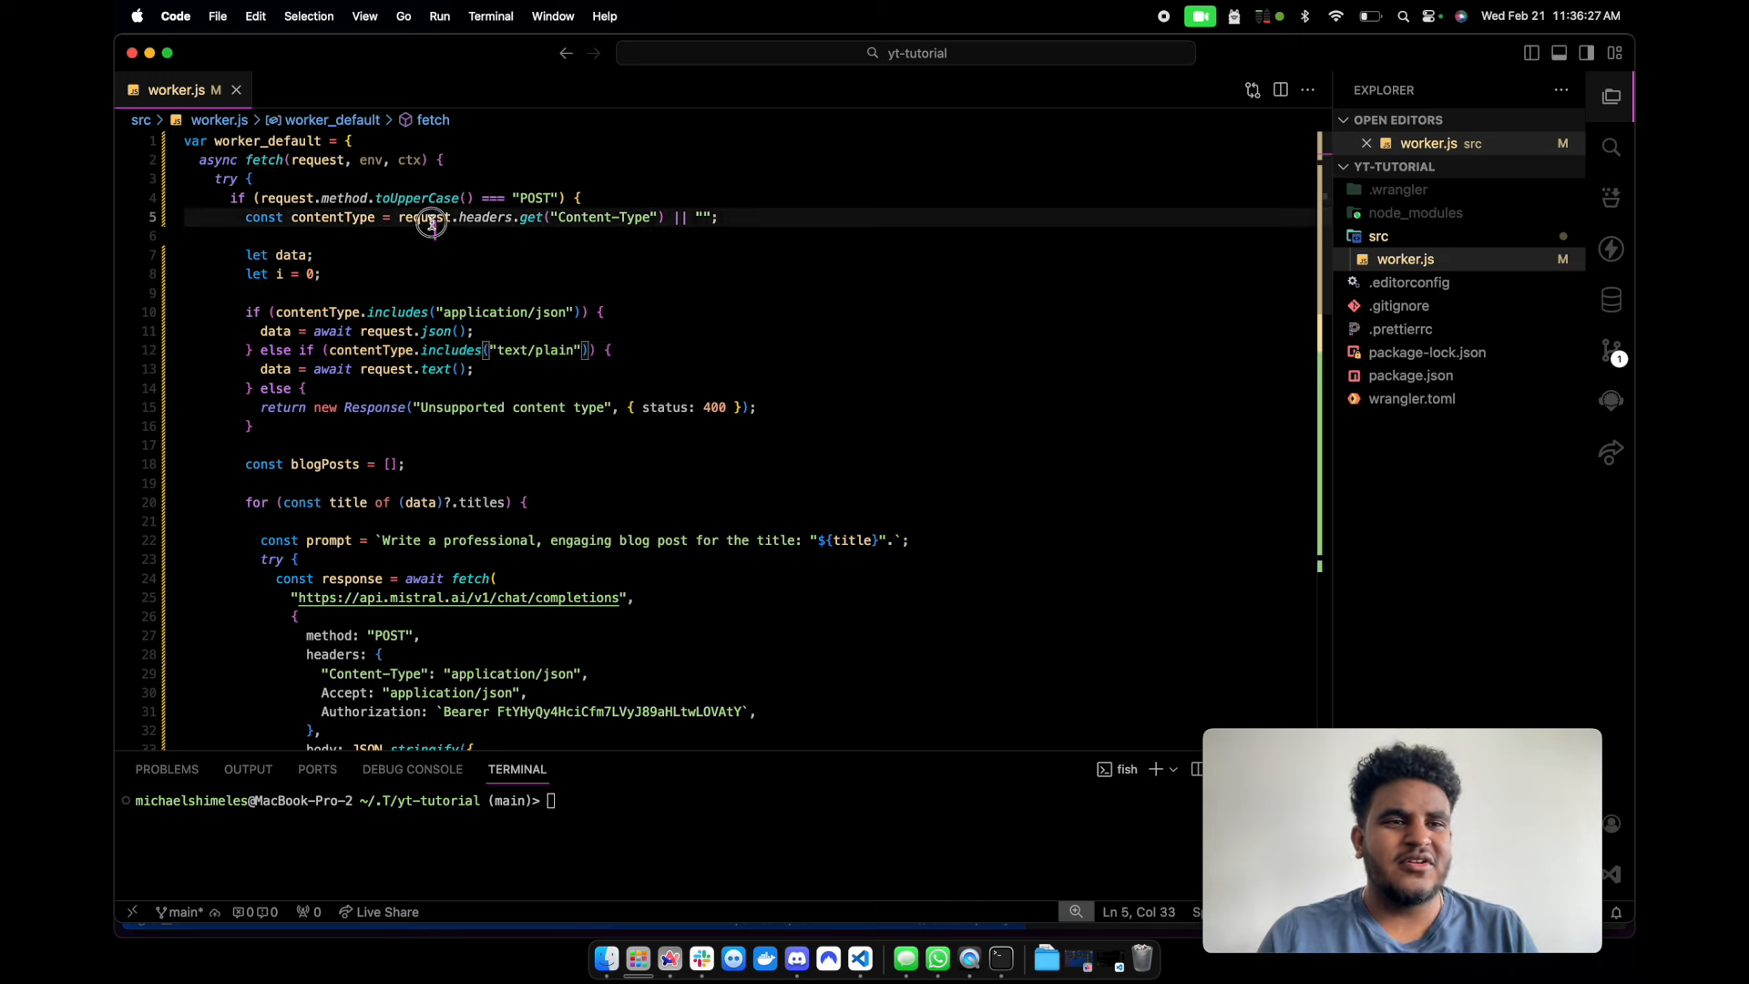
pyautogui.click(423, 217)
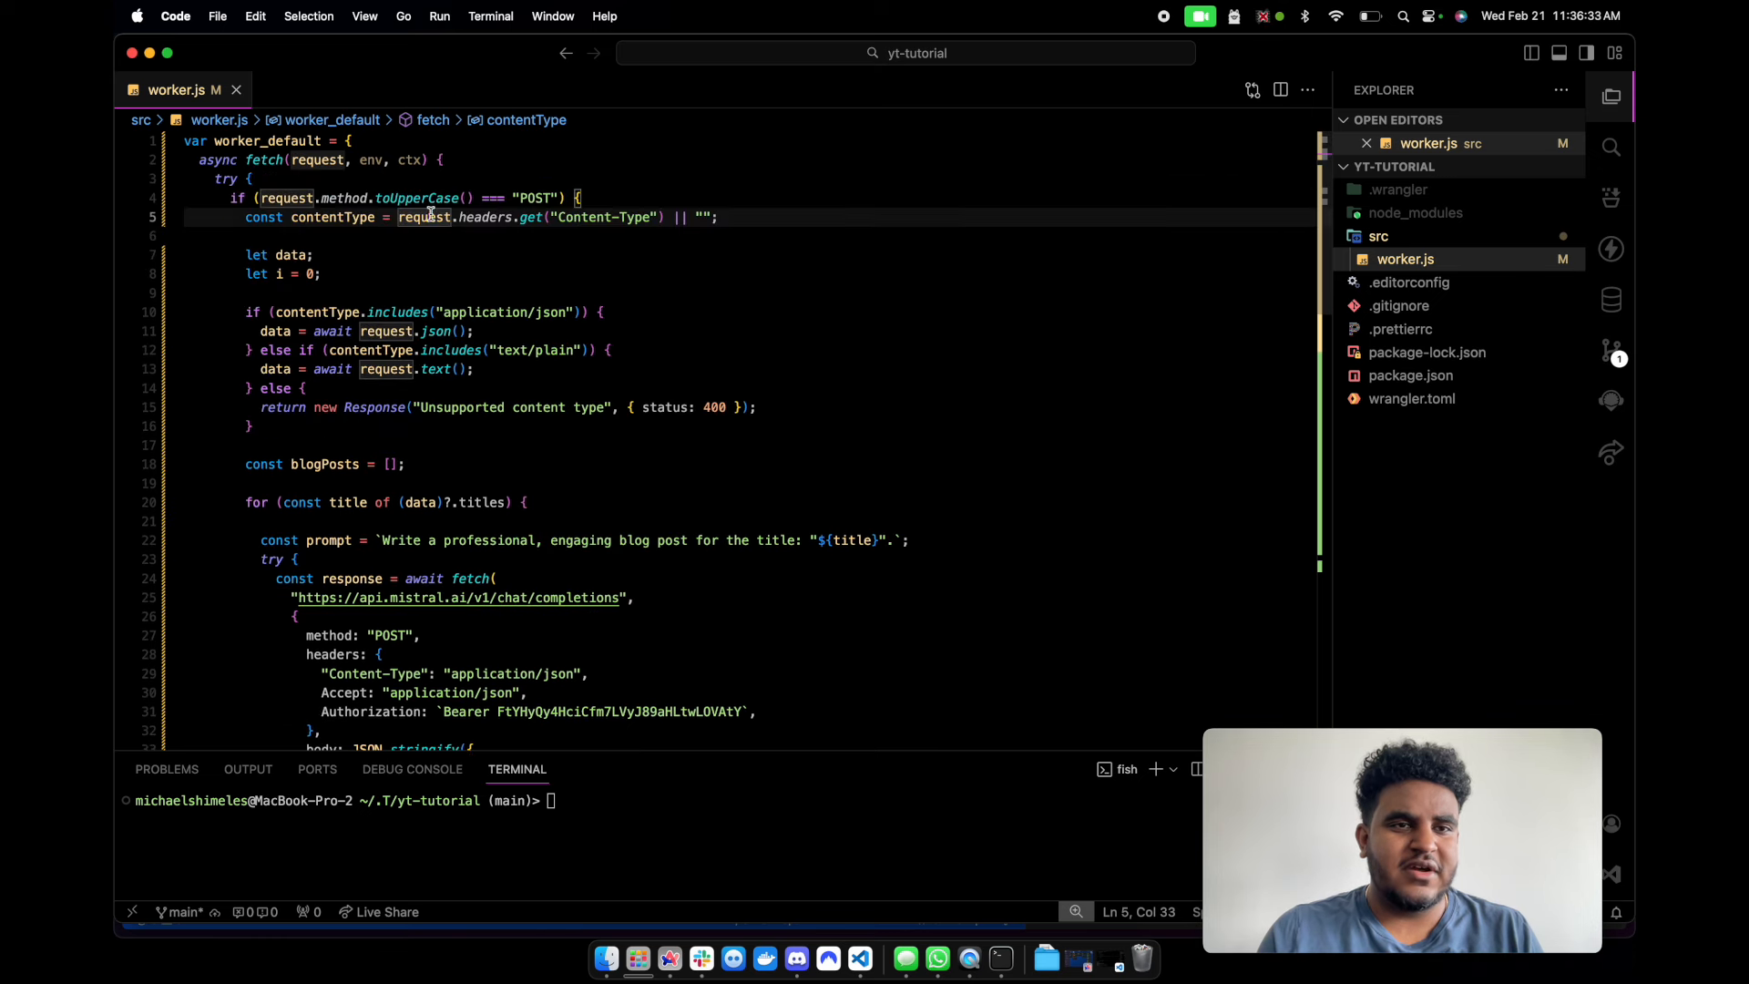
pyautogui.scroll(-3)
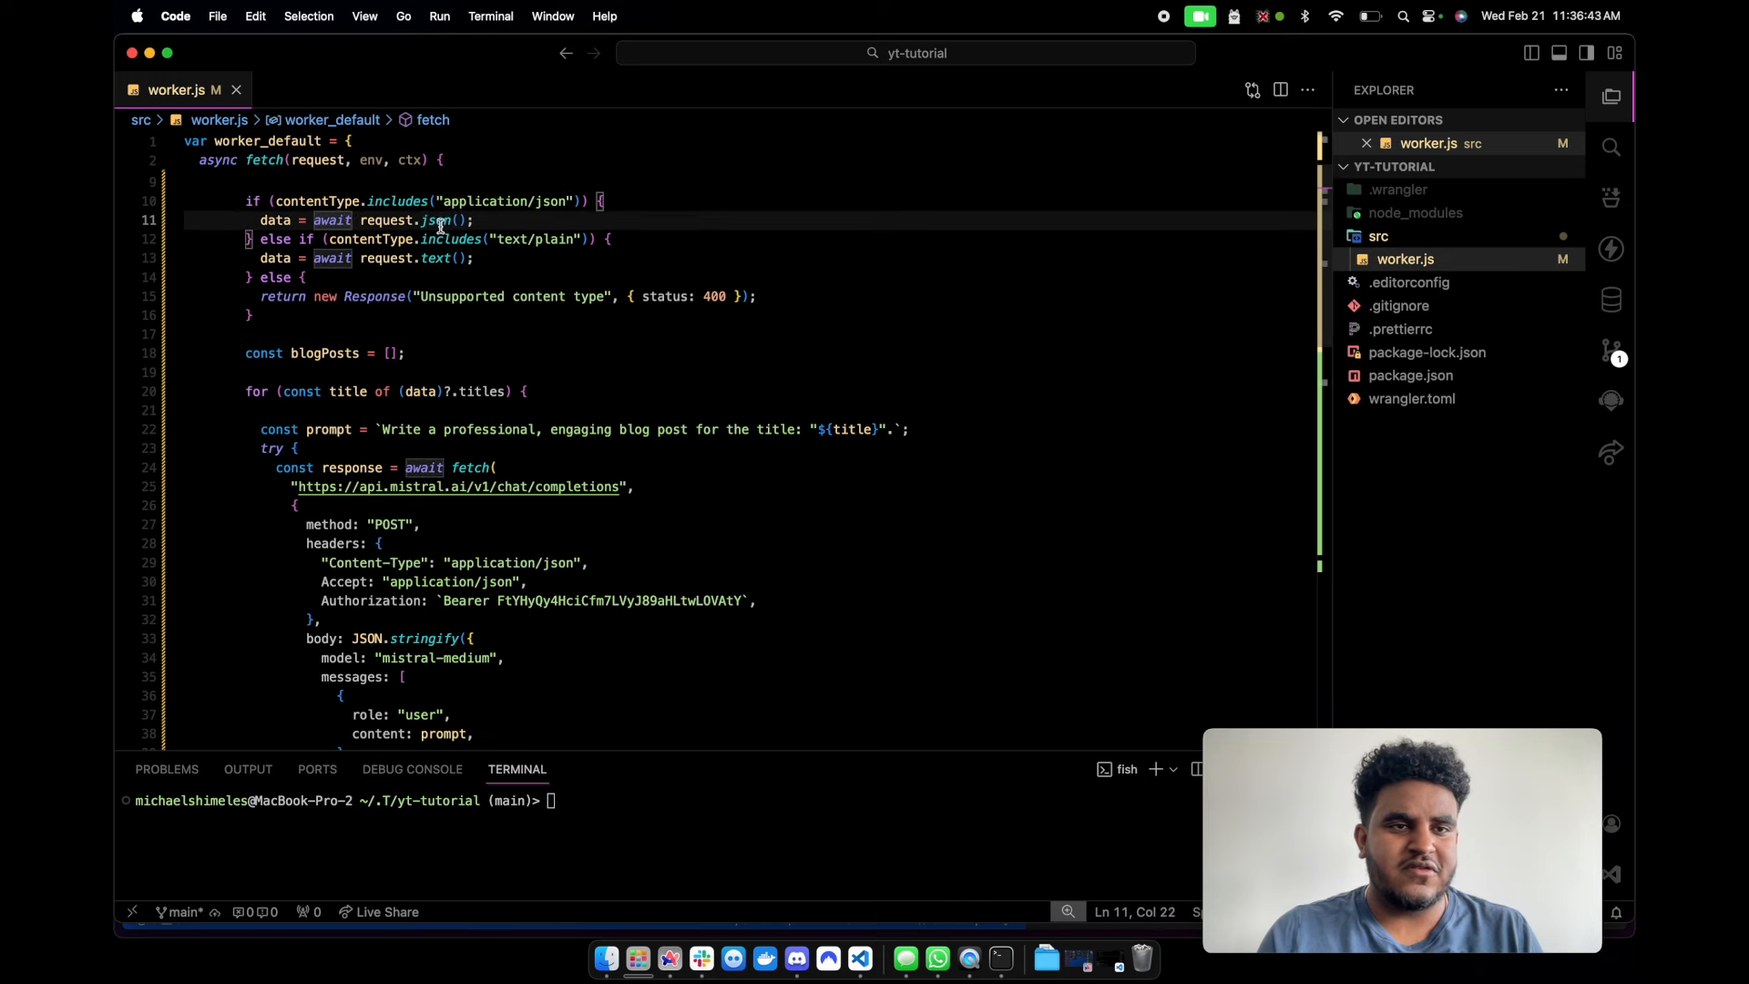
pyautogui.scroll(3)
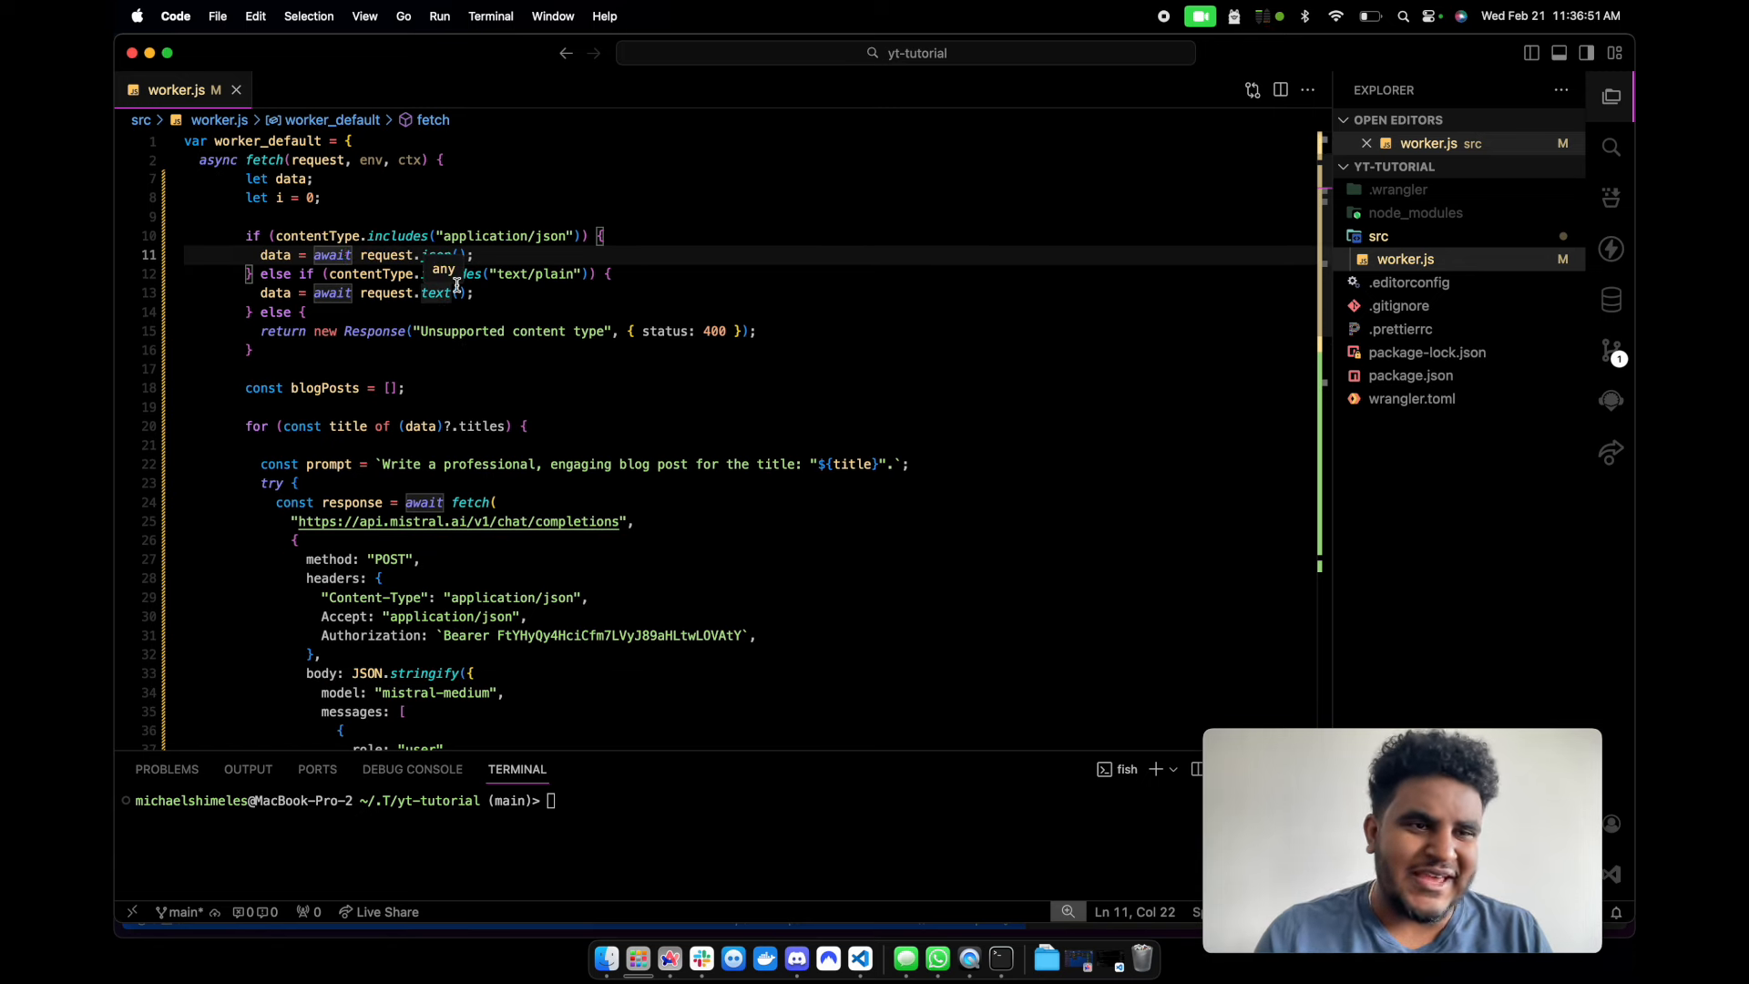
pyautogui.scroll(-3)
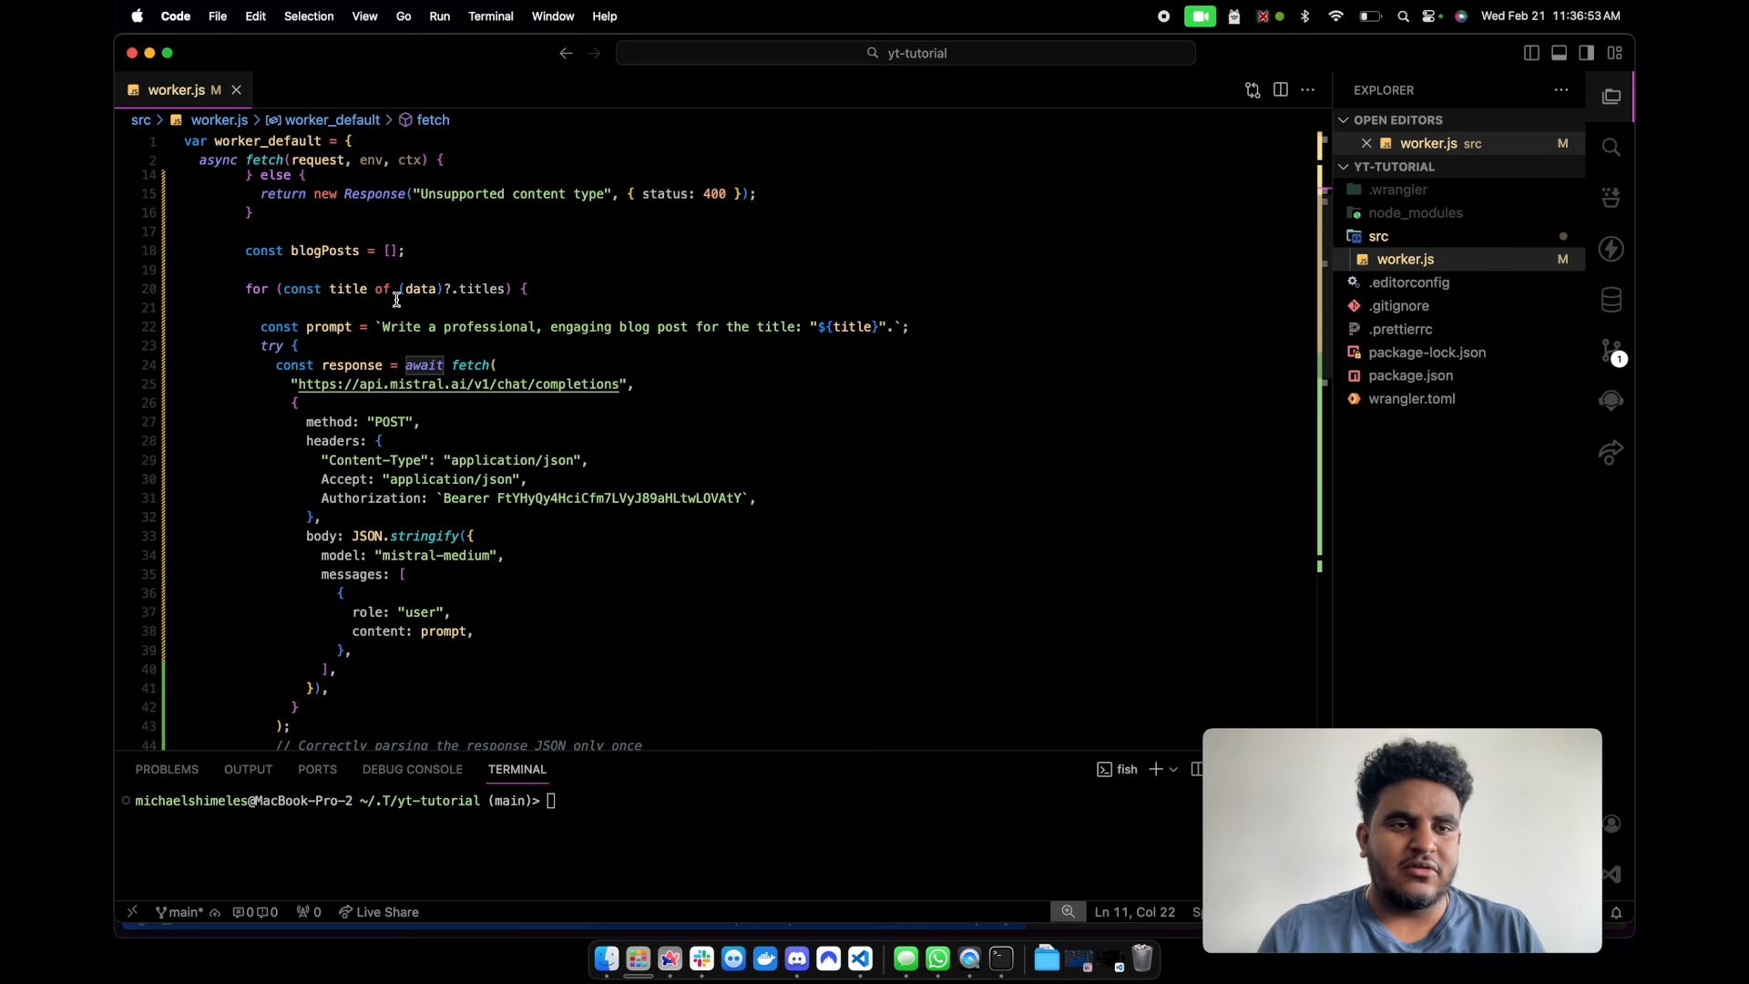
pyautogui.moveTo(424, 288)
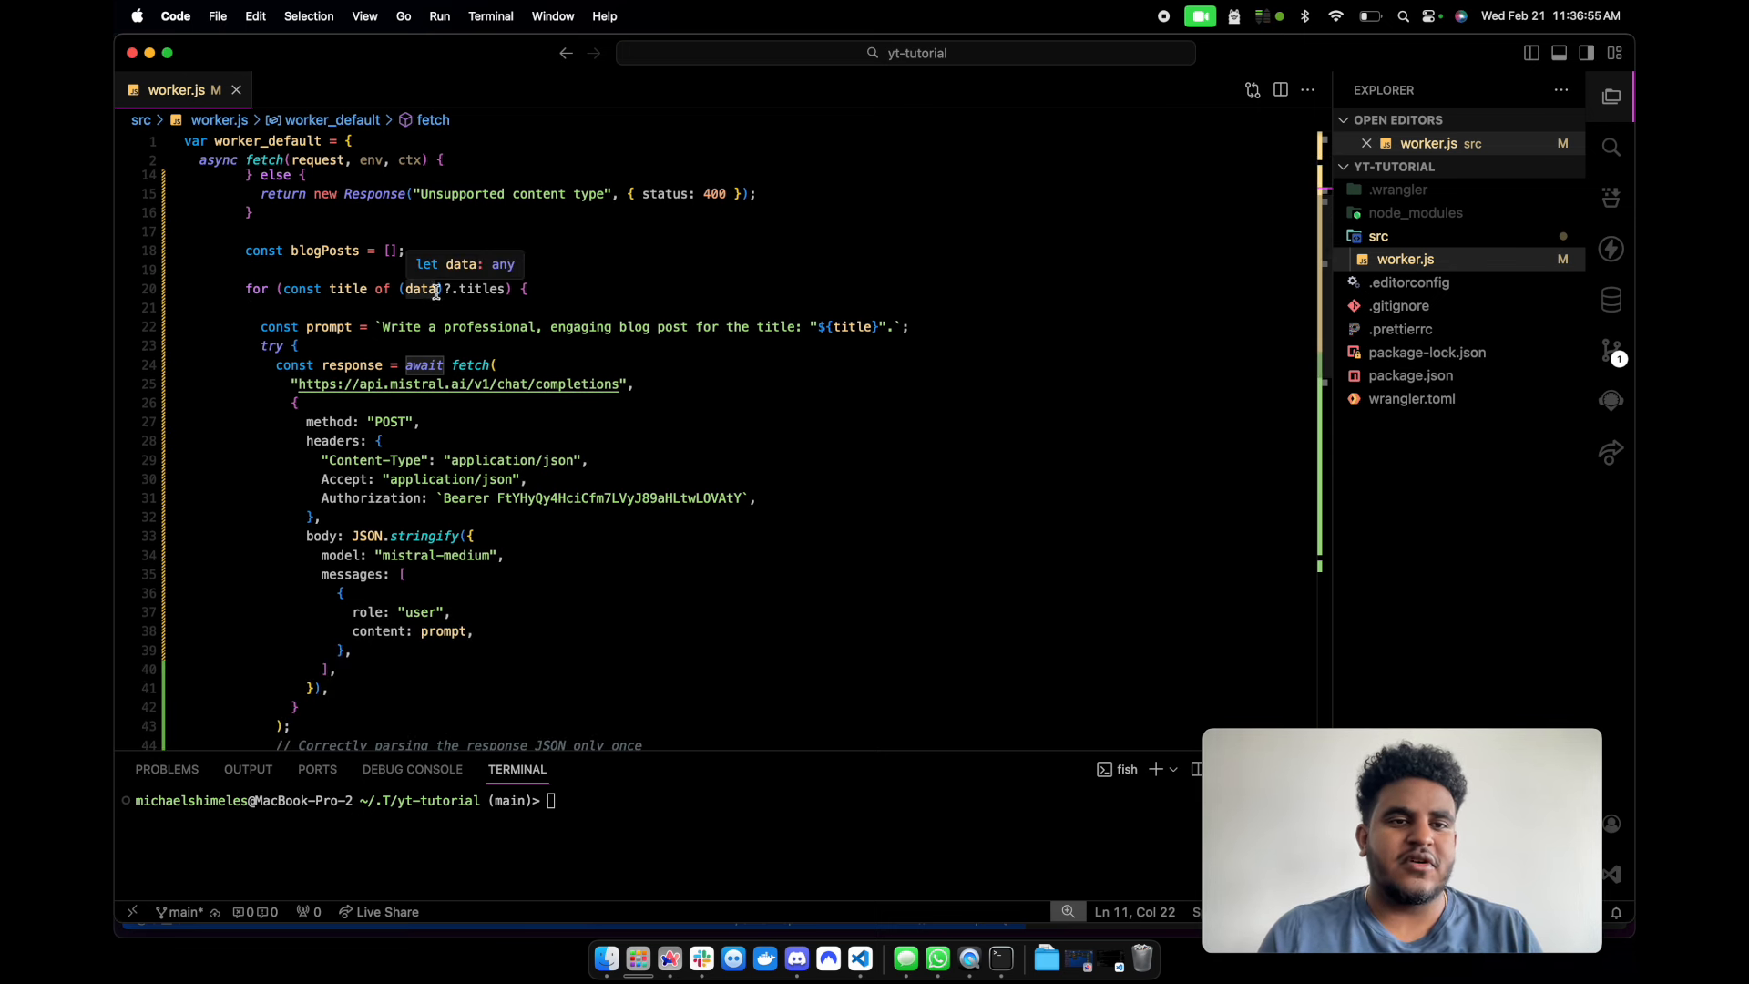
pyautogui.moveTo(323, 288)
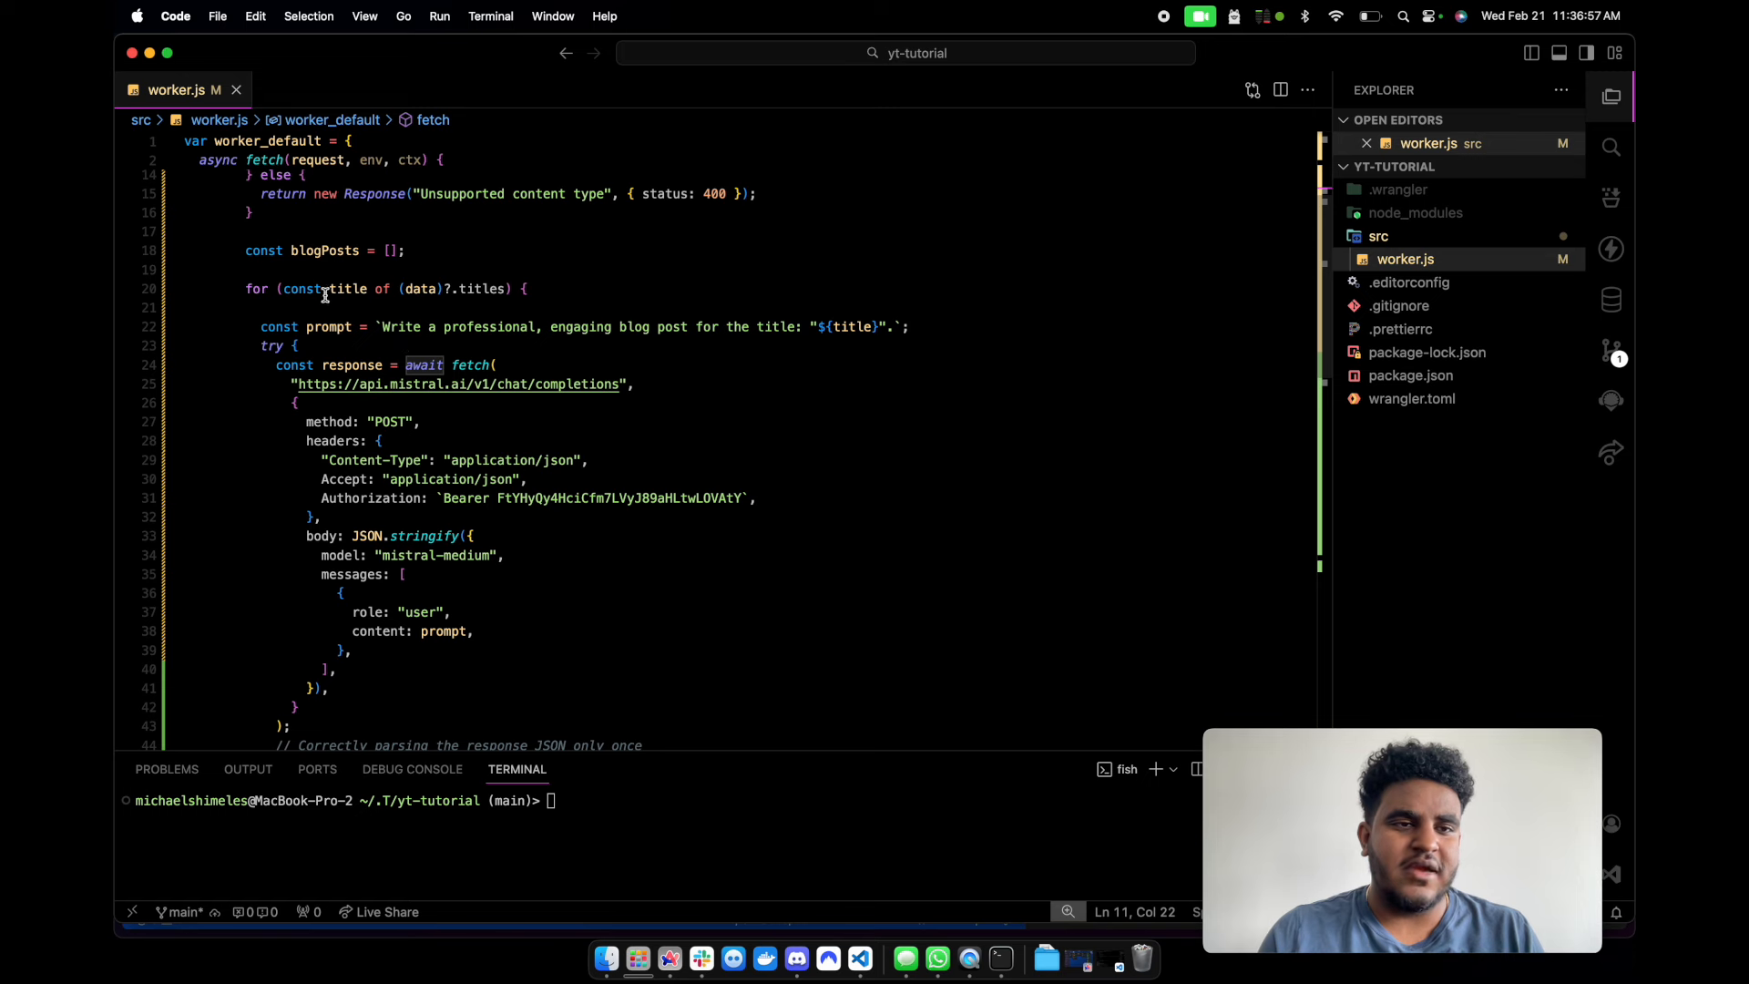
pyautogui.click(250, 233)
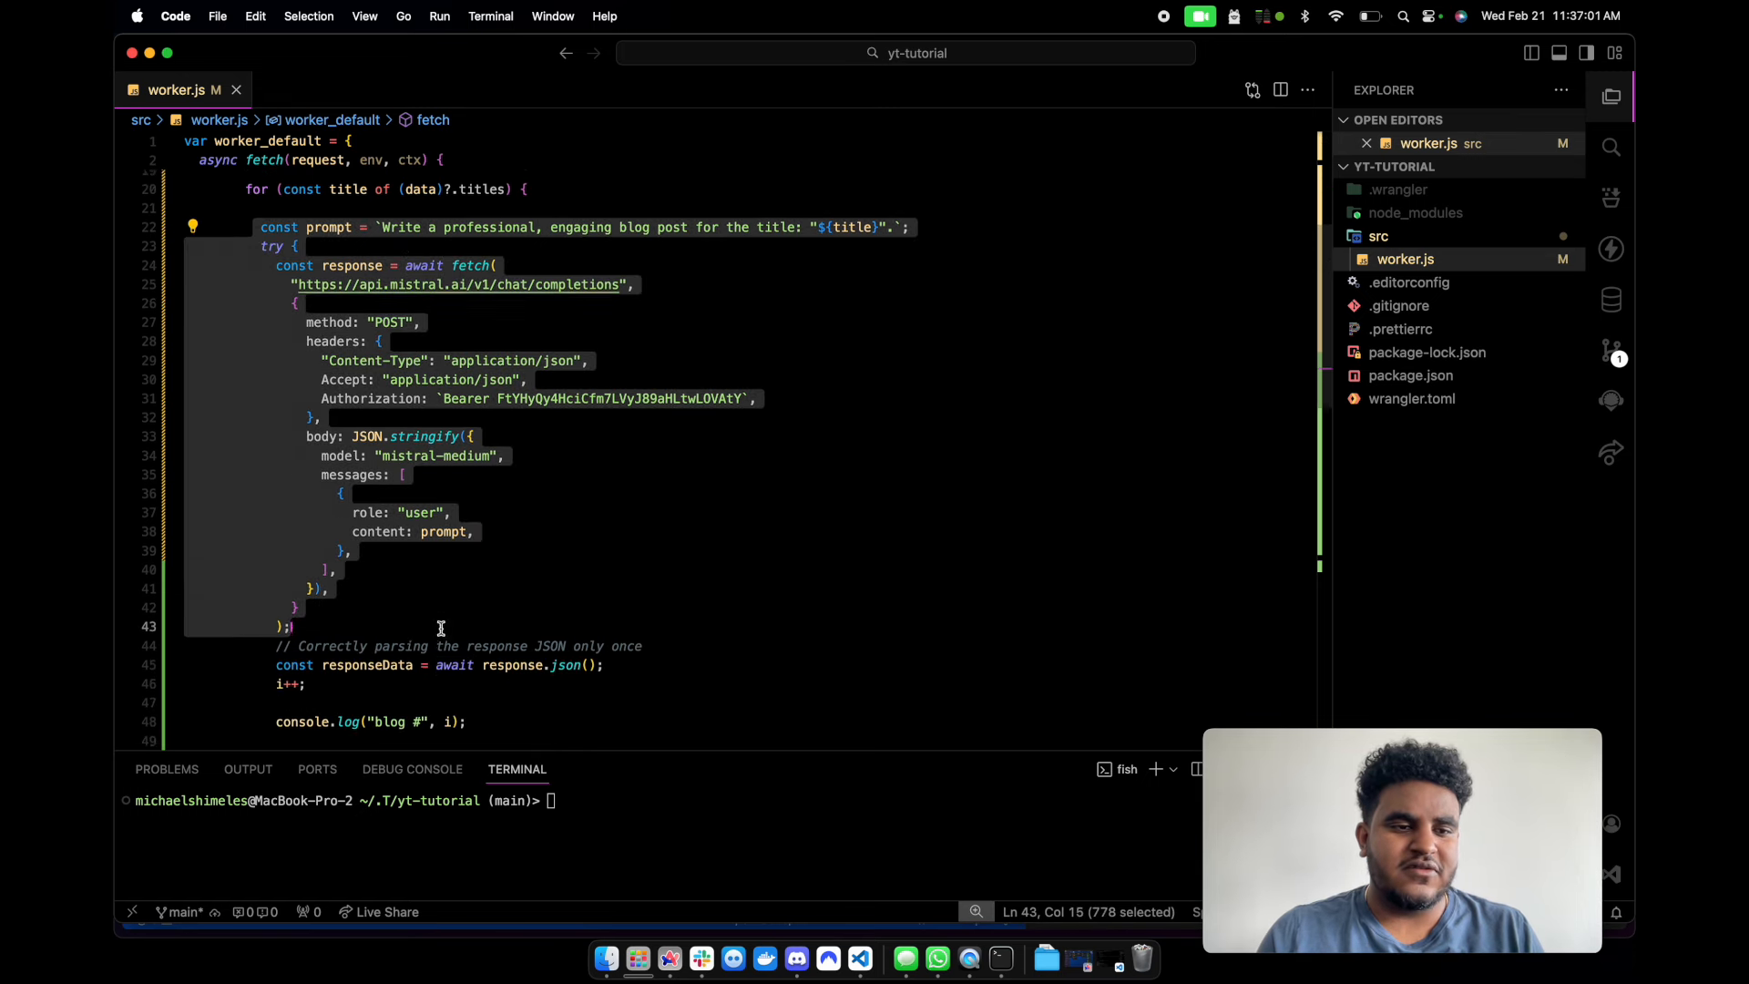
# Walk through worker.js, selecting mistral-medium, up to the blogPosts JSON success response.
pyautogui.scroll(3)
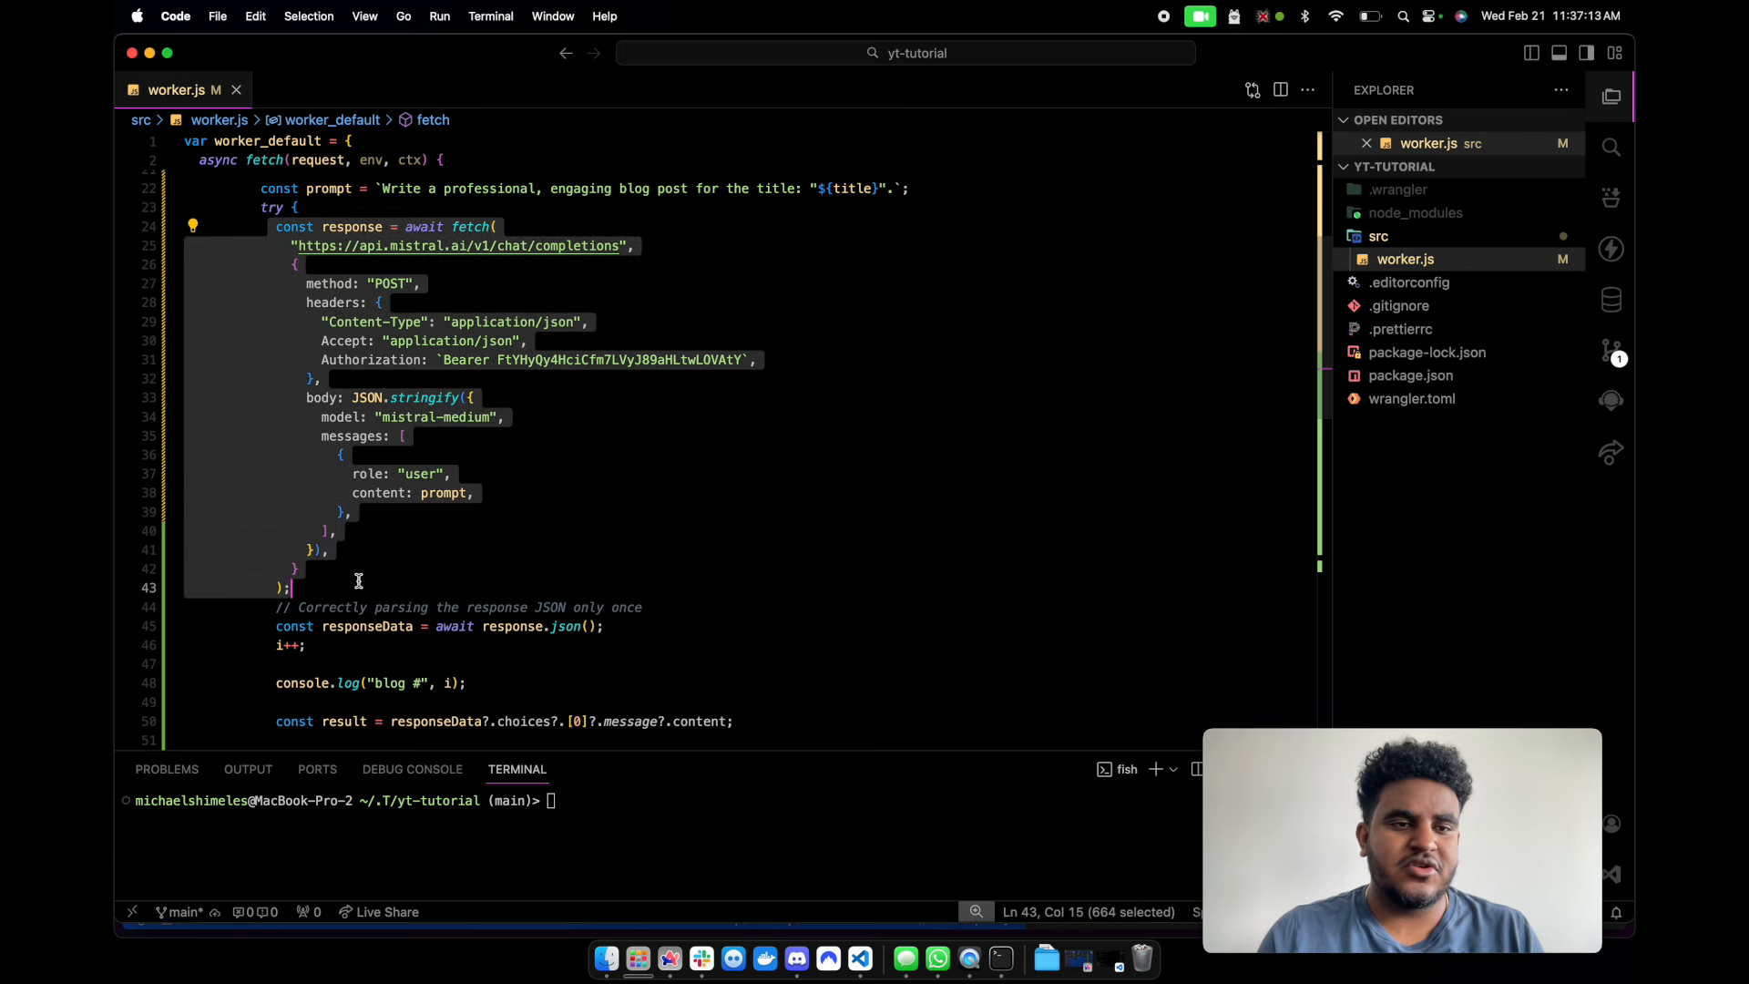
pyautogui.doubleClick(438, 417)
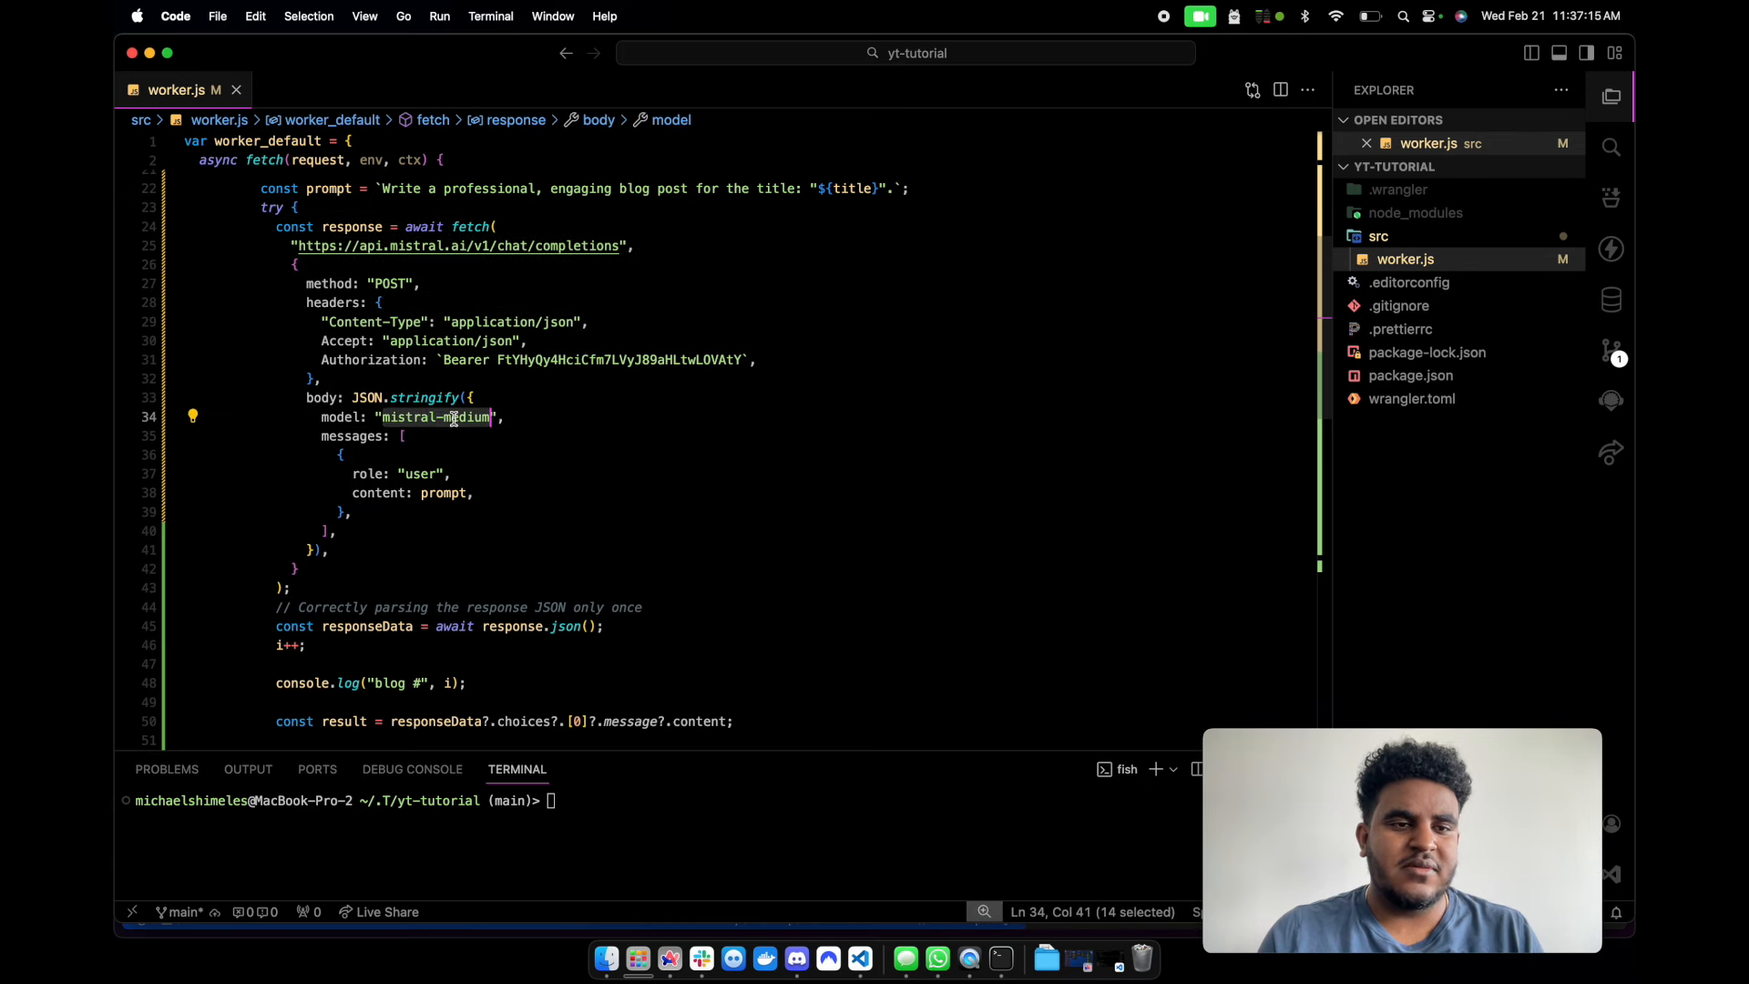
pyautogui.scroll(-3)
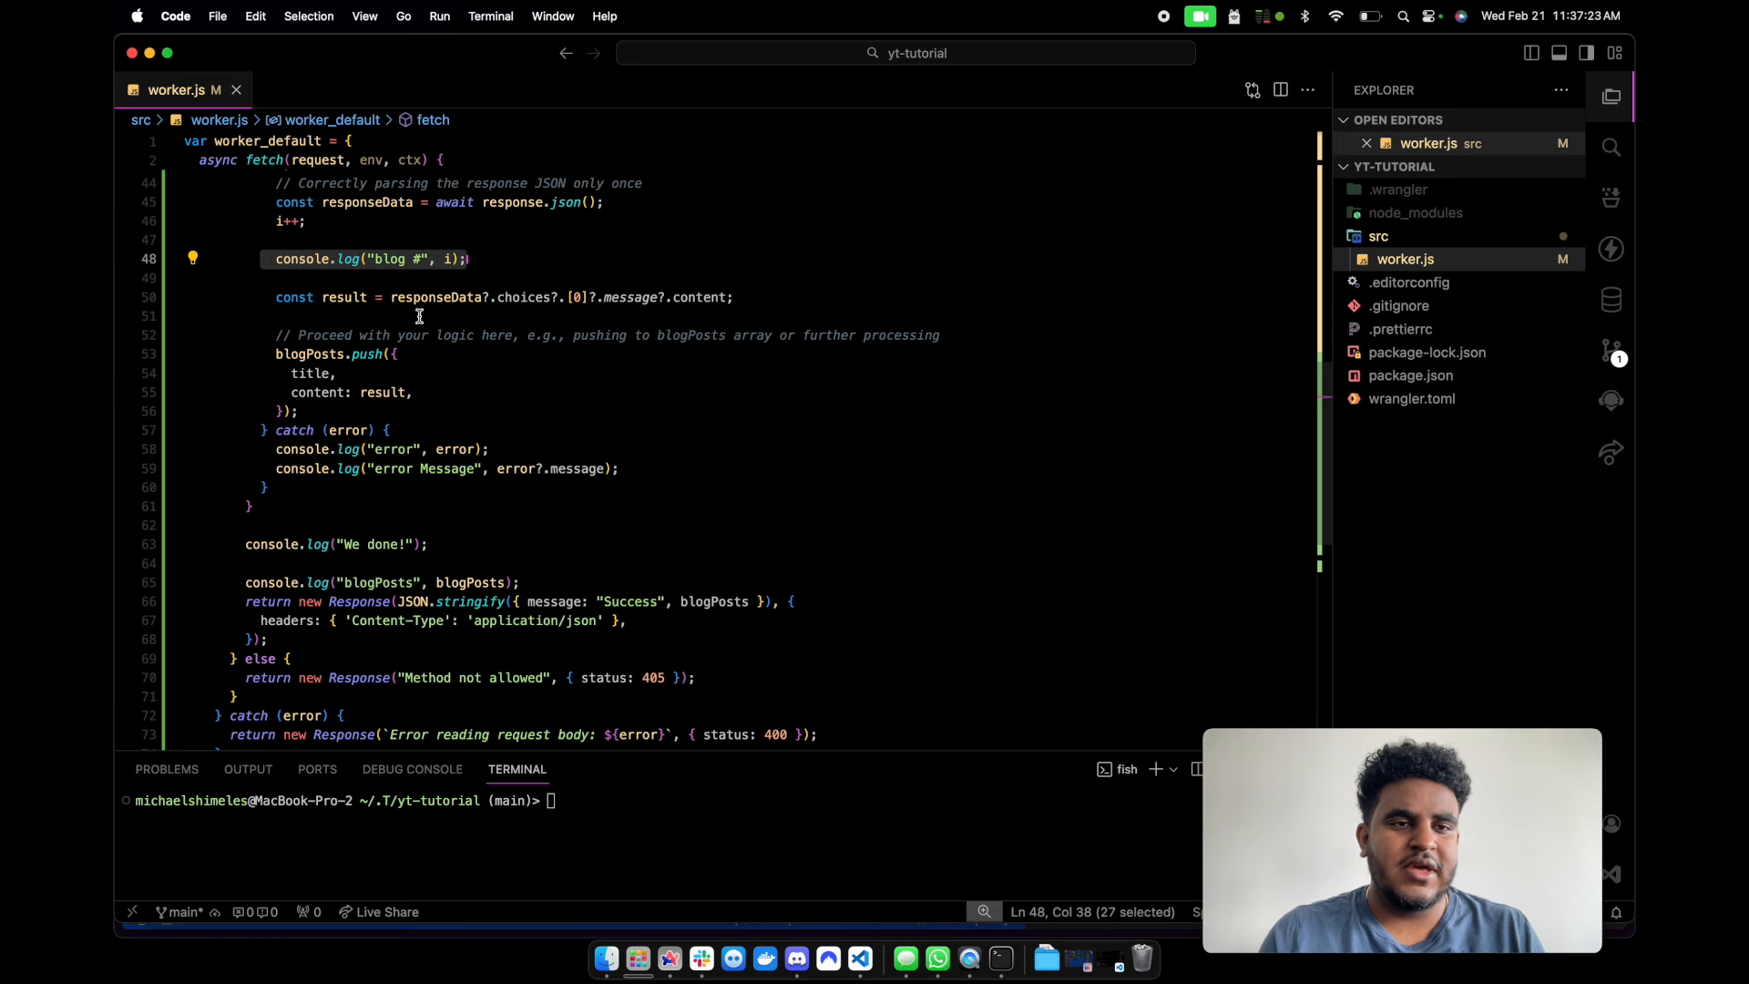
pyautogui.scroll(3)
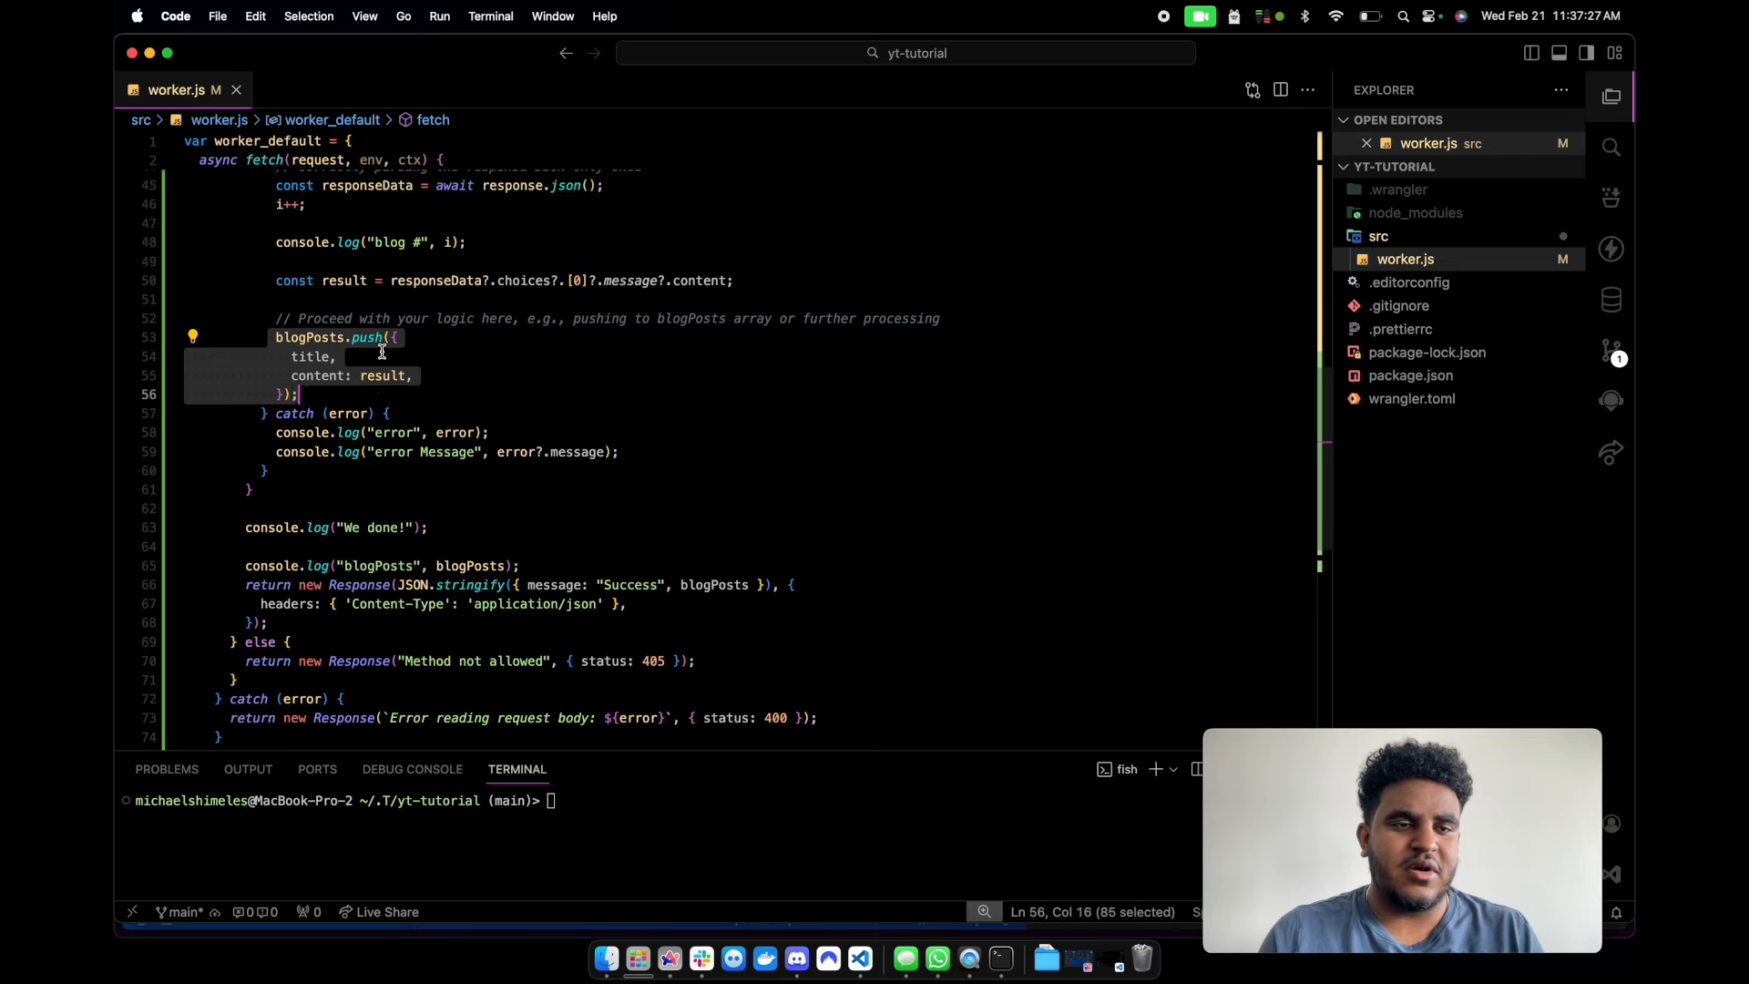
pyautogui.scroll(3)
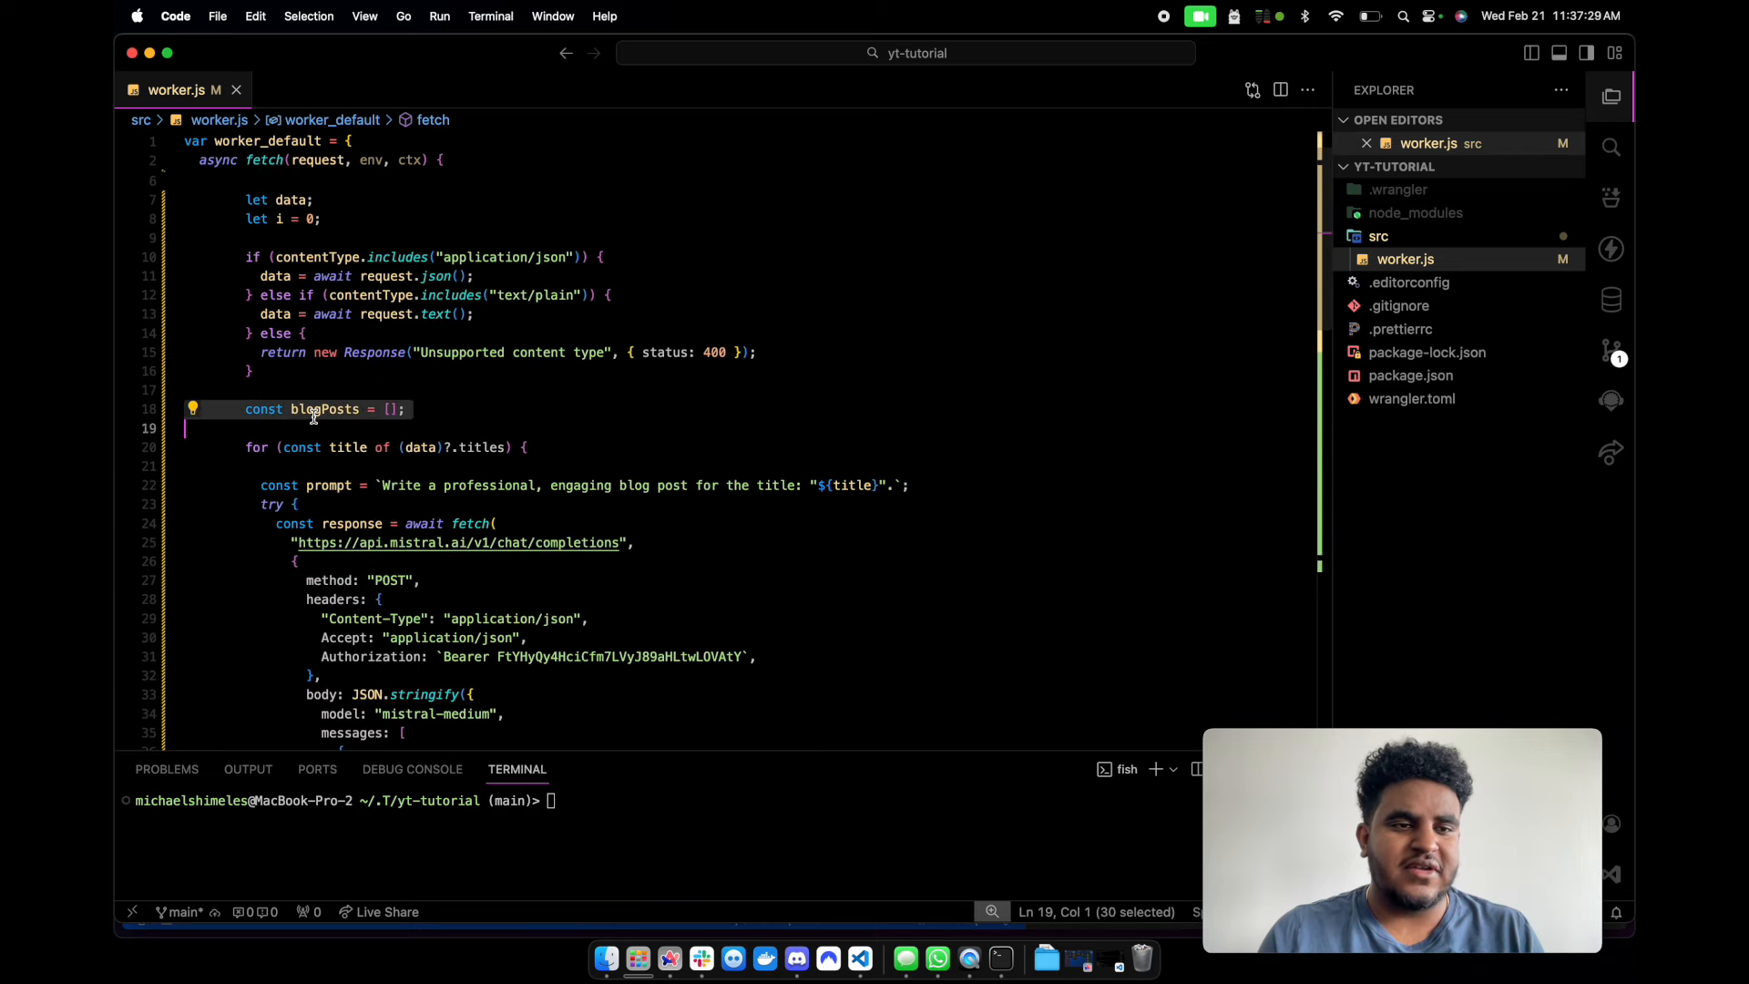
pyautogui.scroll(-3)
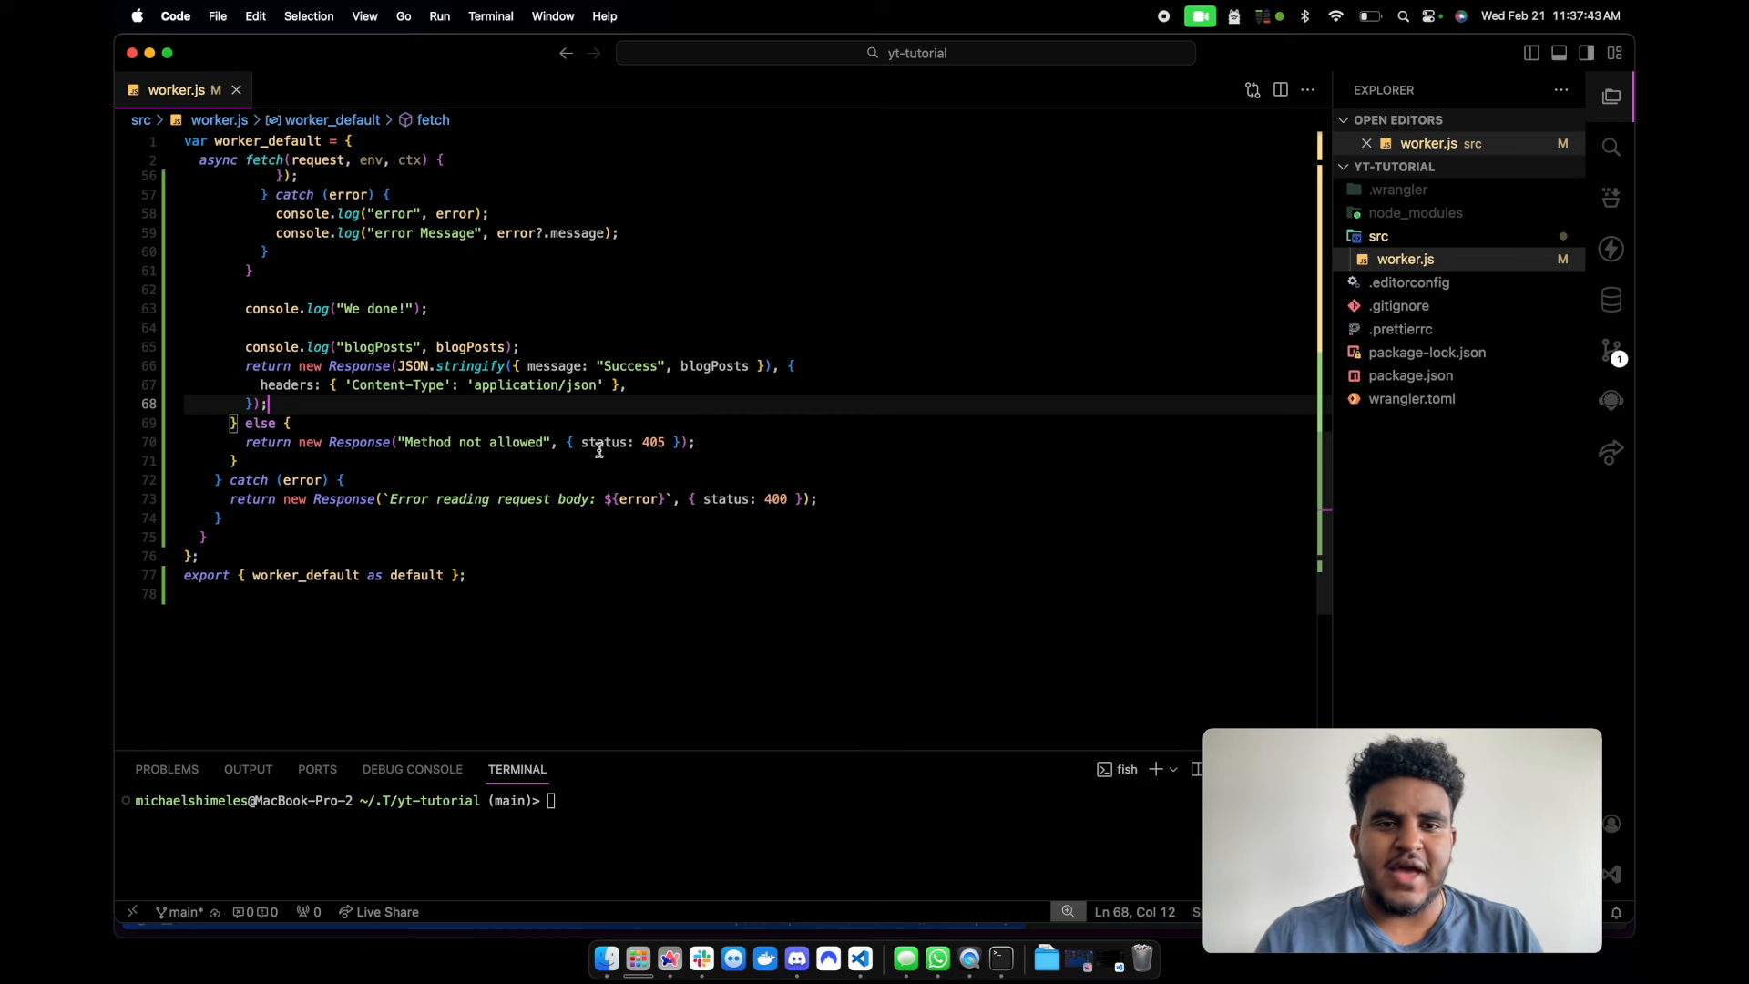
# Publish the worker with wrangler publish and set up a POST test request with the titles JSON.
pyautogui.write('wrangler publish')
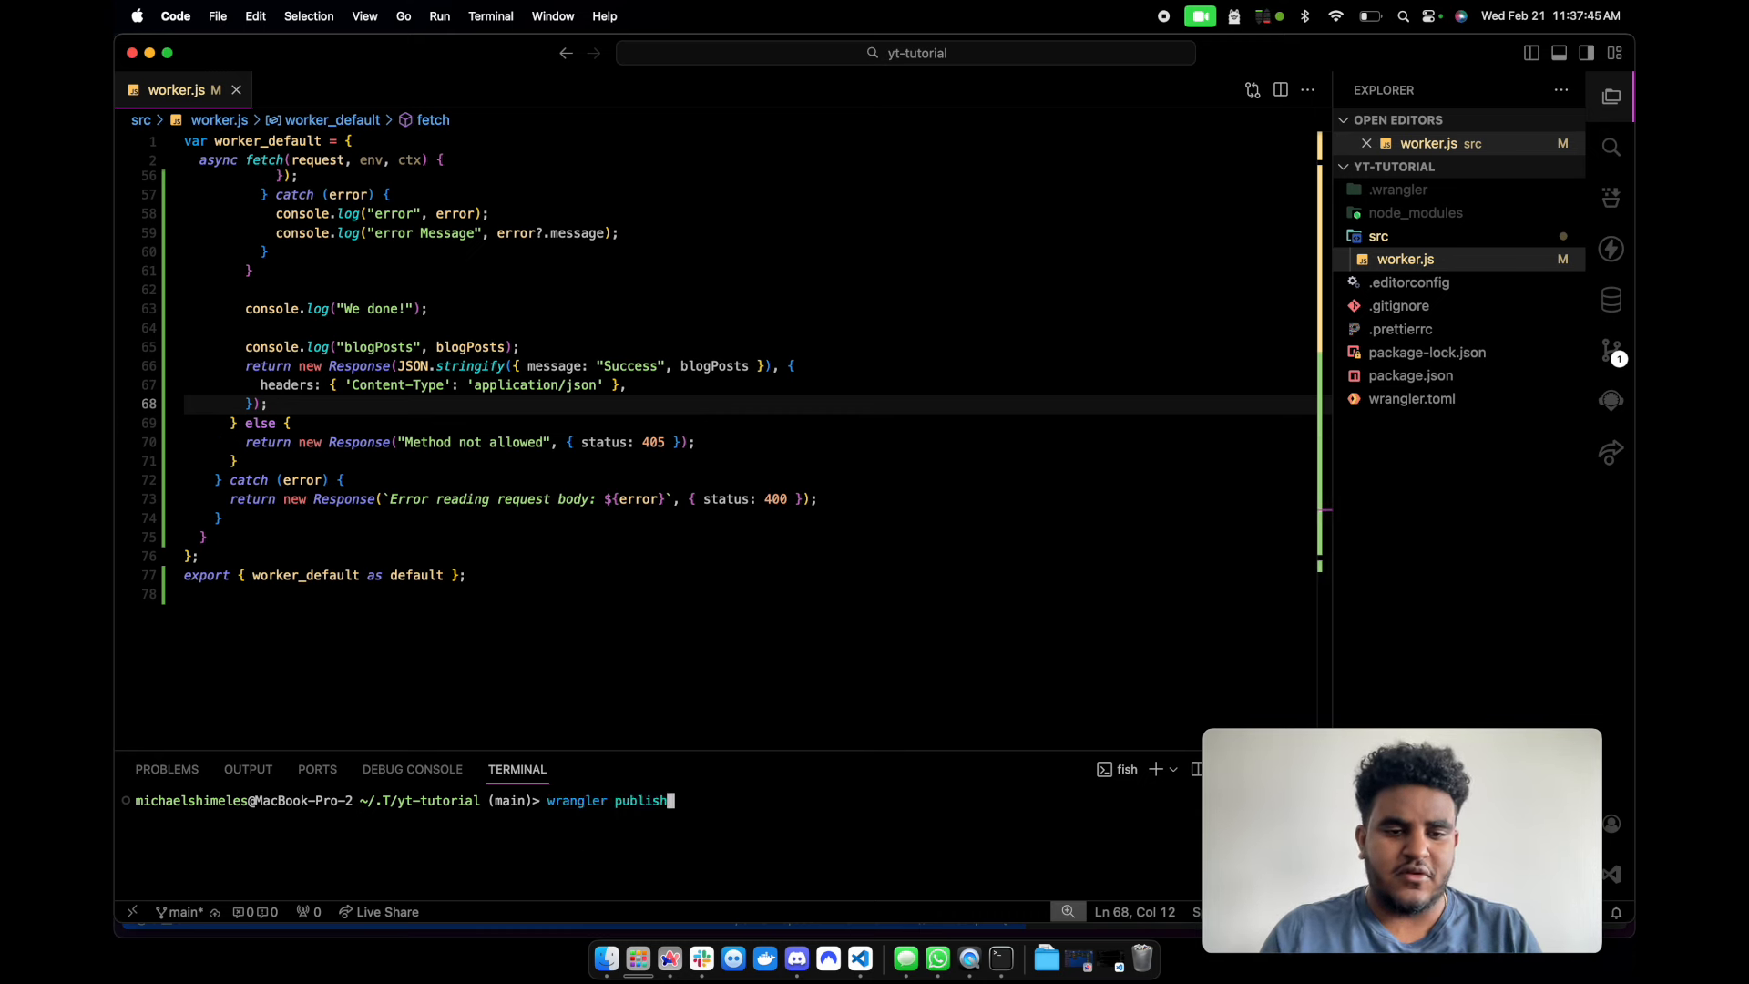
pyautogui.press('Return')
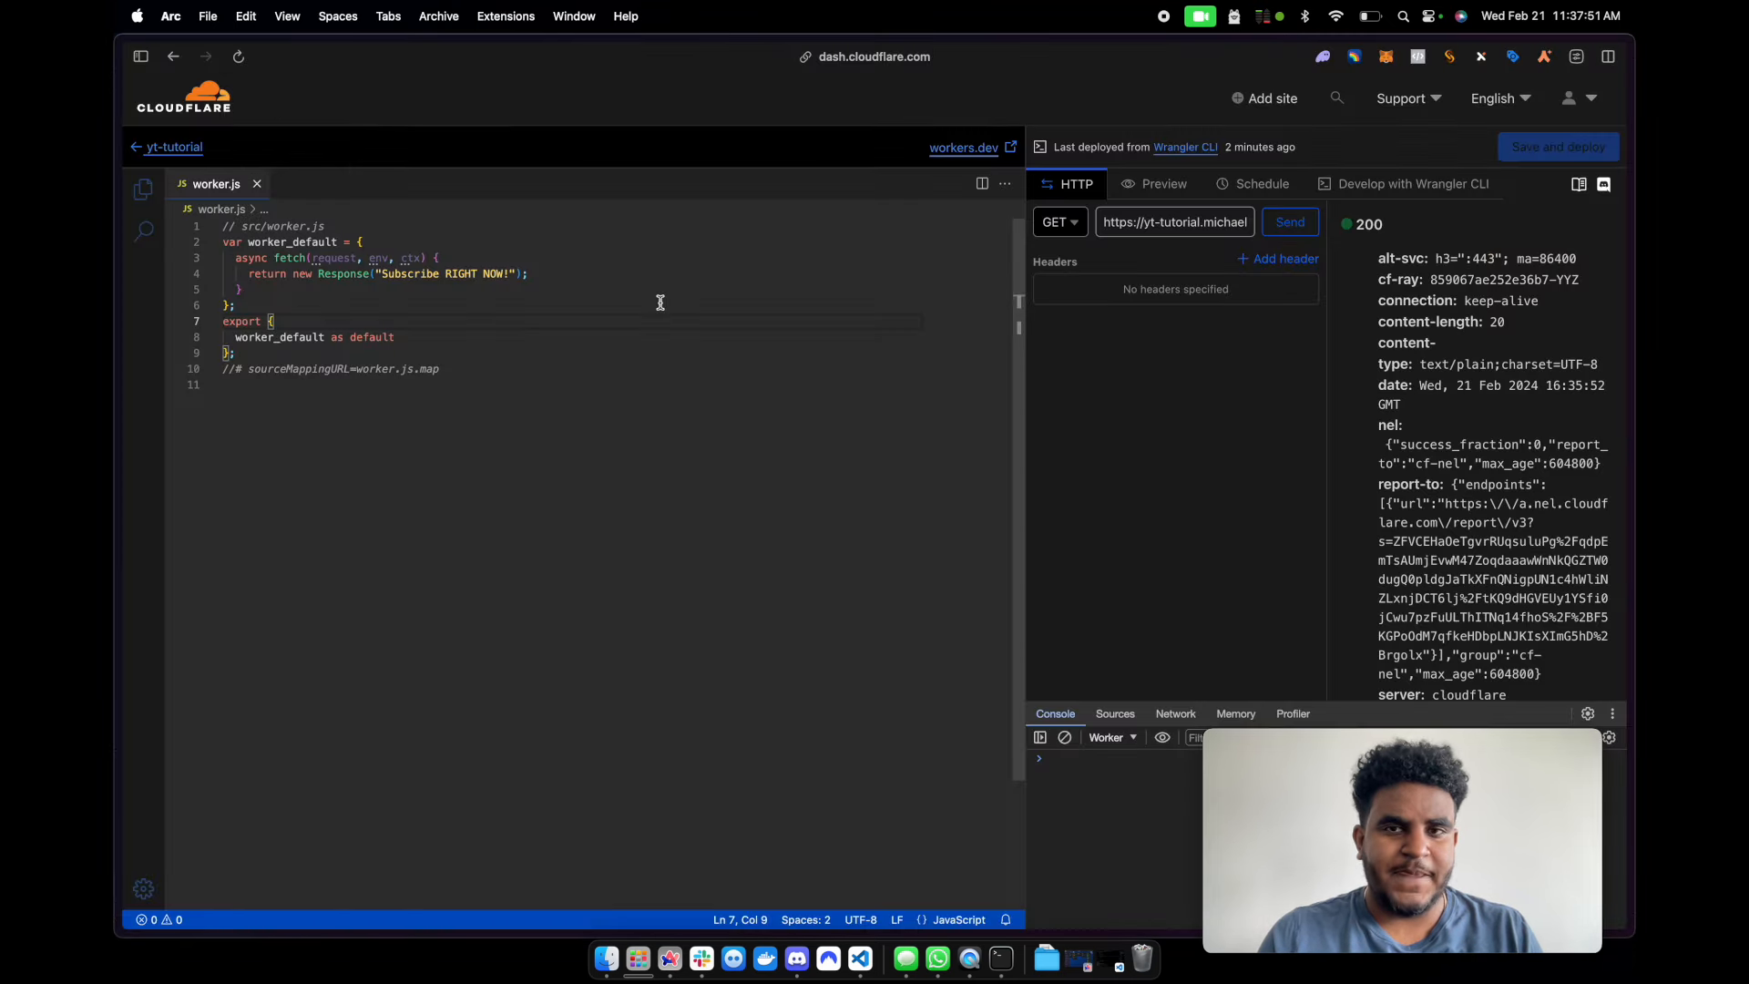
pyautogui.click(238, 55)
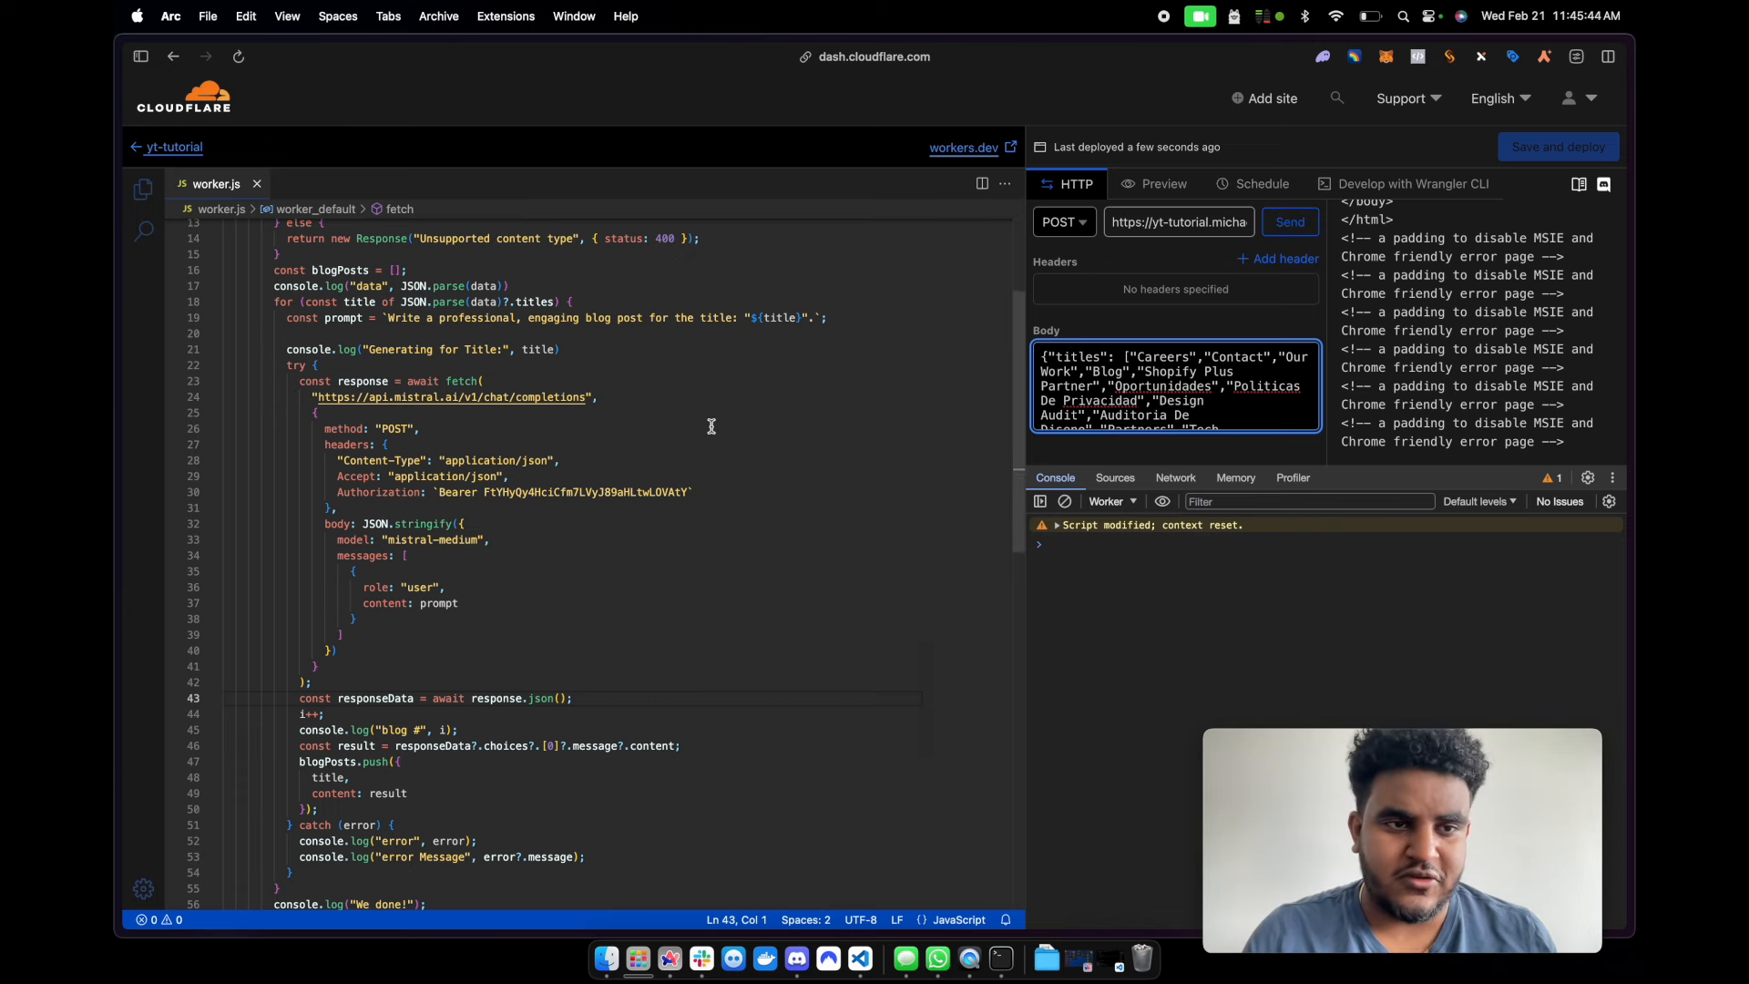
pyautogui.scroll(3)
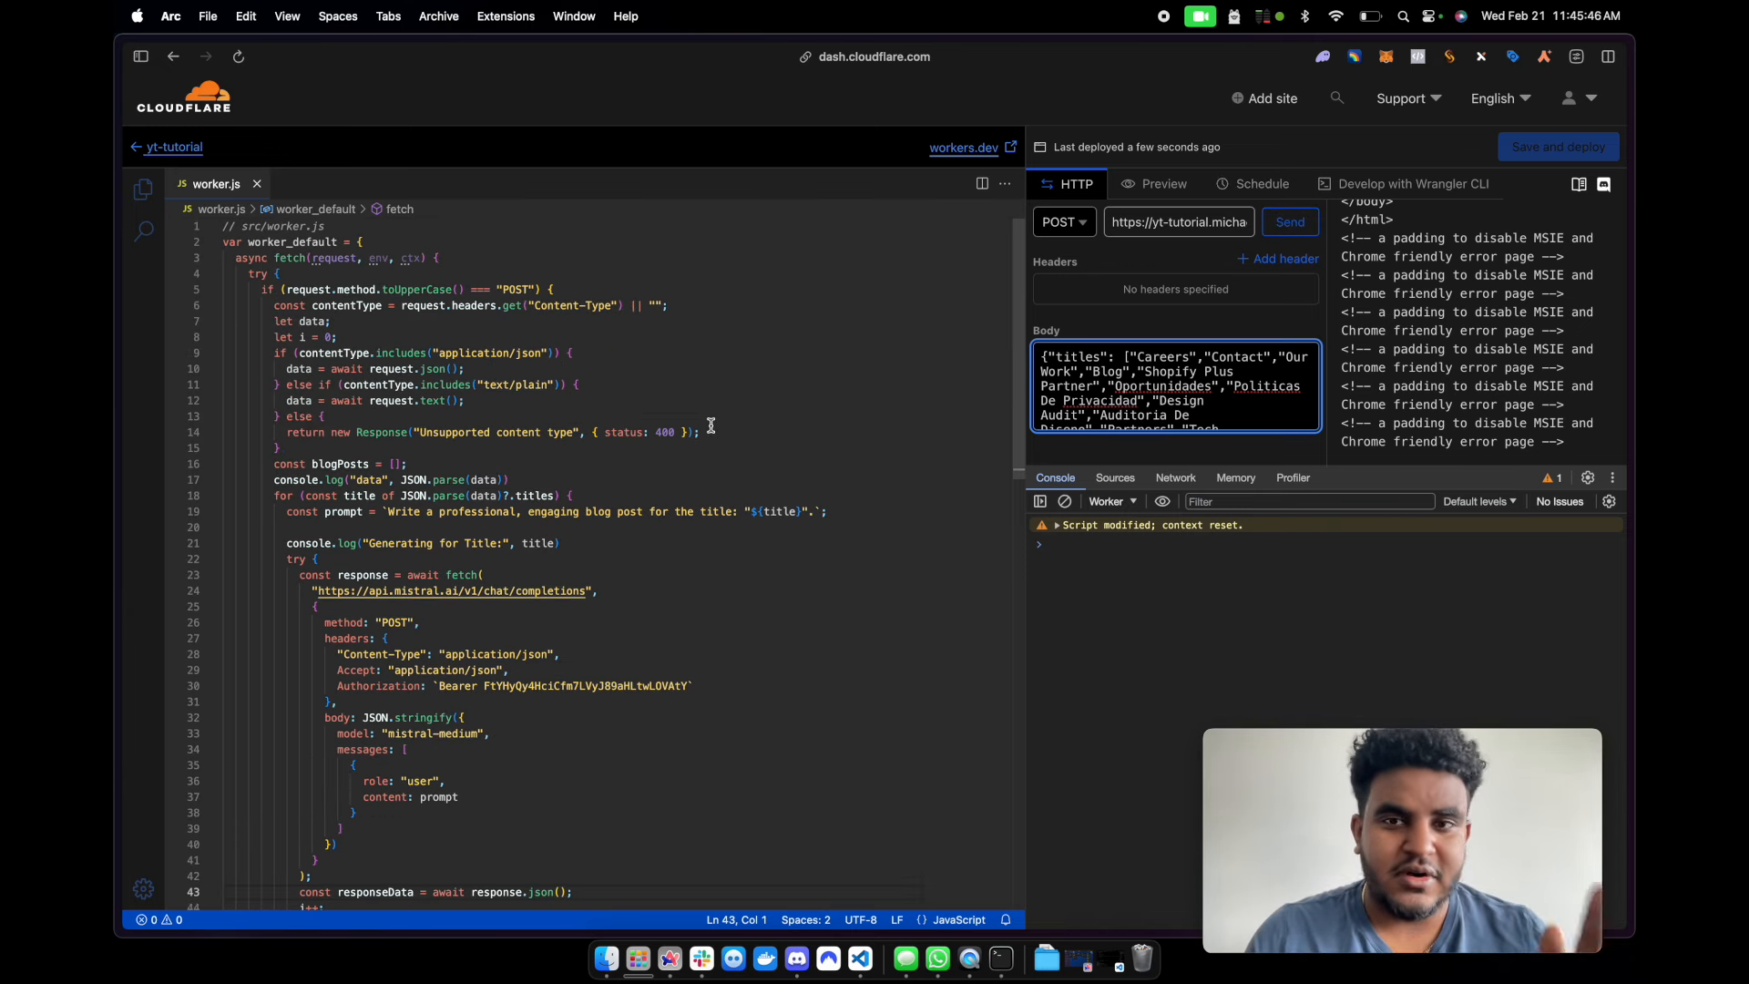
pyautogui.click(1290, 222)
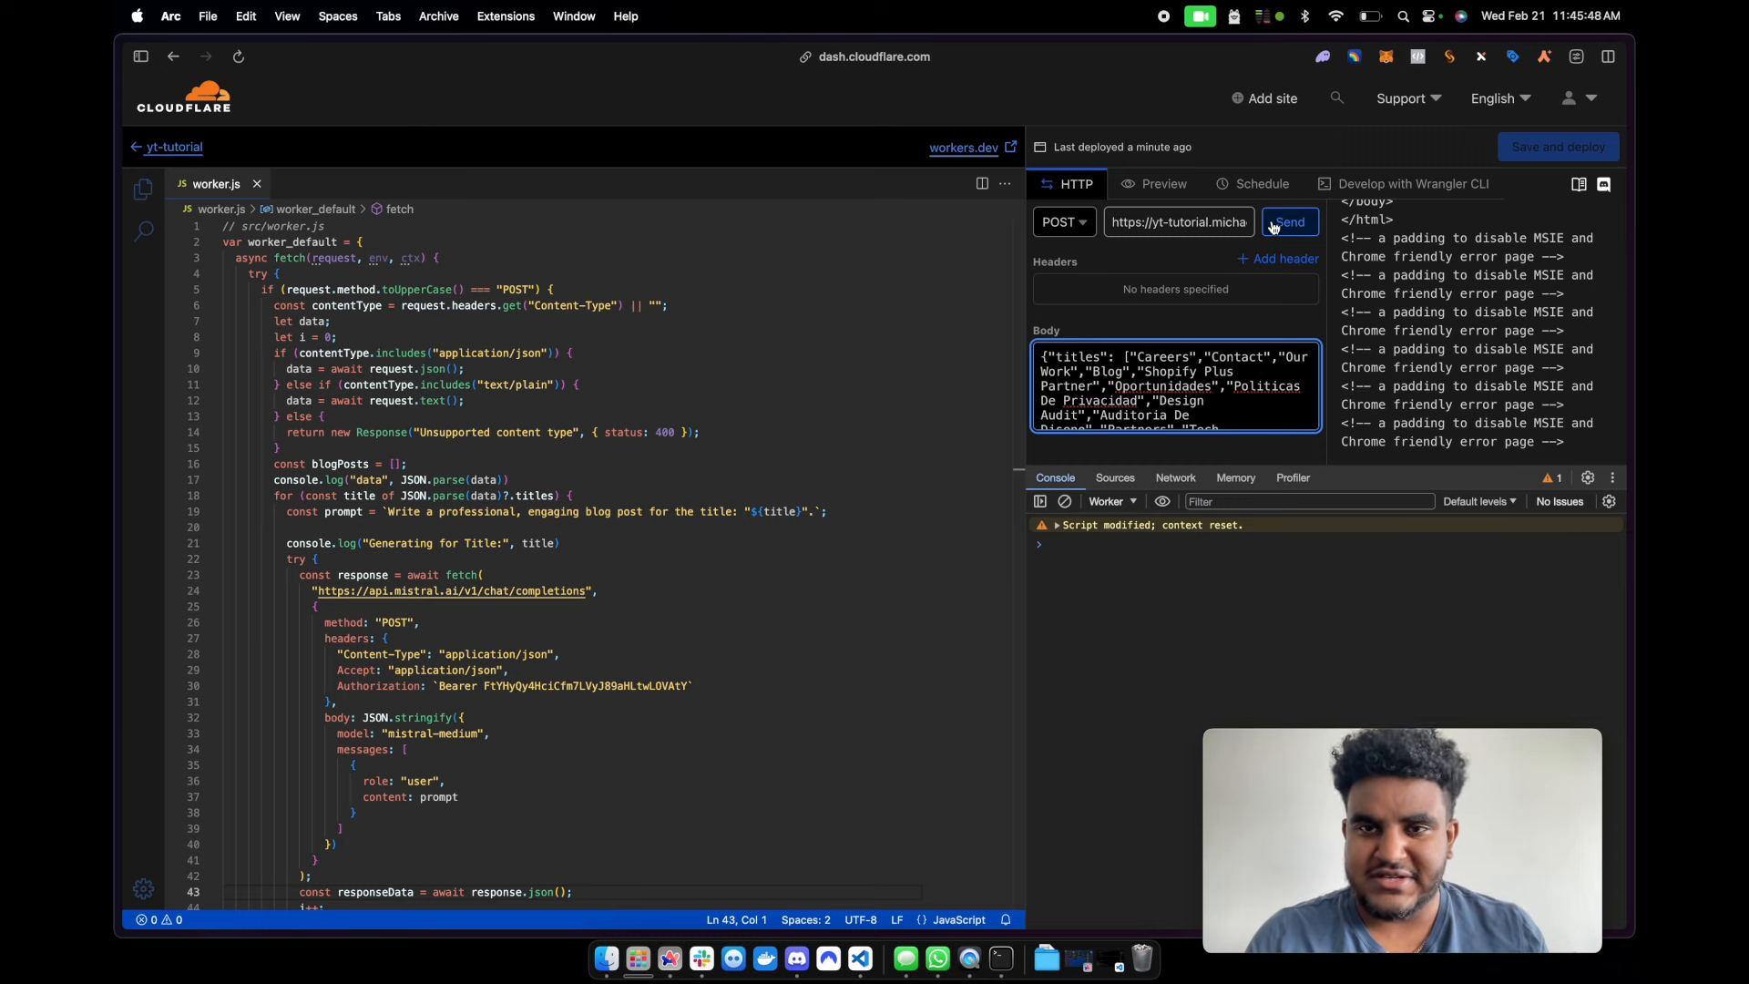
# Send the titles POST and inspect the logged titles array and 'Generating for Title: Careers'.
pyautogui.click(1289, 222)
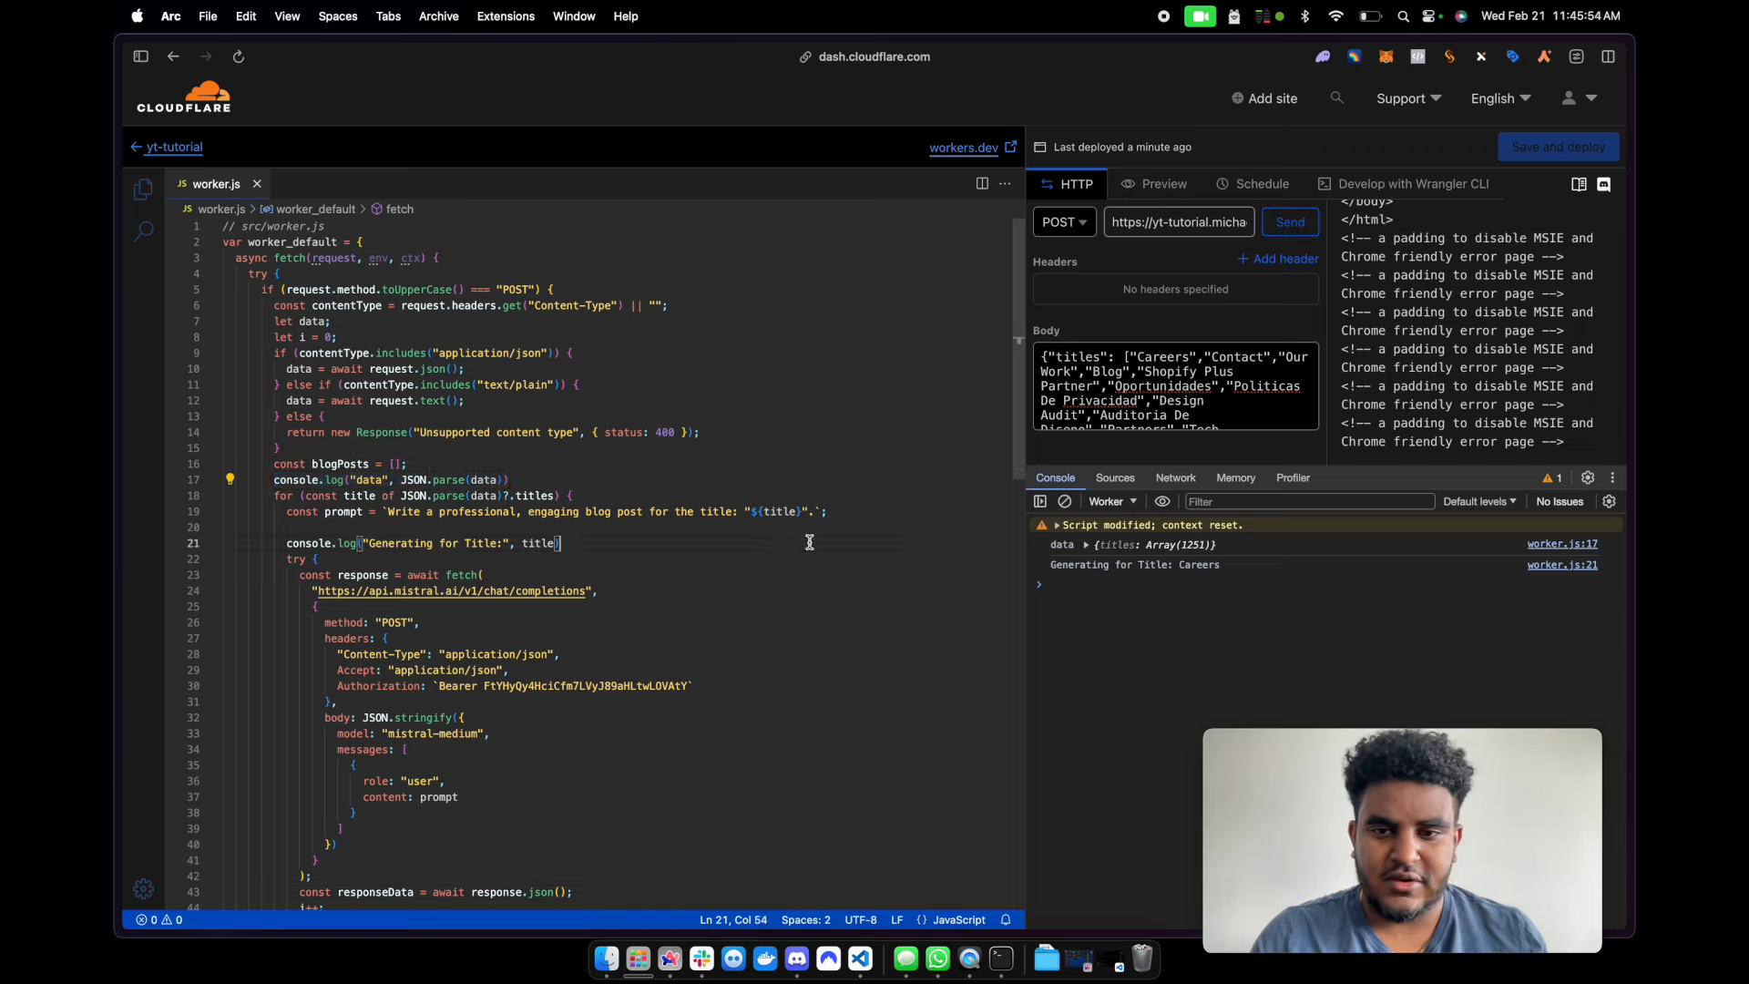
pyautogui.click(1056, 544)
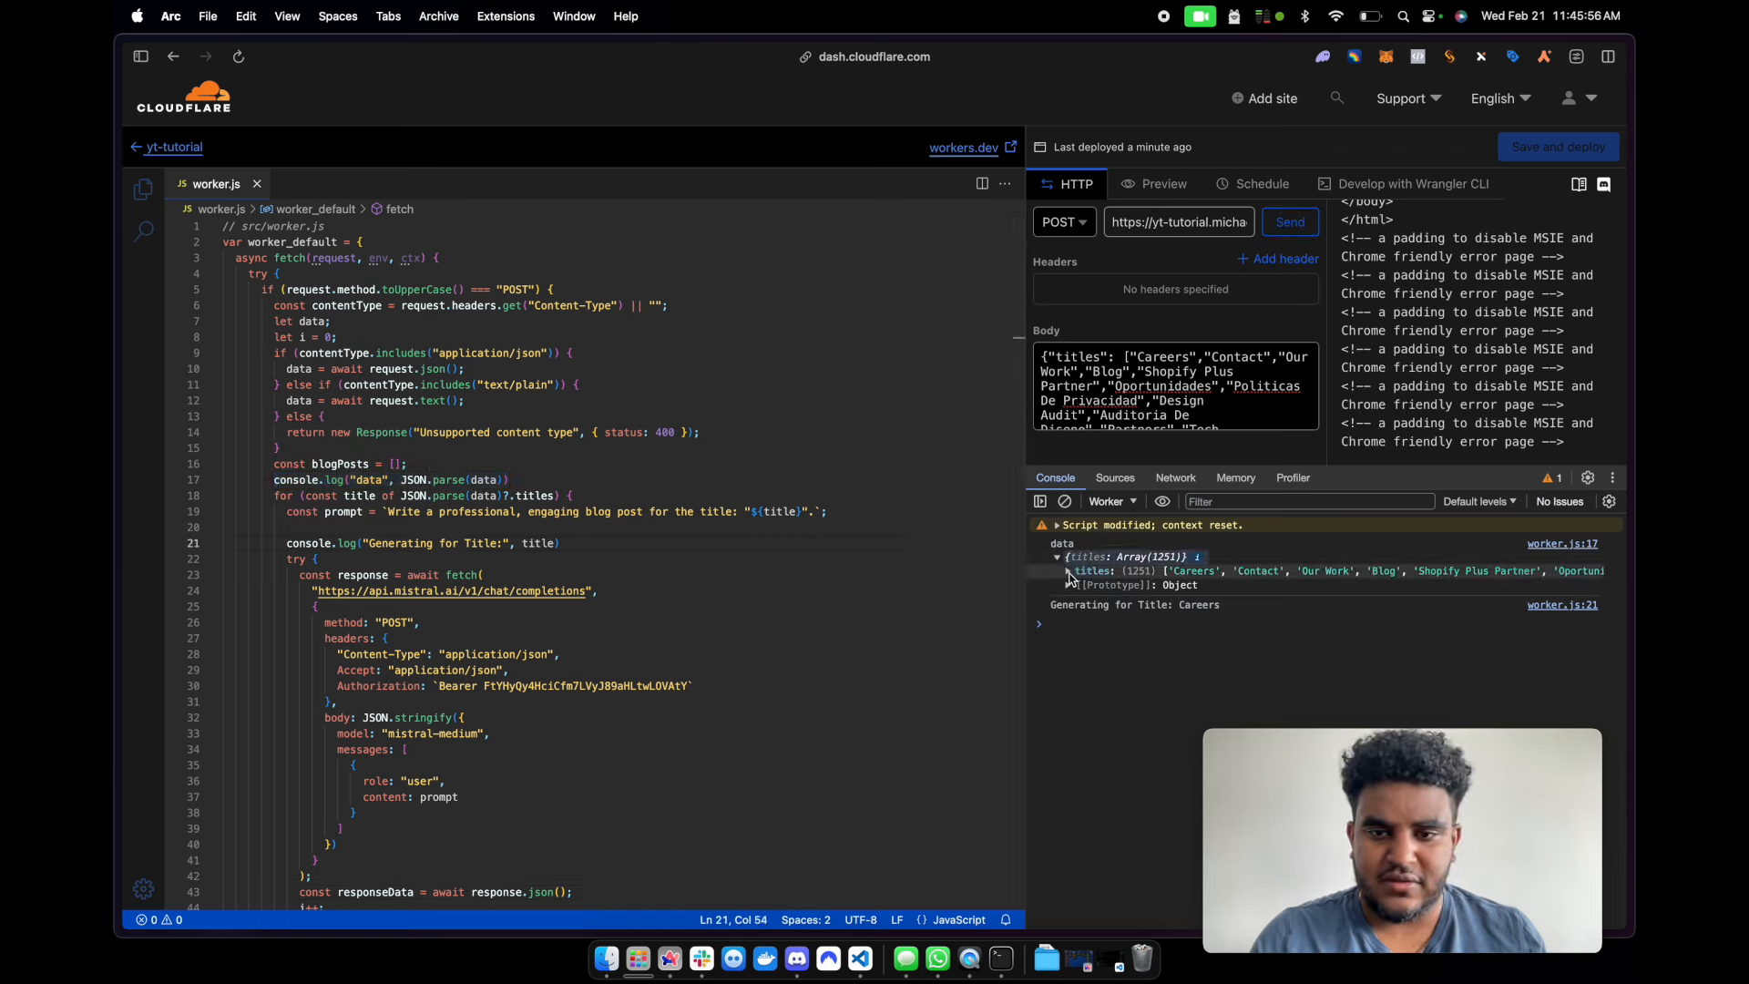
pyautogui.click(1054, 556)
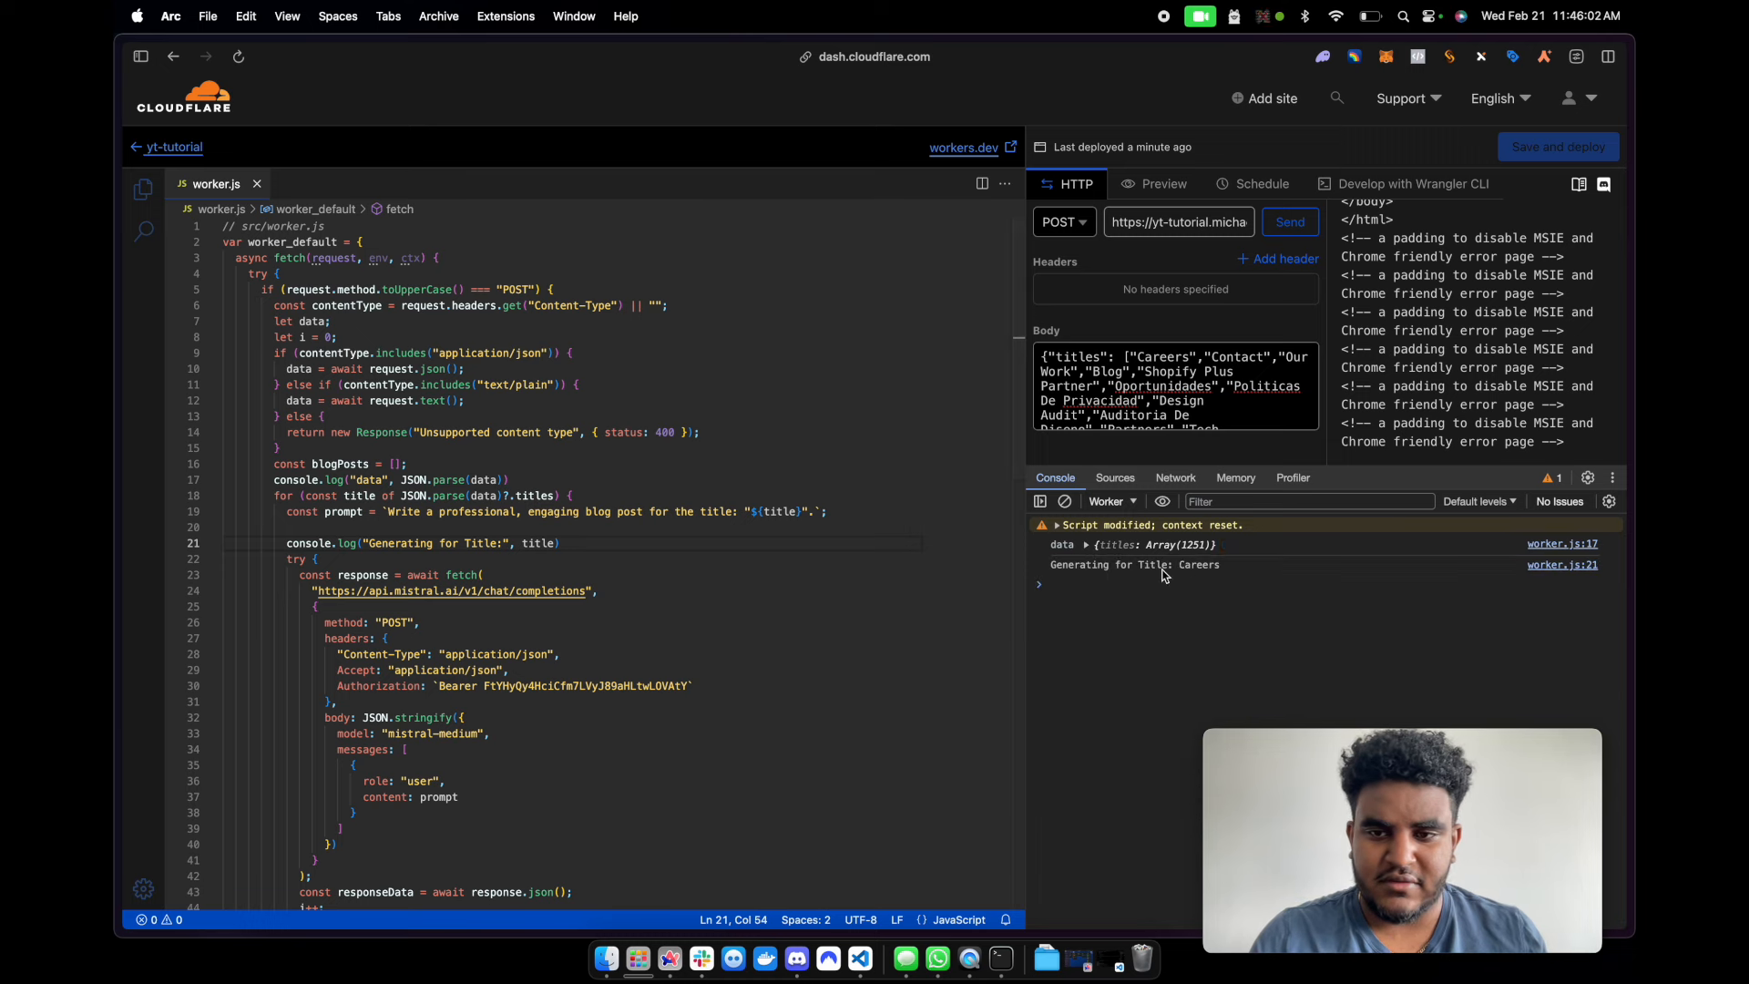
pyautogui.scroll(-3)
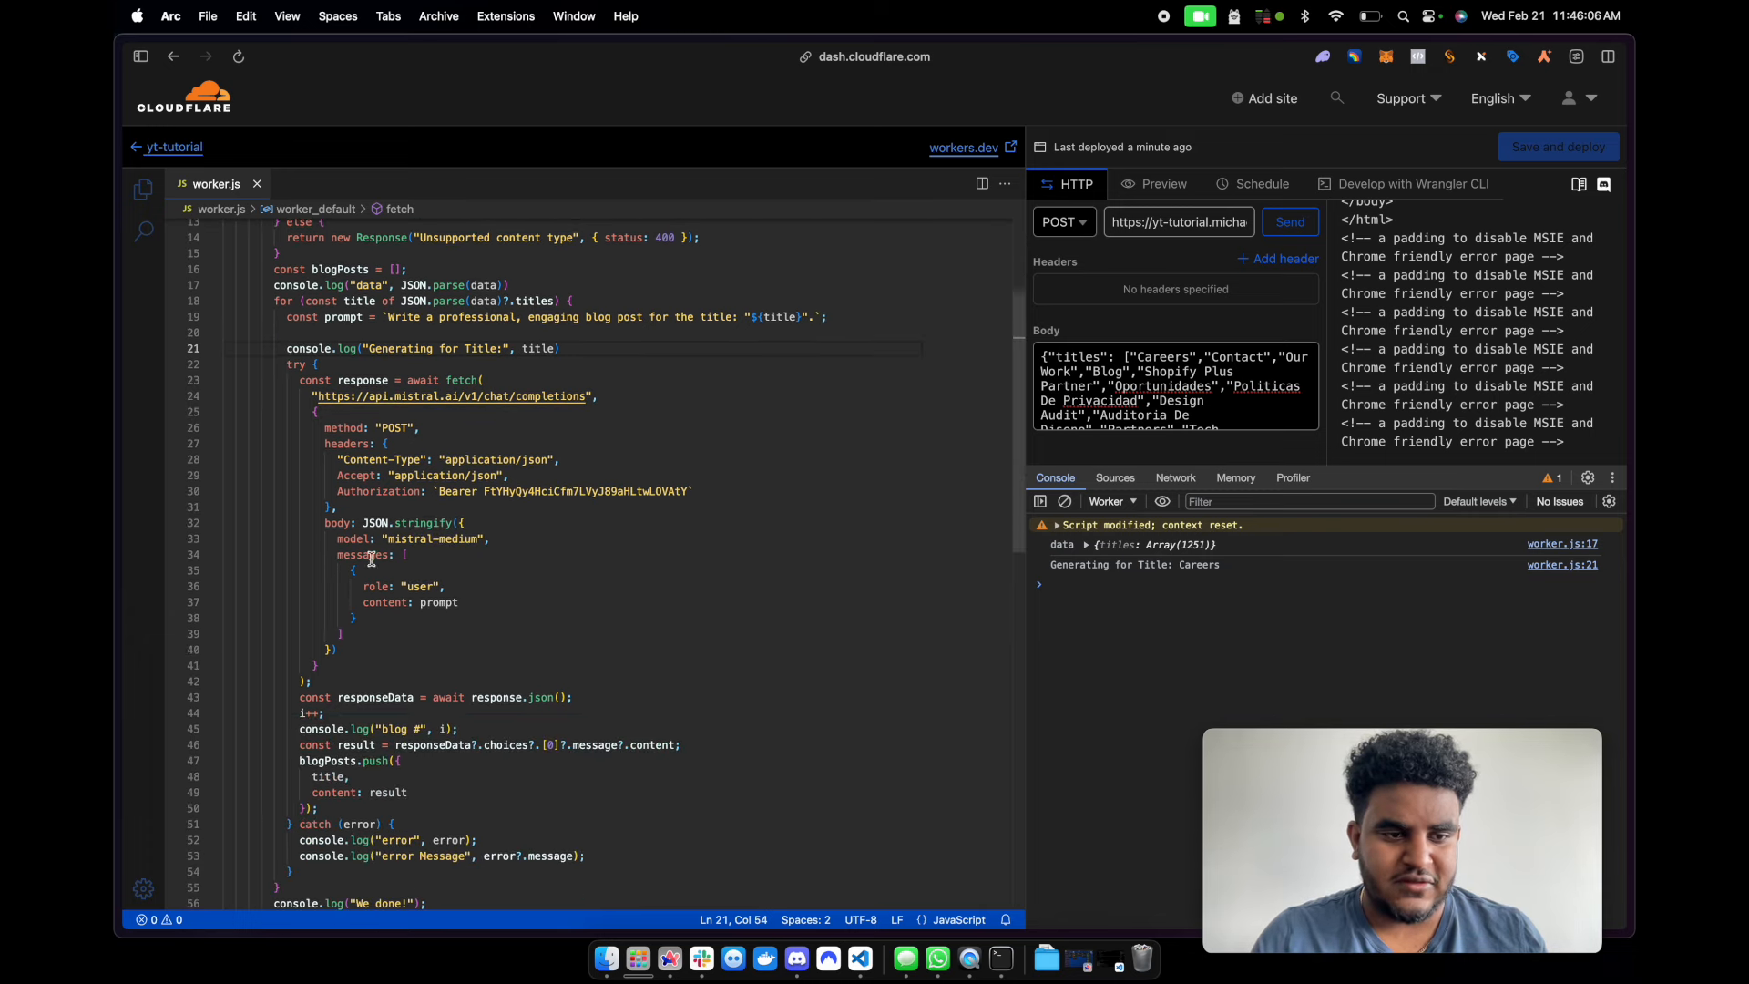
pyautogui.moveTo(313, 733)
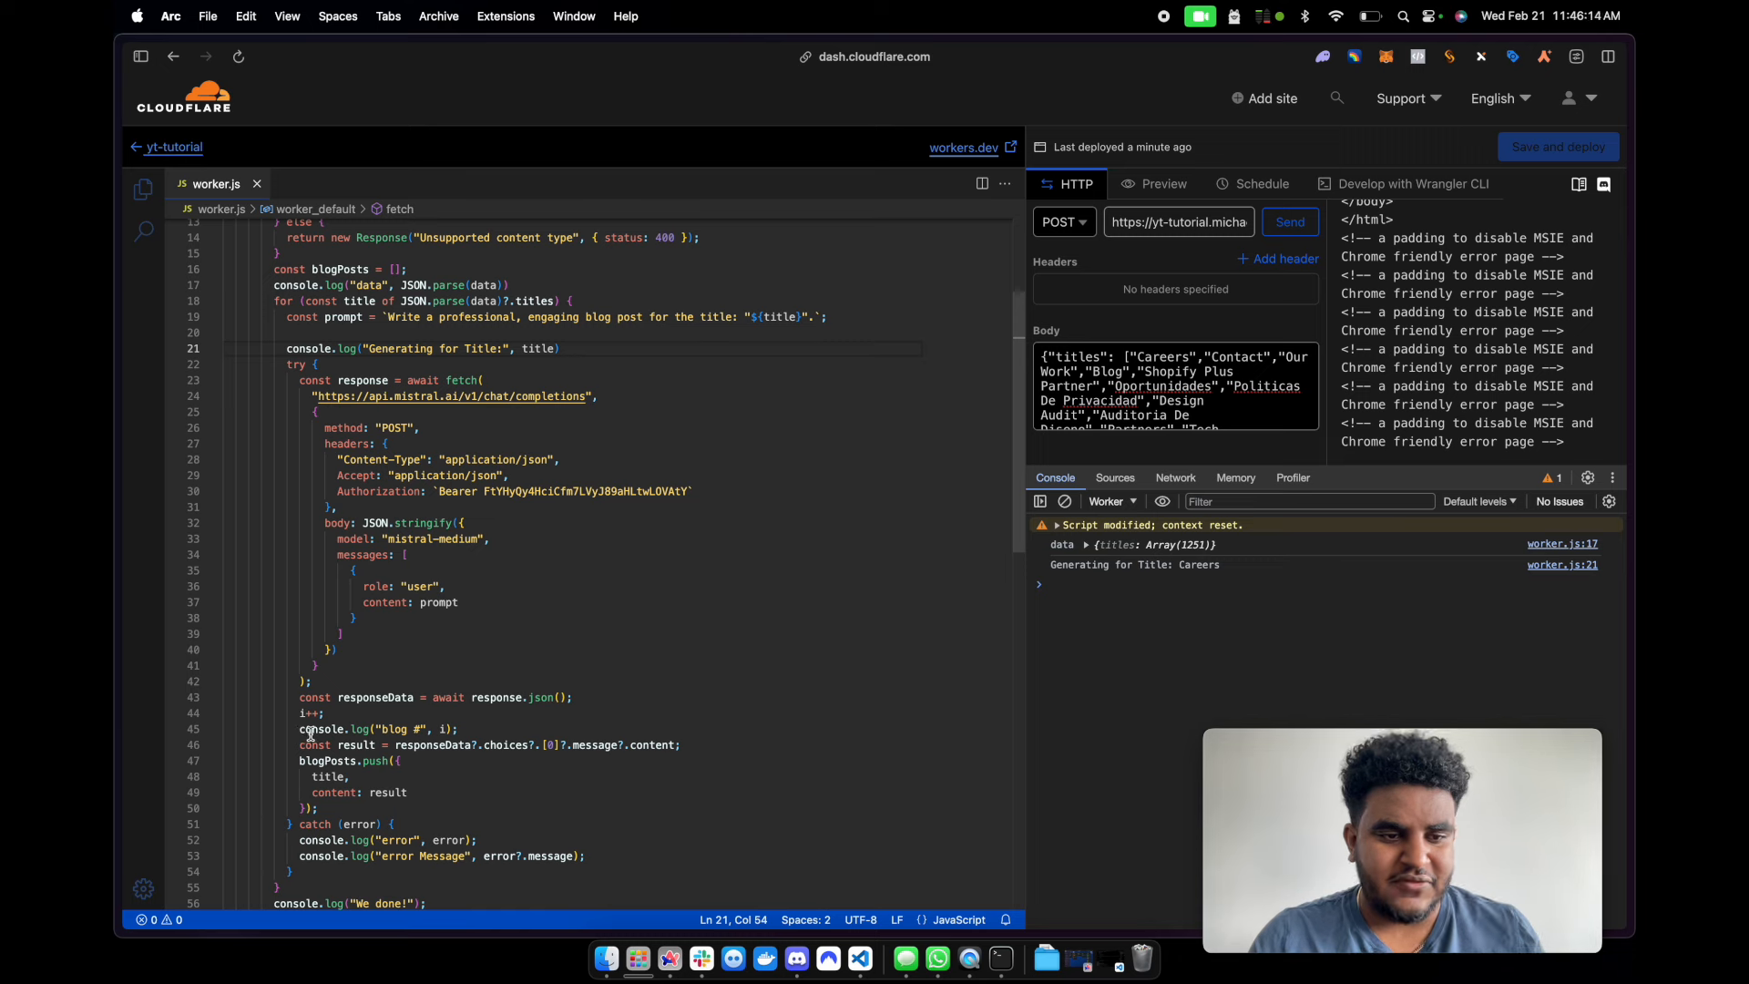
pyautogui.moveTo(443, 729)
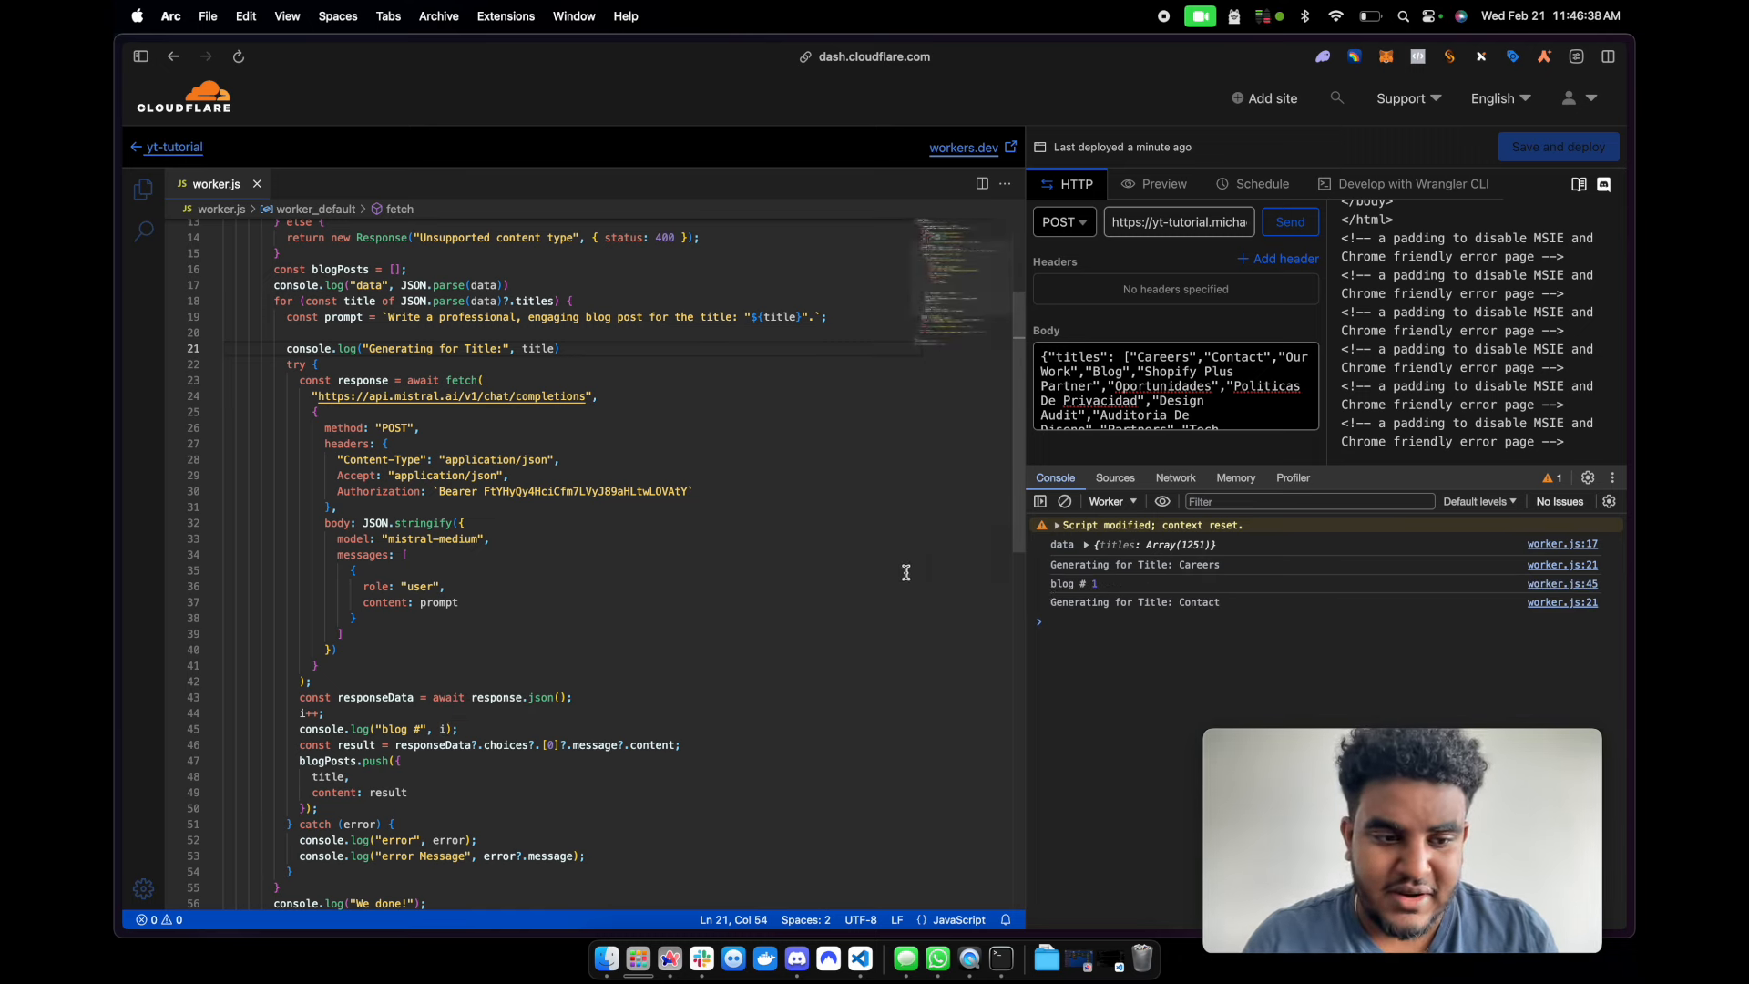
# Add console.log("result", result) after the result line in worker.js and resend.
pyautogui.scroll(-3)
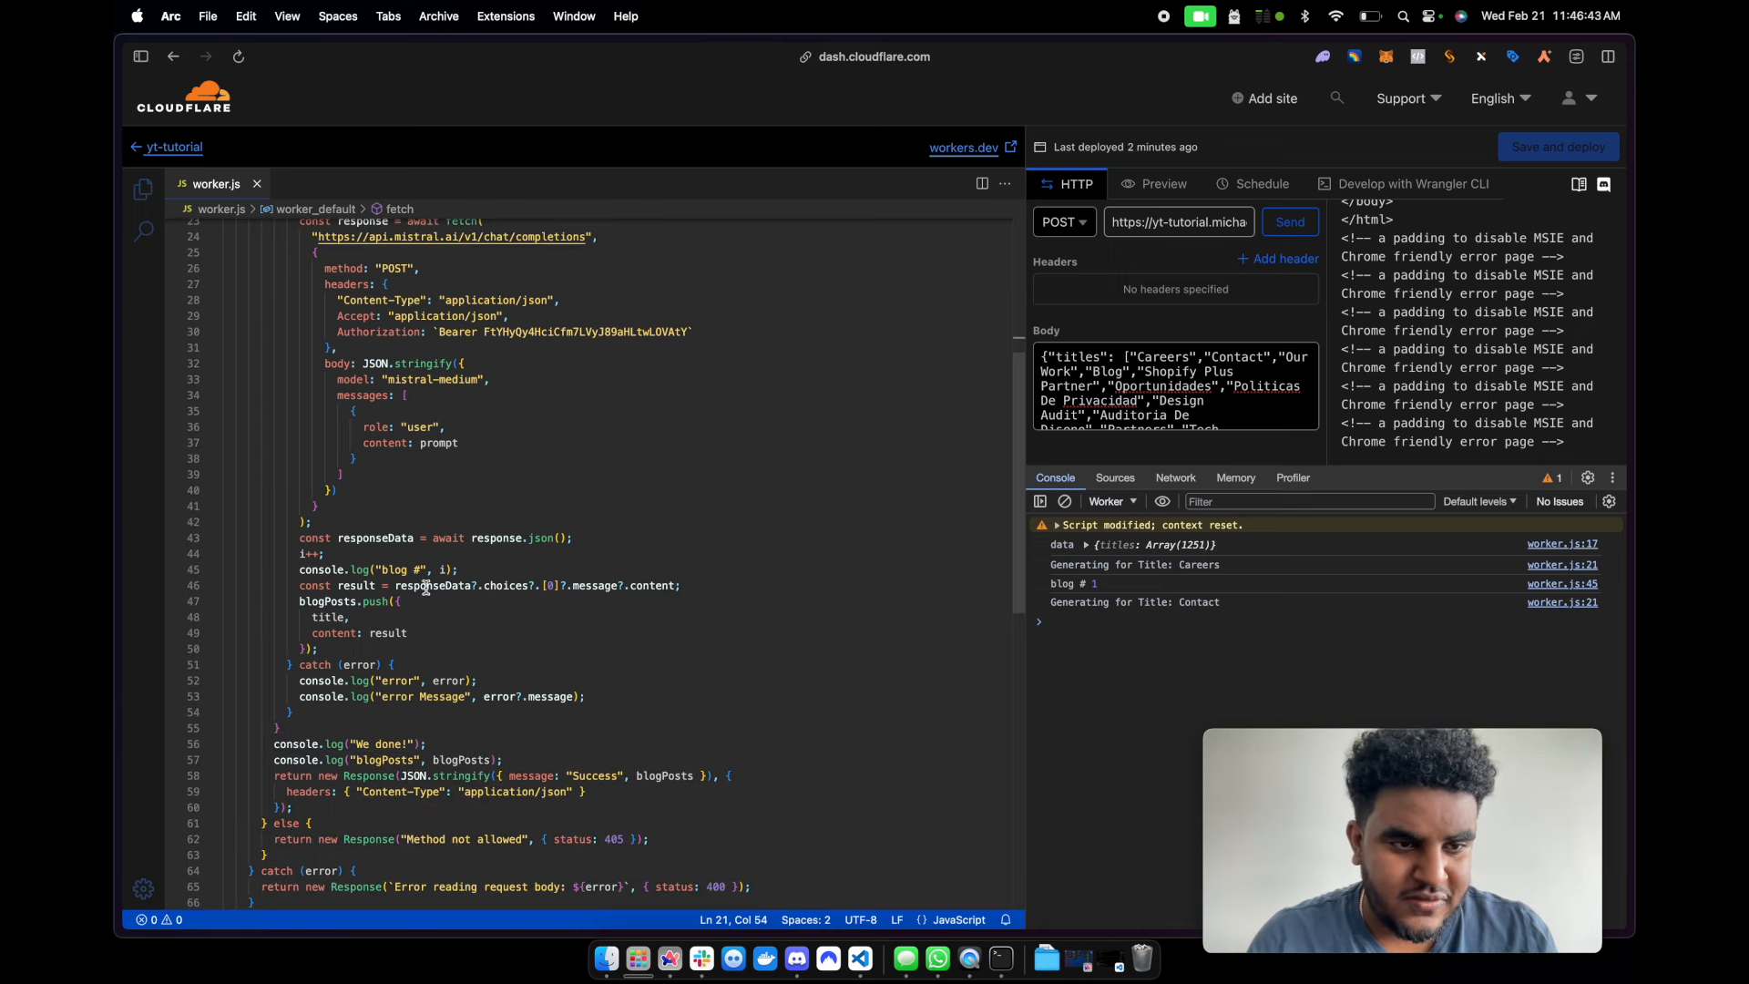
pyautogui.moveTo(705, 583)
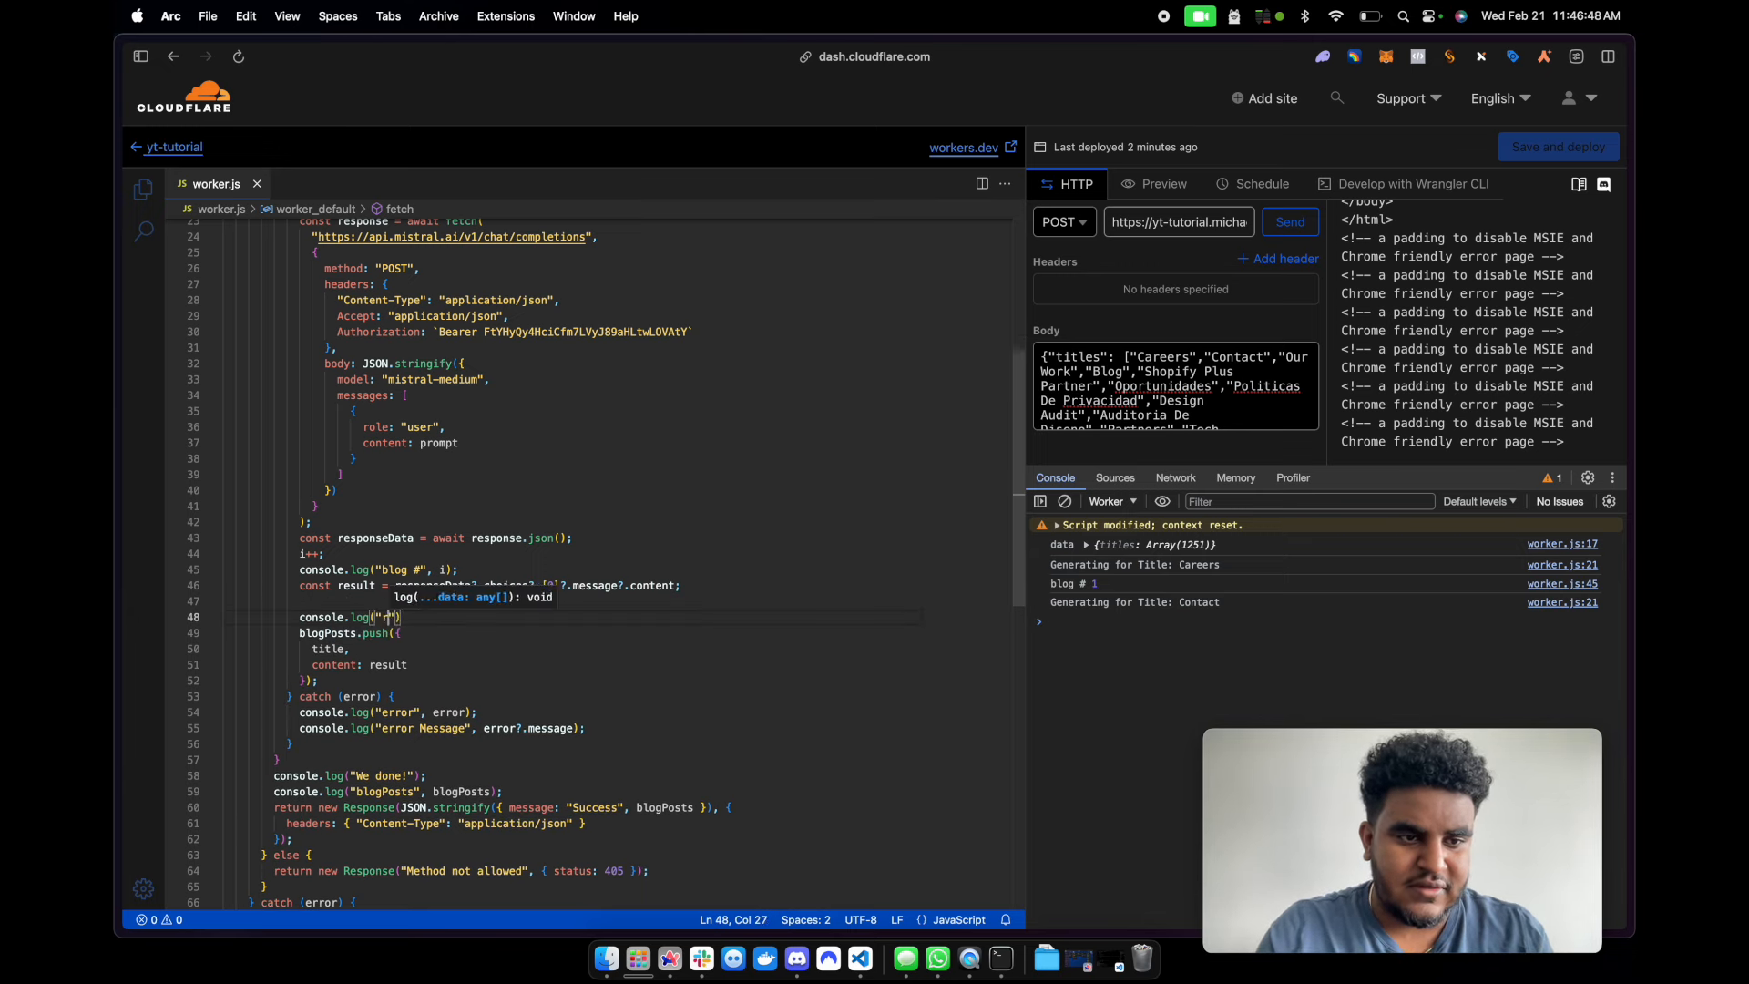
pyautogui.write('result", result')
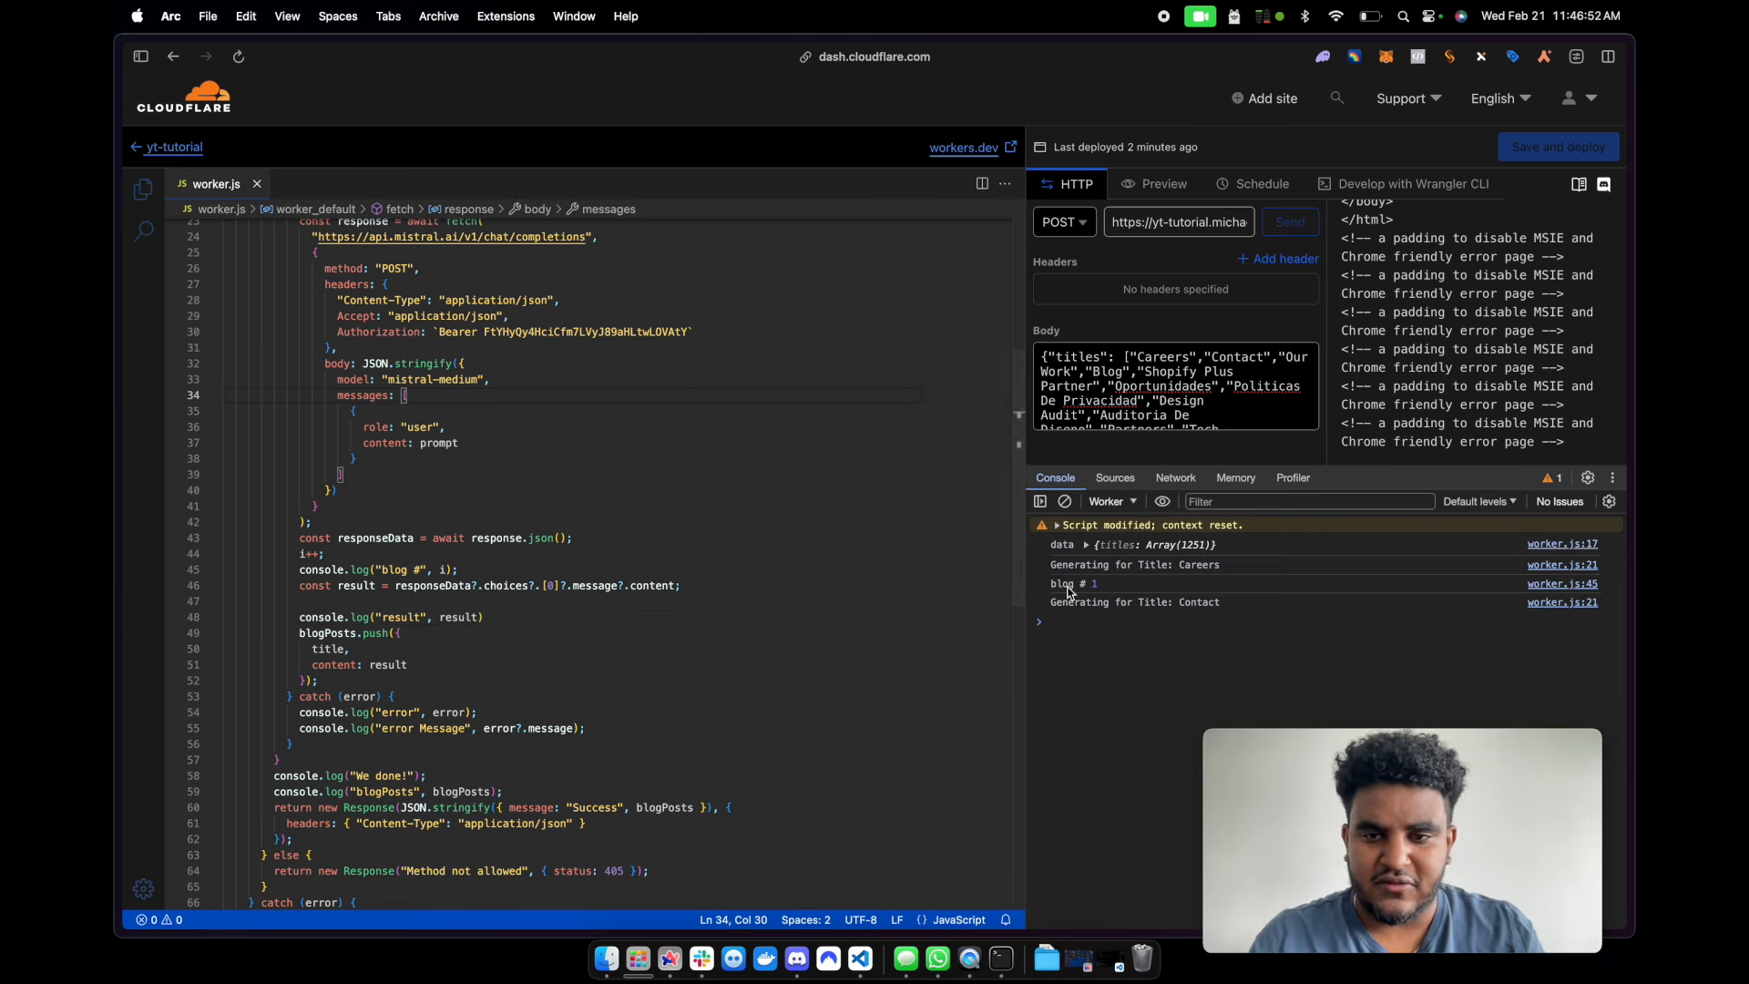
pyautogui.click(1501, 98)
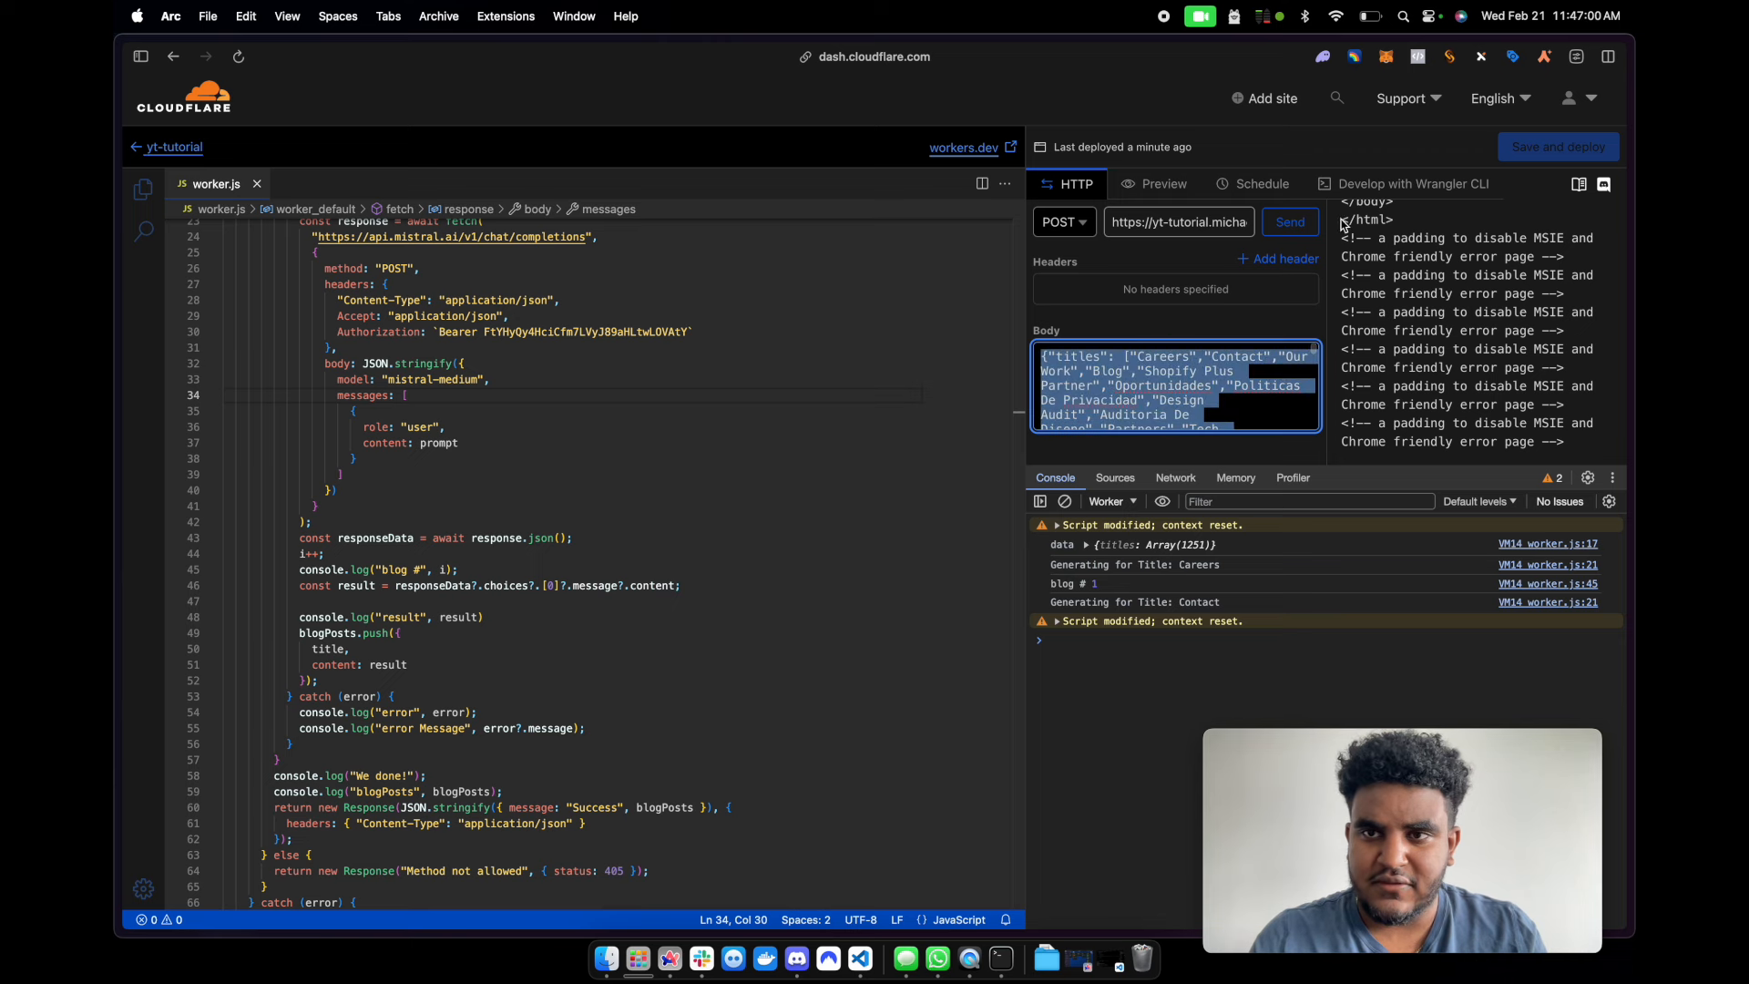
# Resend the titles request and read the full generated Careers post in the console.
pyautogui.click(1290, 222)
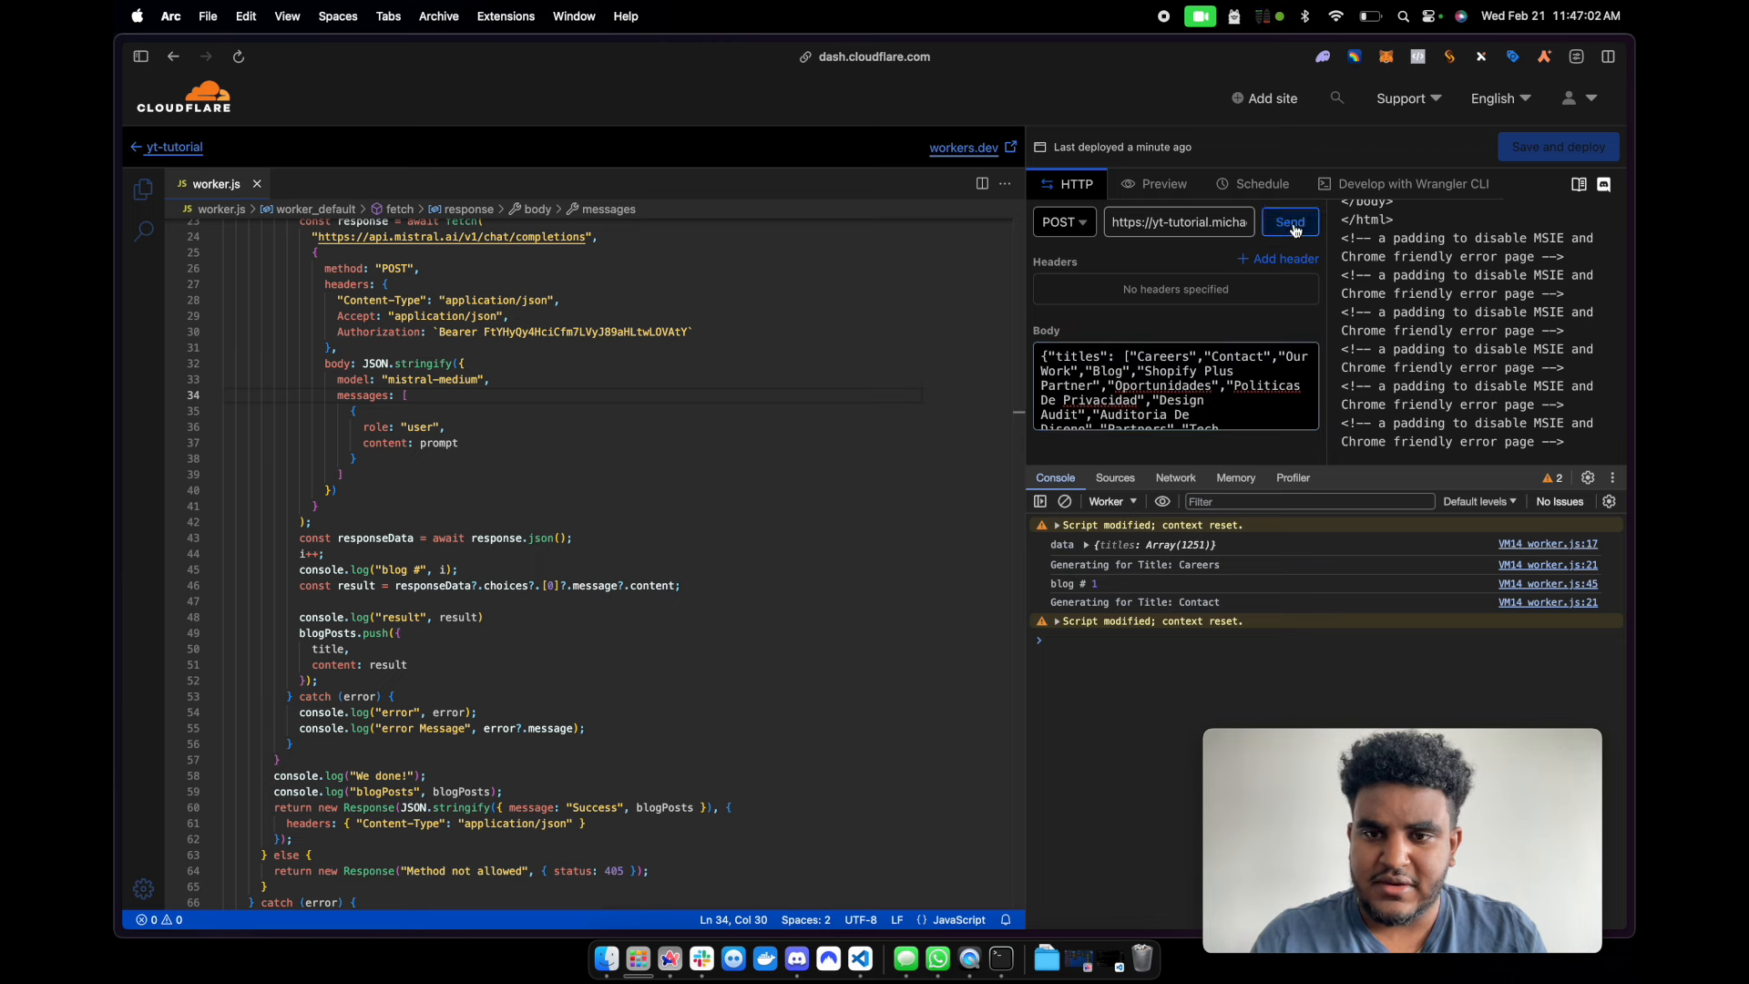
pyautogui.click(1290, 222)
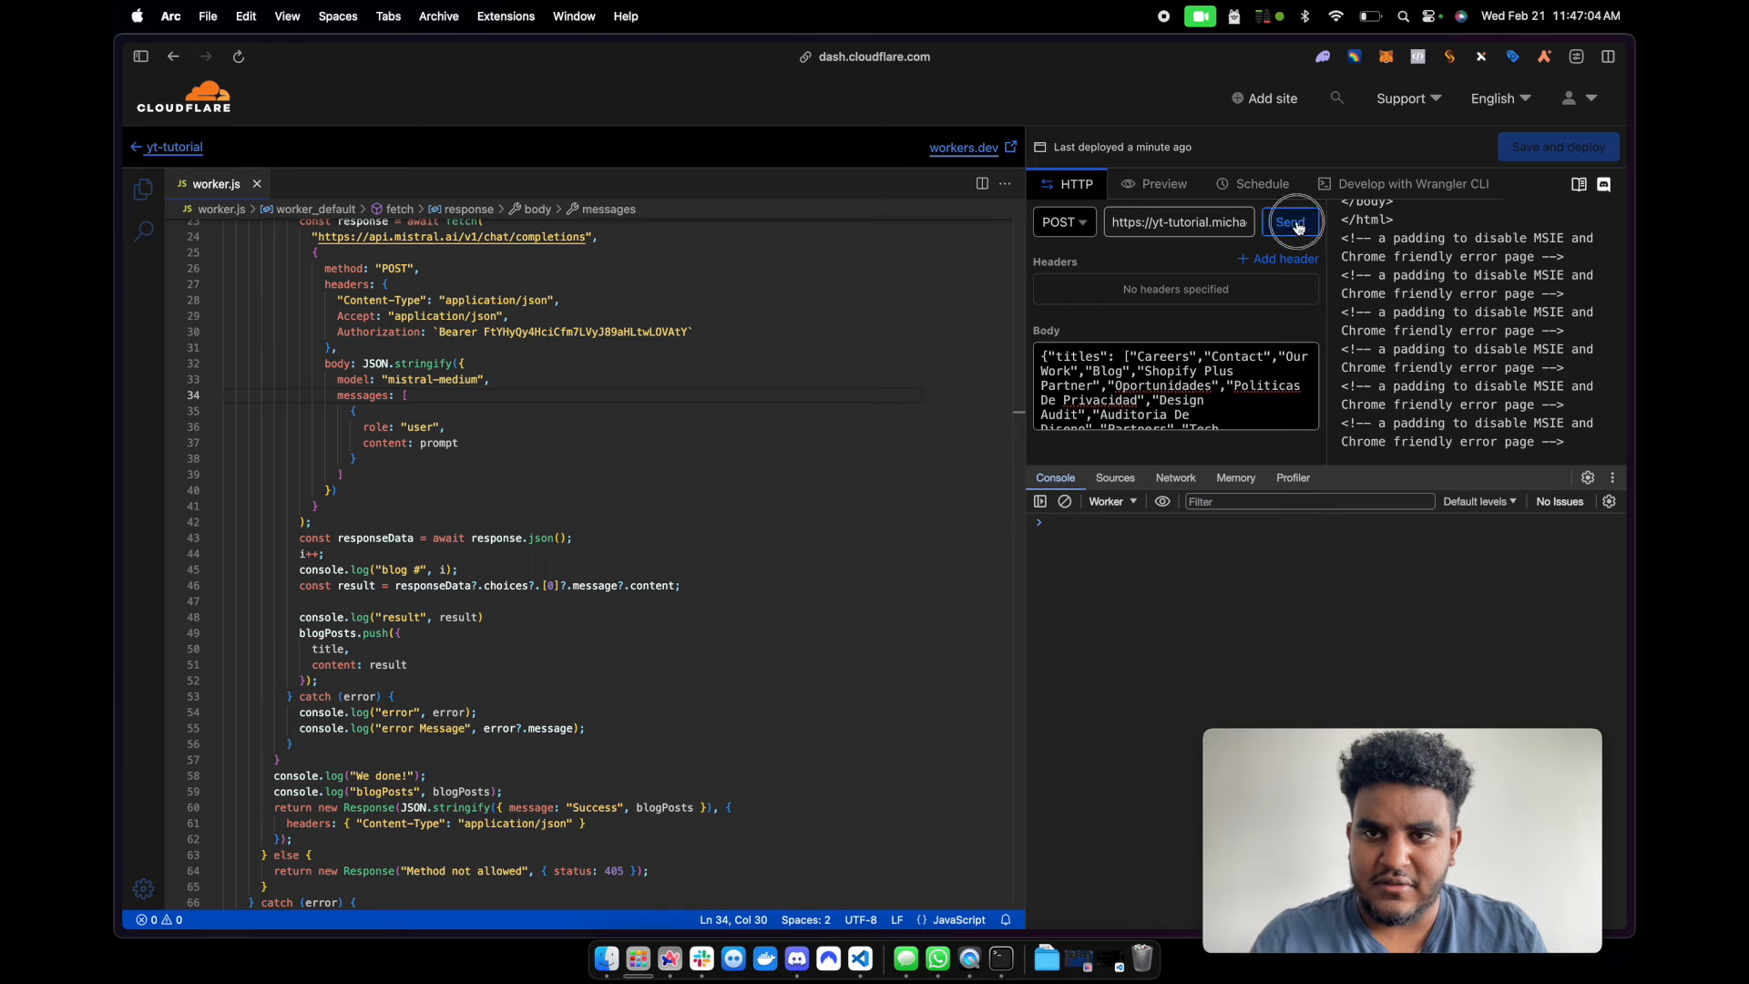
pyautogui.click(1290, 222)
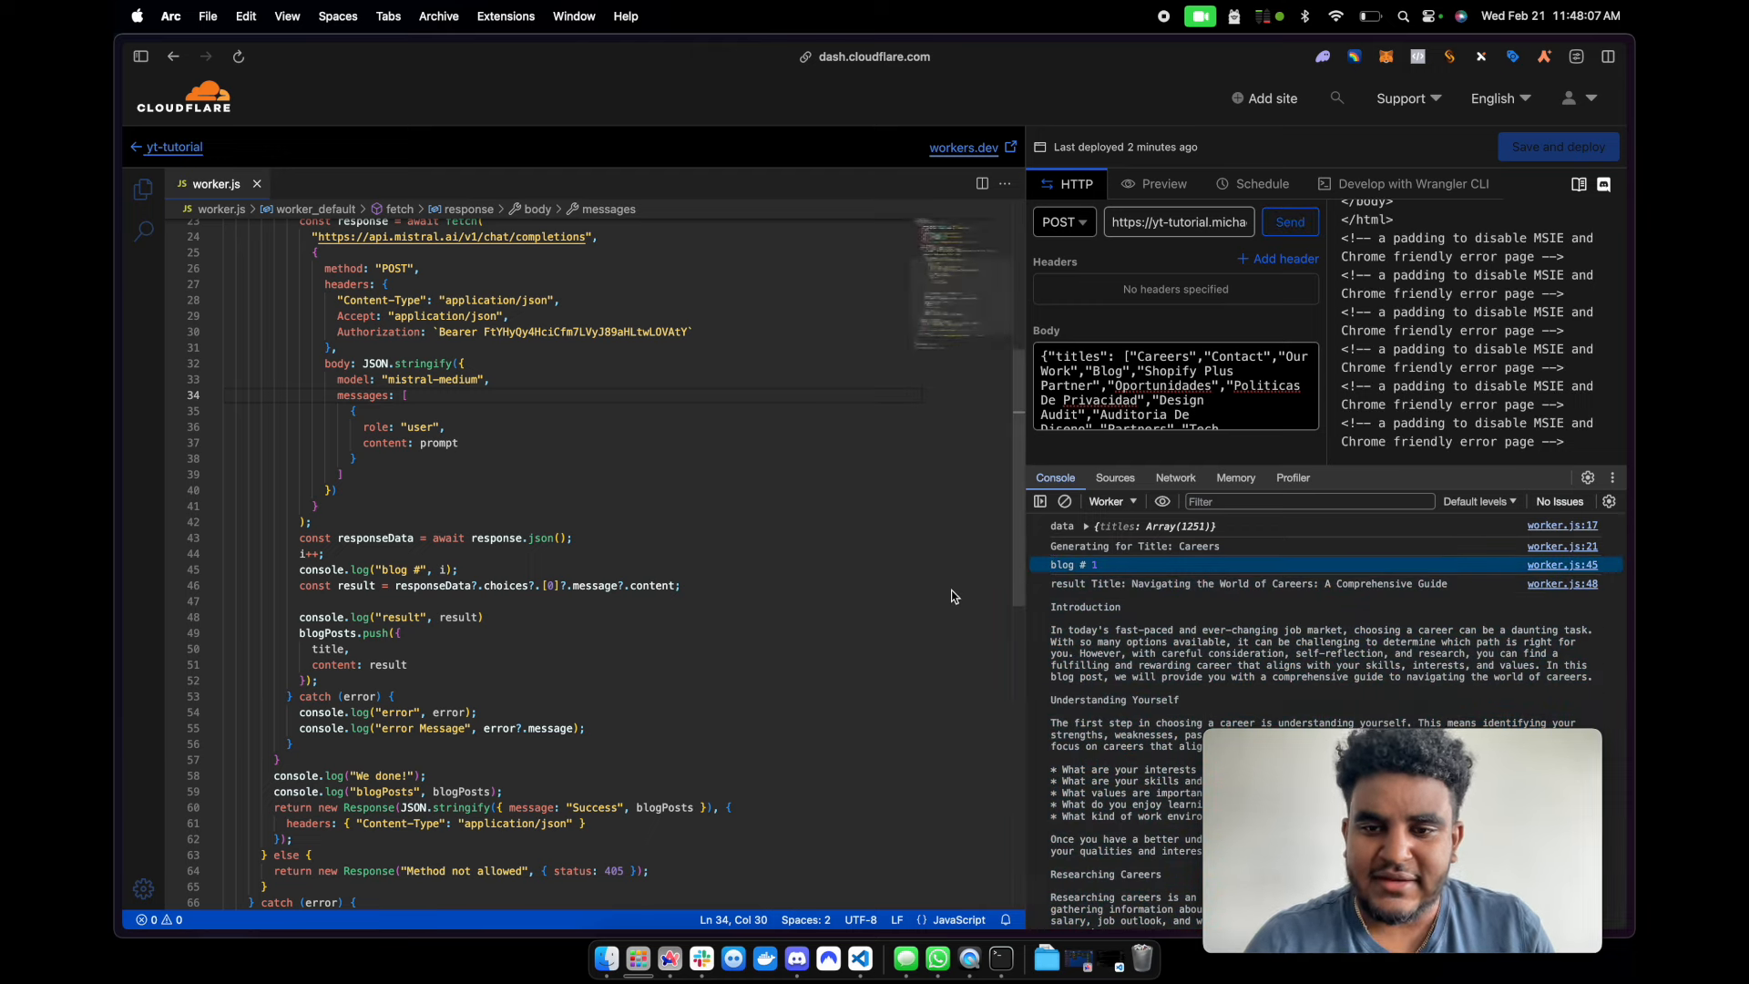
pyautogui.scroll(-3)
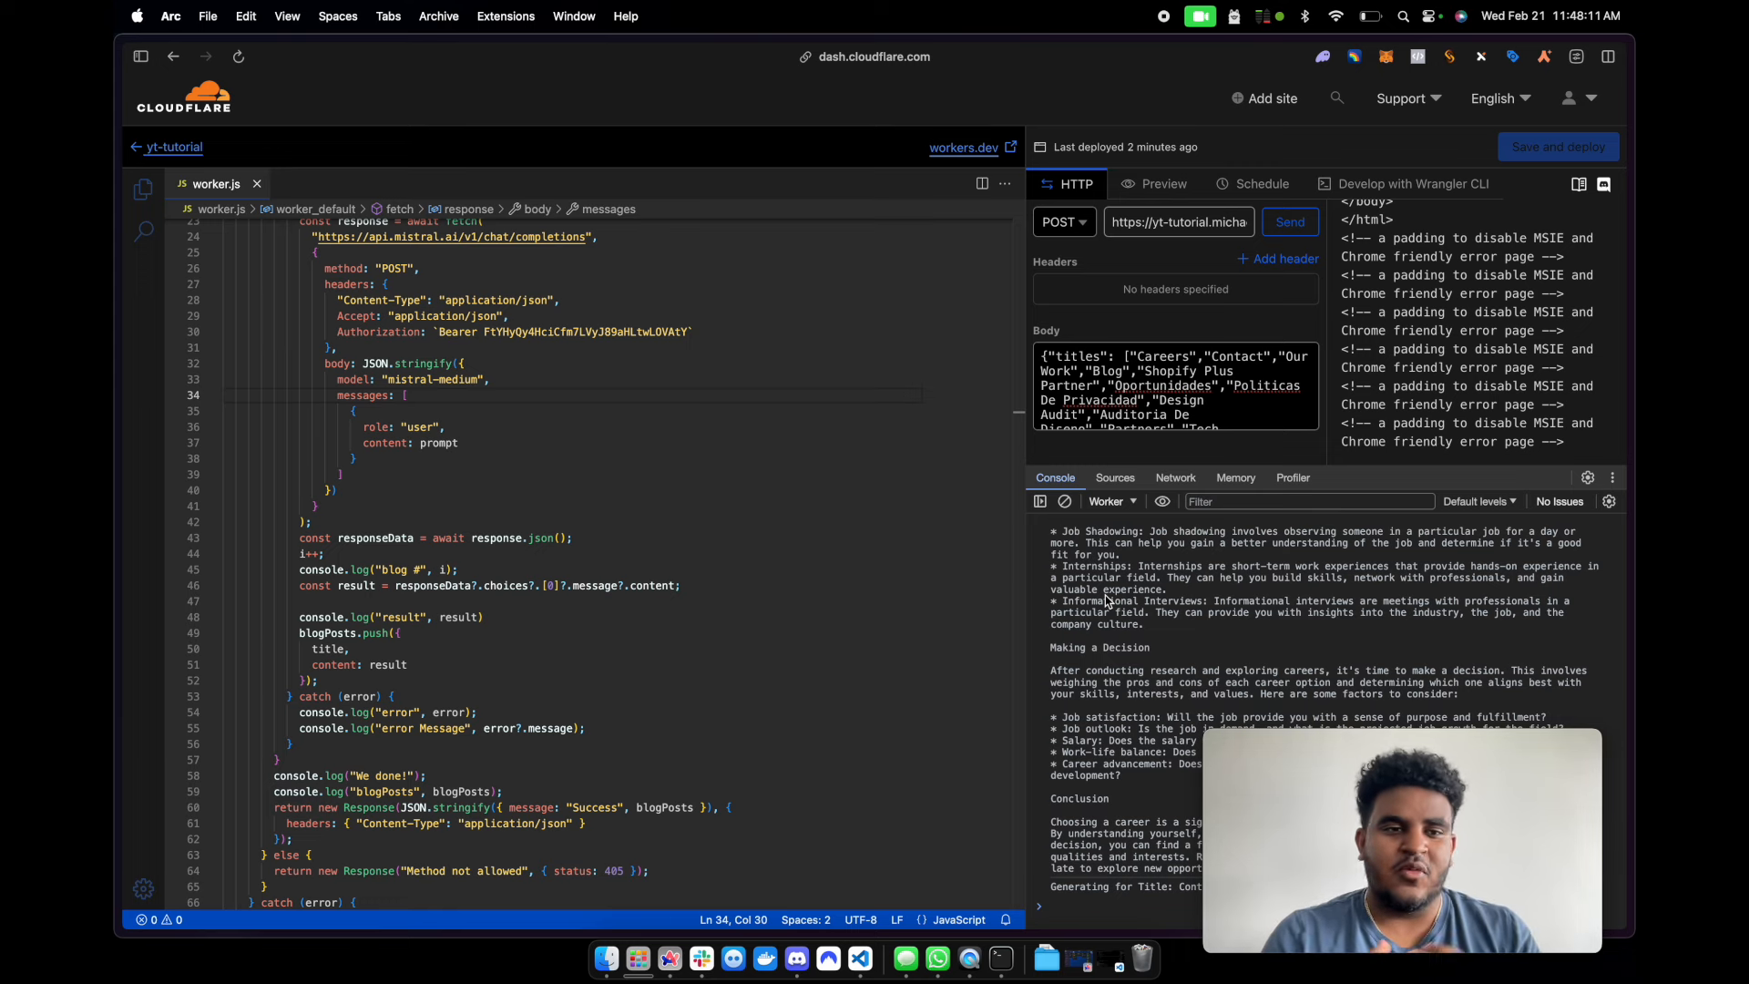
pyautogui.scroll(-3)
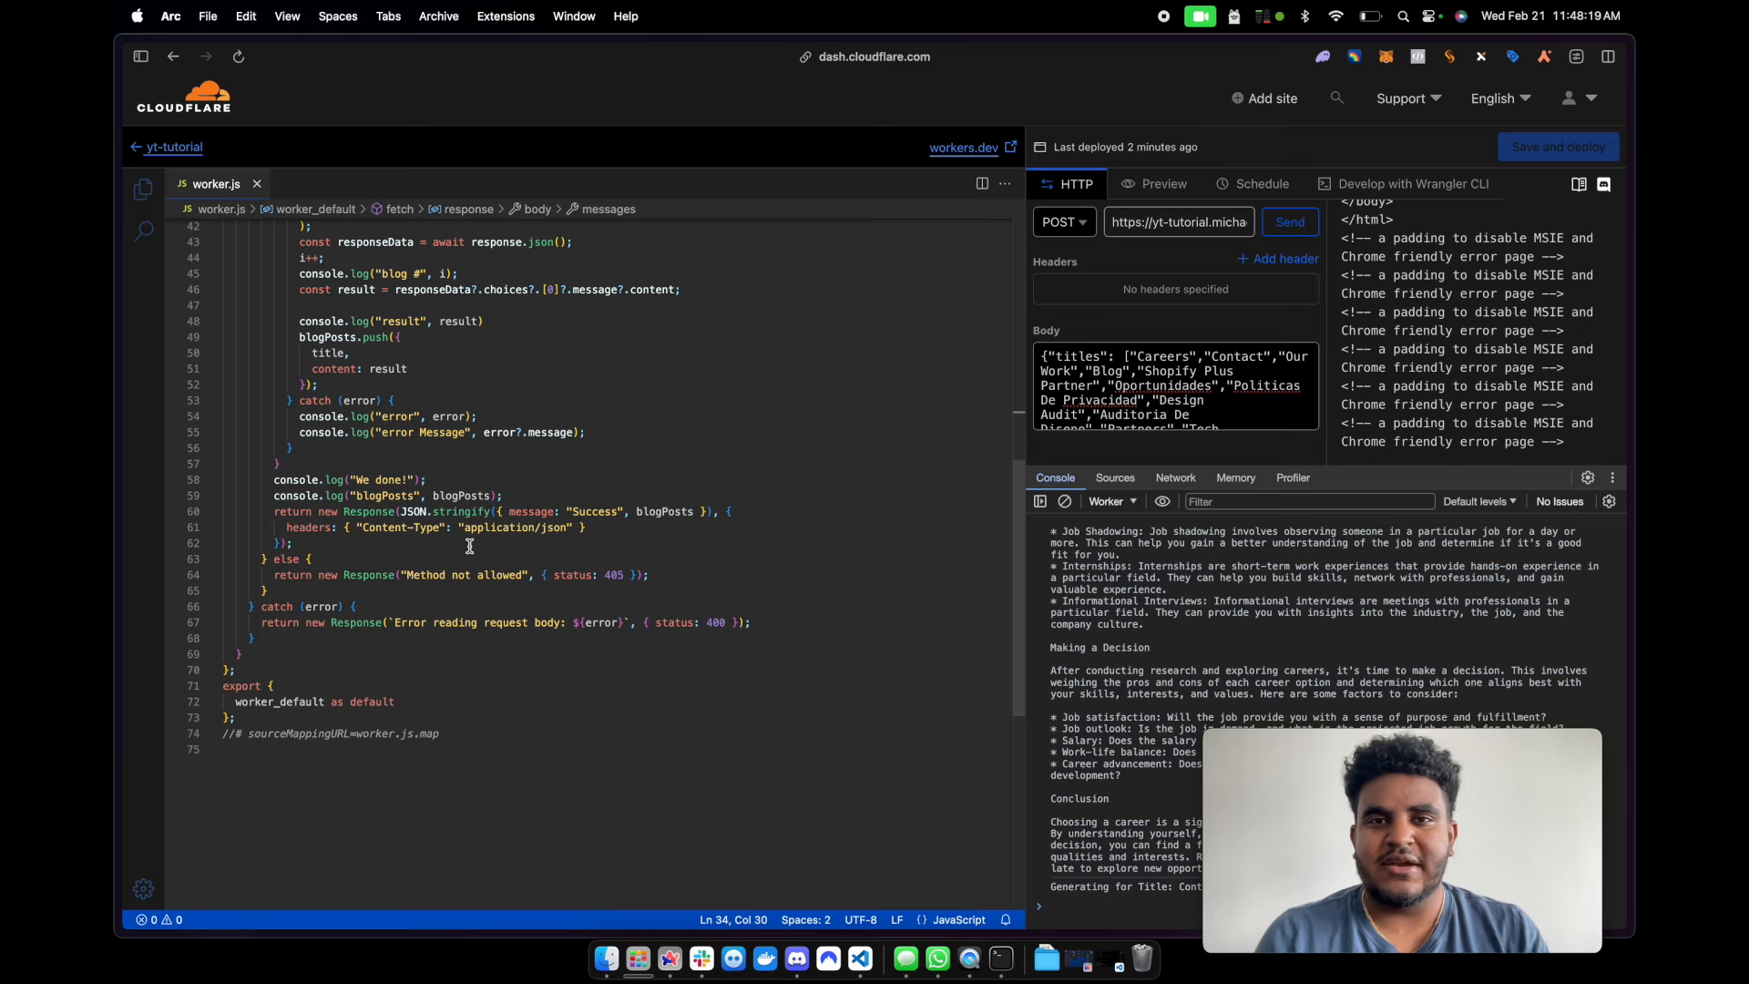
pyautogui.click(140, 55)
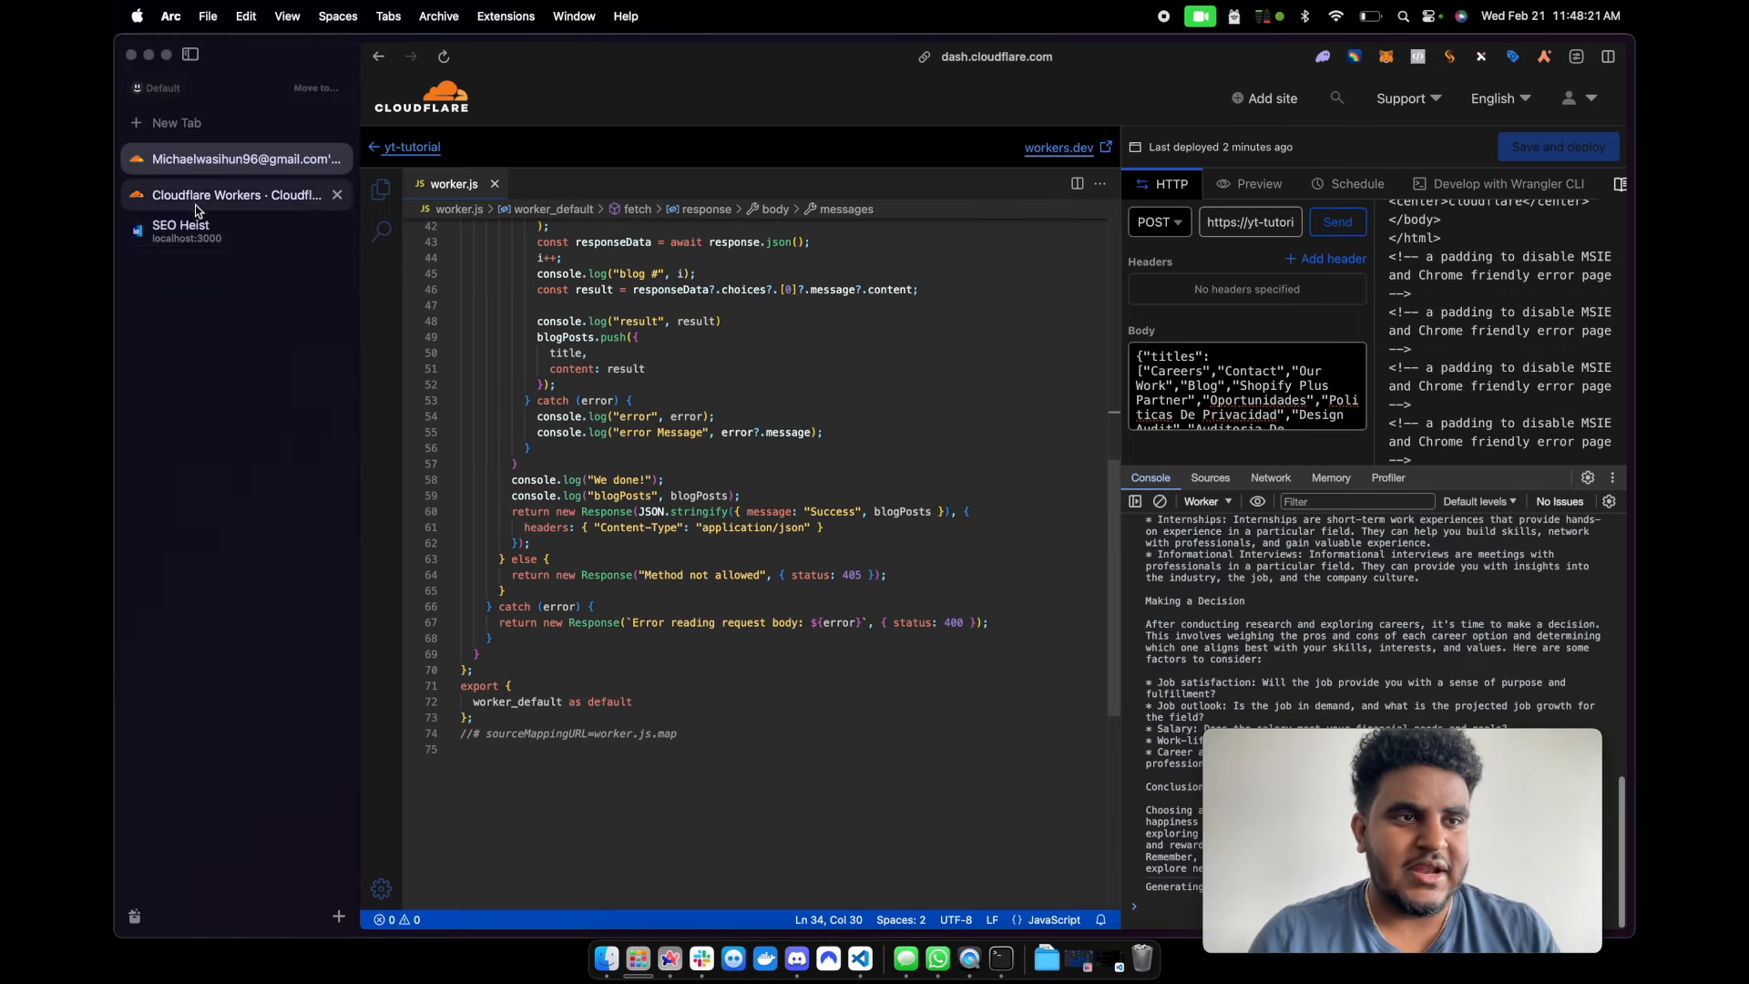
# View the Gig heist's 'Beyond The Hype' post in SEO Heist, then go back Home.
pyautogui.click(179, 230)
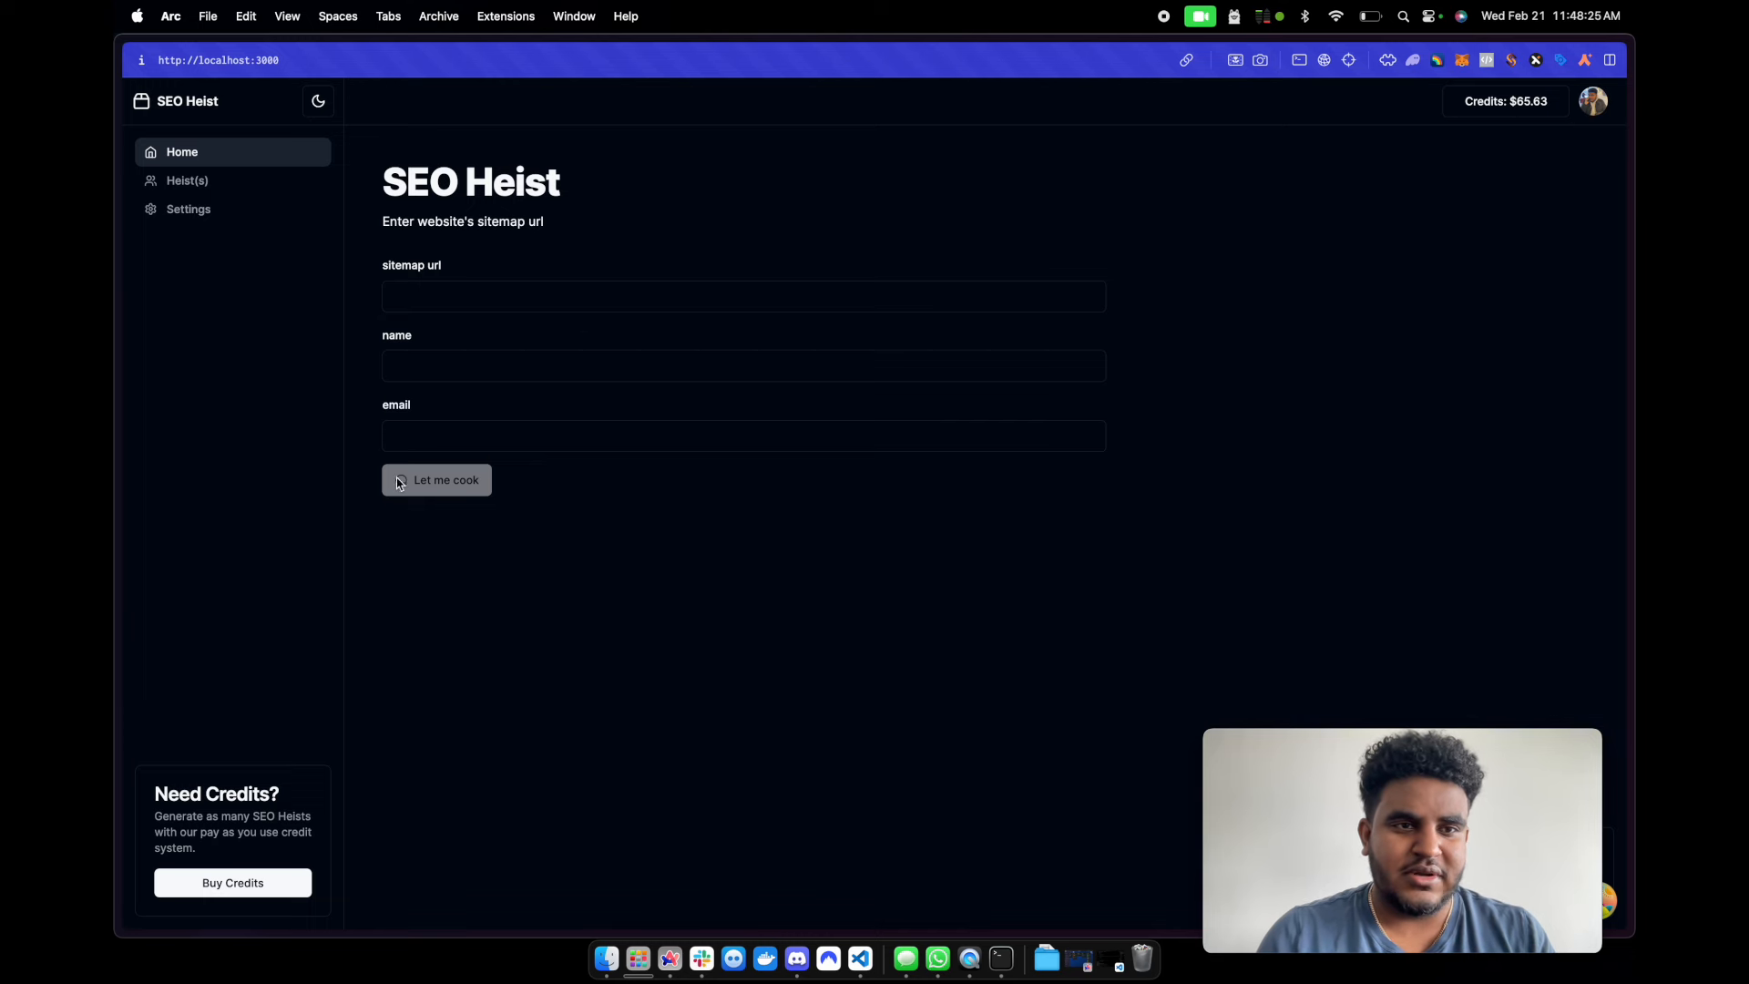
pyautogui.moveTo(452, 223)
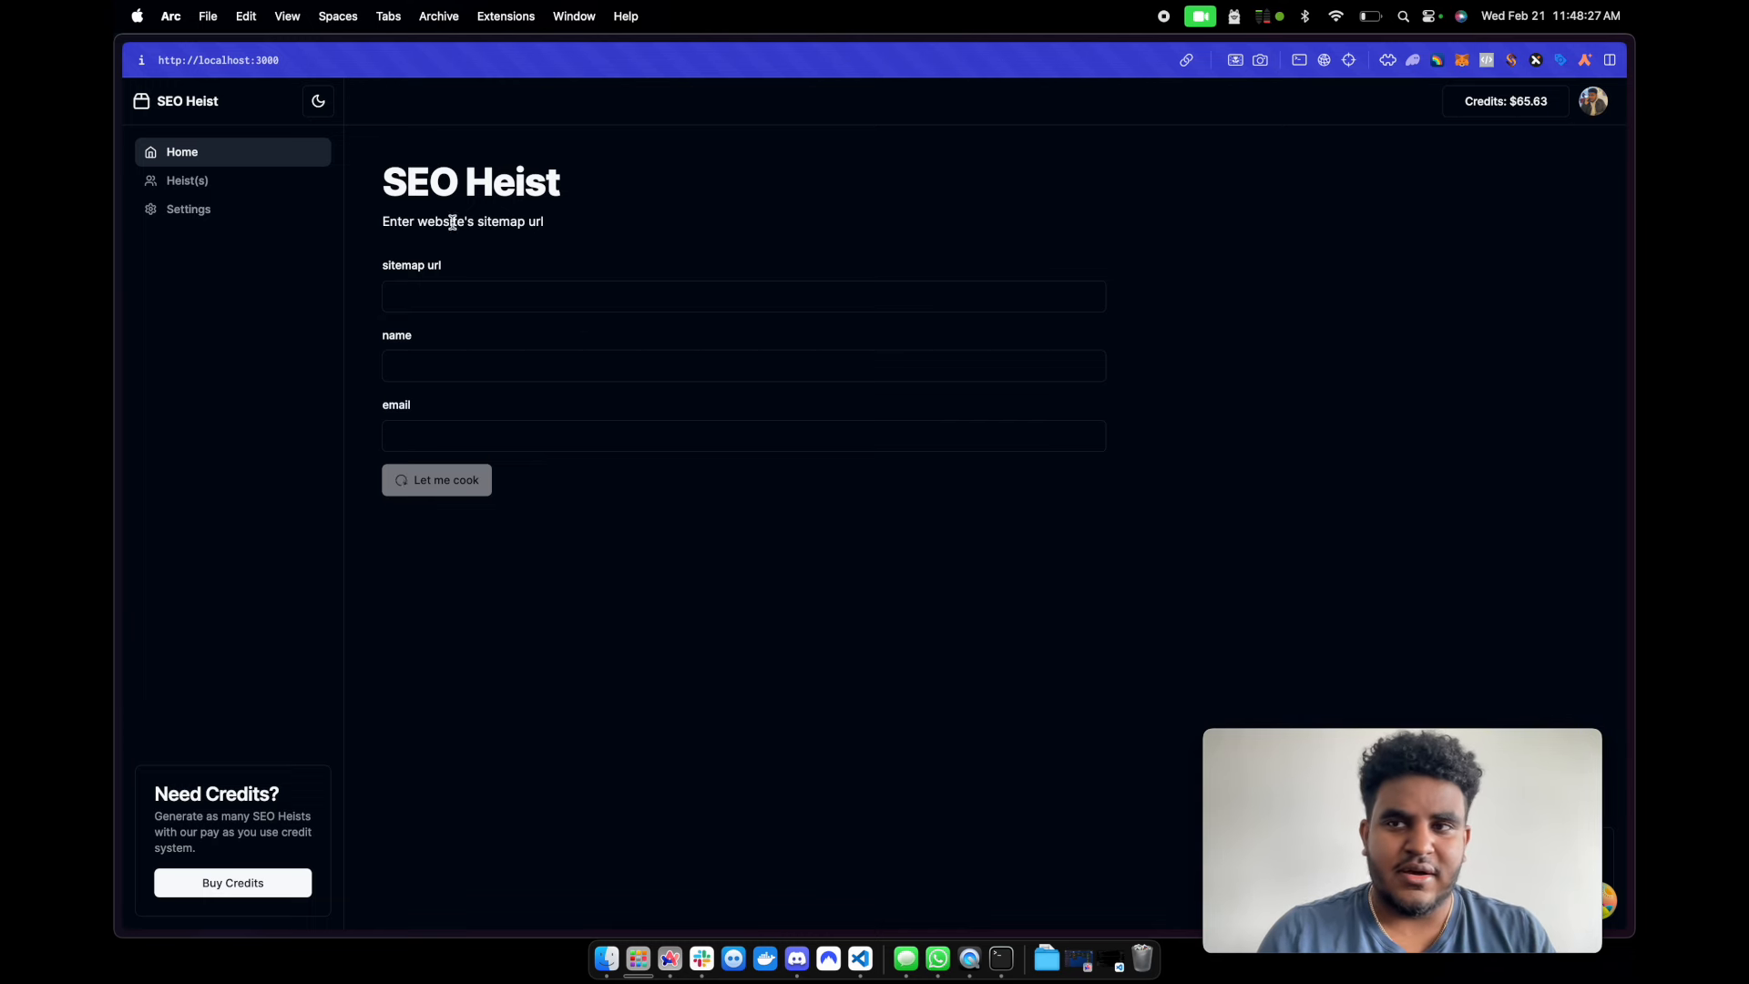
pyautogui.moveTo(186, 180)
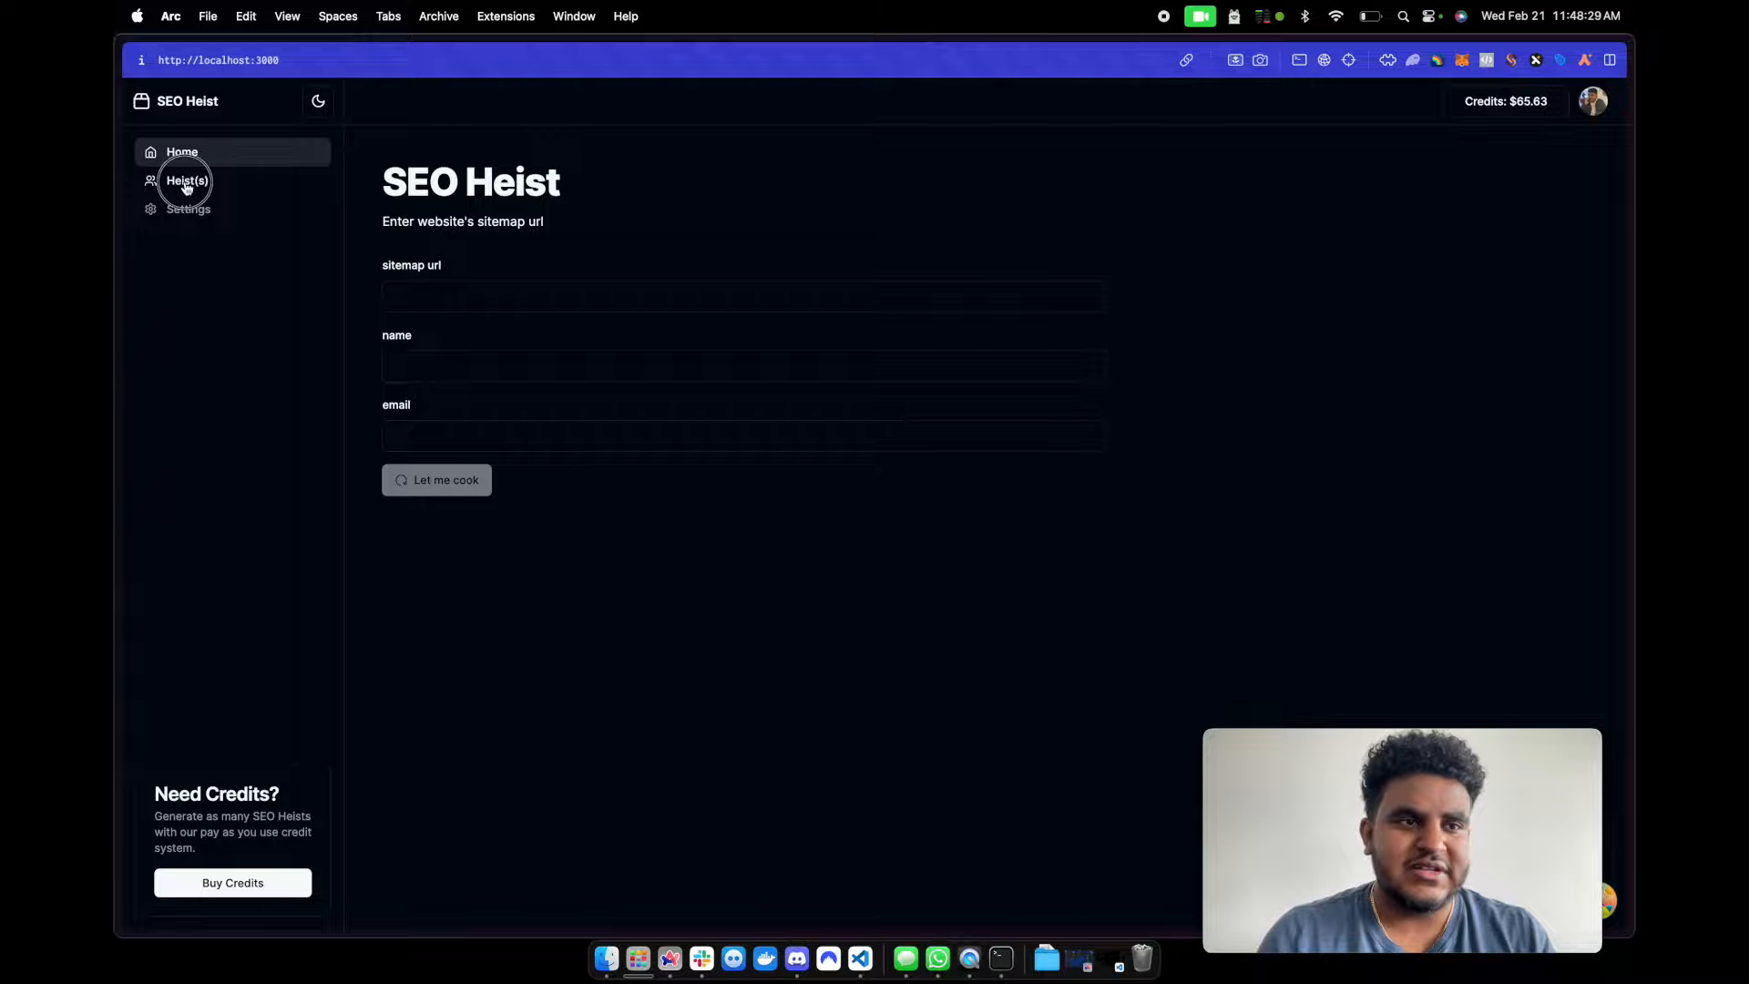
pyautogui.click(185, 179)
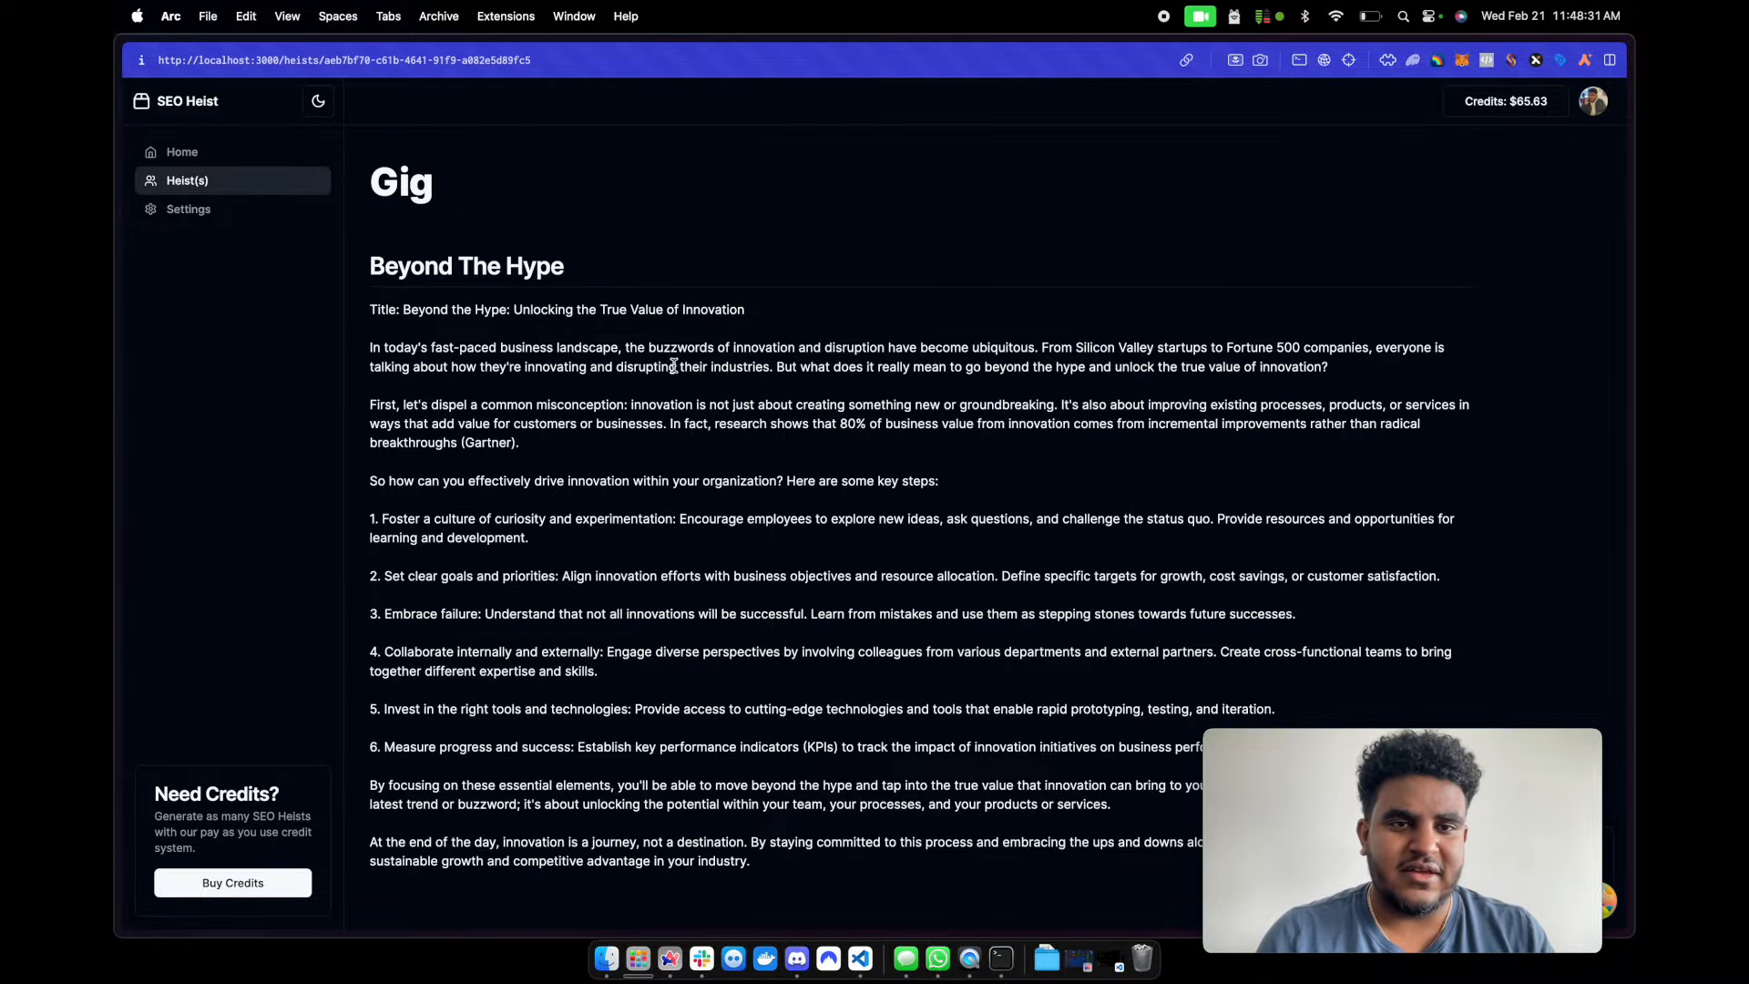
pyautogui.scroll(-3)
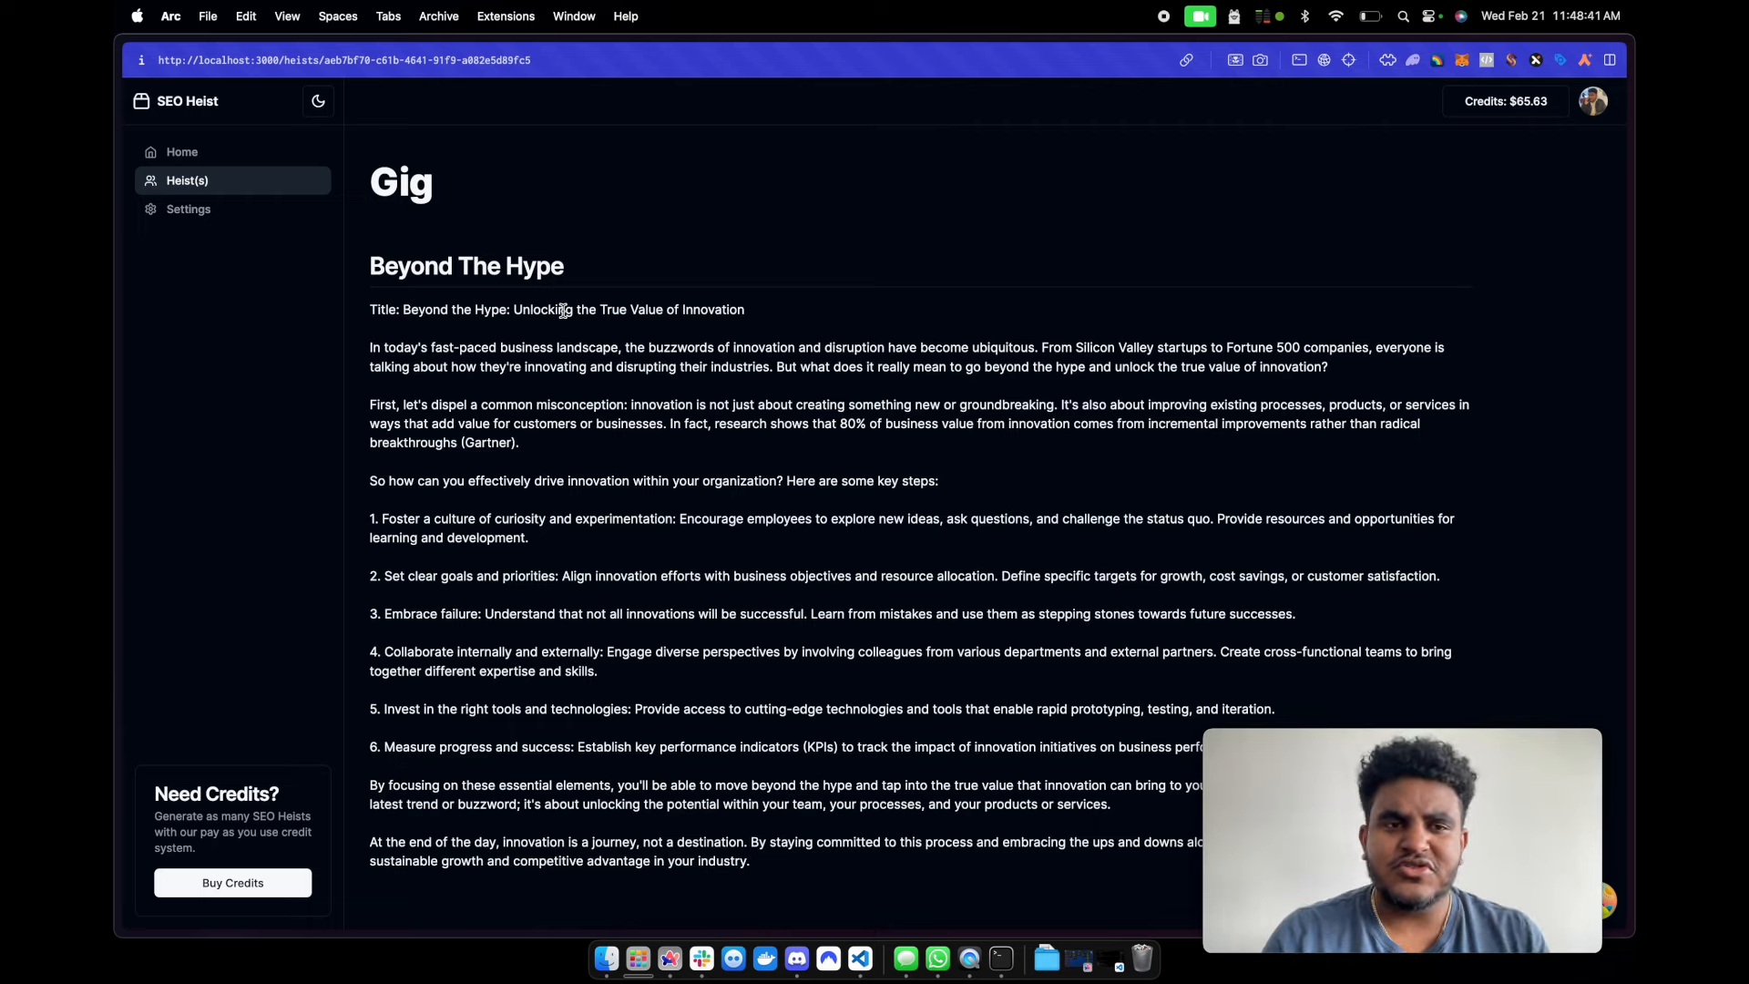
pyautogui.moveTo(1437, 309)
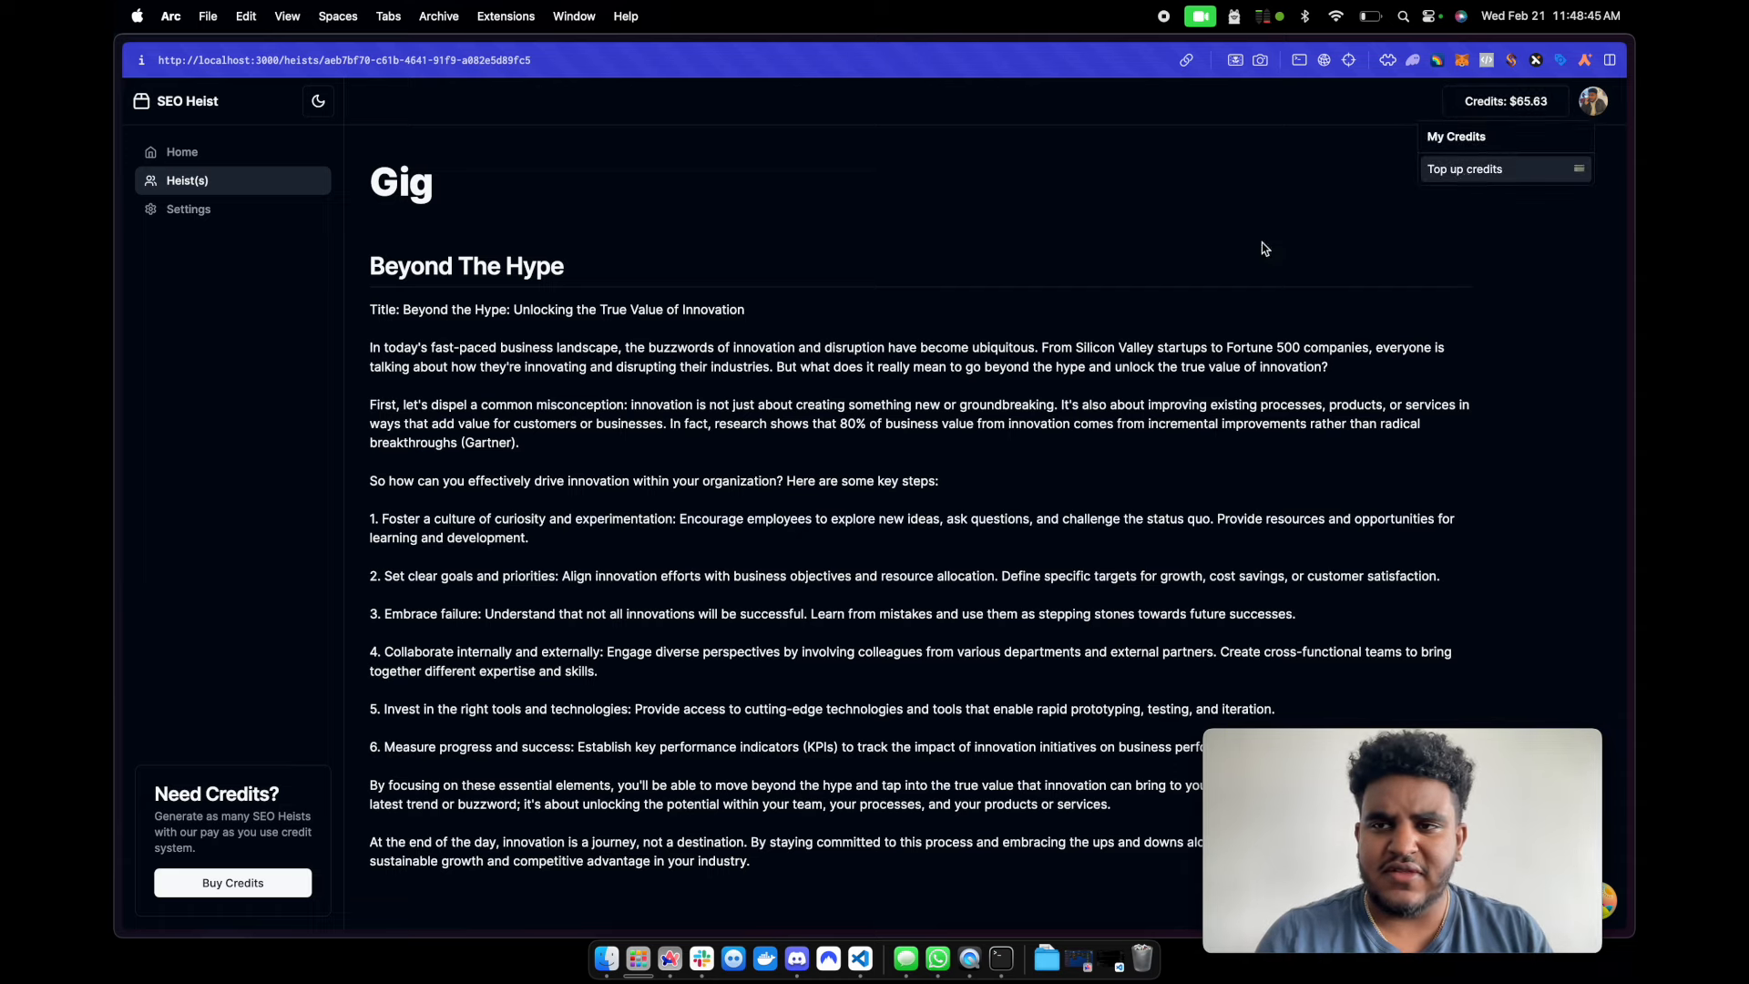
pyautogui.click(182, 152)
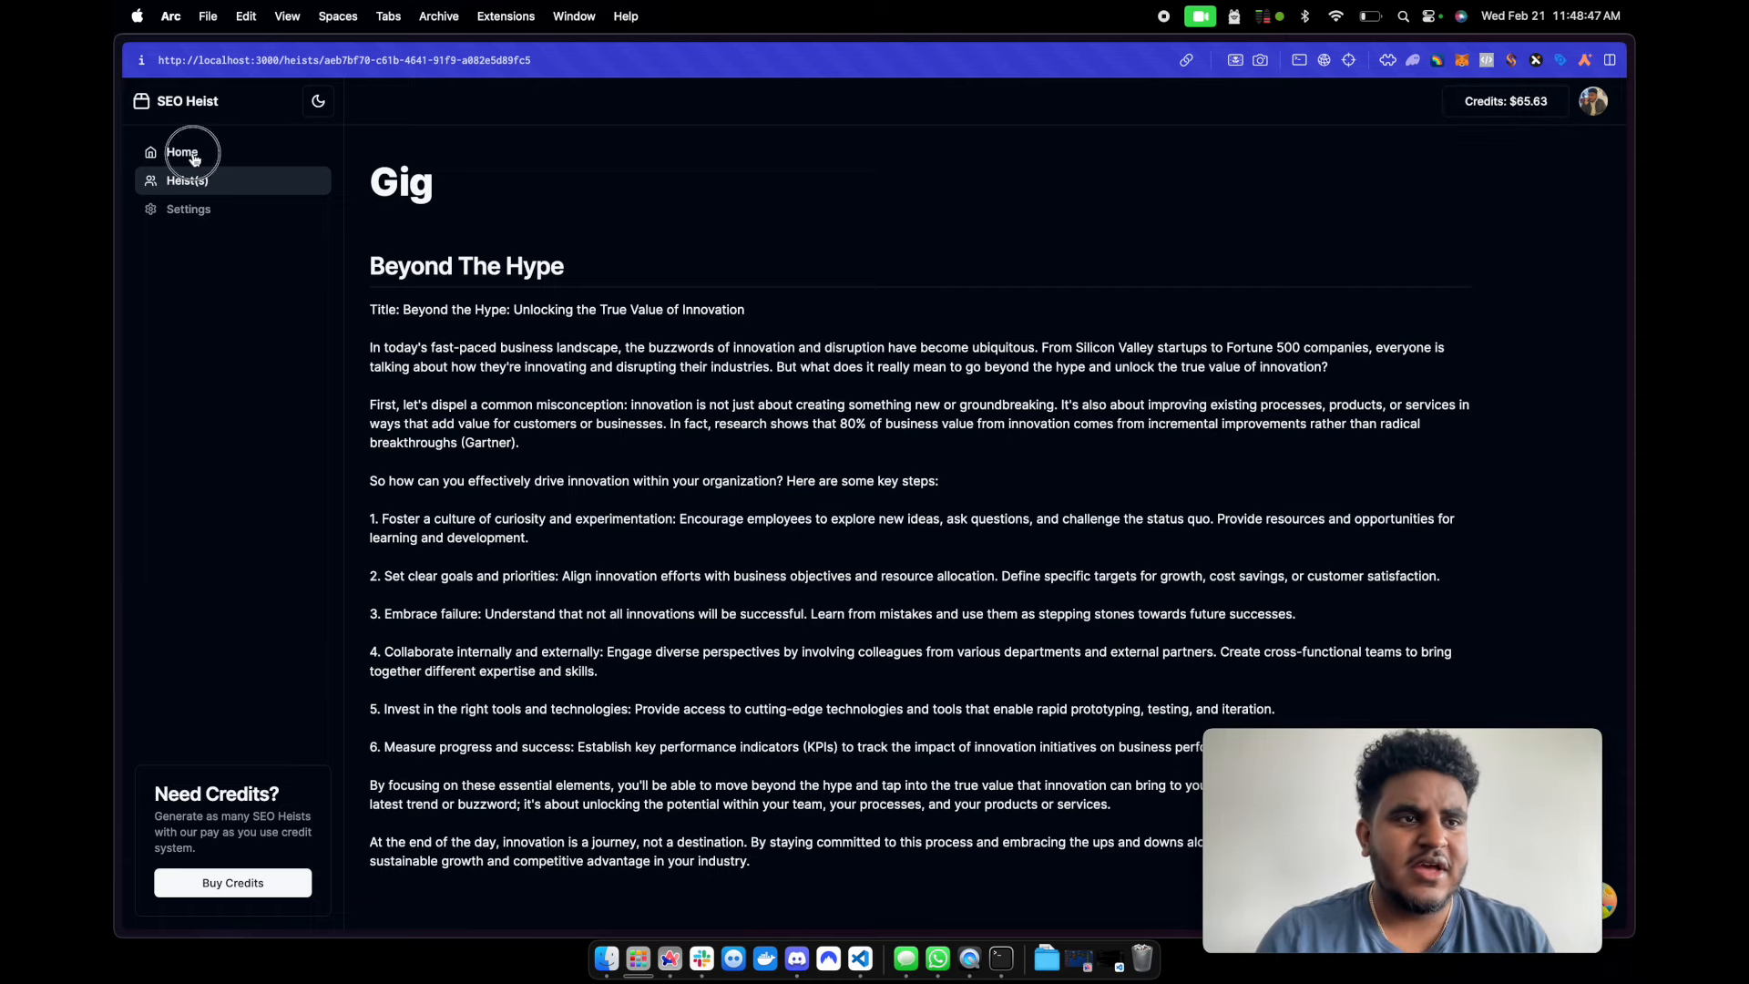
pyautogui.click(180, 152)
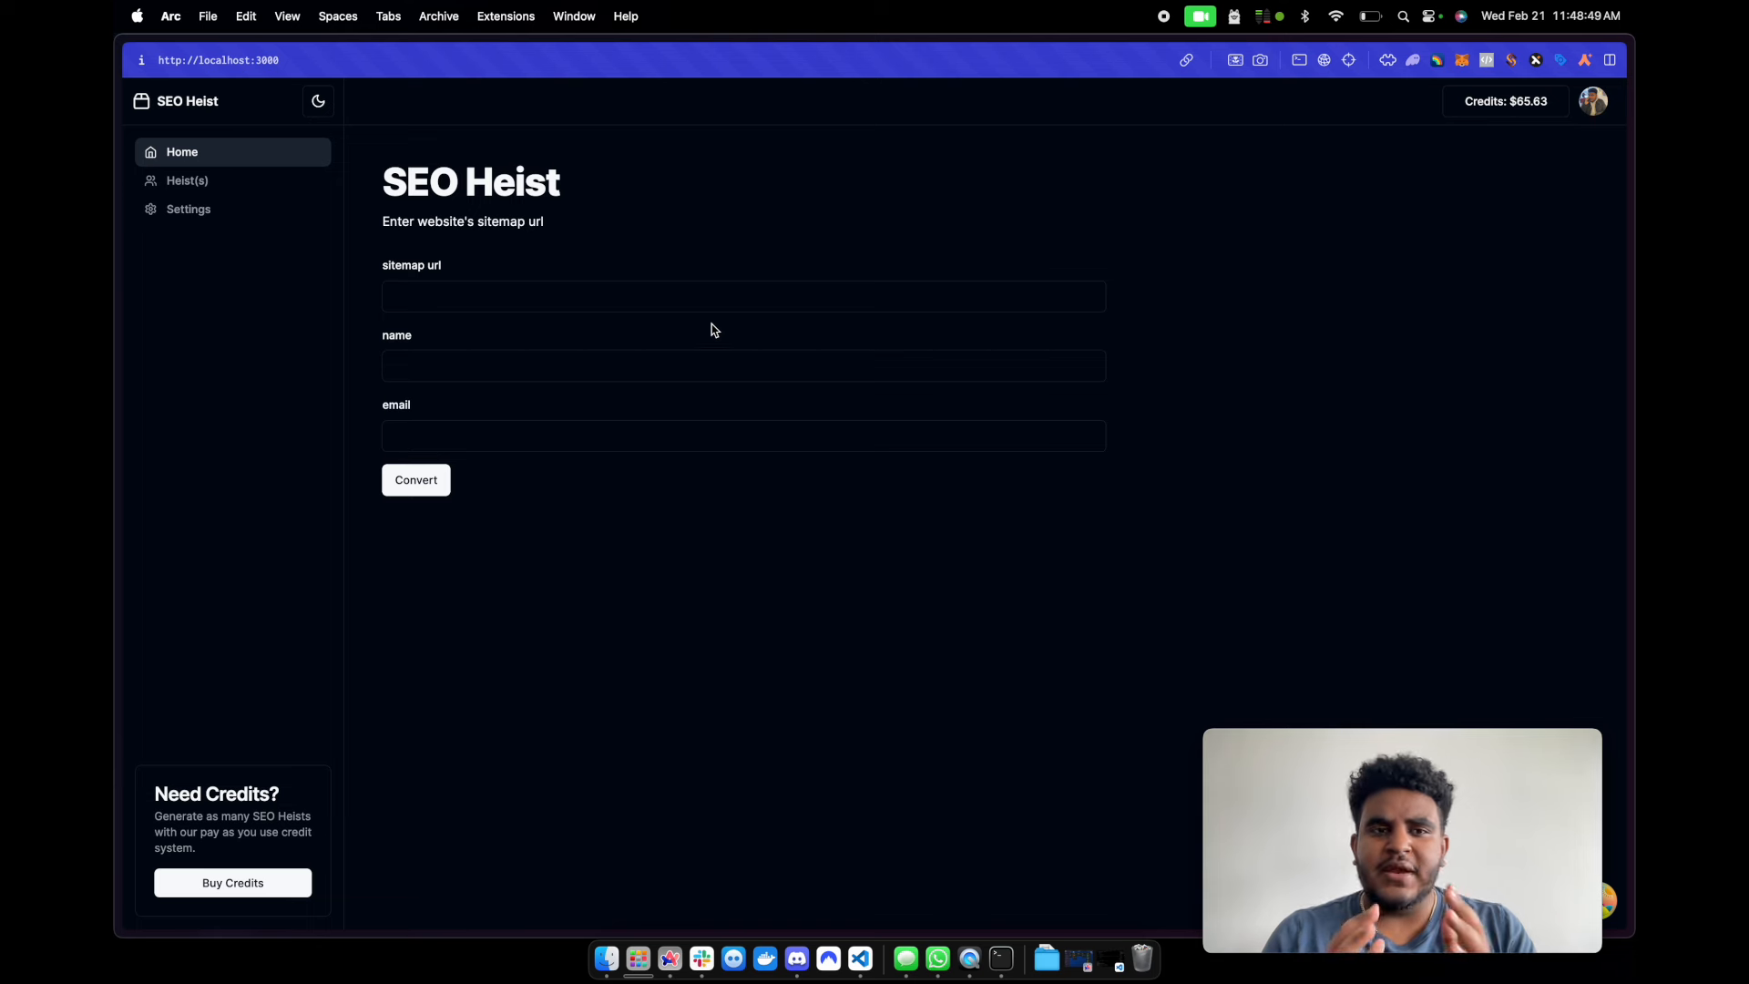